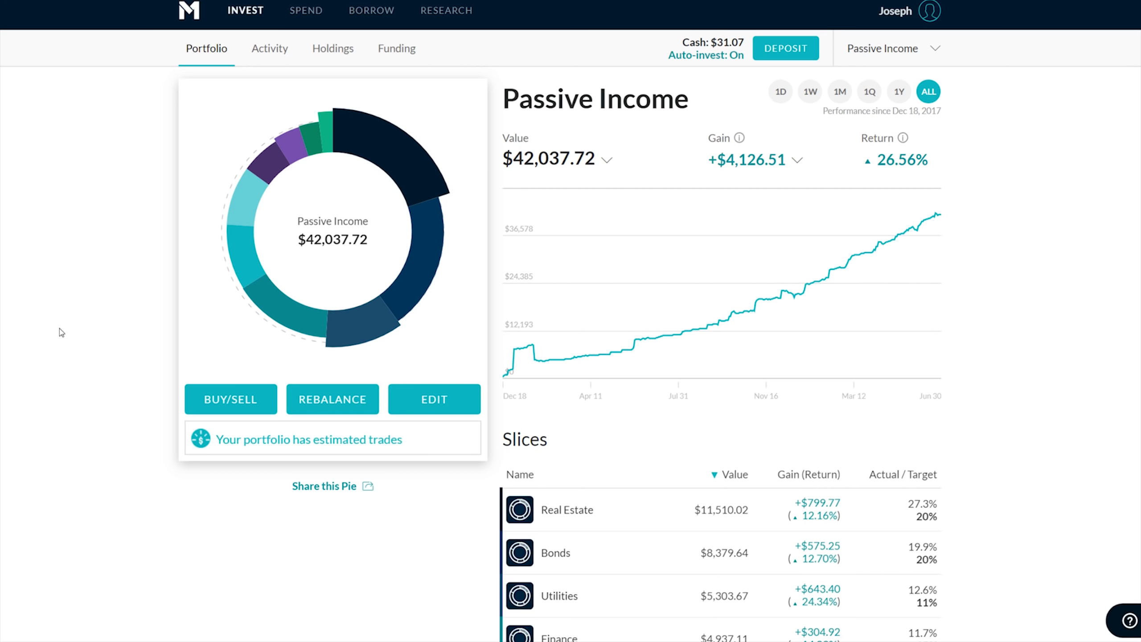
Browse Joseph Carlson's uploads back to the $25,000 M1 portfolio update, then return to the top
double_click(593, 98)
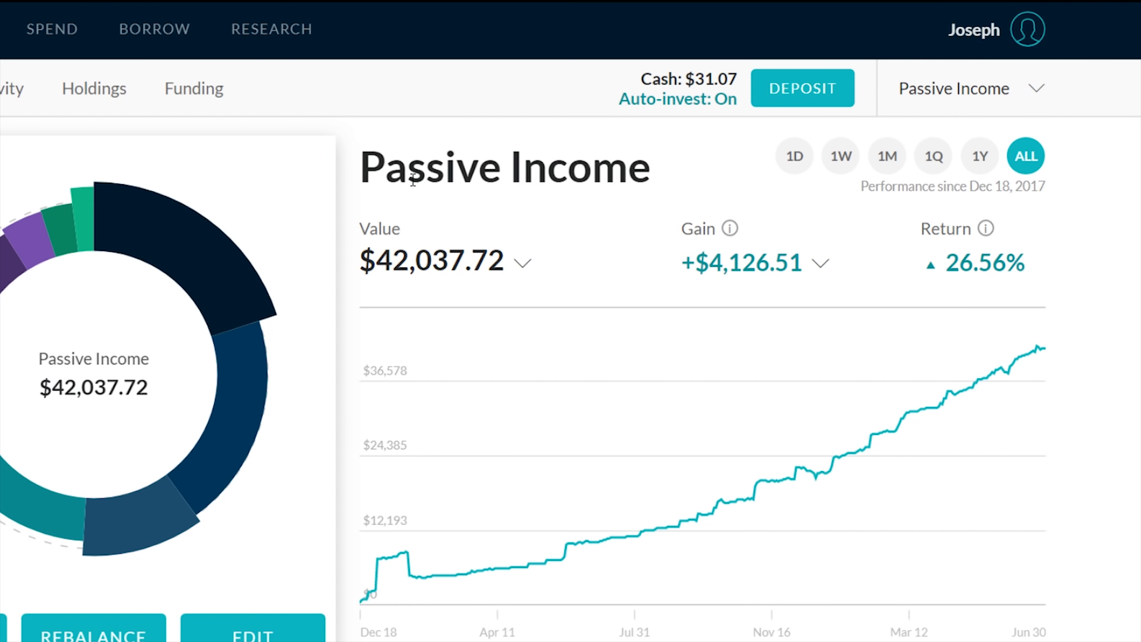
mouse_move(511, 131)
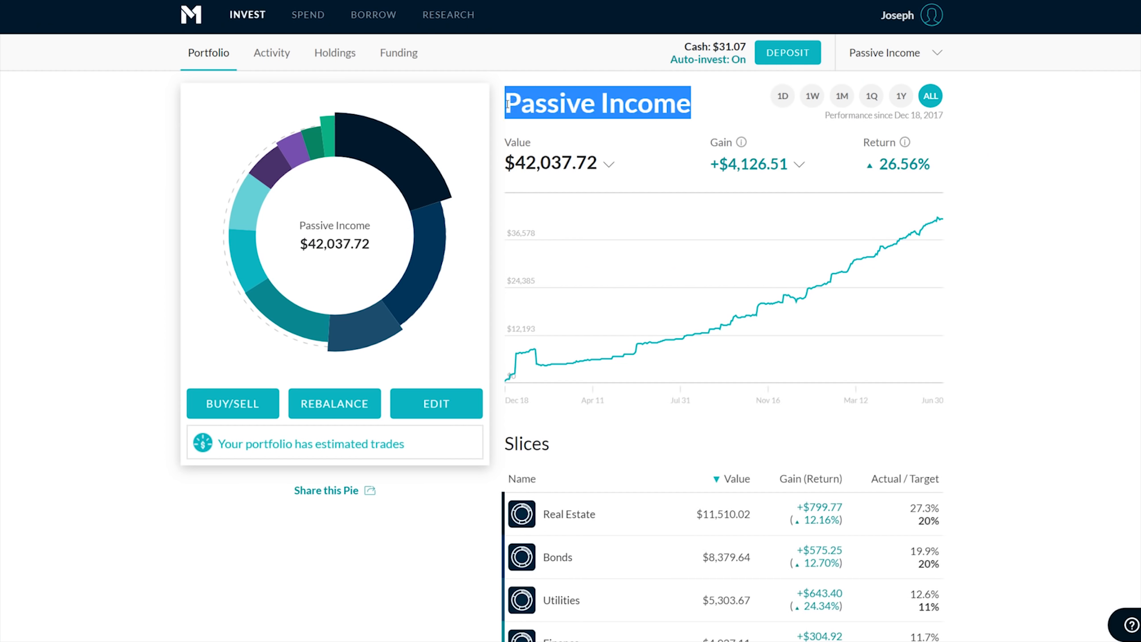
left_click(659, 117)
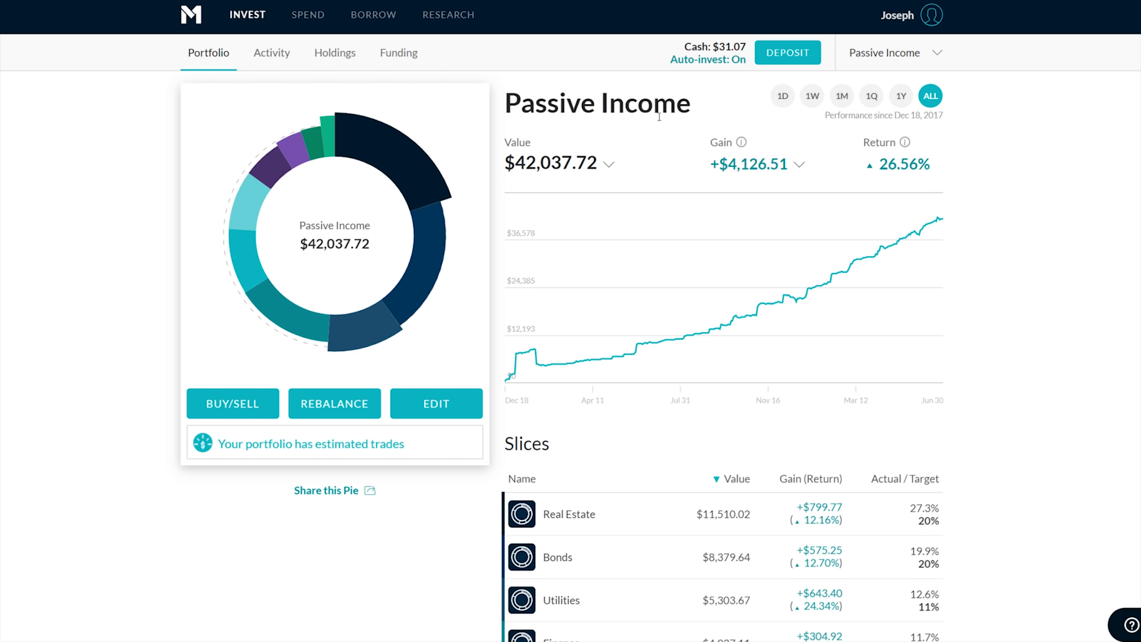
mouse_move(514, 179)
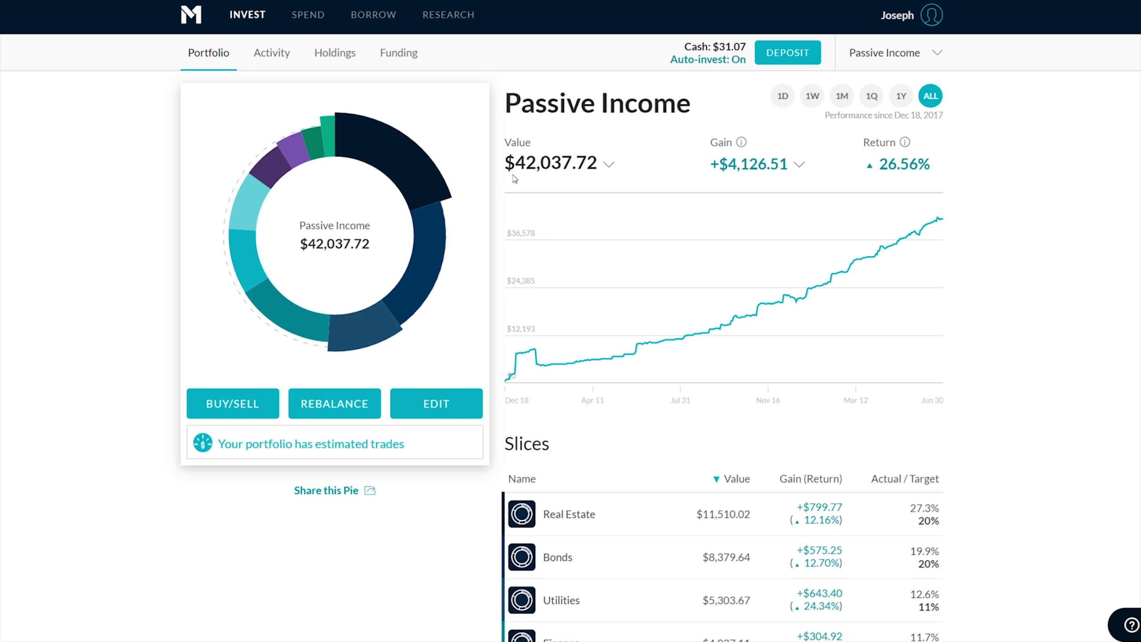
mouse_move(526, 184)
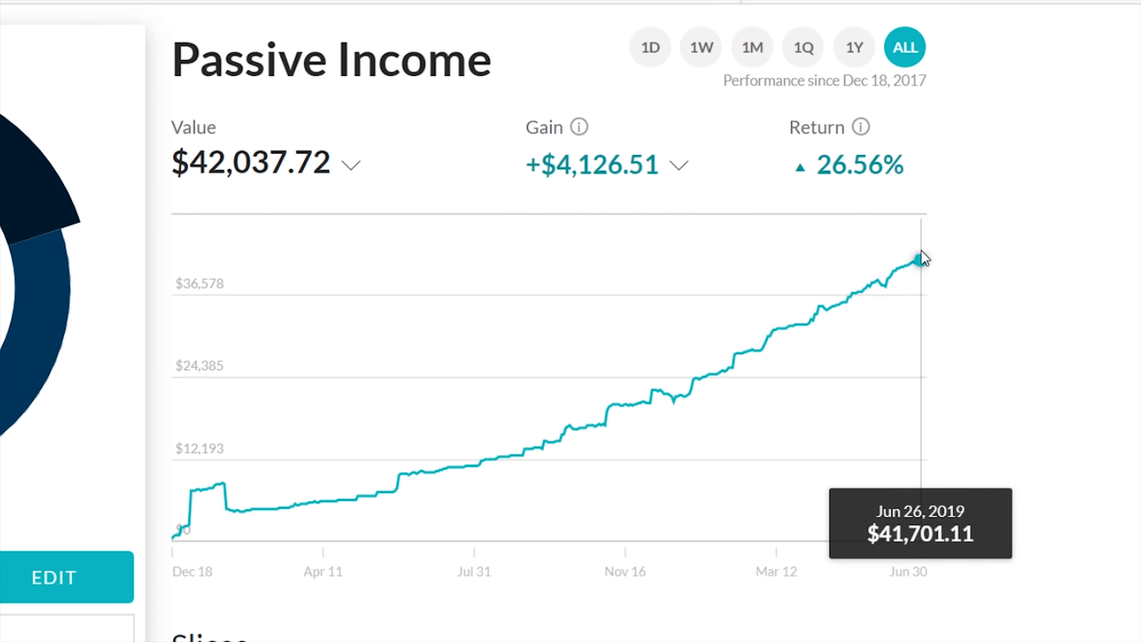
mouse_move(237, 503)
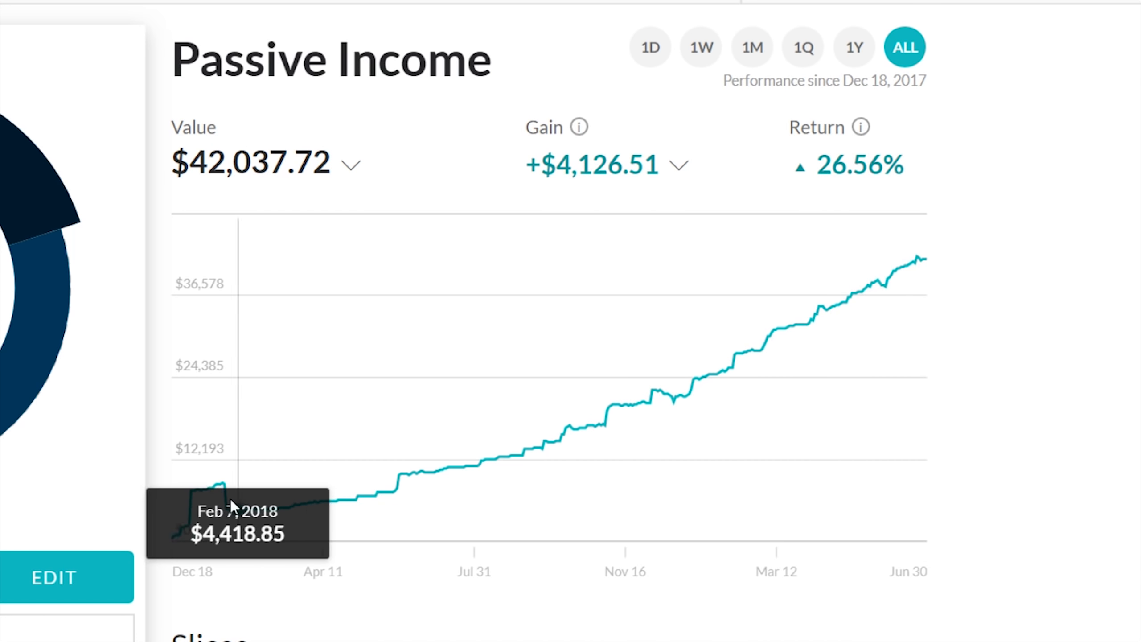
mouse_move(178, 544)
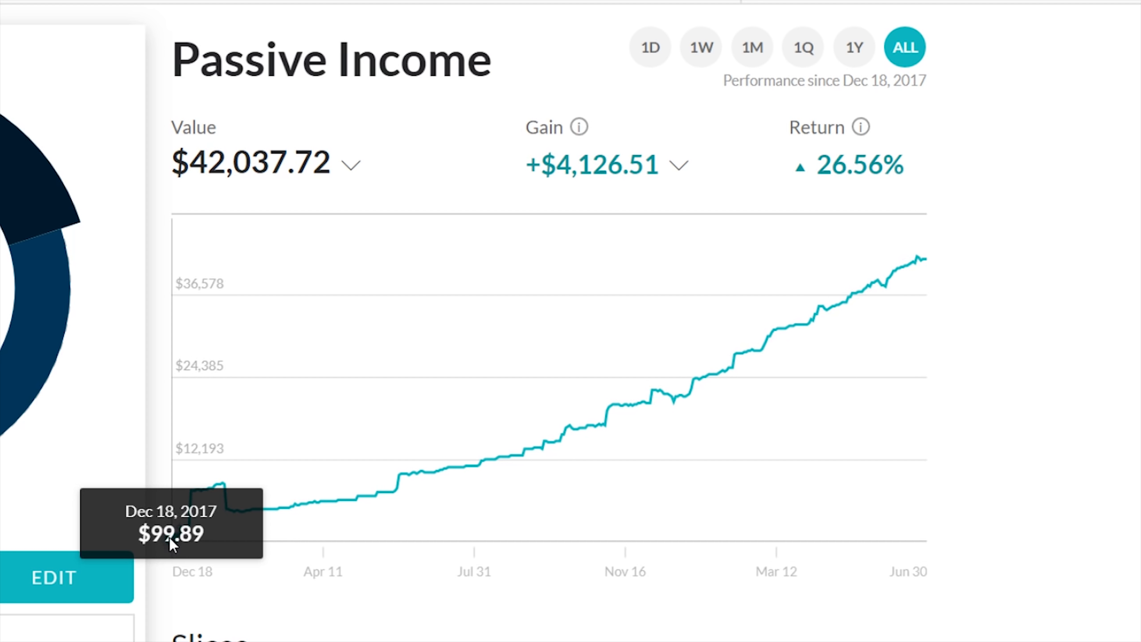
mouse_move(171, 548)
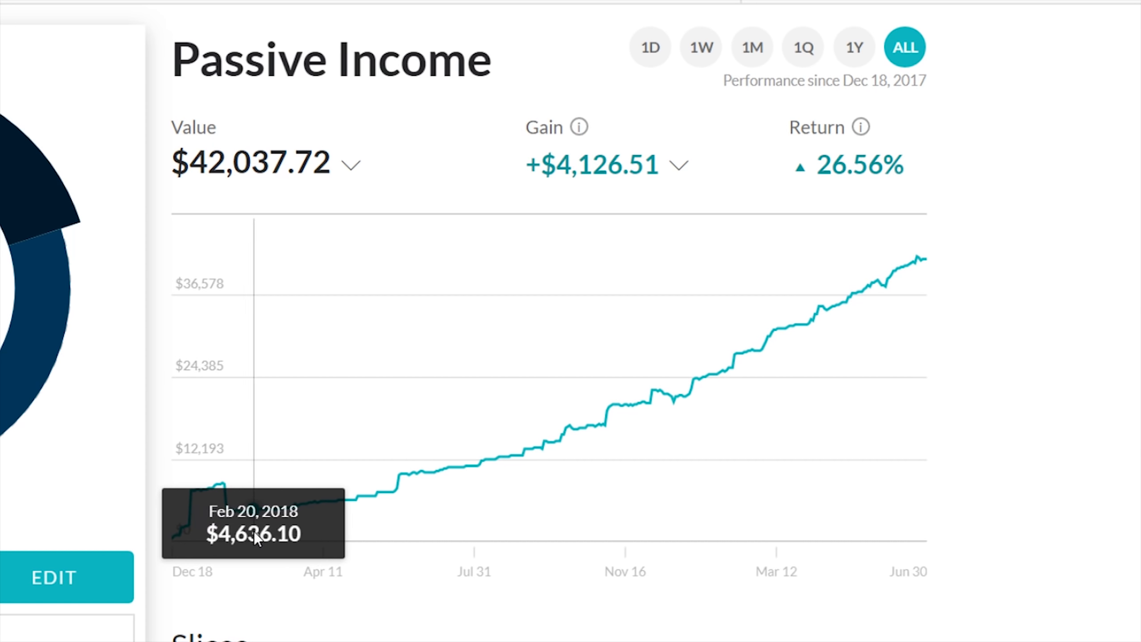
left_click(682, 166)
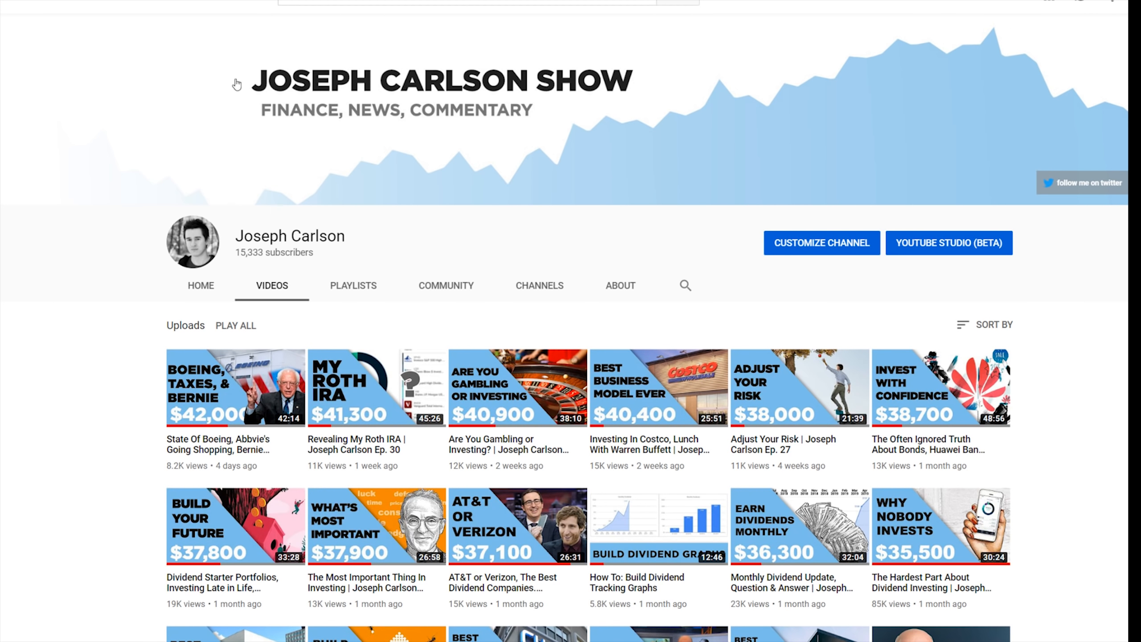
scroll("down", 3)
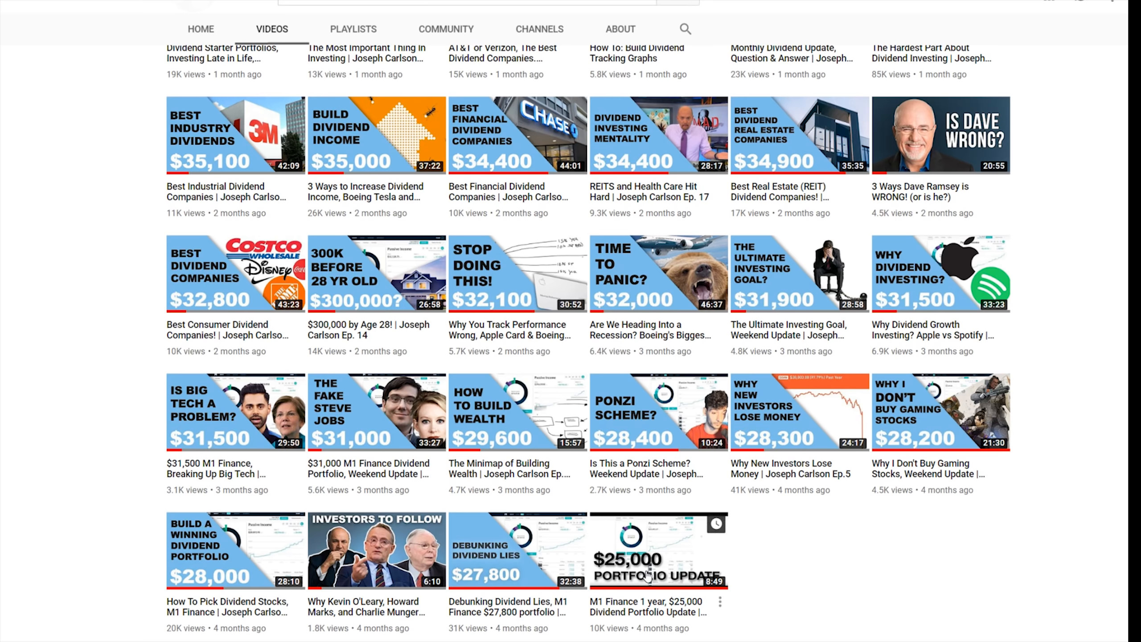
mouse_move(700, 581)
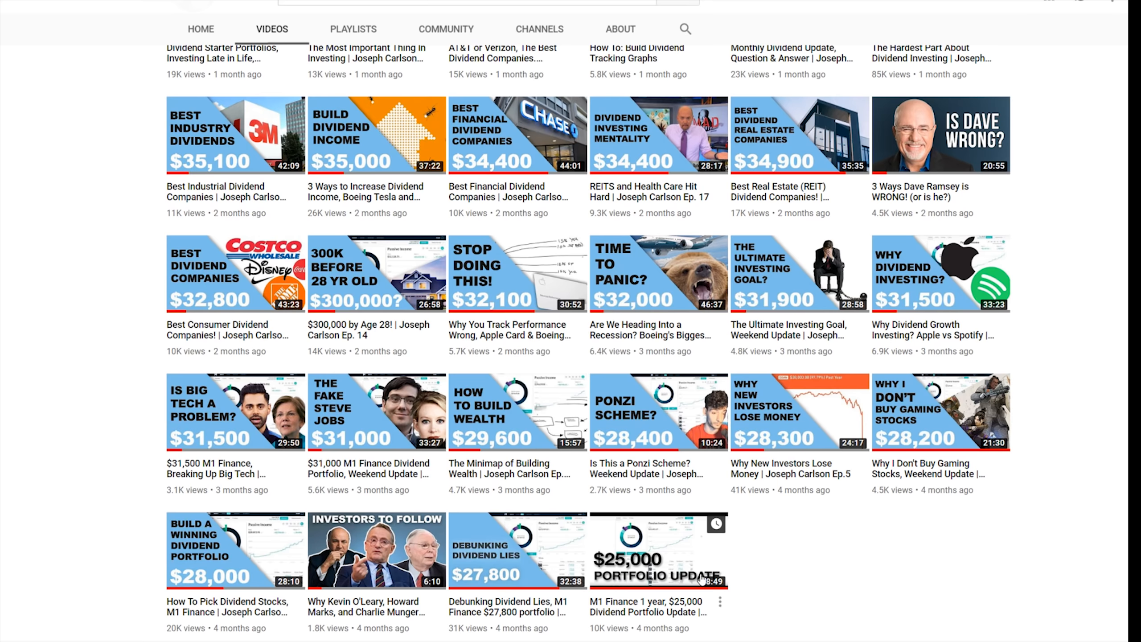
mouse_move(867, 483)
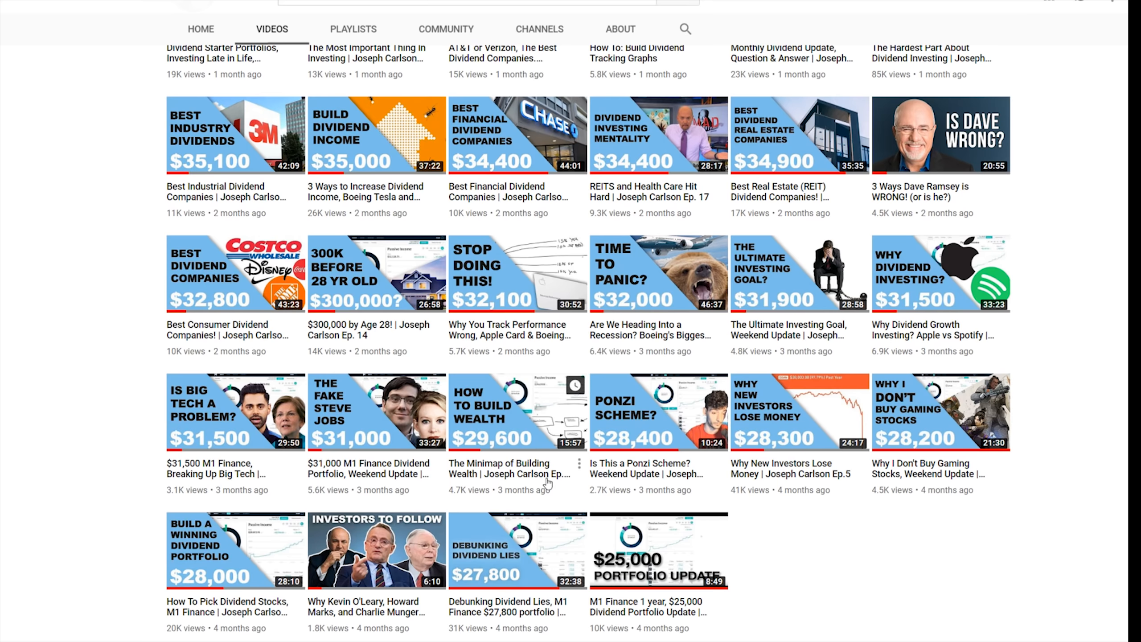
mouse_move(380, 446)
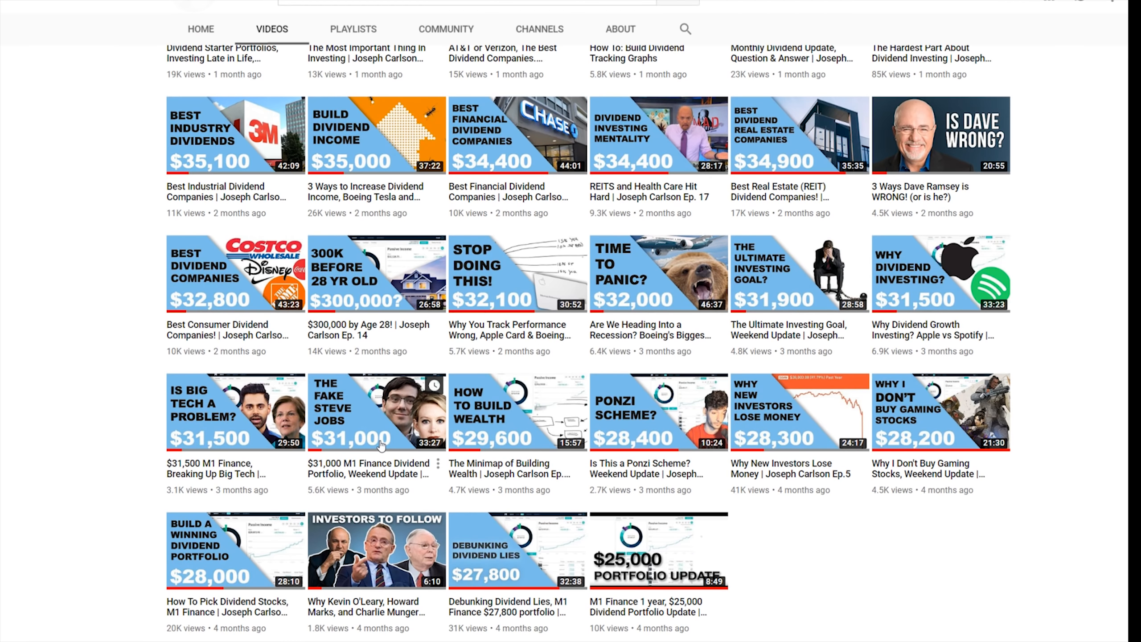
mouse_move(341, 435)
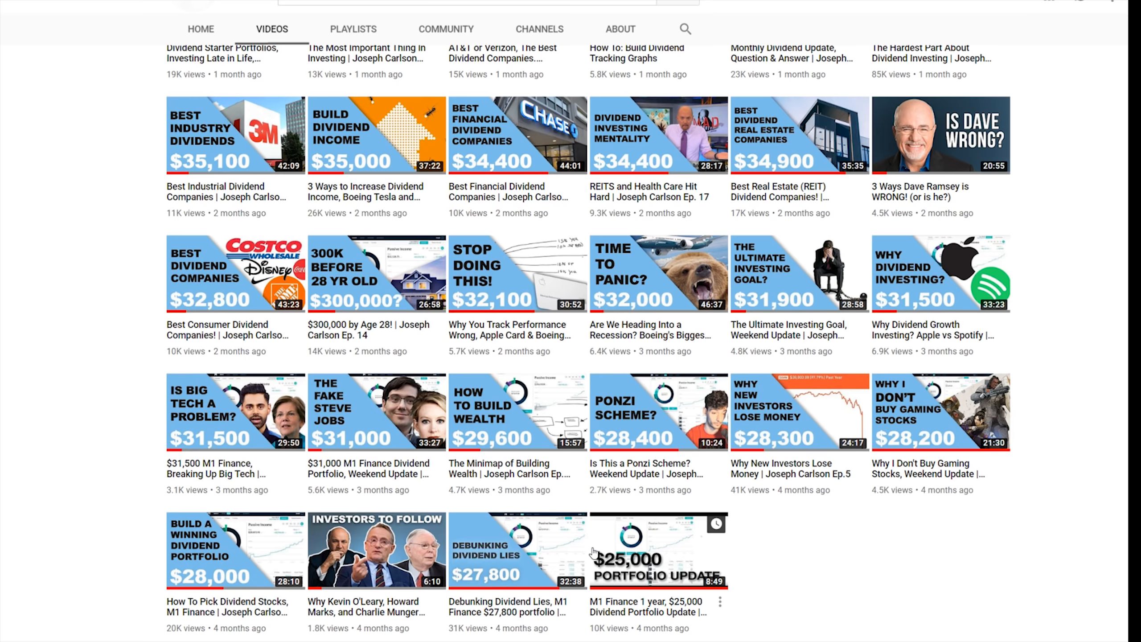
scroll("up", 3)
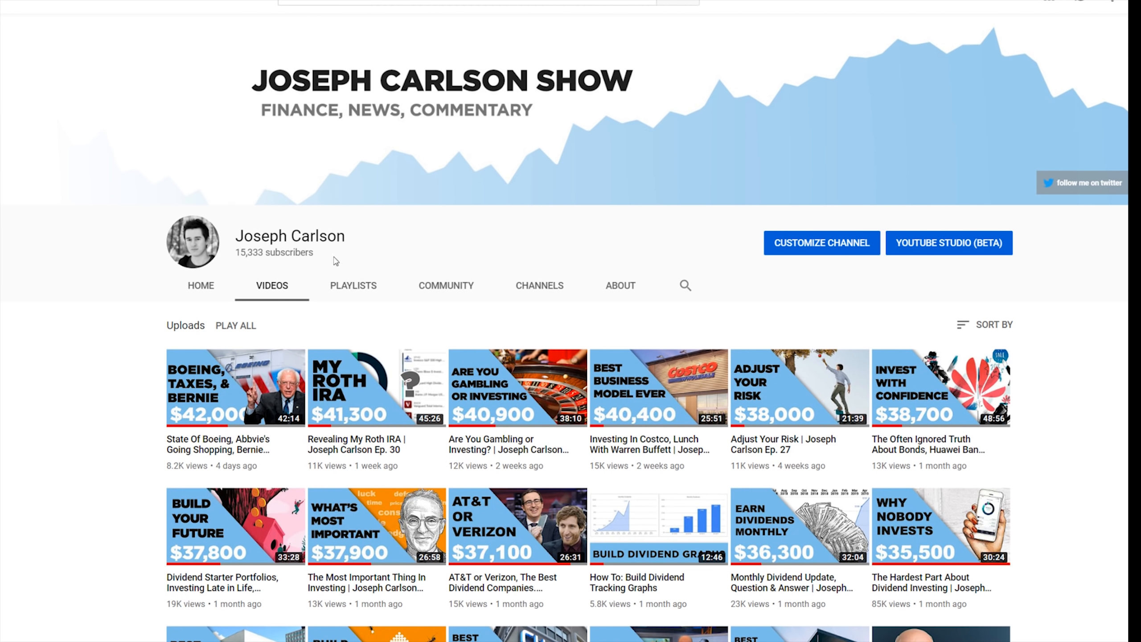
mouse_move(453, 262)
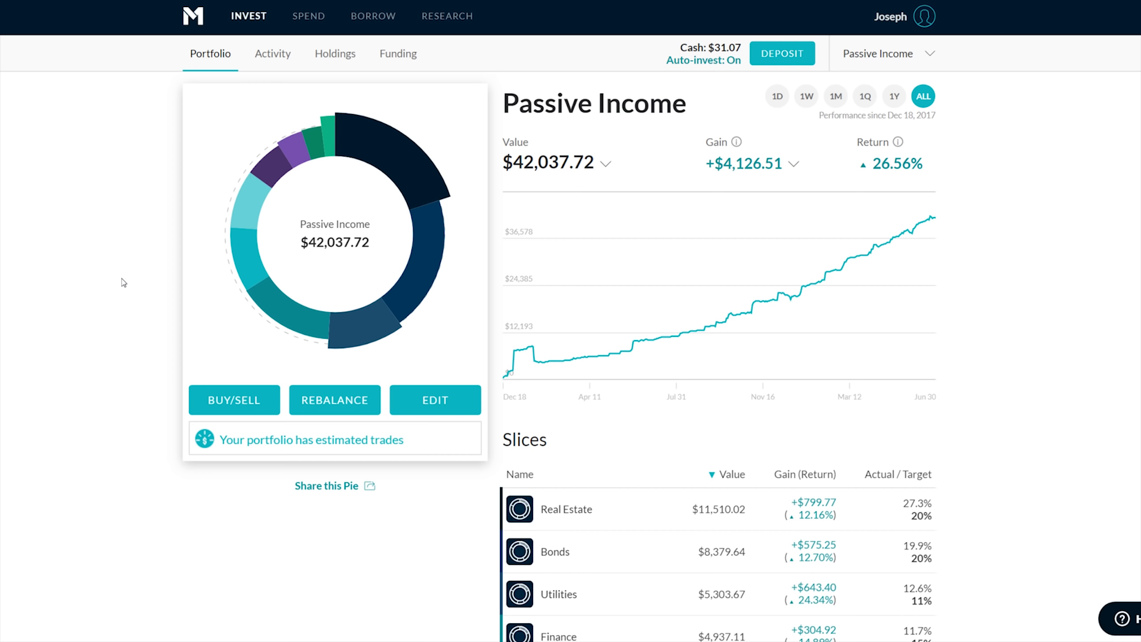
scroll("down", 3)
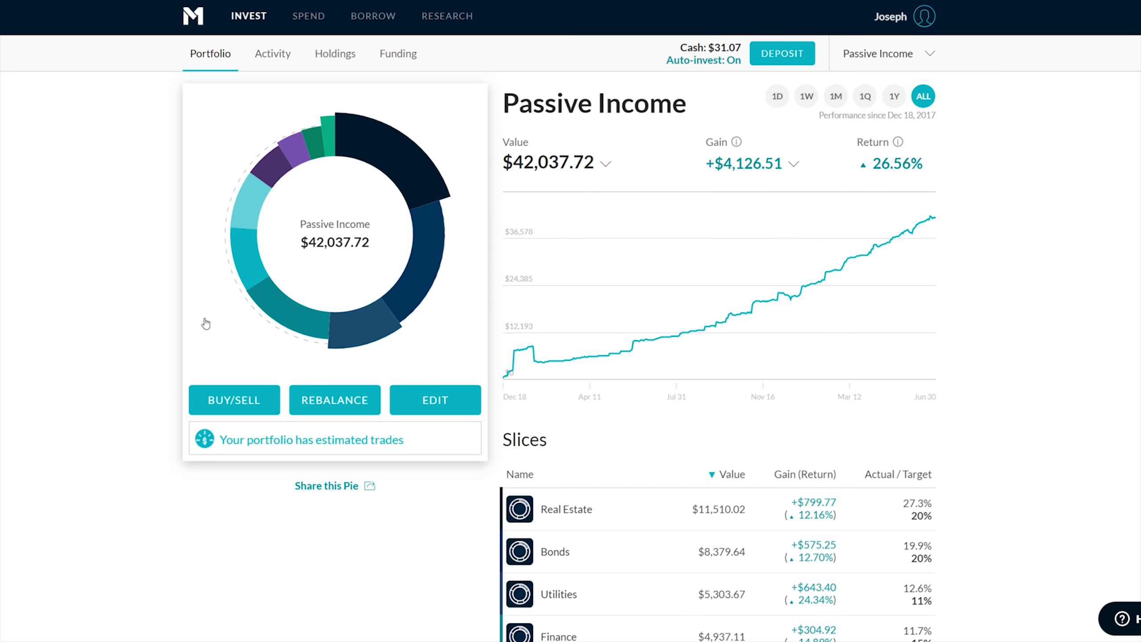
mouse_move(209, 321)
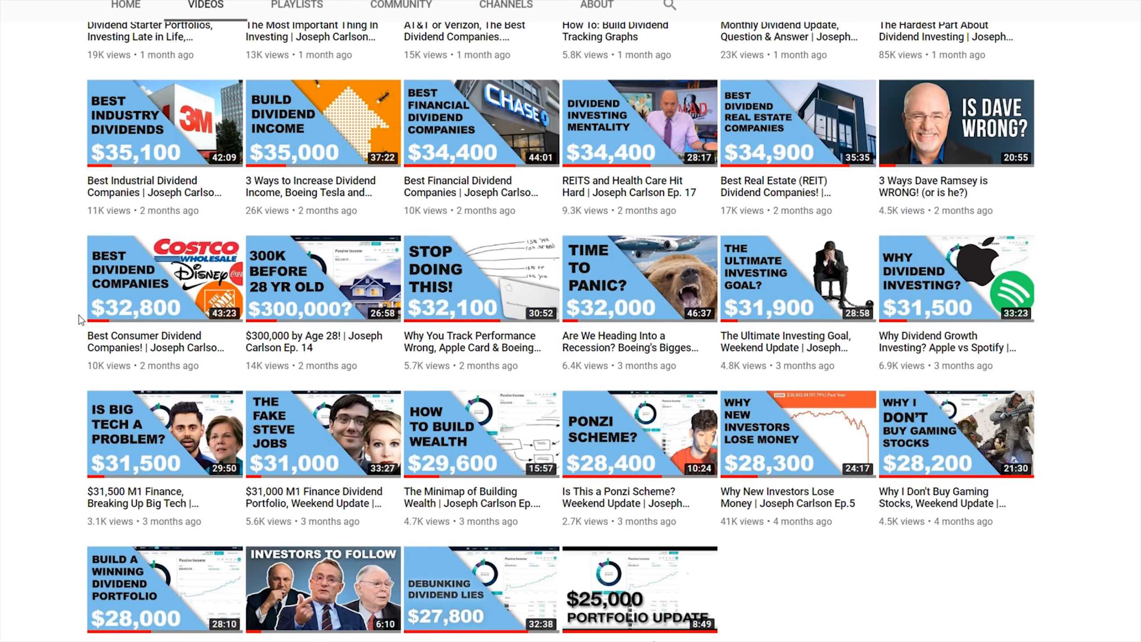
mouse_move(72, 315)
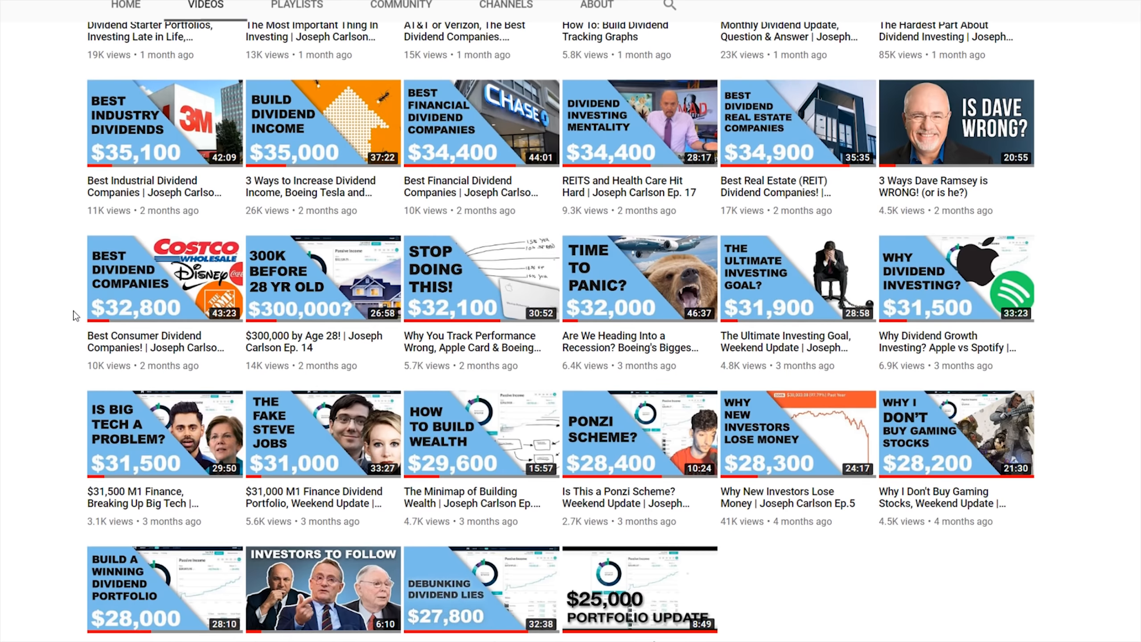
mouse_move(64, 301)
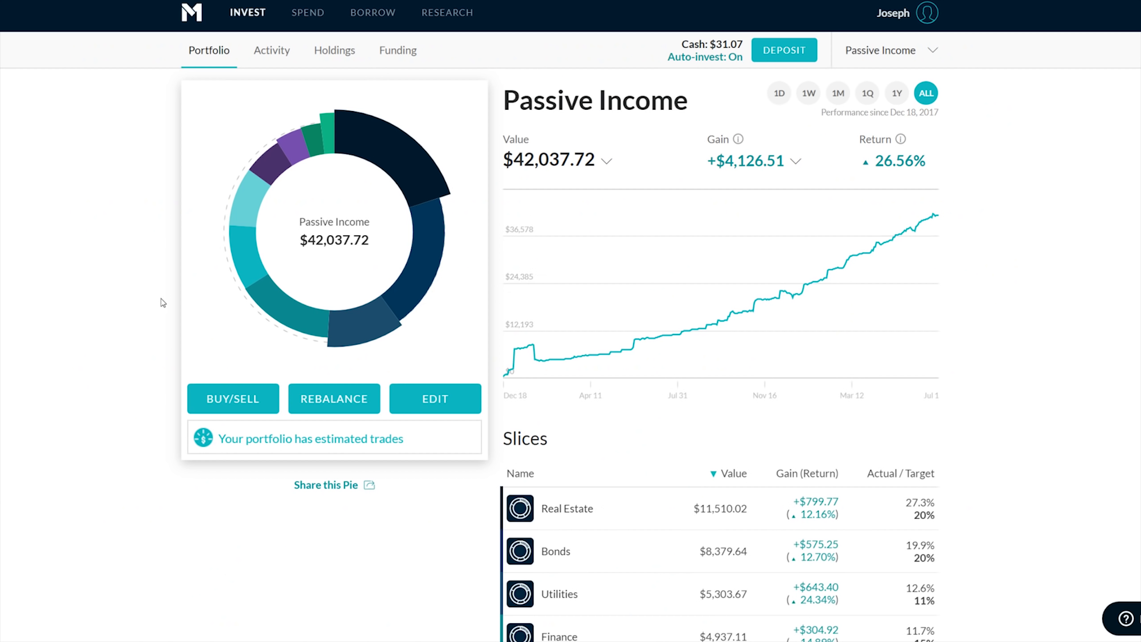
mouse_move(901, 290)
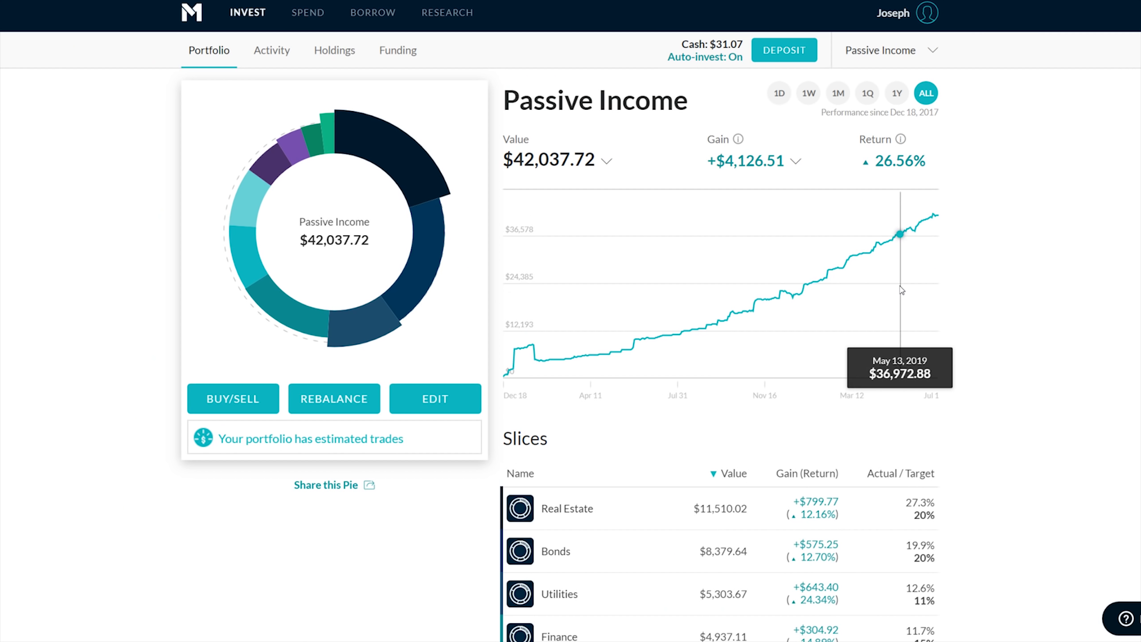
mouse_move(715, 332)
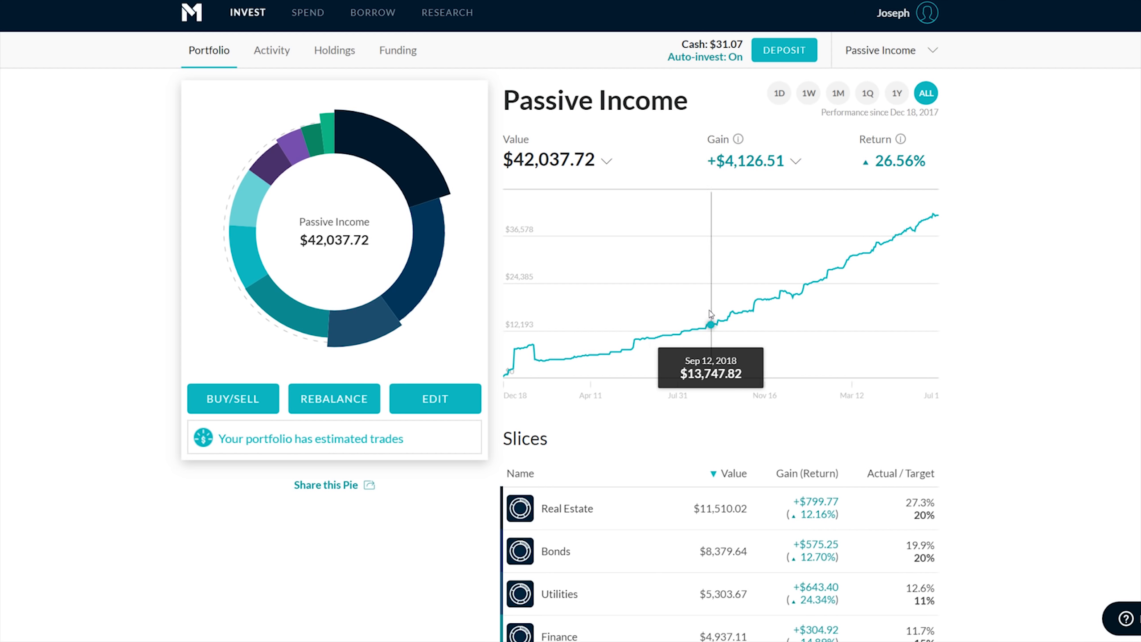
mouse_move(552, 229)
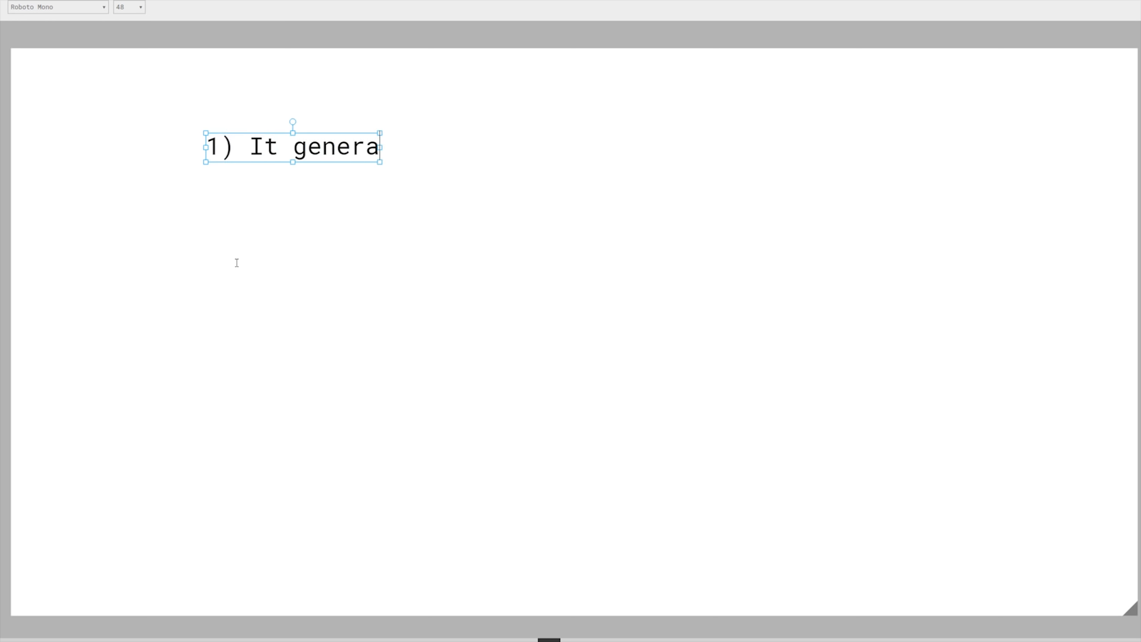
Type the first numbered point, "1) It generates competitive returns", on the canvas
type("tes competitive retu")
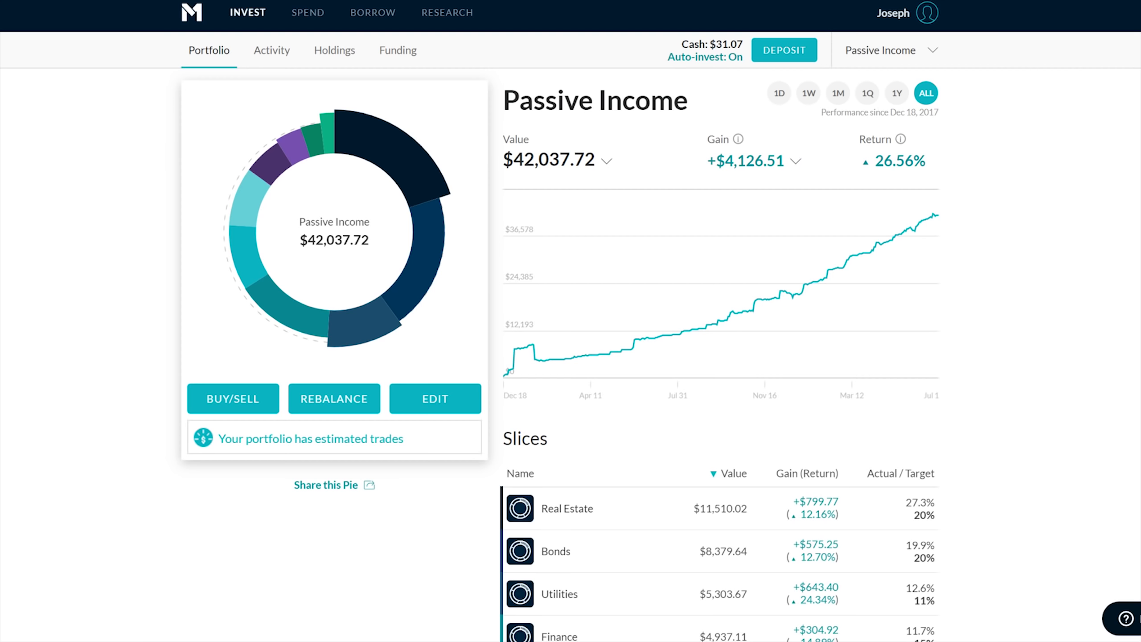
mouse_move(488, 291)
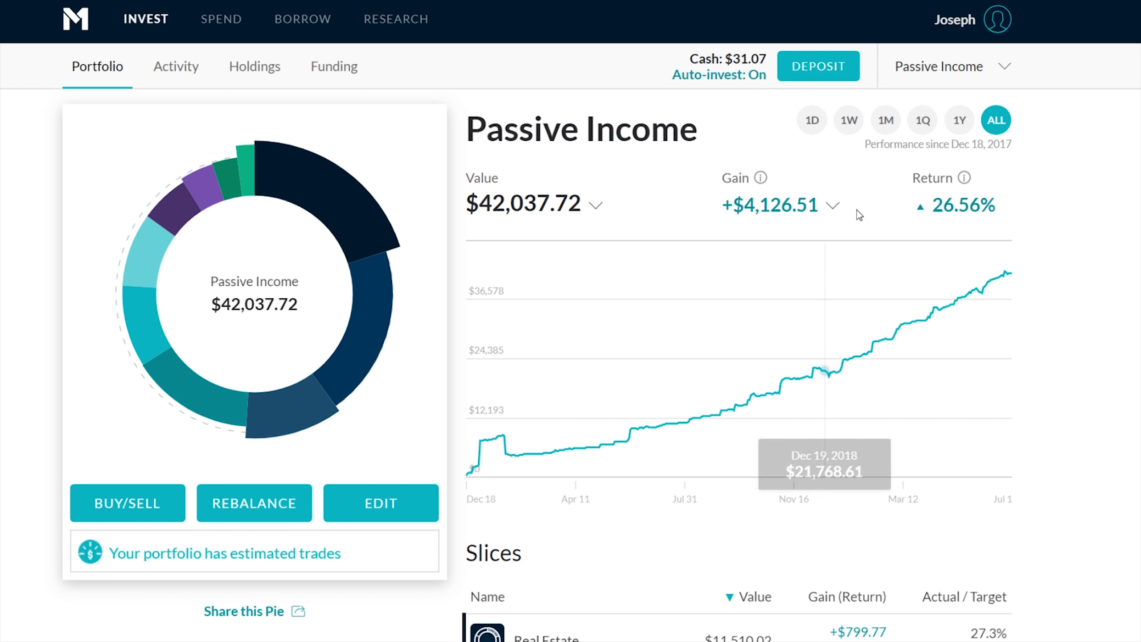
left_click(834, 206)
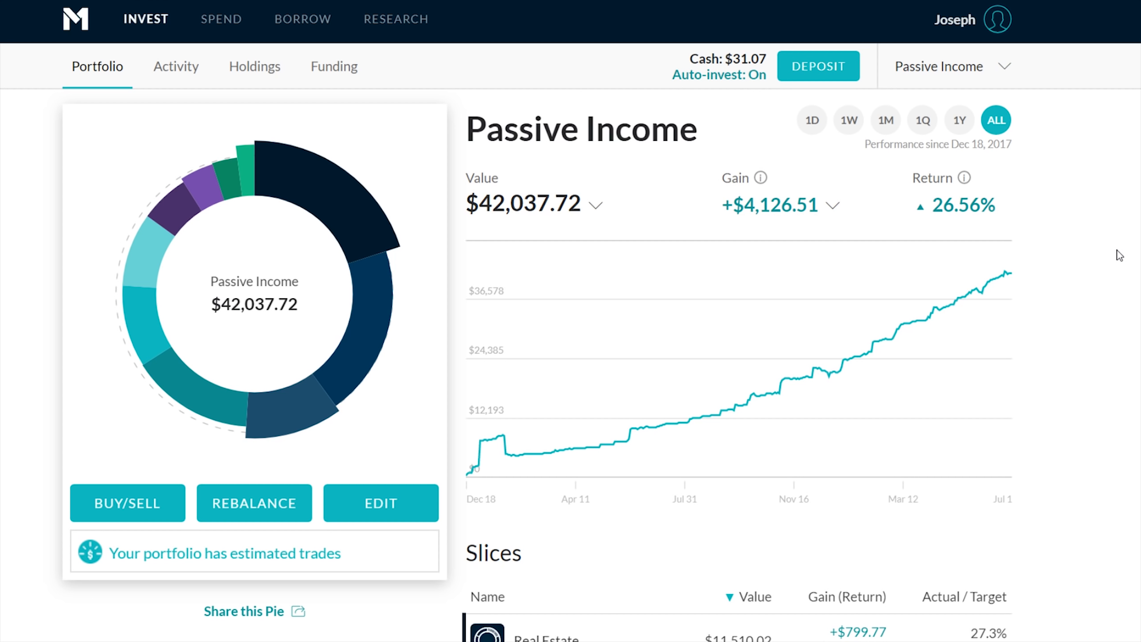
mouse_move(848, 205)
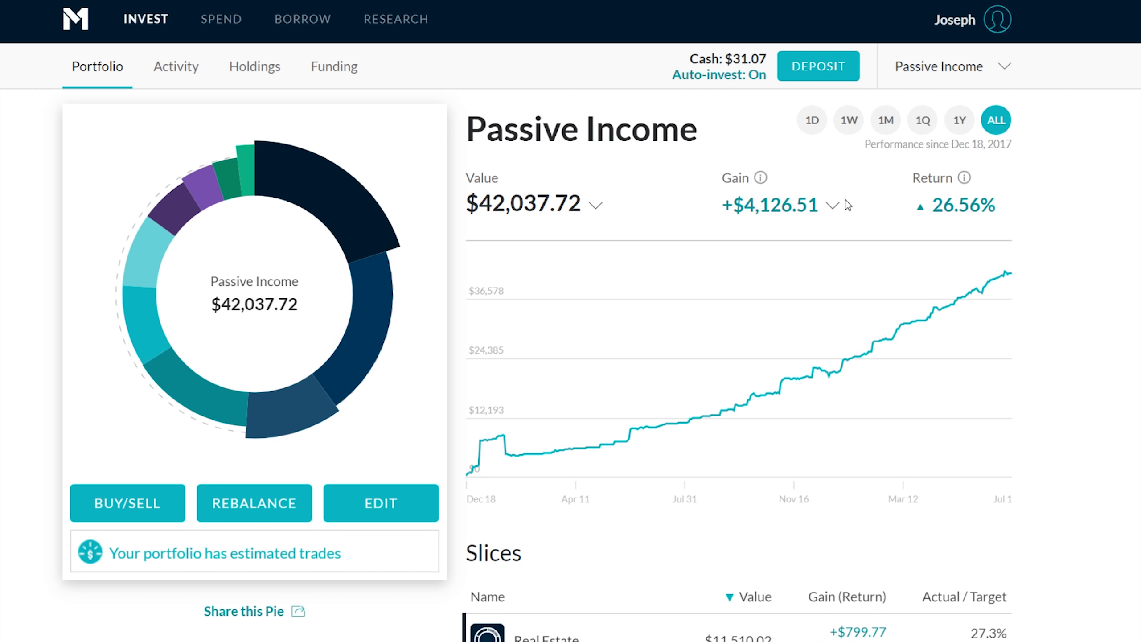
mouse_move(619, 375)
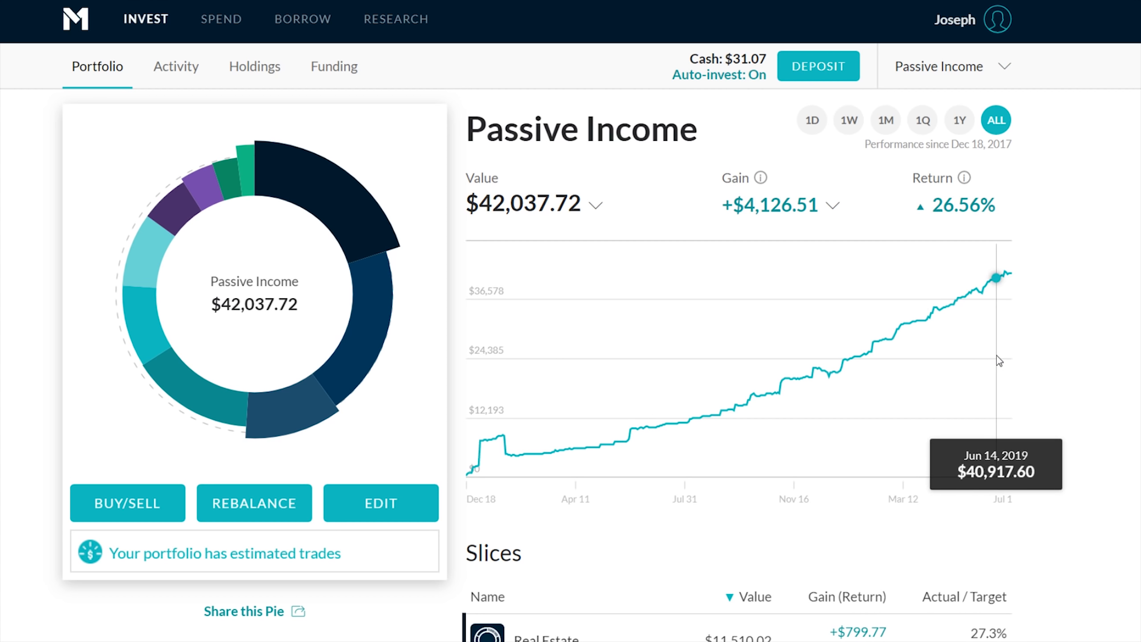
mouse_move(1136, 323)
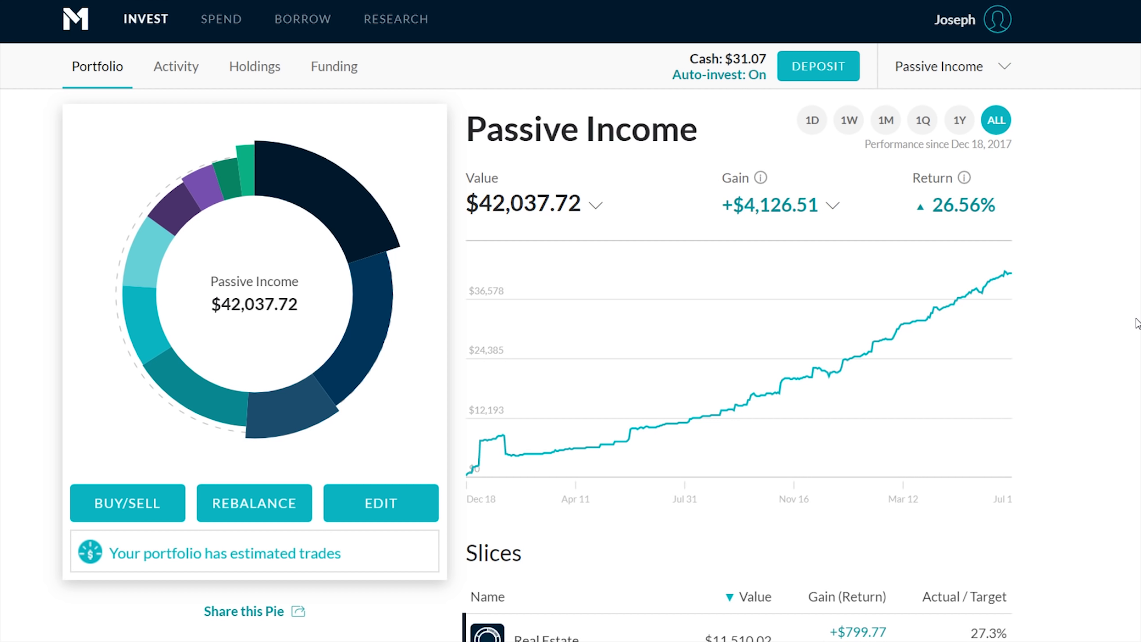
mouse_move(1071, 328)
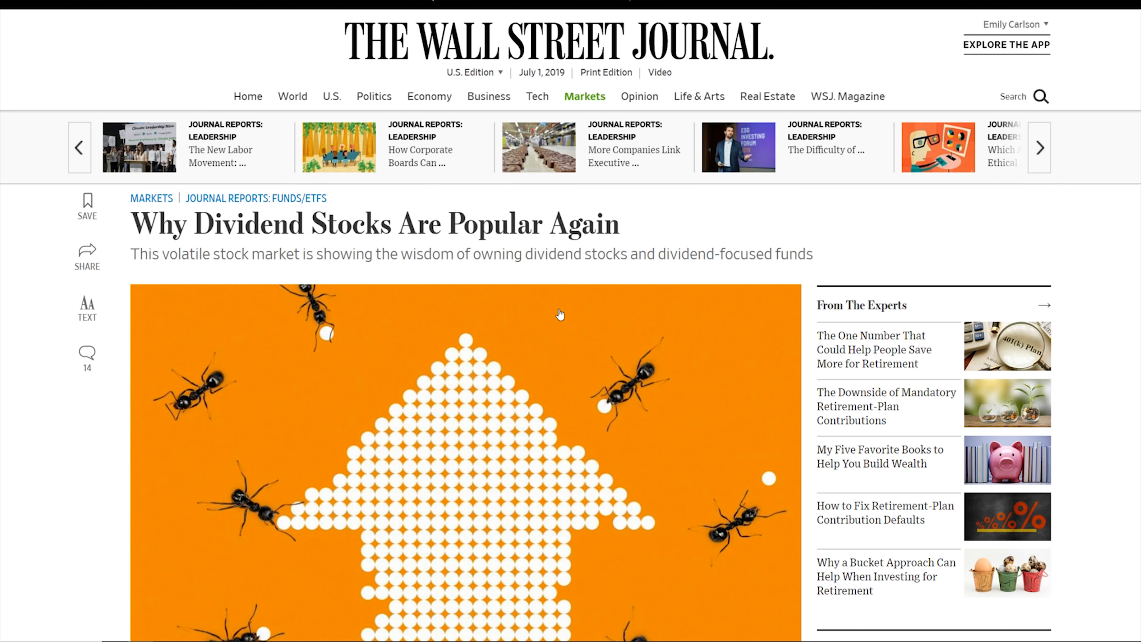
scroll("down", 3)
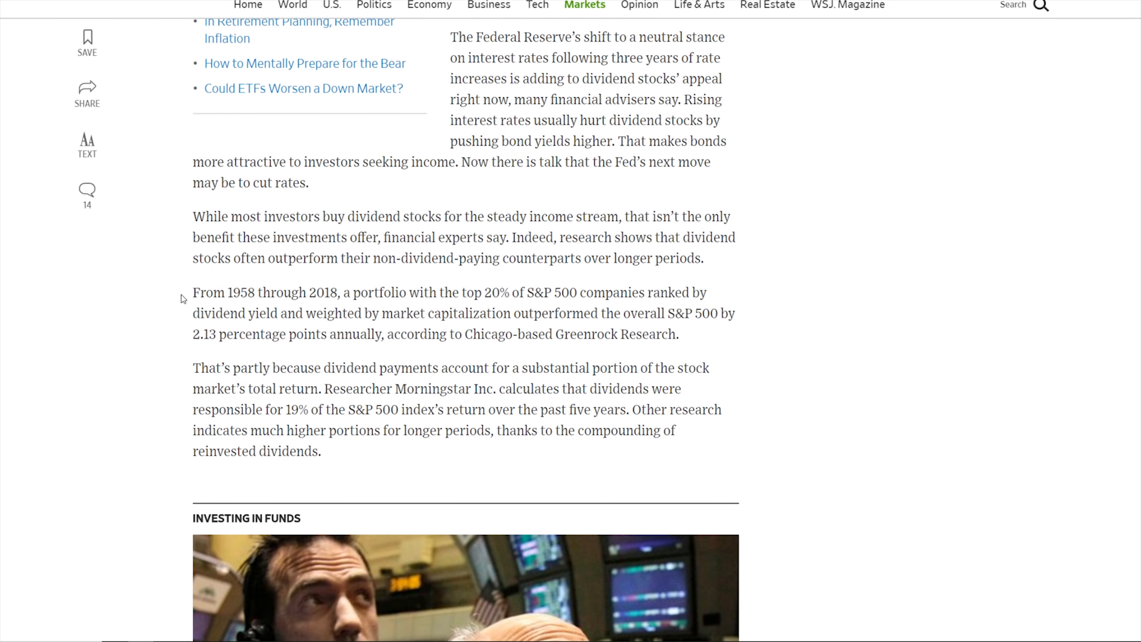
scroll("down", 3)
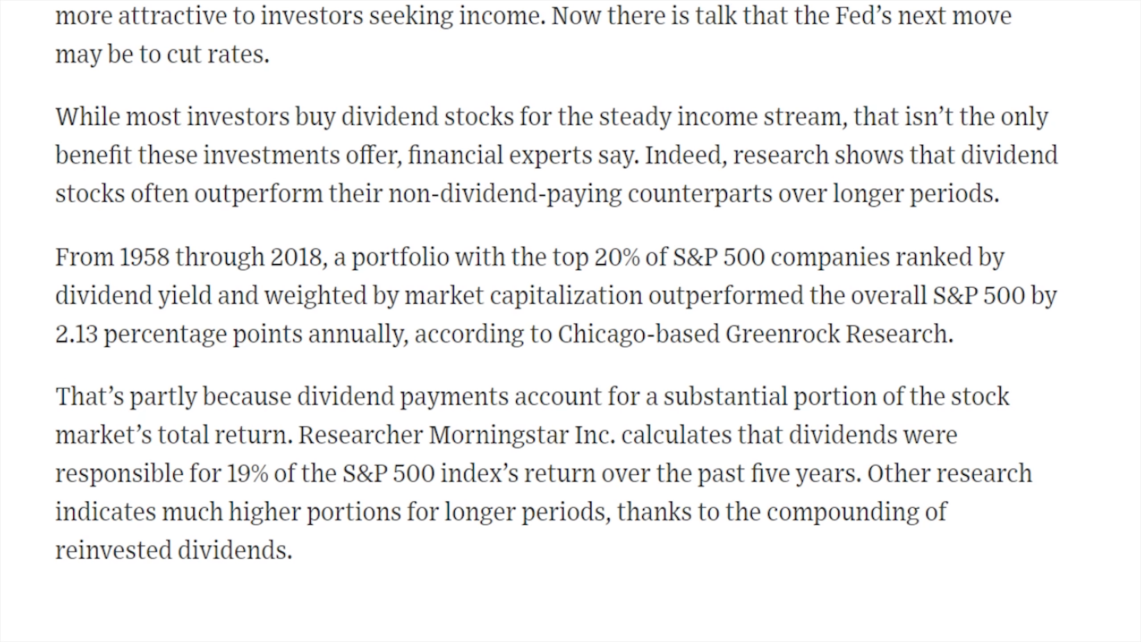
double_click(61, 333)
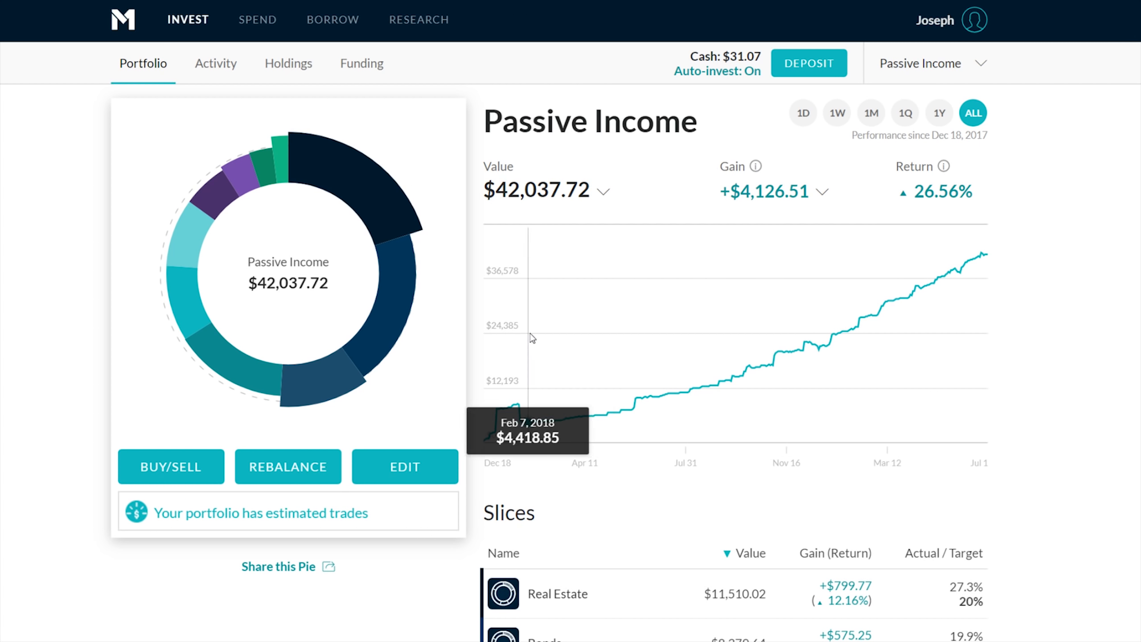
mouse_move(846, 332)
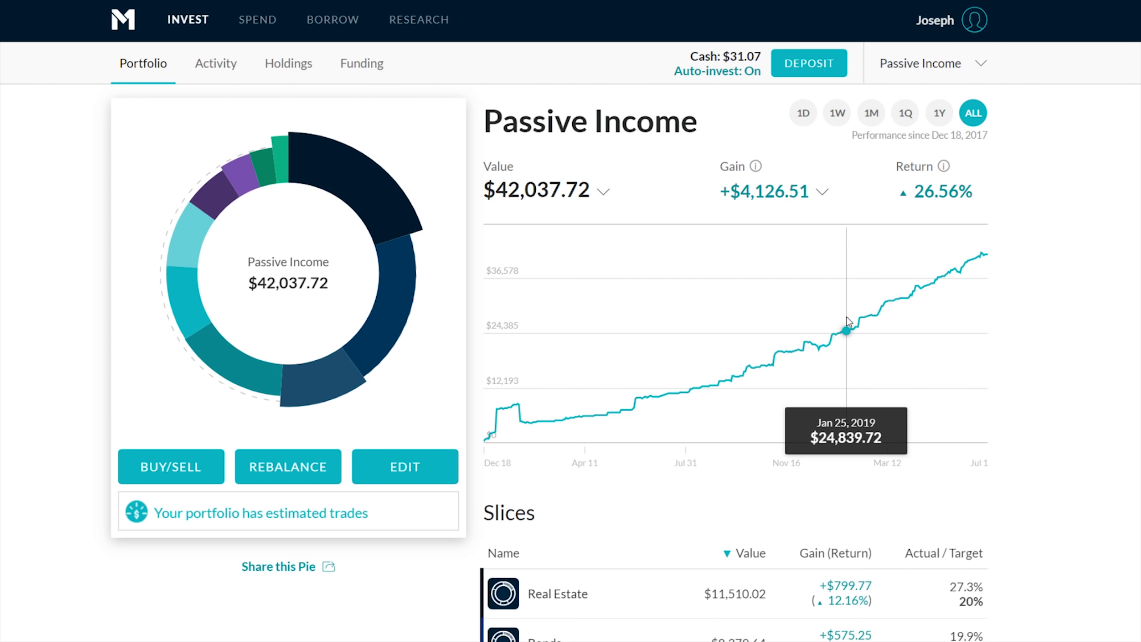
mouse_move(653, 338)
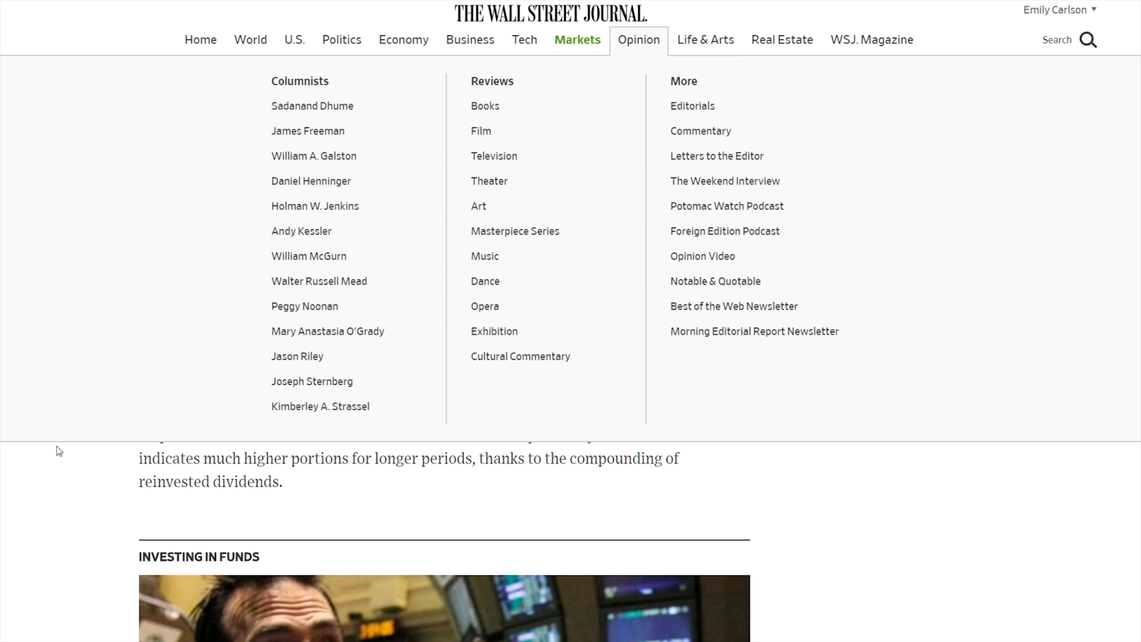
Highlight the WSJ's 1958–2018 period, then Investopedia's Dividend Aristocrats returns passage
left_click_drag(177, 305, 306, 304)
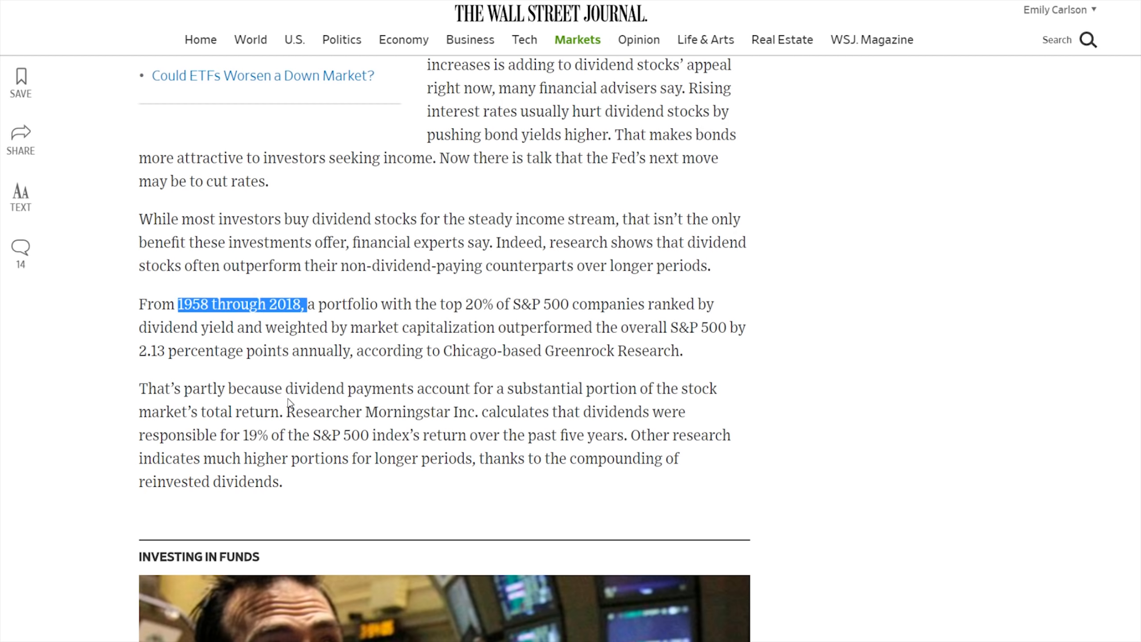
left_click(275, 398)
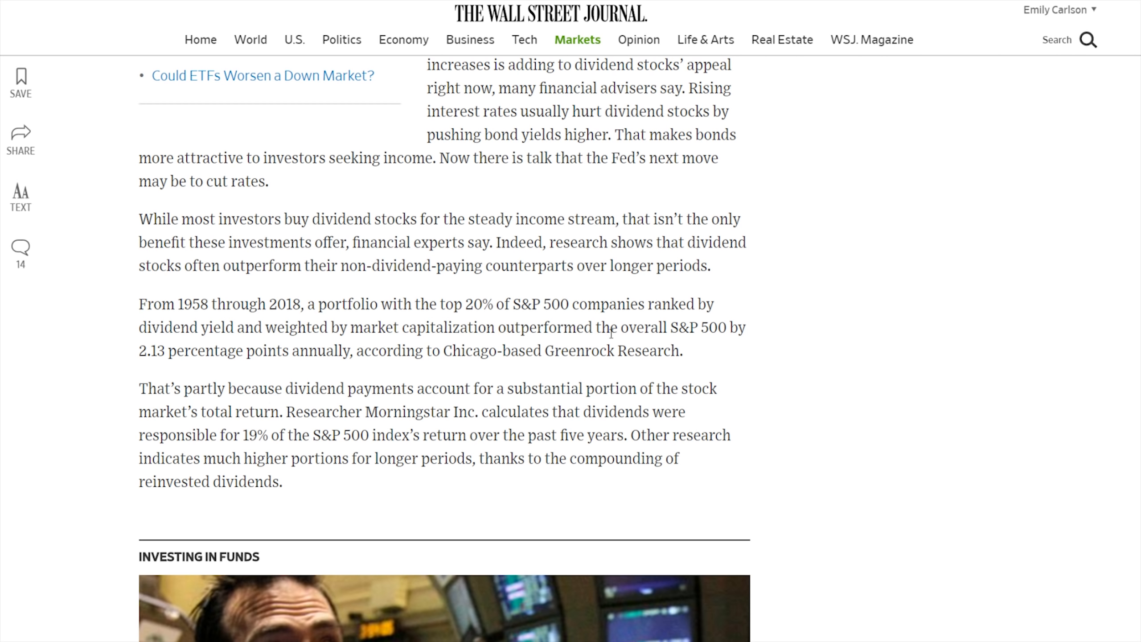
mouse_move(286, 366)
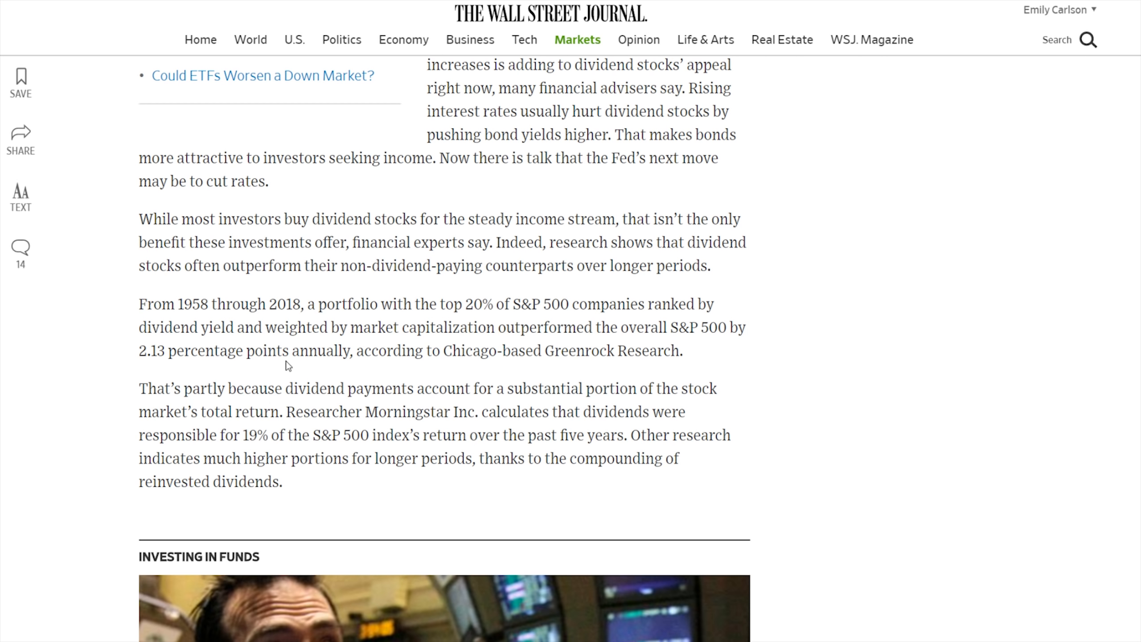
mouse_move(671, 374)
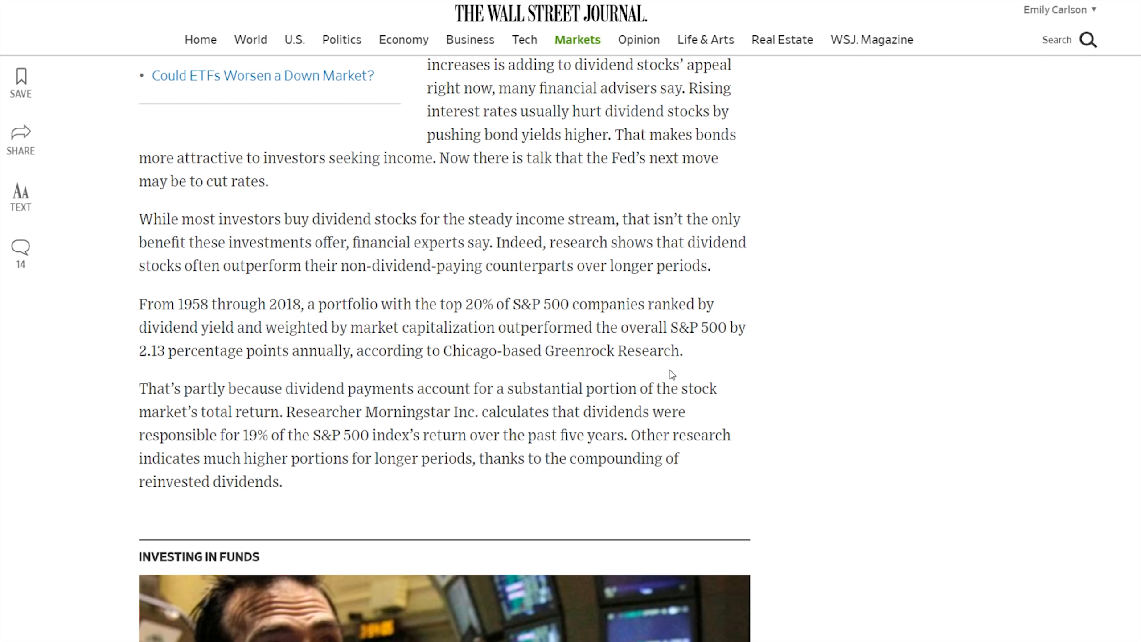
mouse_move(842, 132)
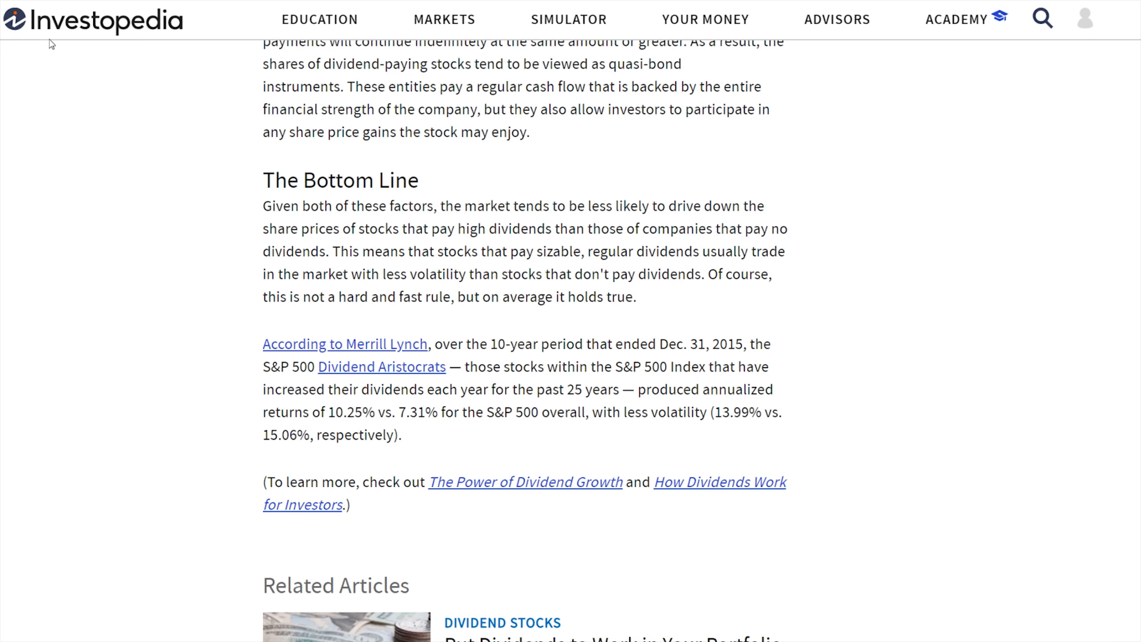
scroll("down", 3)
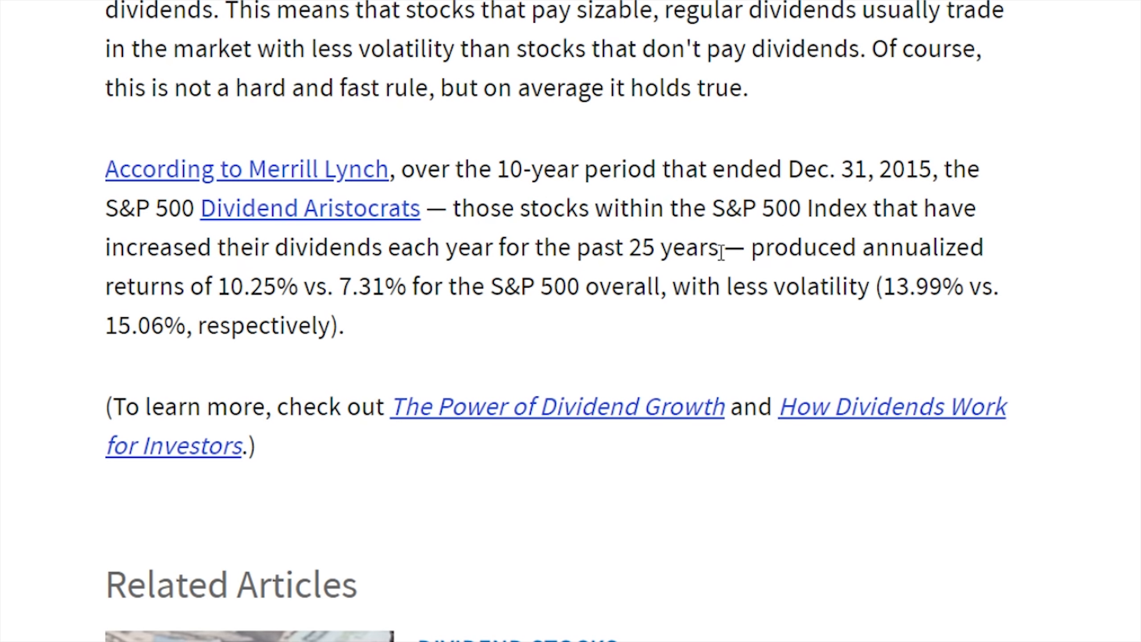
mouse_move(717, 251)
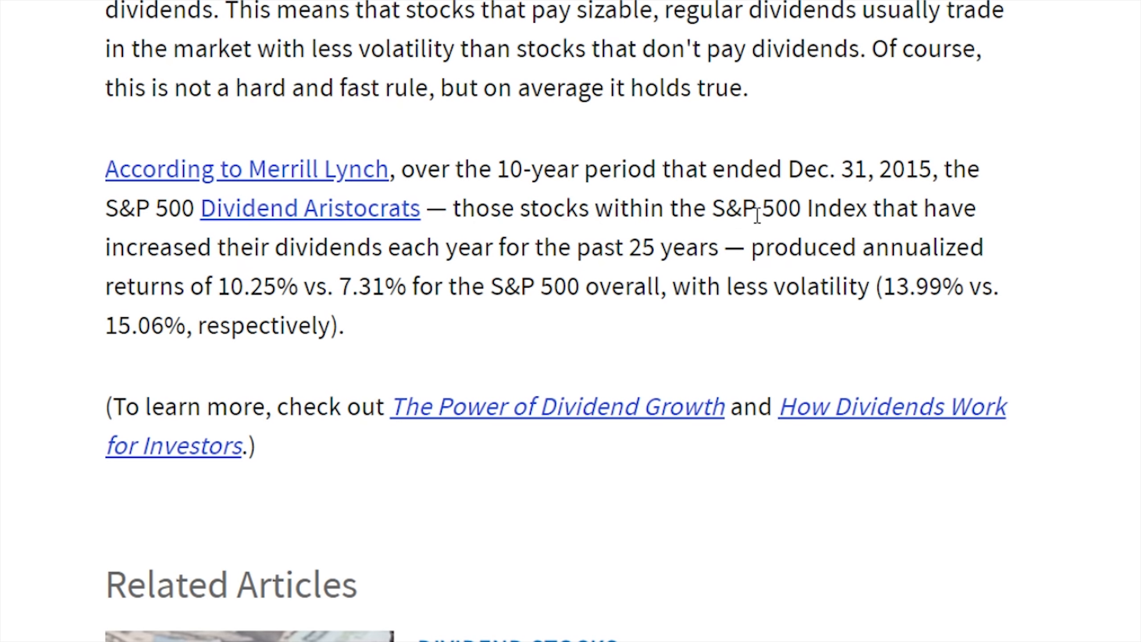
mouse_move(704, 271)
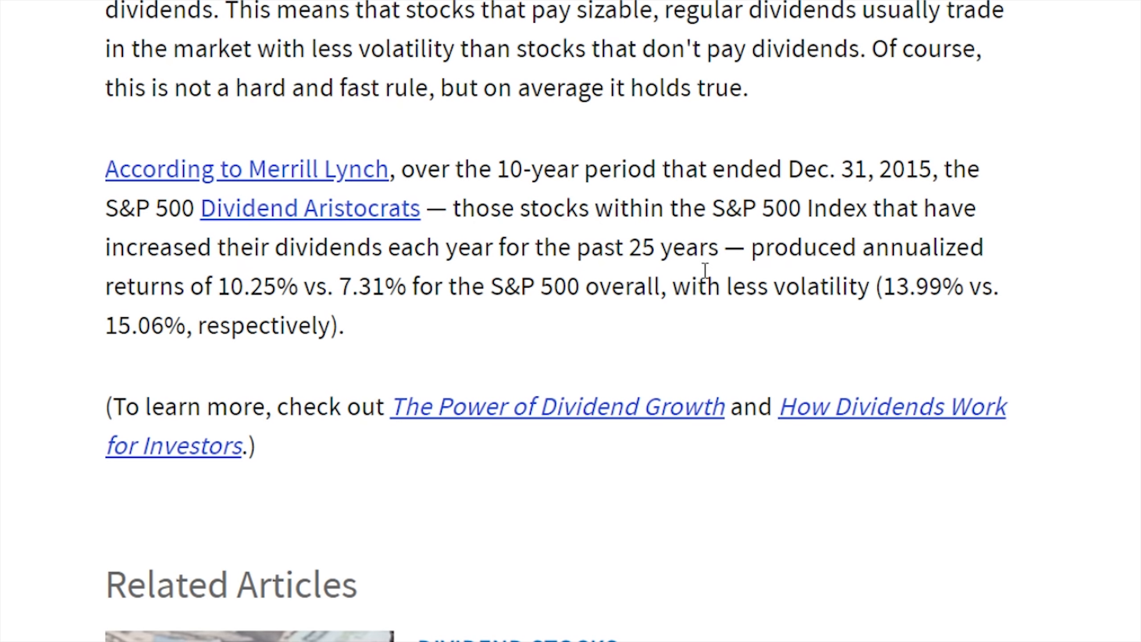
left_click_drag(671, 286, 860, 286)
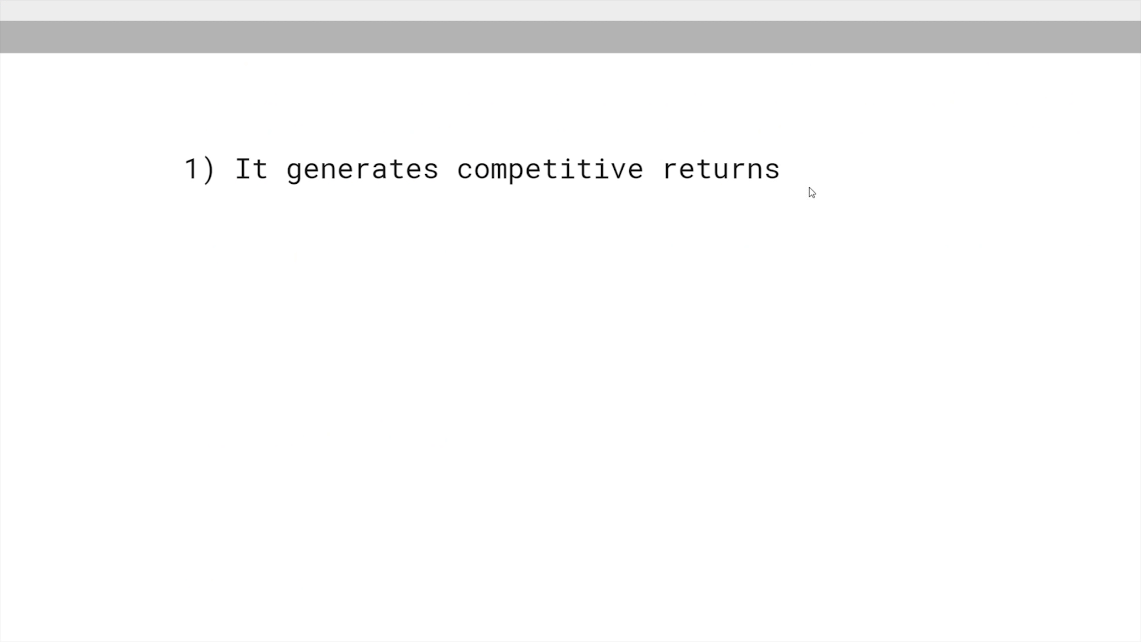
mouse_move(588, 295)
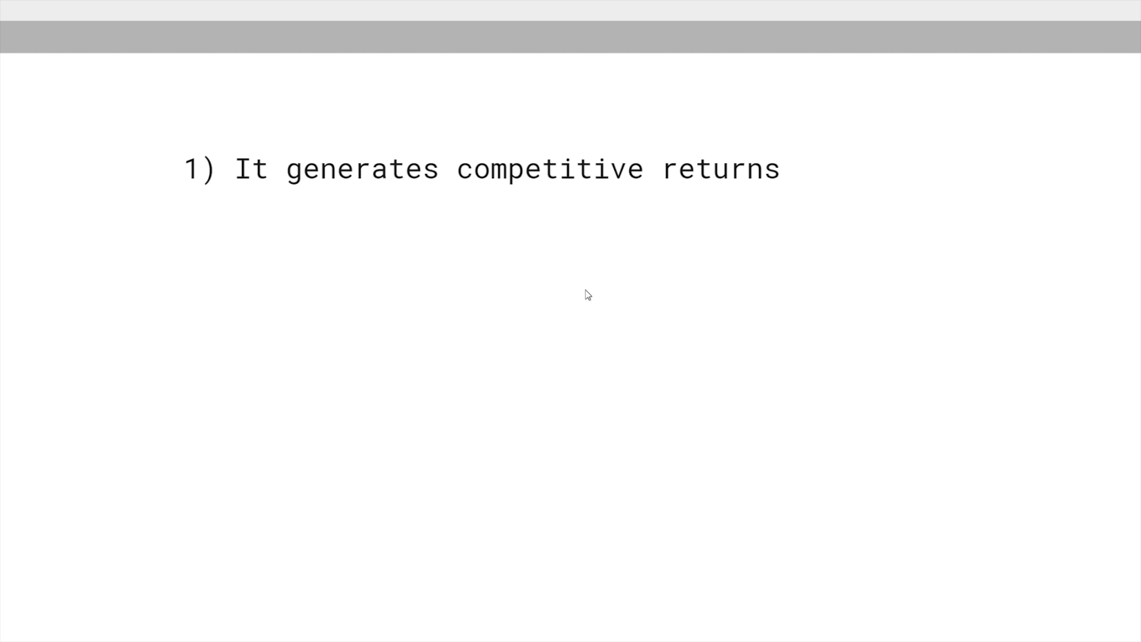
mouse_move(583, 296)
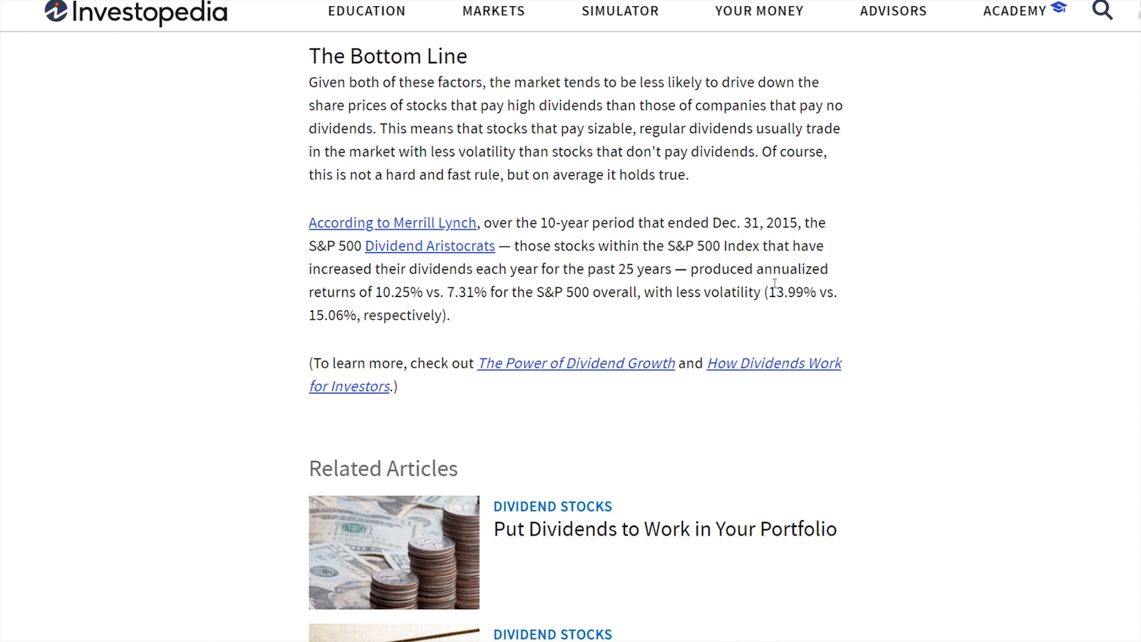
mouse_move(672, 321)
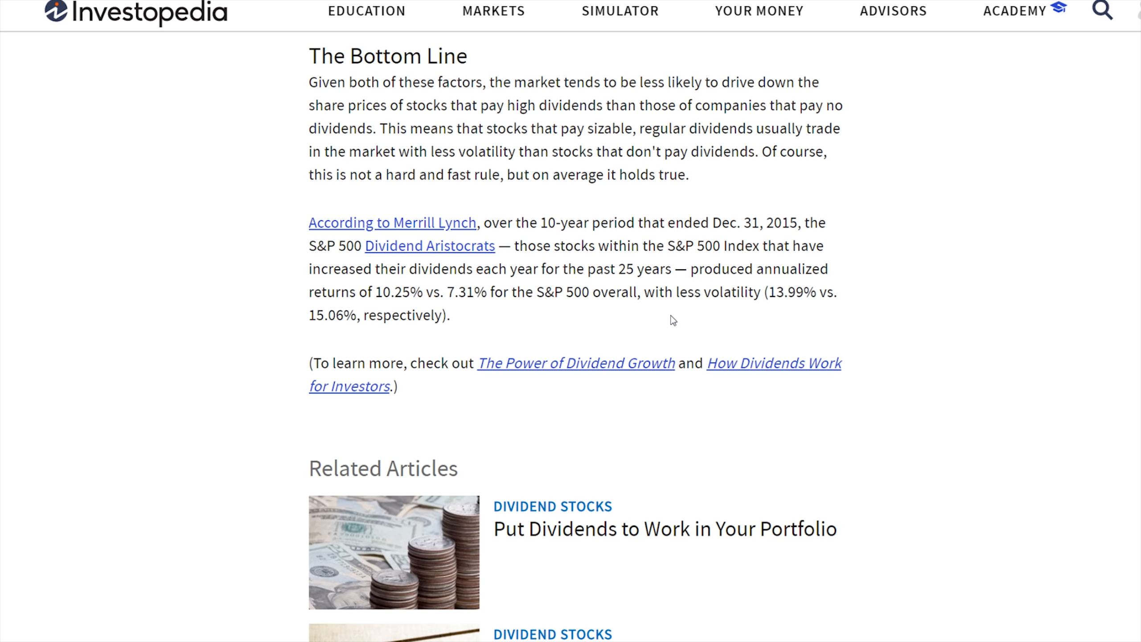
mouse_move(649, 312)
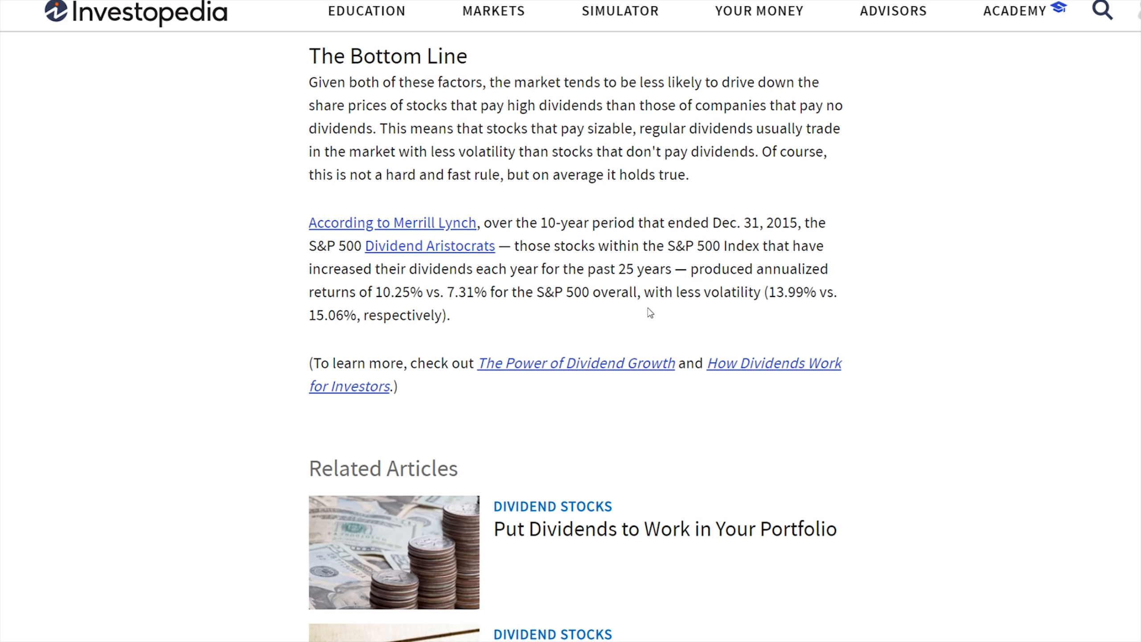
mouse_move(645, 305)
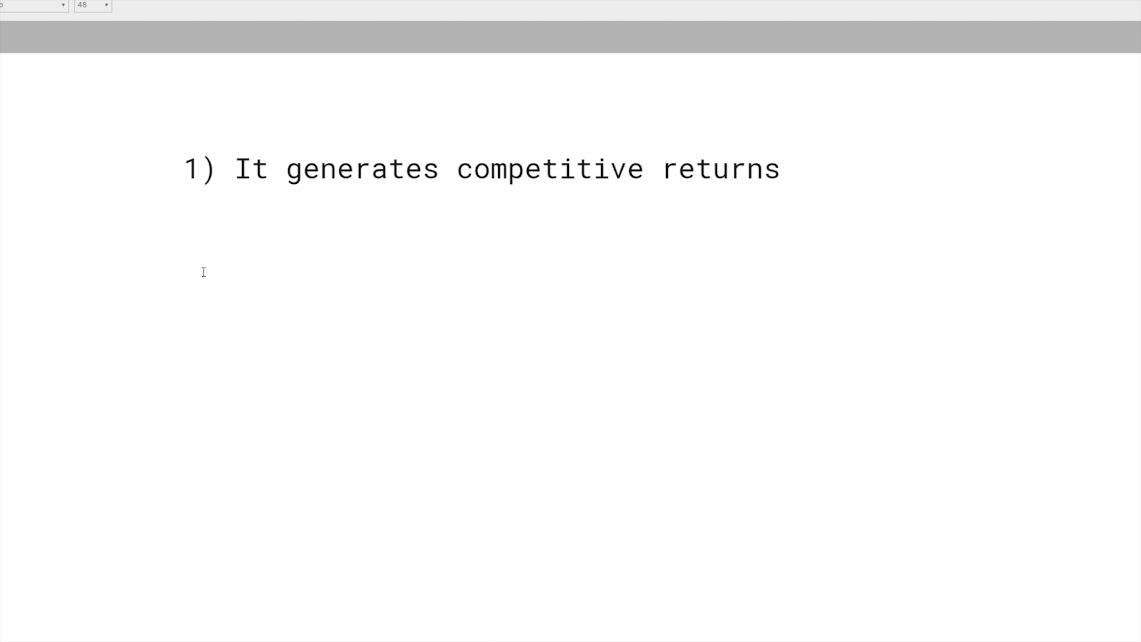
Type "2) Long term strategy that doesn't require constant research" and deselect the text box
type("2)")
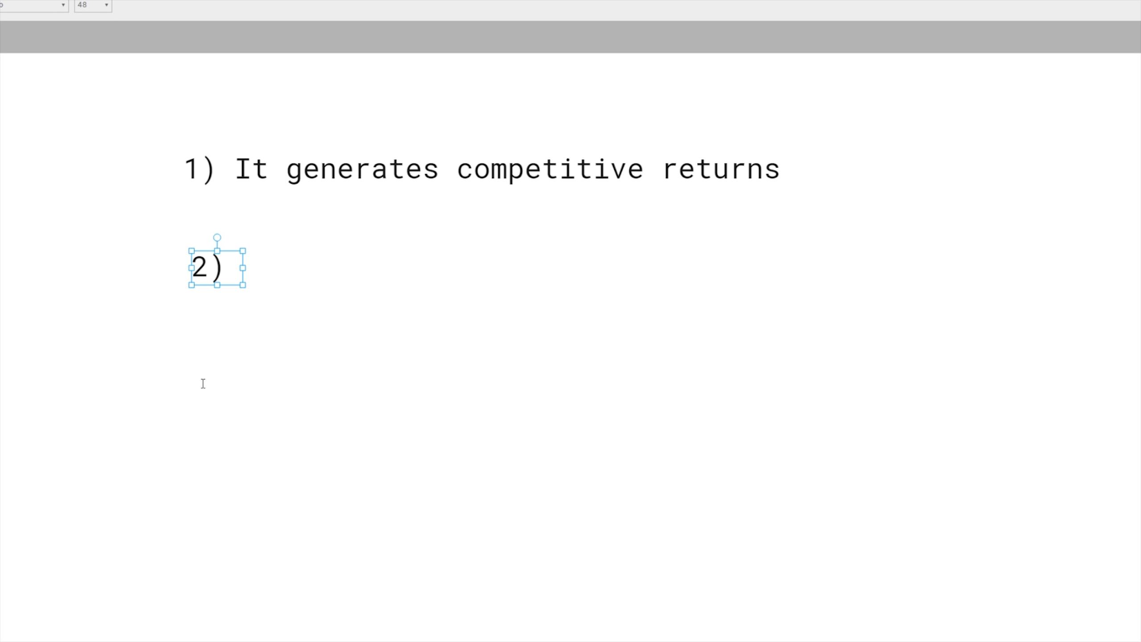
type("Lon")
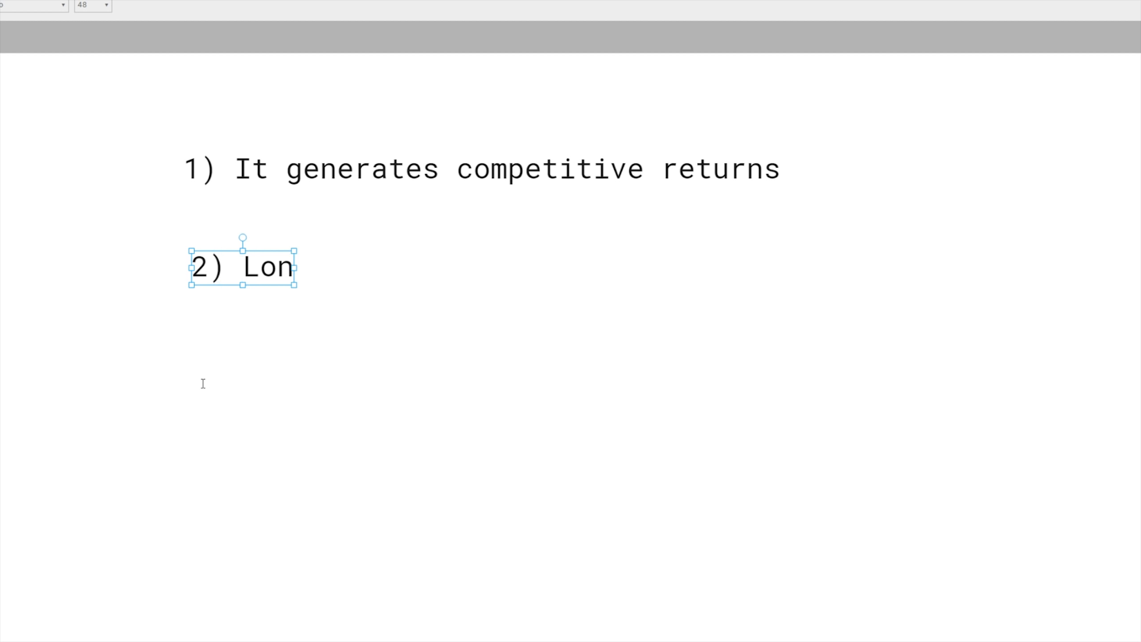
type("g term strategy th")
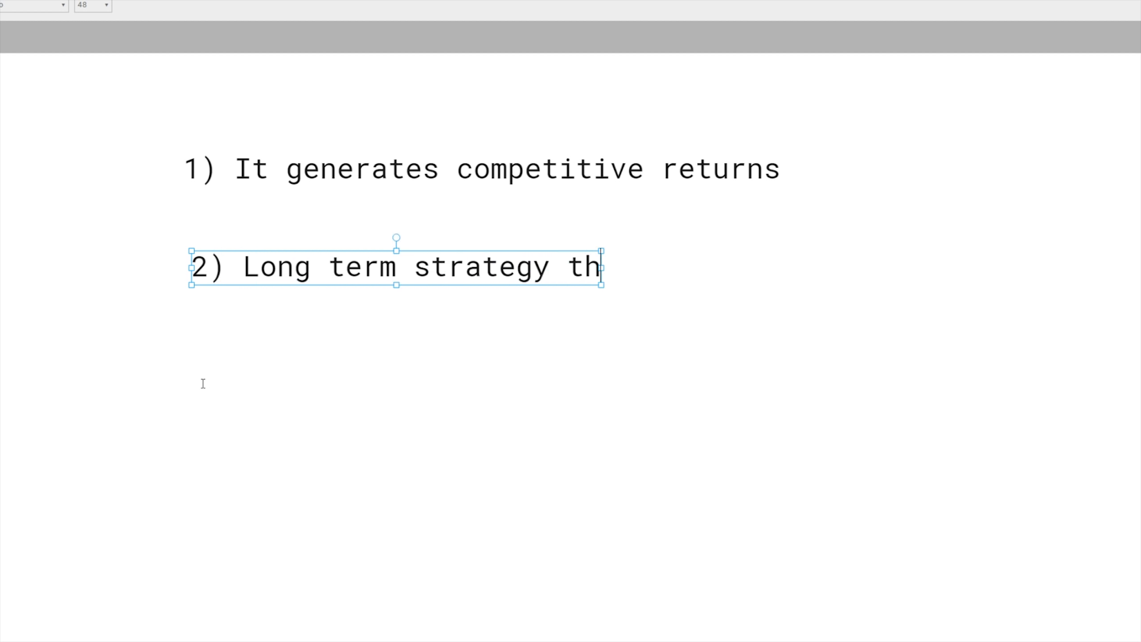
type("at doesn't require c")
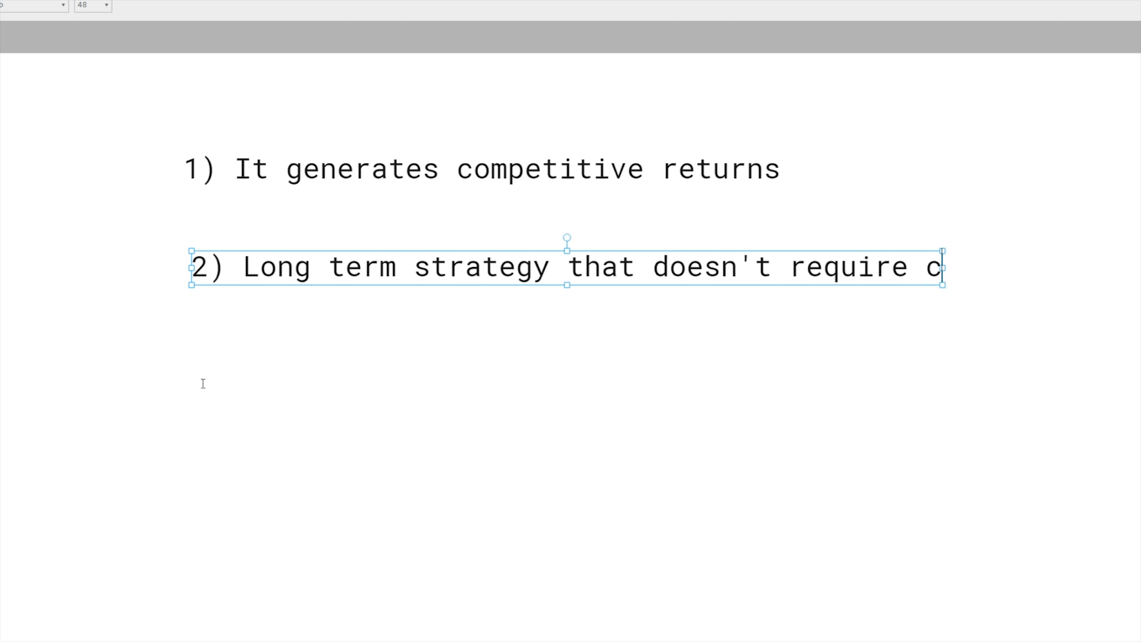
type("onstant research")
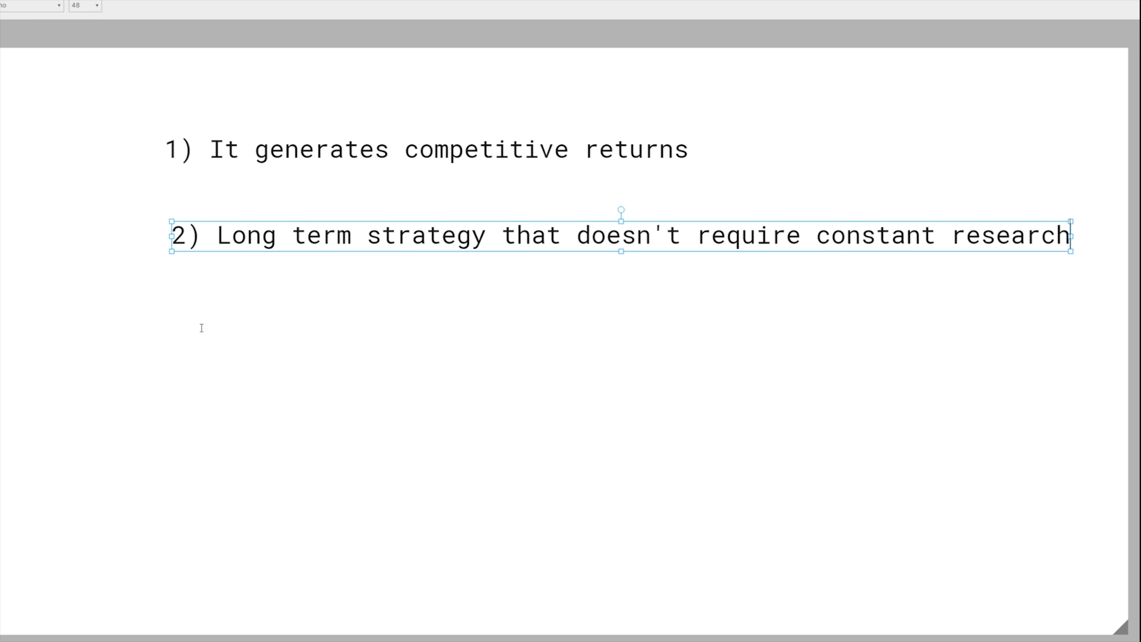
left_click(489, 369)
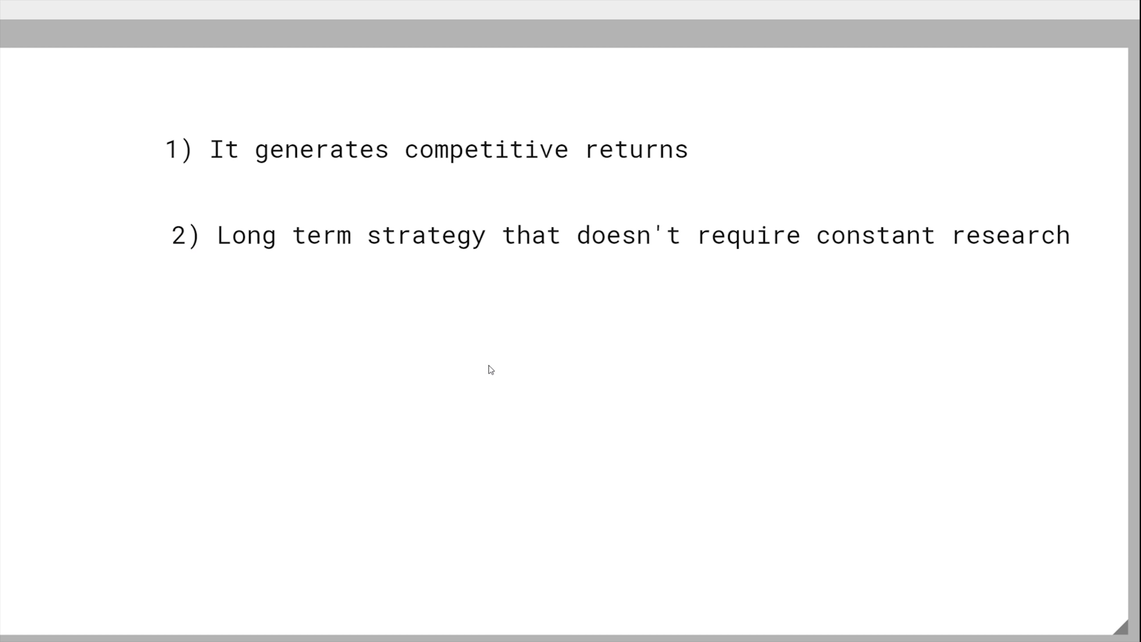
mouse_move(479, 364)
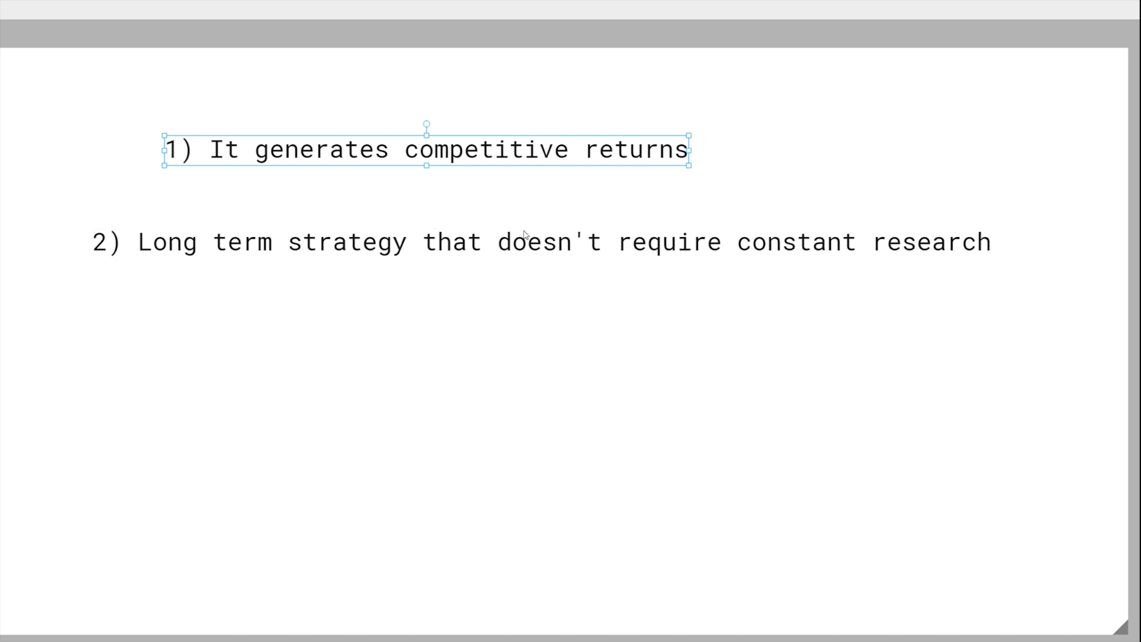
left_click(390, 264)
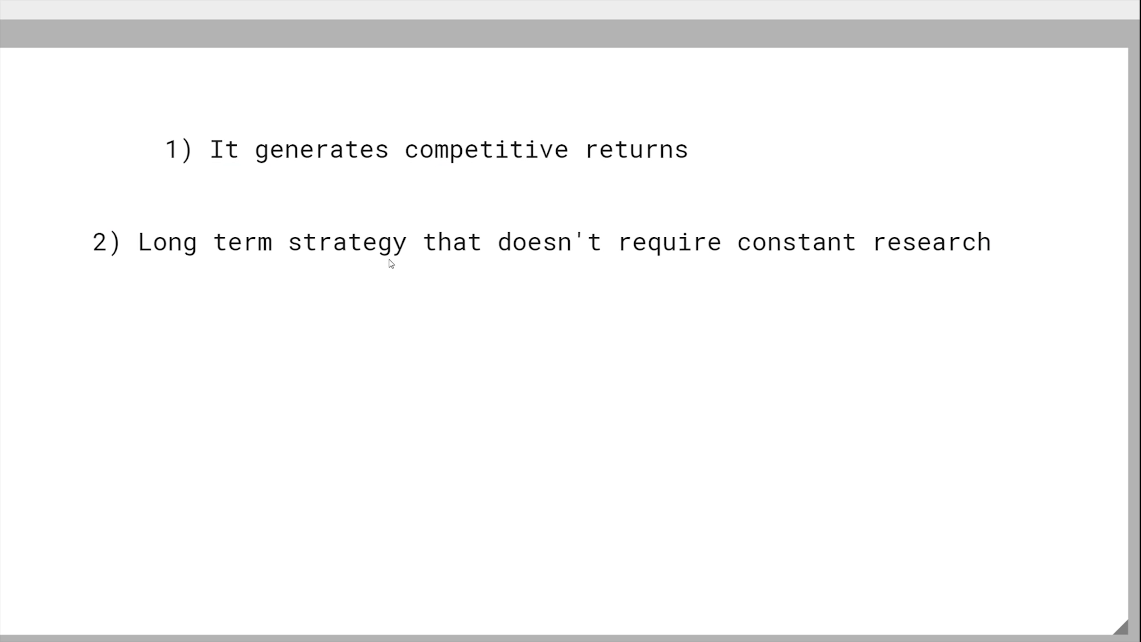
mouse_move(510, 316)
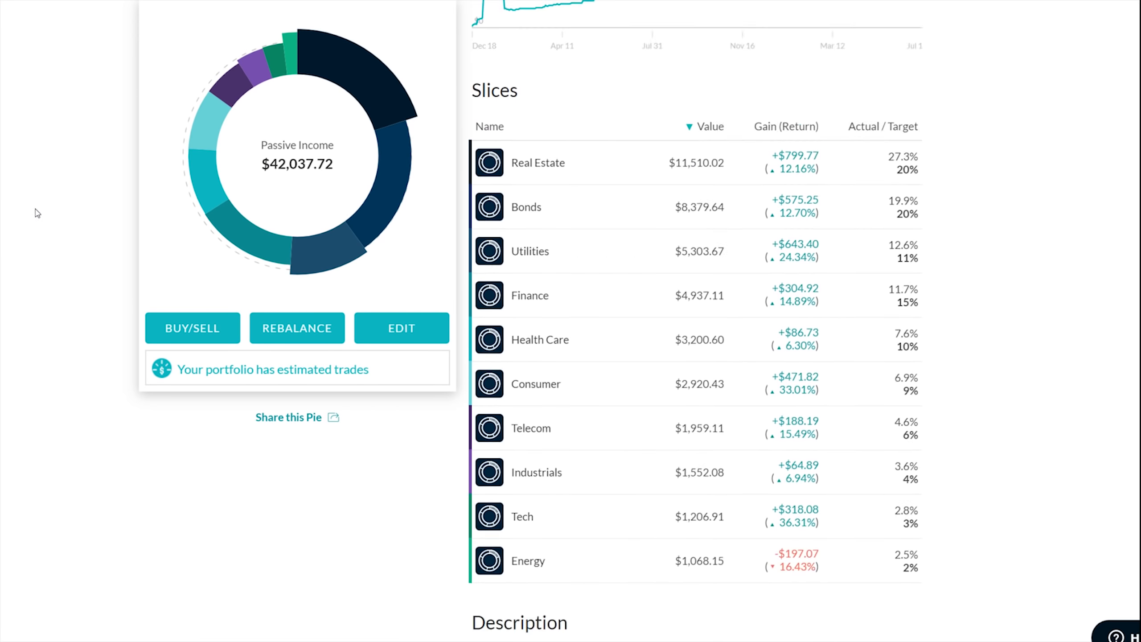
scroll("down", 3)
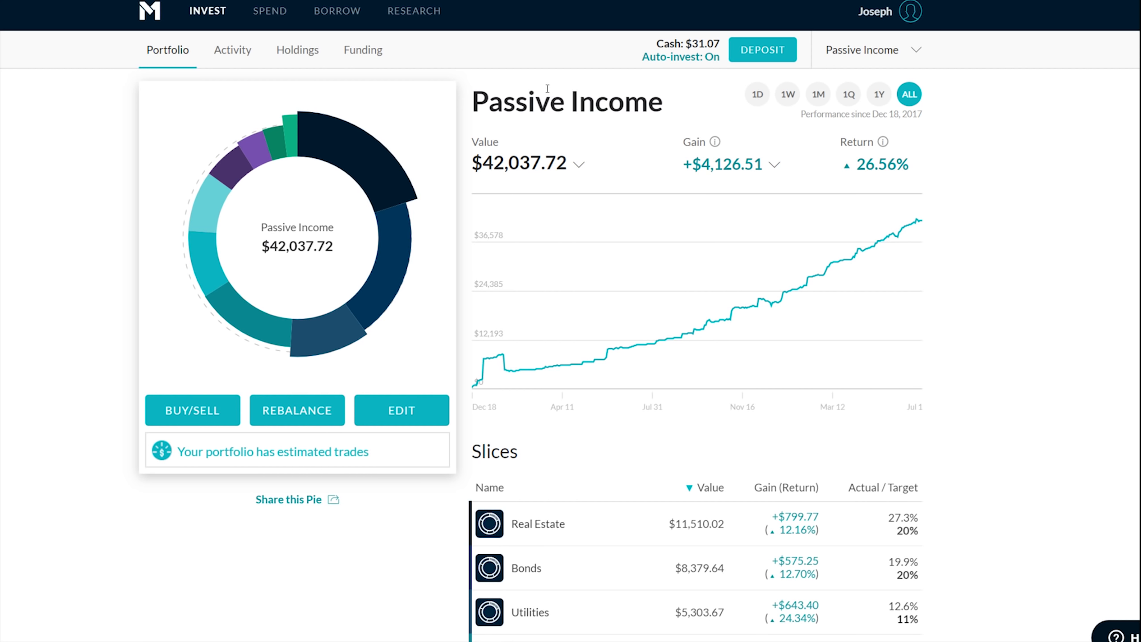
scroll("down", 3)
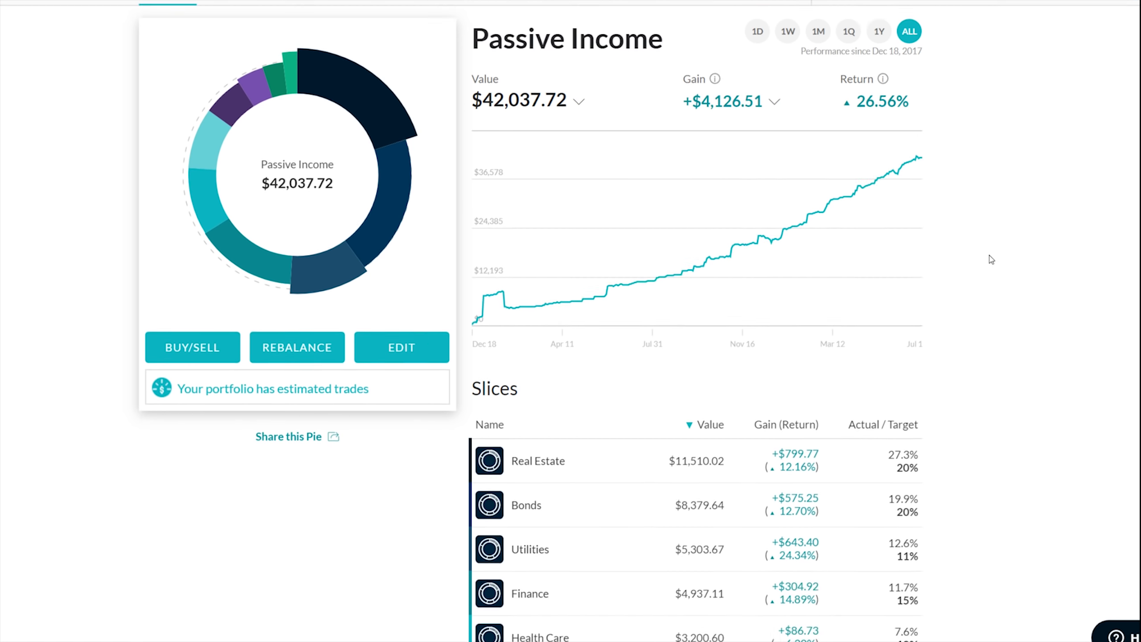
scroll("down", 3)
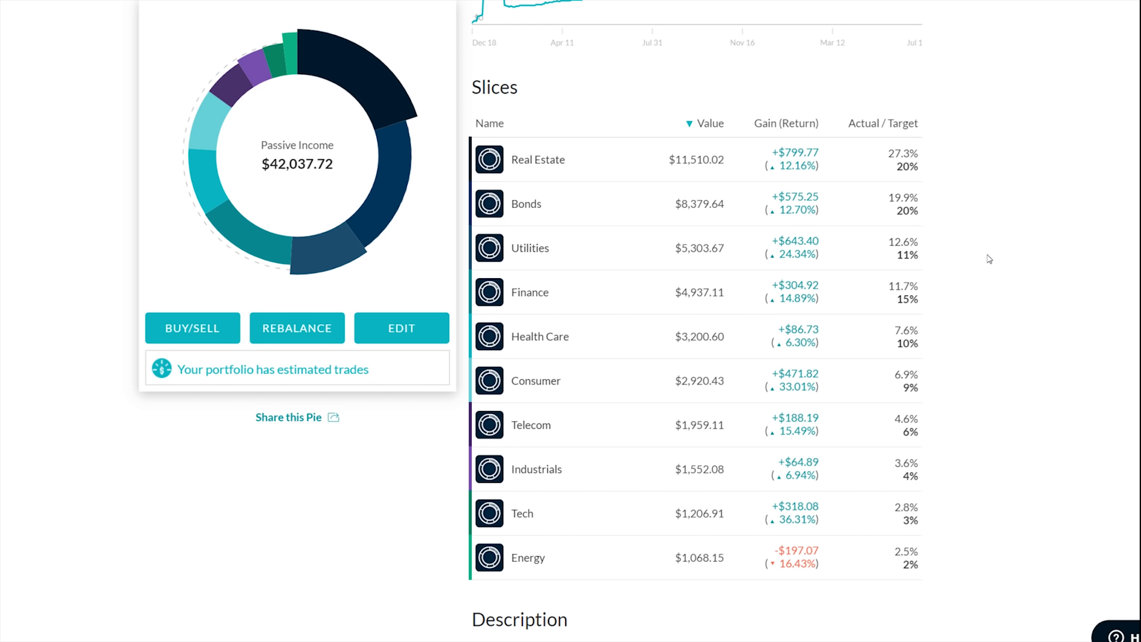
mouse_move(986, 259)
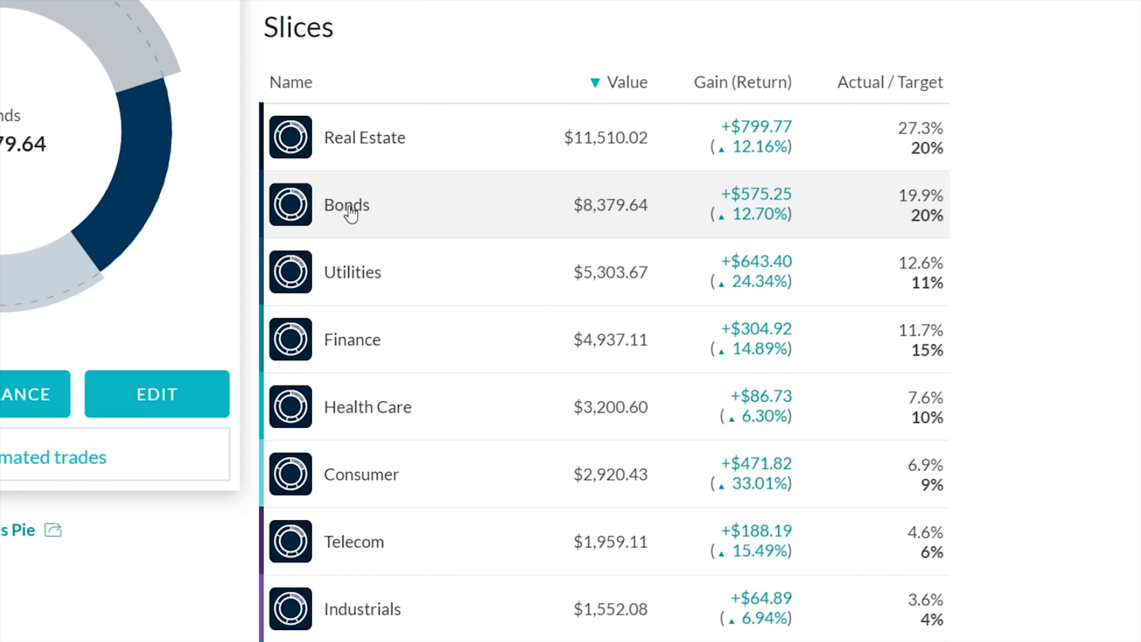
mouse_move(661, 133)
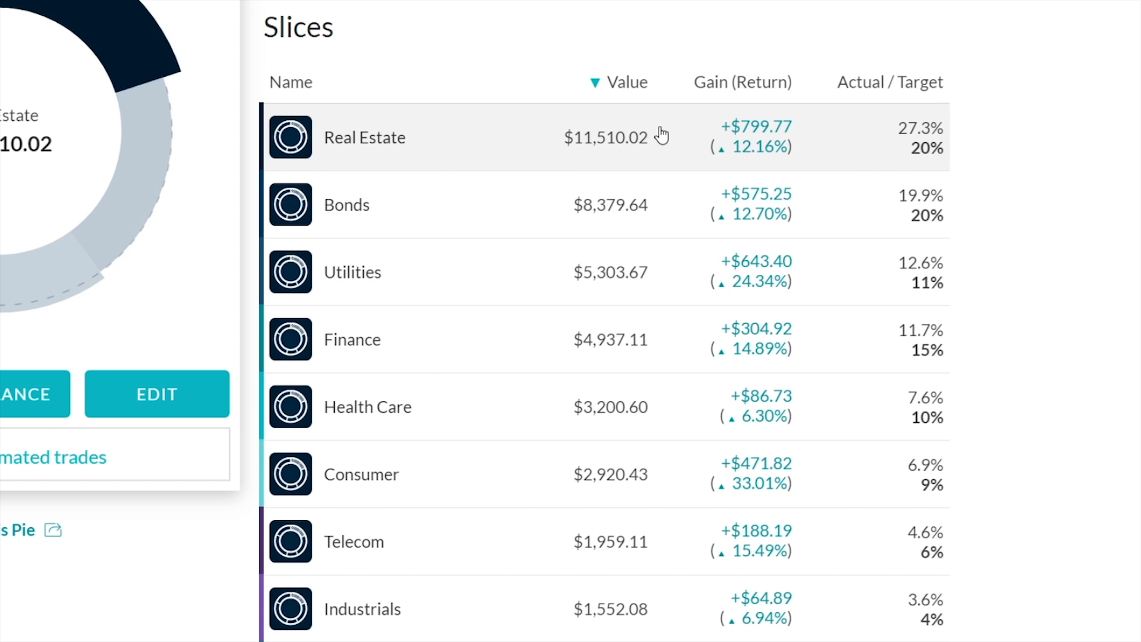
mouse_move(717, 151)
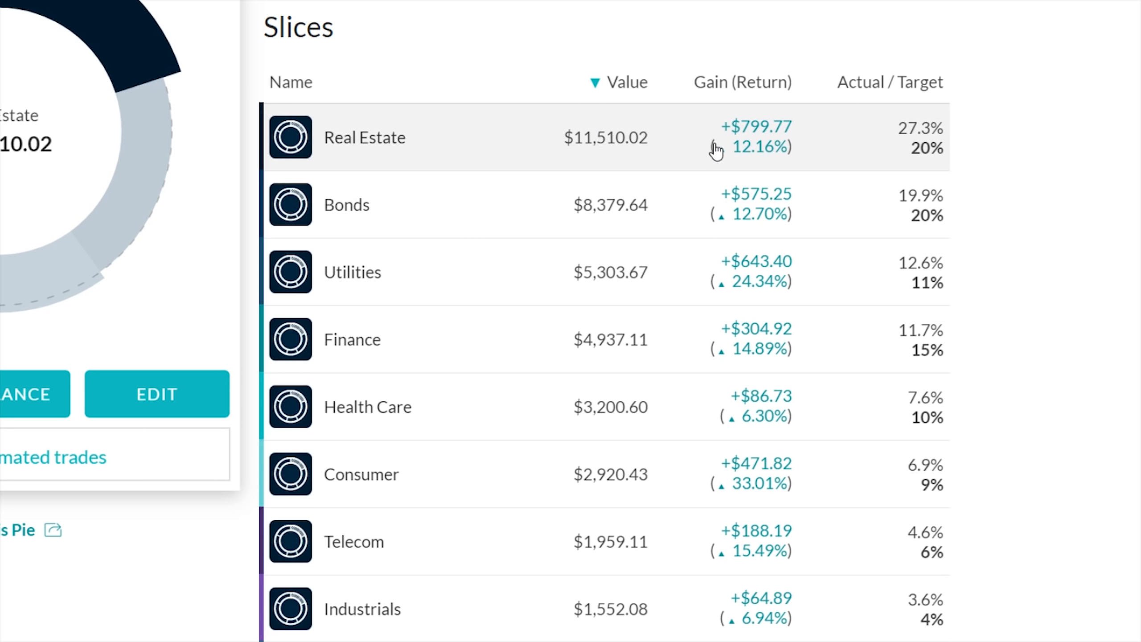
mouse_move(940, 166)
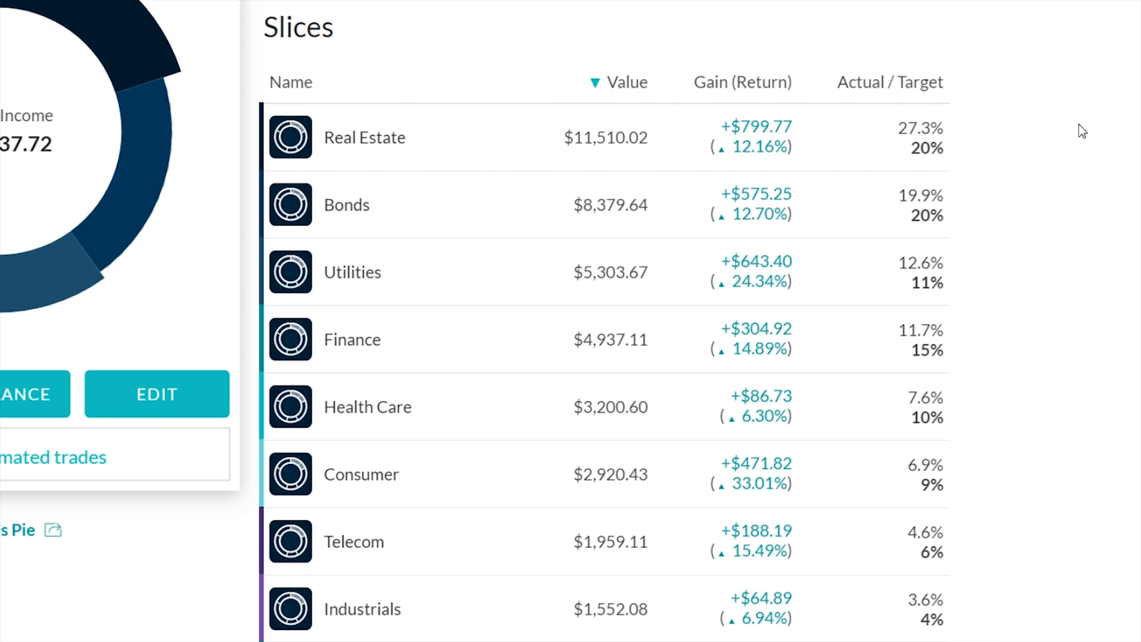
mouse_move(1105, 208)
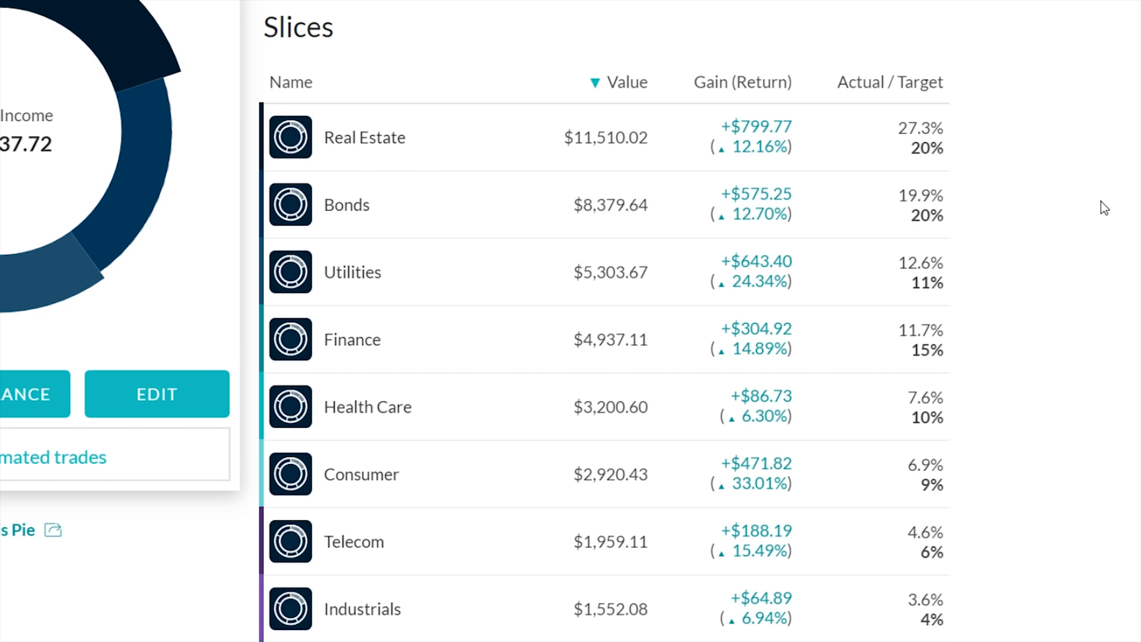
scroll("down", 3)
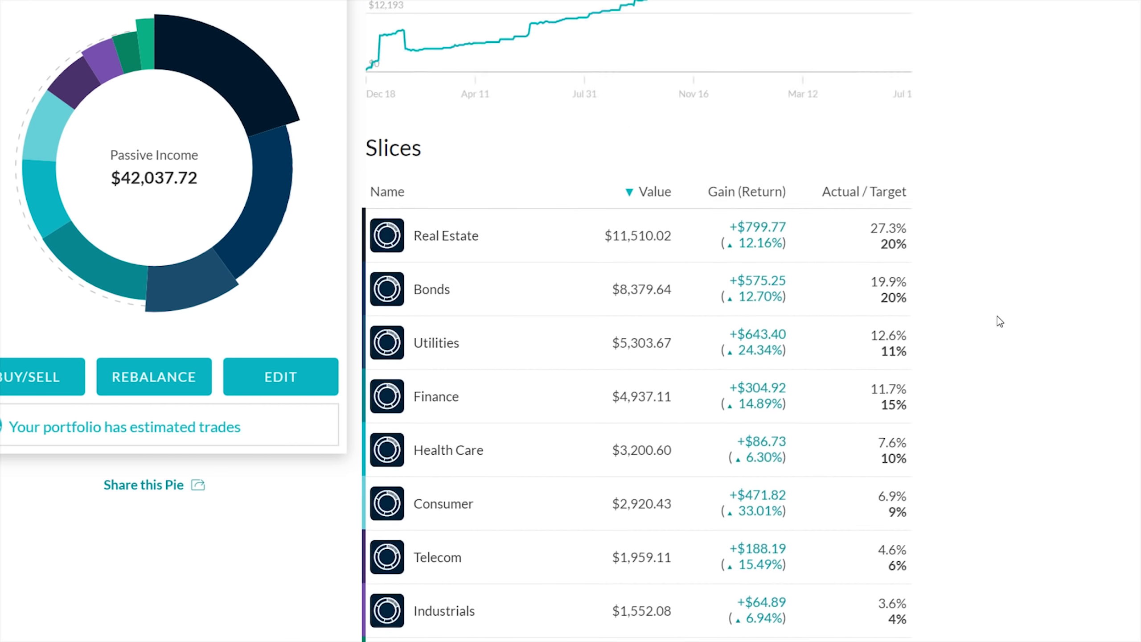
mouse_move(975, 310)
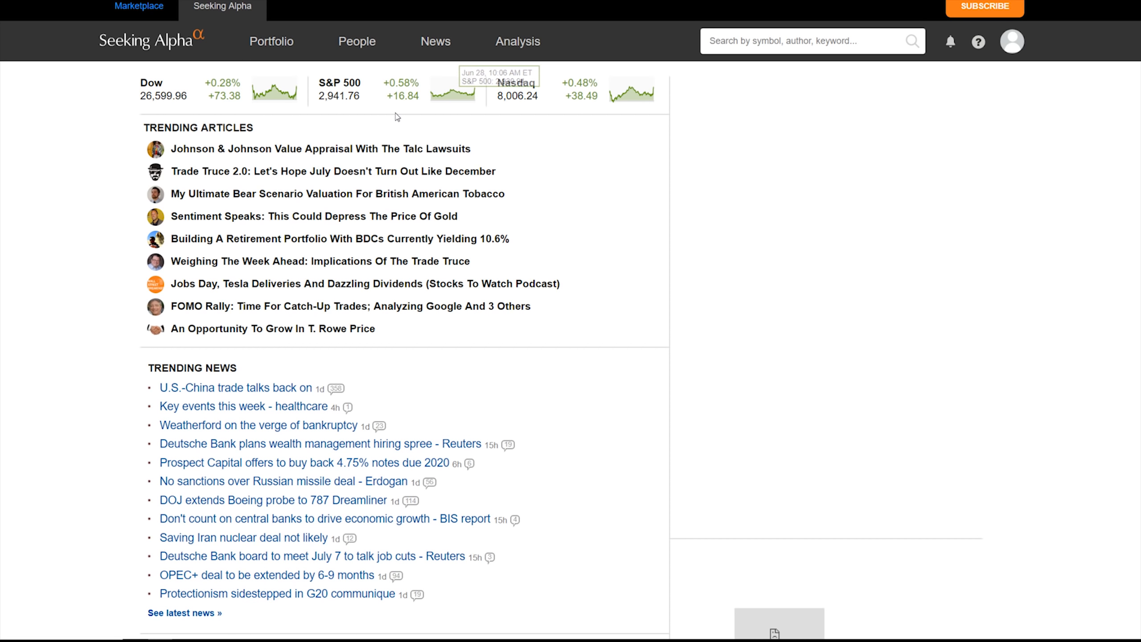
mouse_move(262, 177)
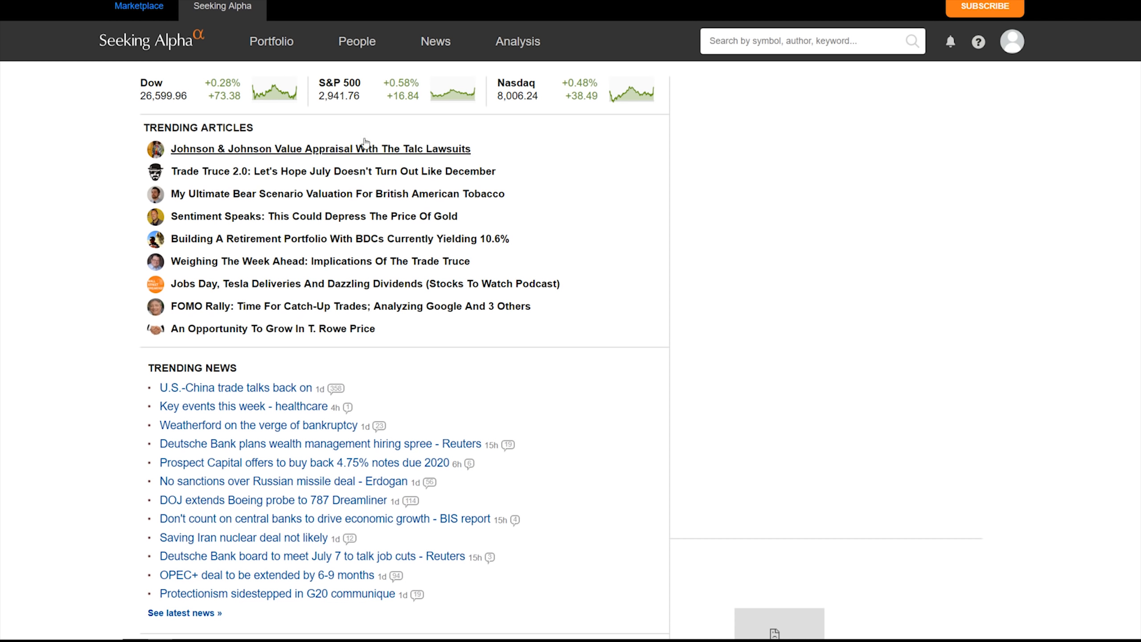
mouse_move(25, 185)
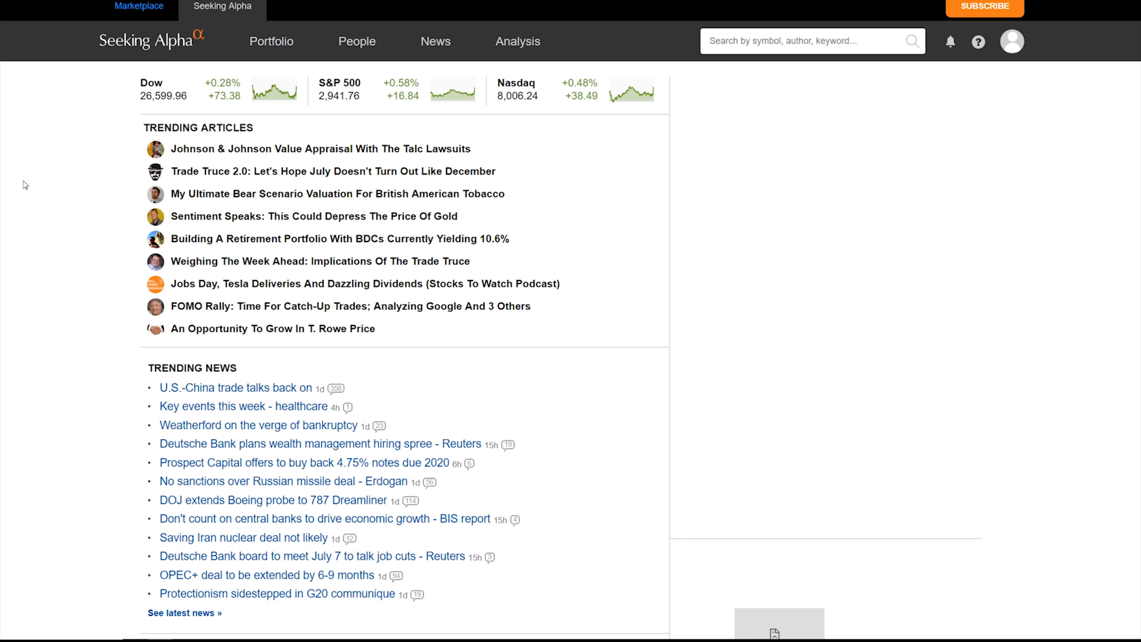
Pick Portfolio 1 from the saved portfolios list to view its dividend data
left_click(271, 40)
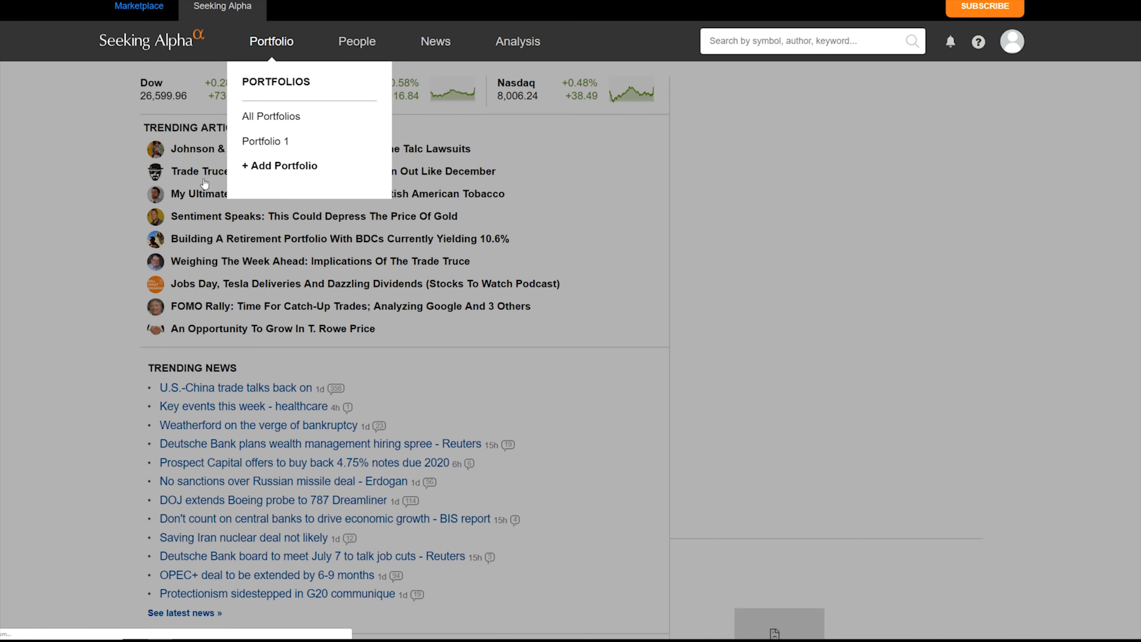
left_click(266, 142)
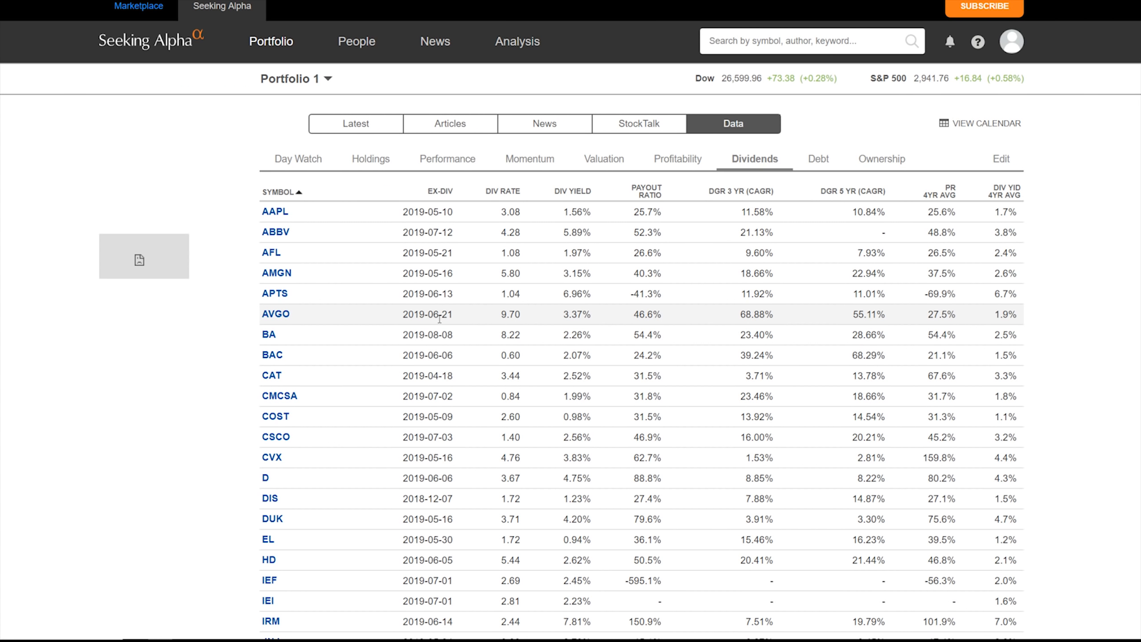
mouse_move(311, 211)
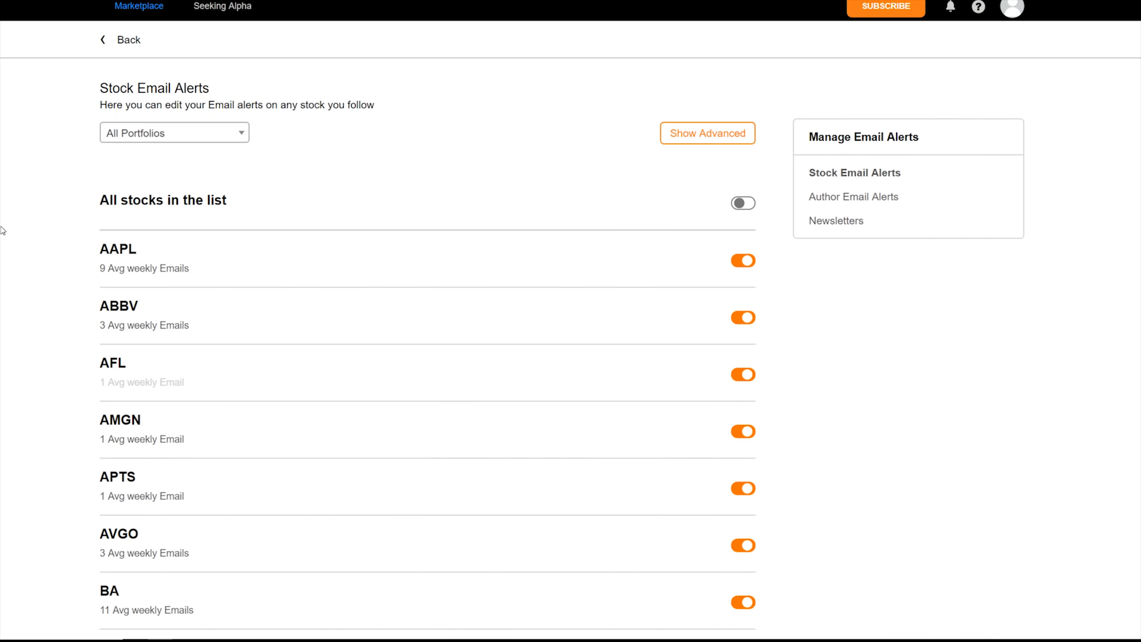
Scroll through the Stock Email Alerts toggles, all switched on for followed stocks
scroll("down", 3)
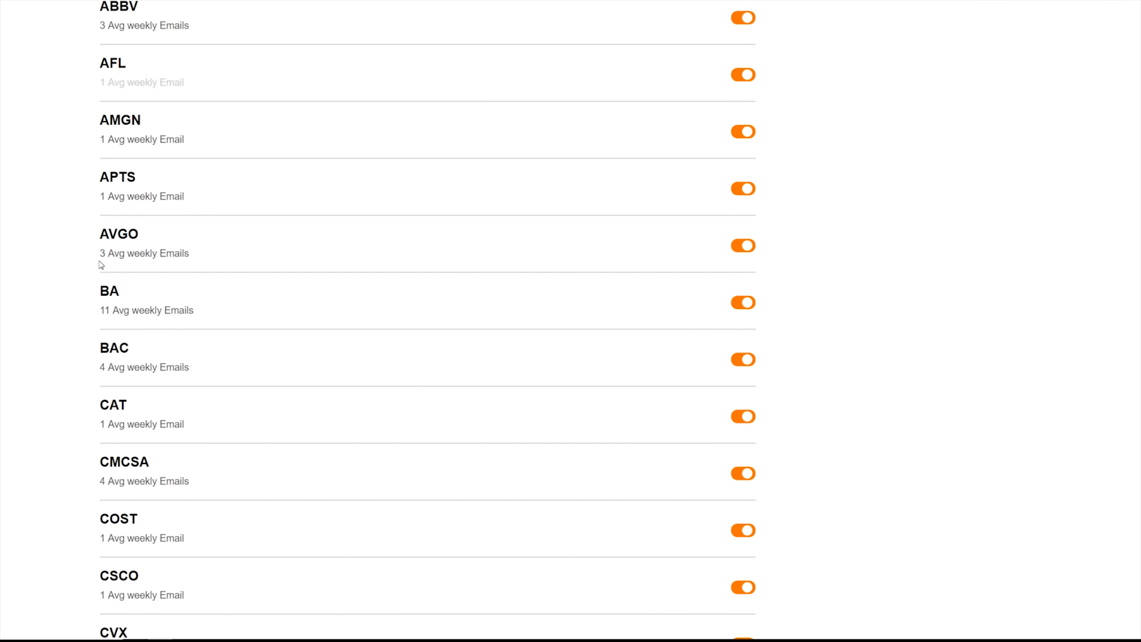
scroll("down", 3)
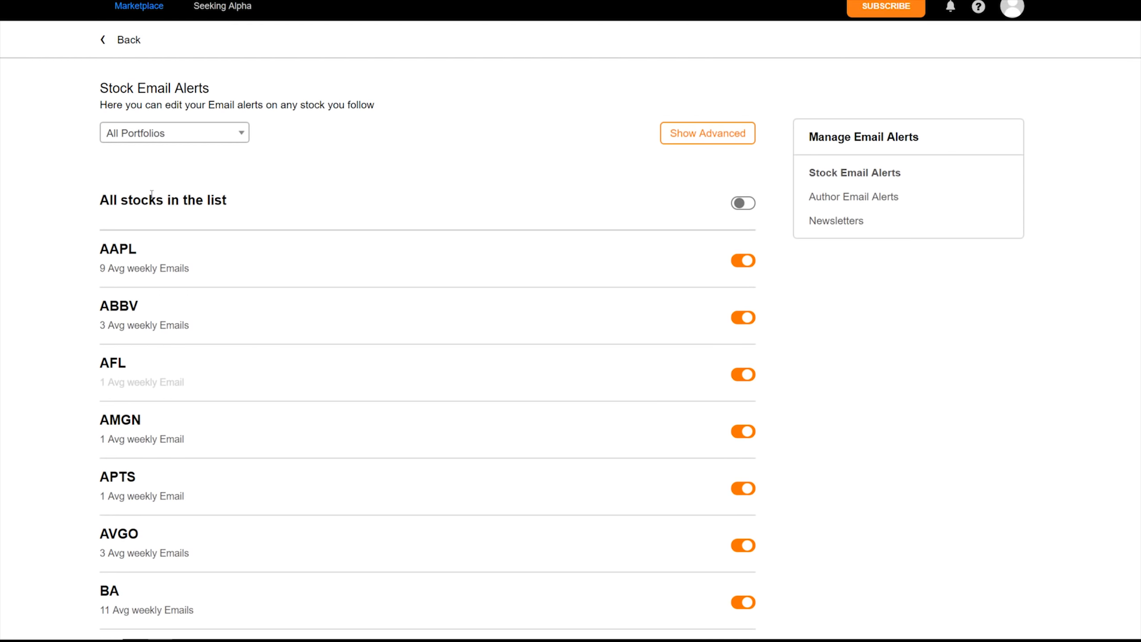
mouse_move(164, 186)
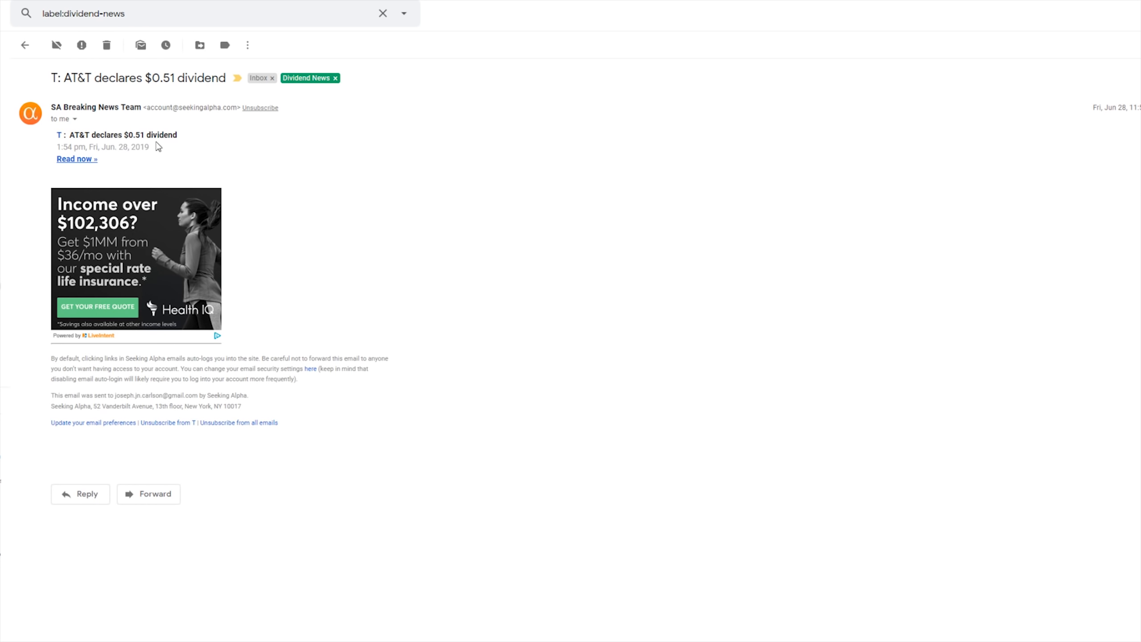
Open the JPMorgan buyback article, then the JPMorgan Chase $0.90 dividend article
left_click(75, 159)
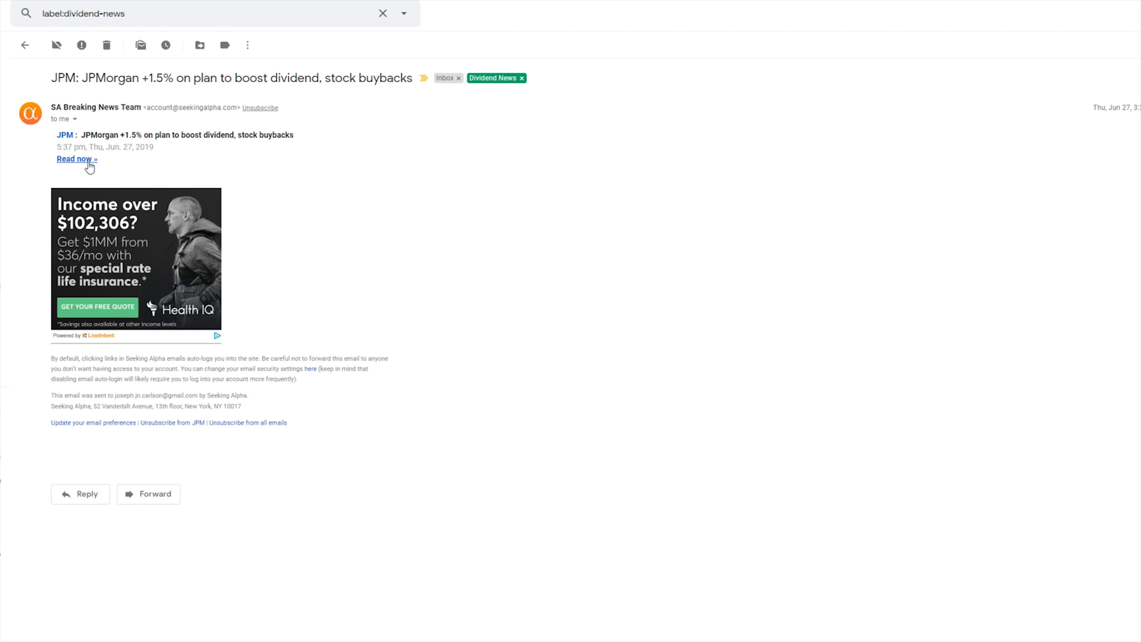
left_click(76, 160)
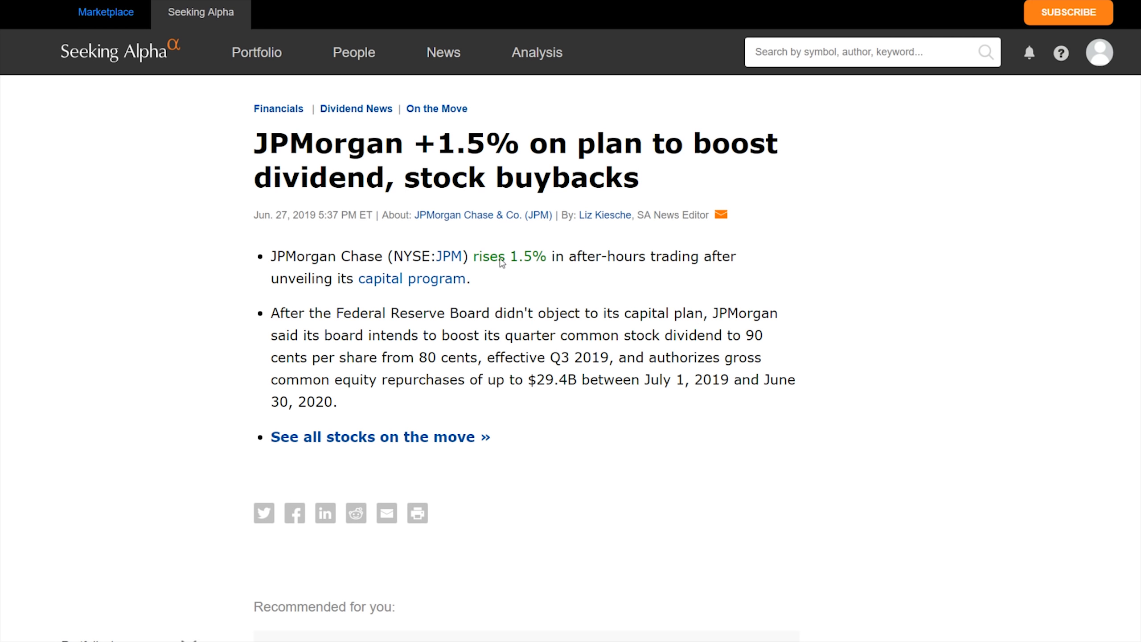
mouse_move(663, 274)
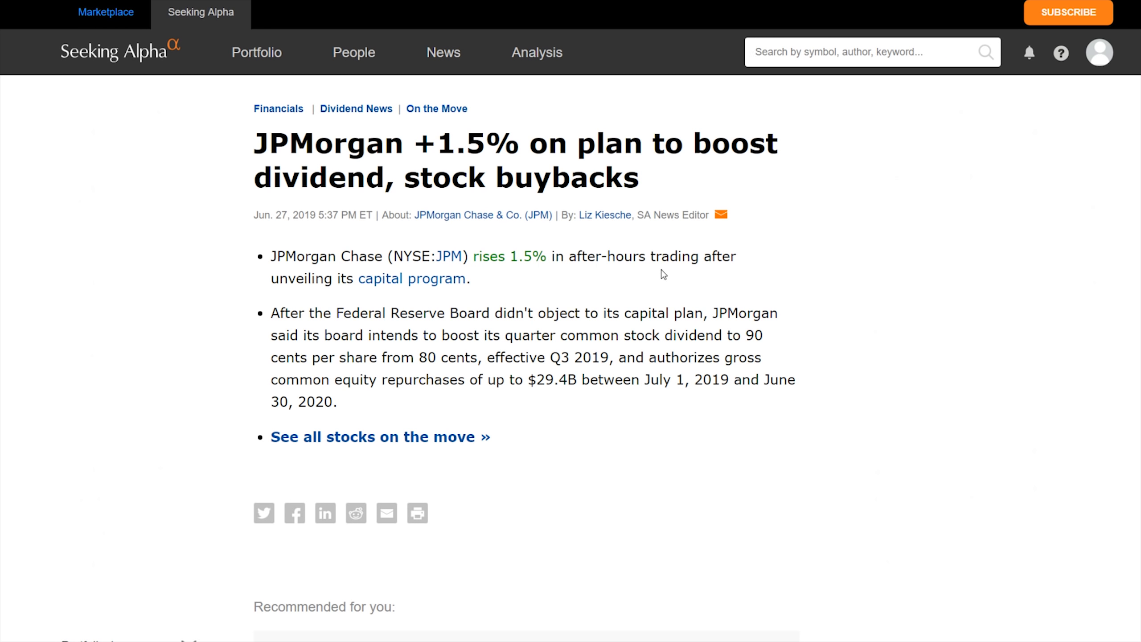
mouse_move(546, 292)
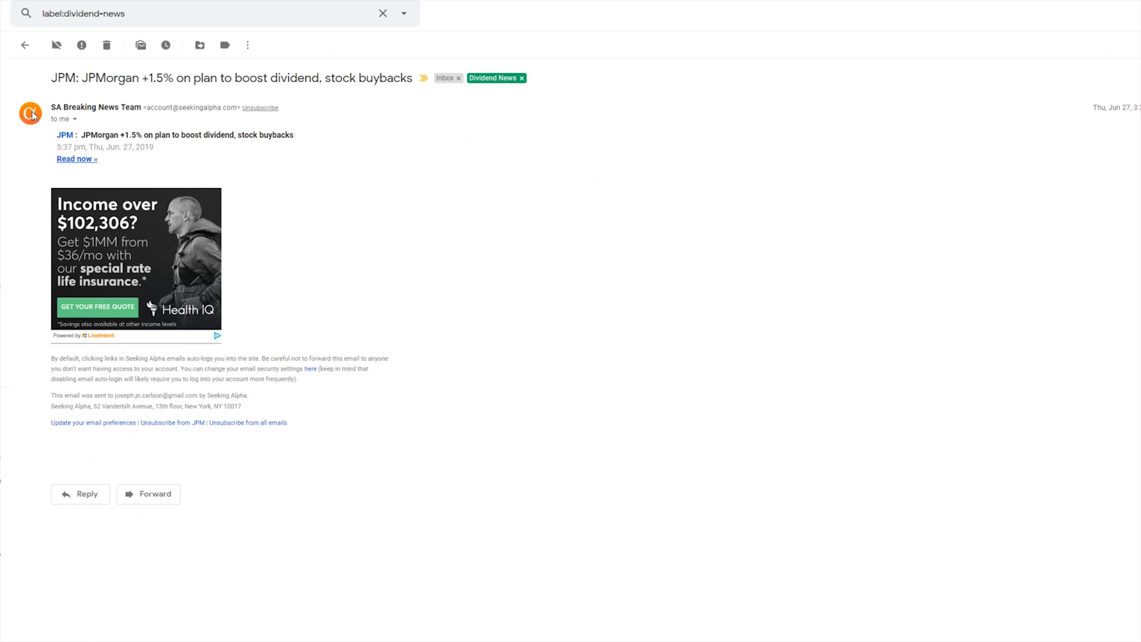
left_click(25, 45)
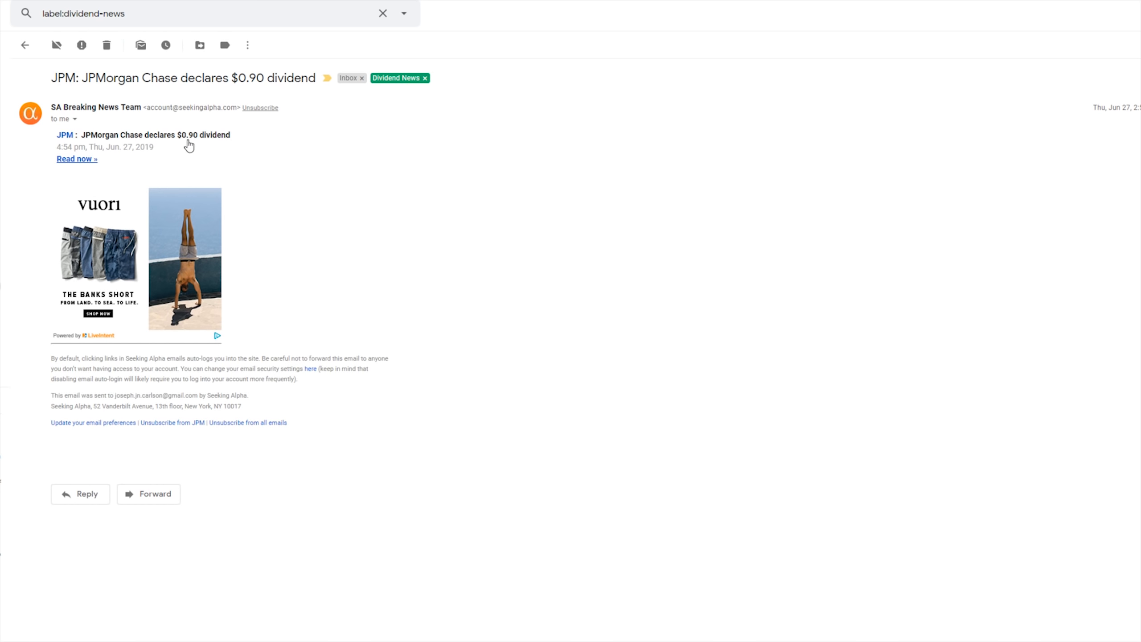
left_click(75, 159)
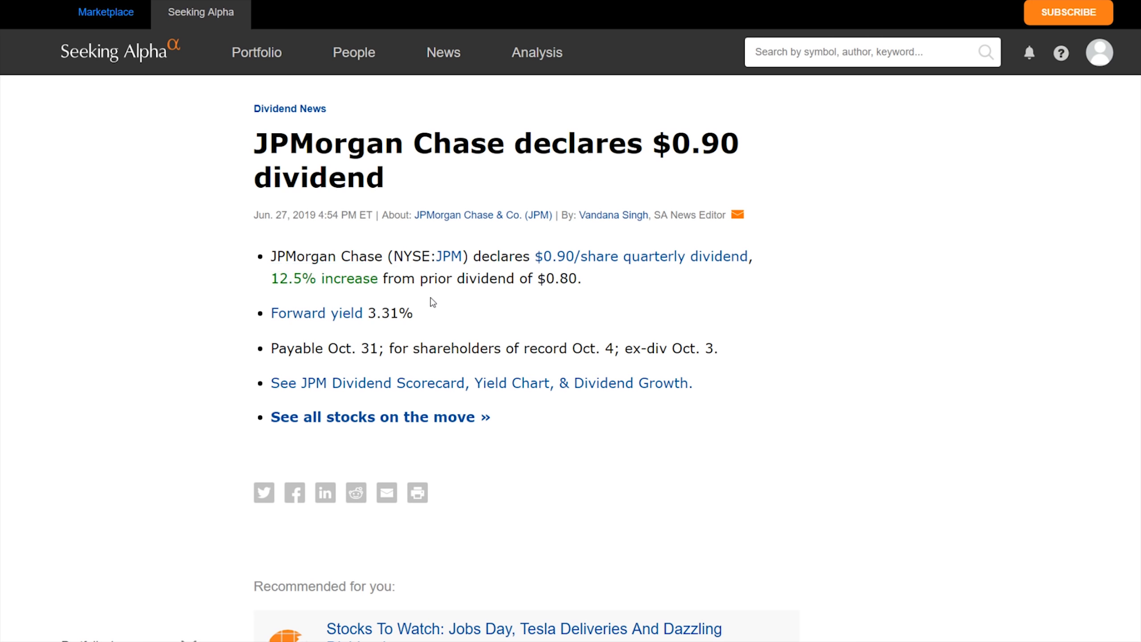
mouse_move(503, 278)
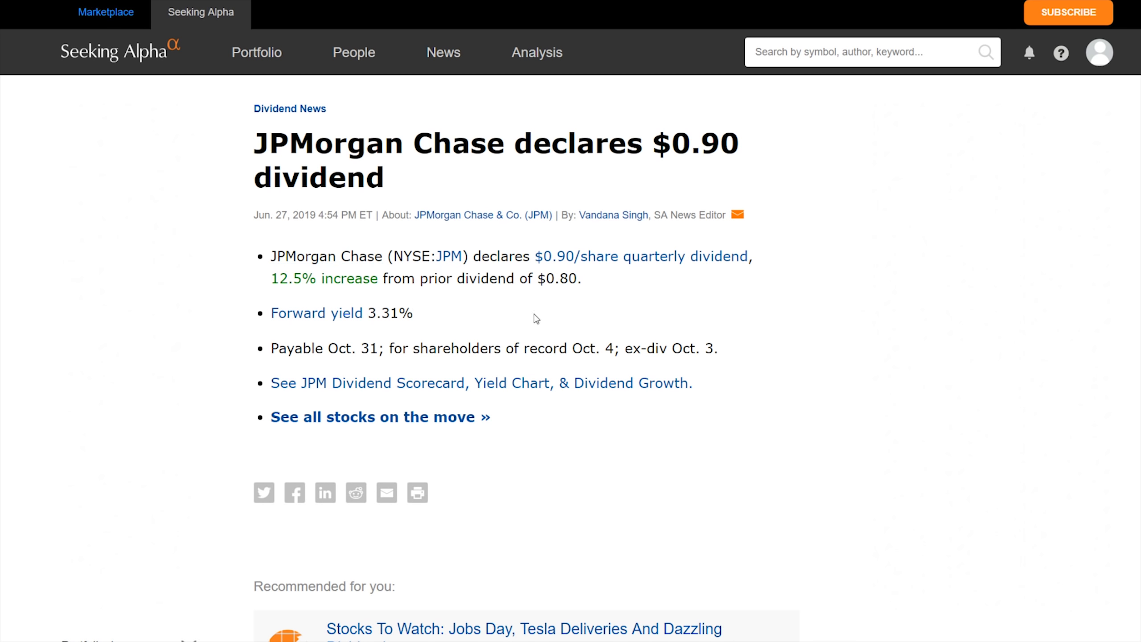
mouse_move(490, 328)
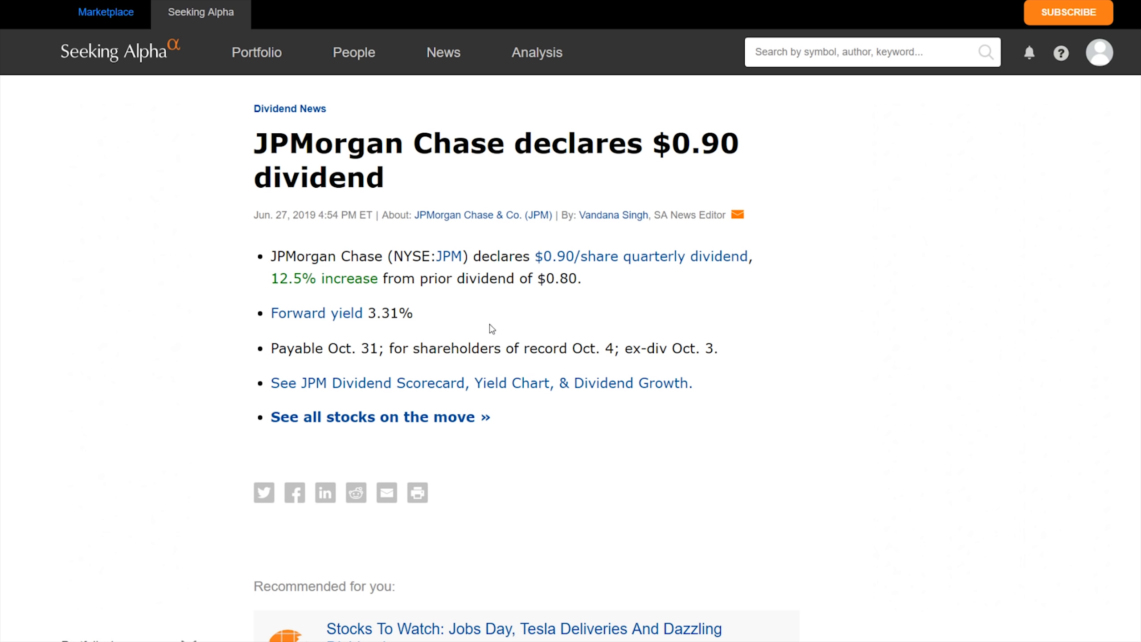
mouse_move(295, 219)
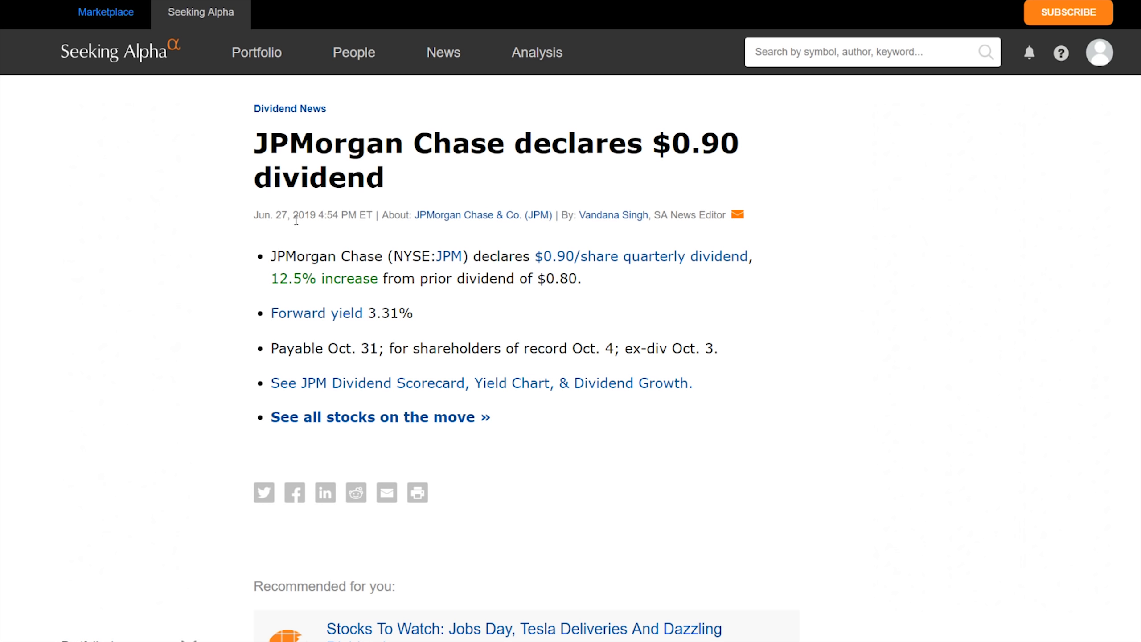
mouse_move(384, 280)
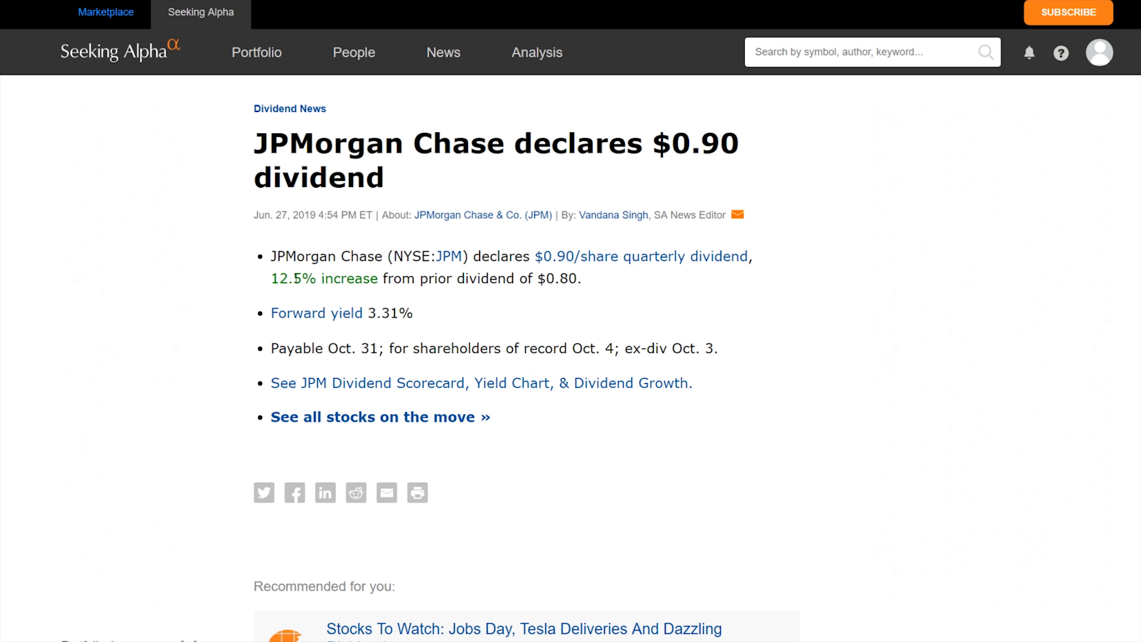
mouse_move(474, 311)
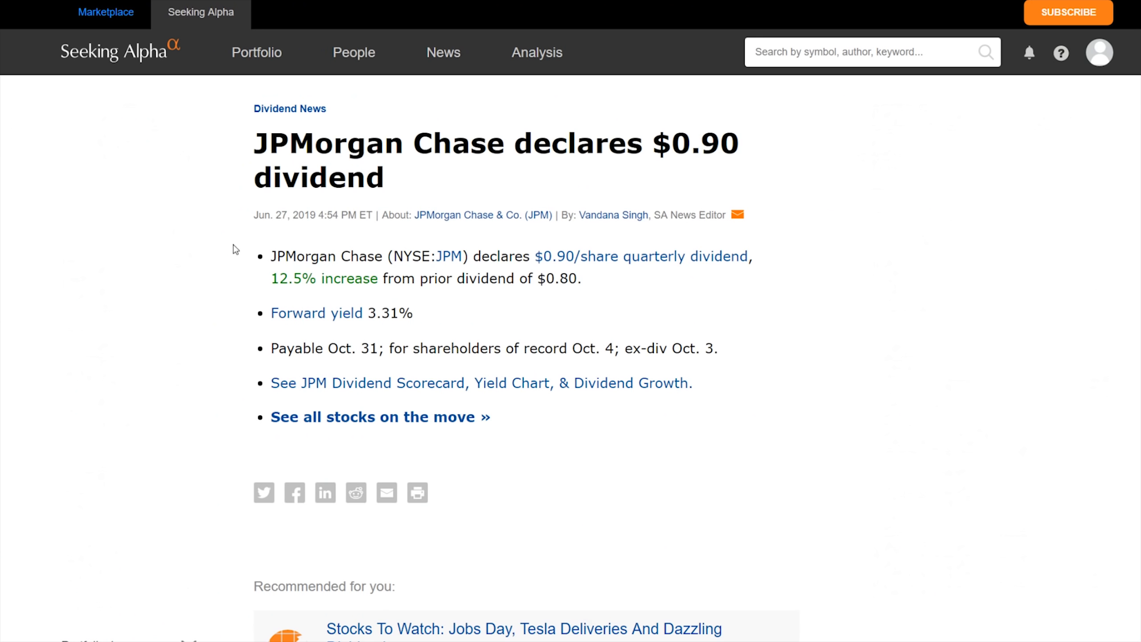
mouse_move(812, 415)
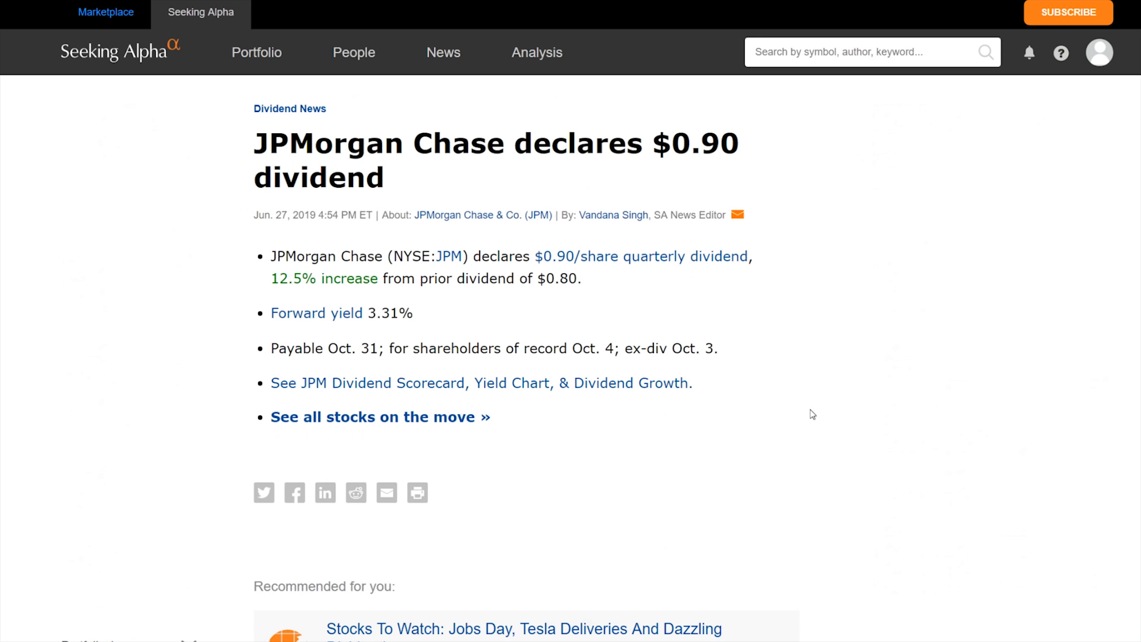
mouse_move(629, 302)
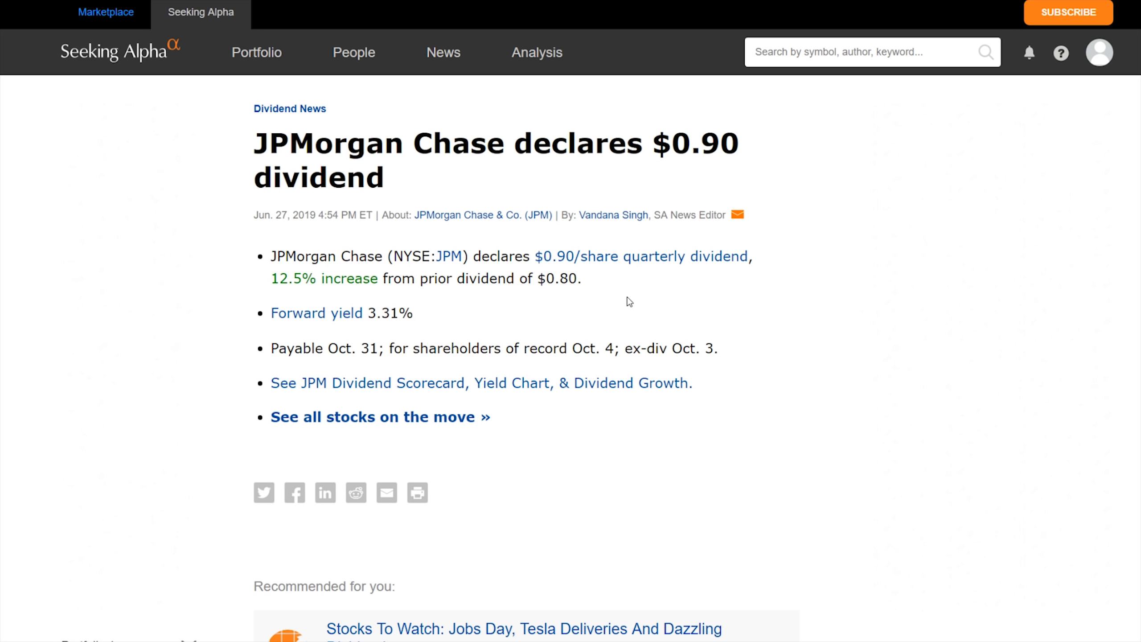
mouse_move(609, 300)
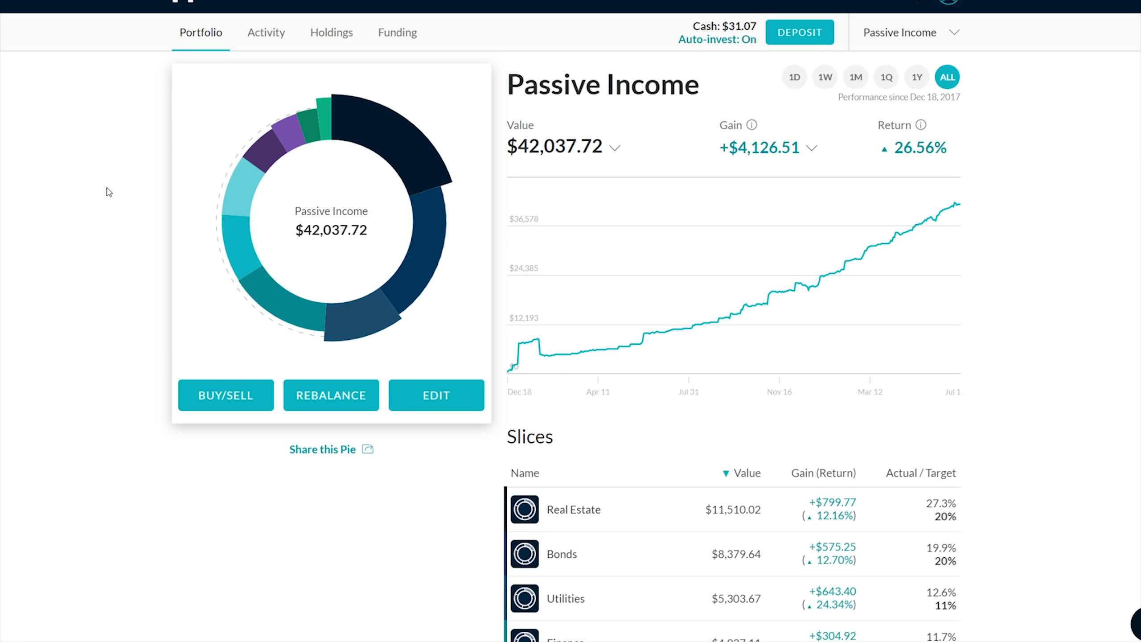
Expand the gain breakdown and highlight the $1,044.44 earned dividends figure
scroll("down", 3)
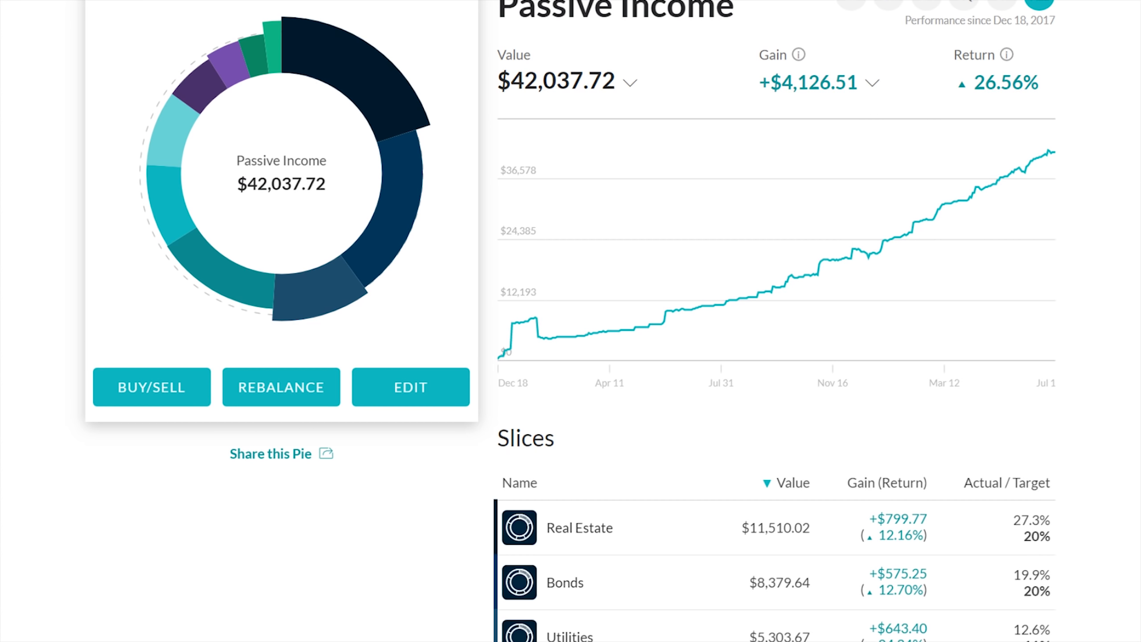
mouse_move(896, 83)
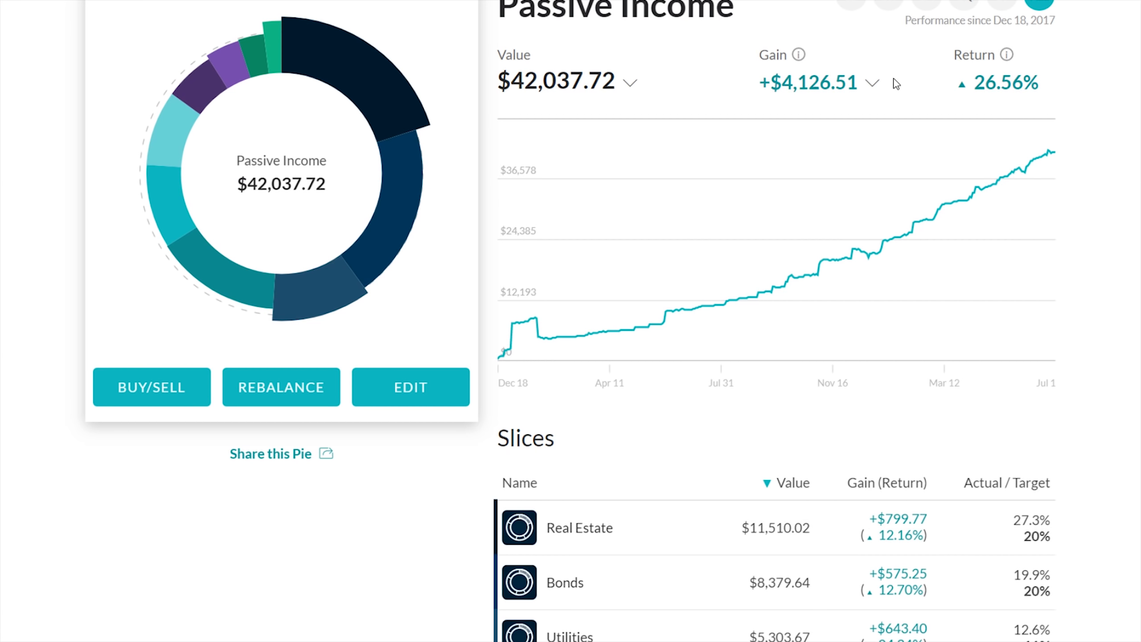
left_click(873, 82)
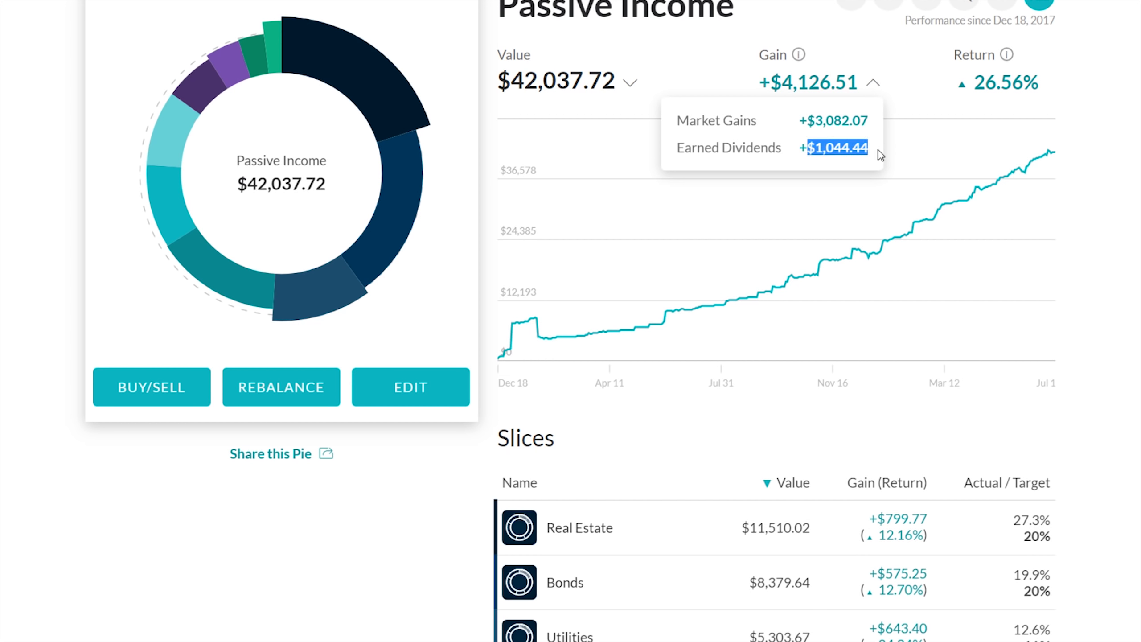
mouse_move(979, 187)
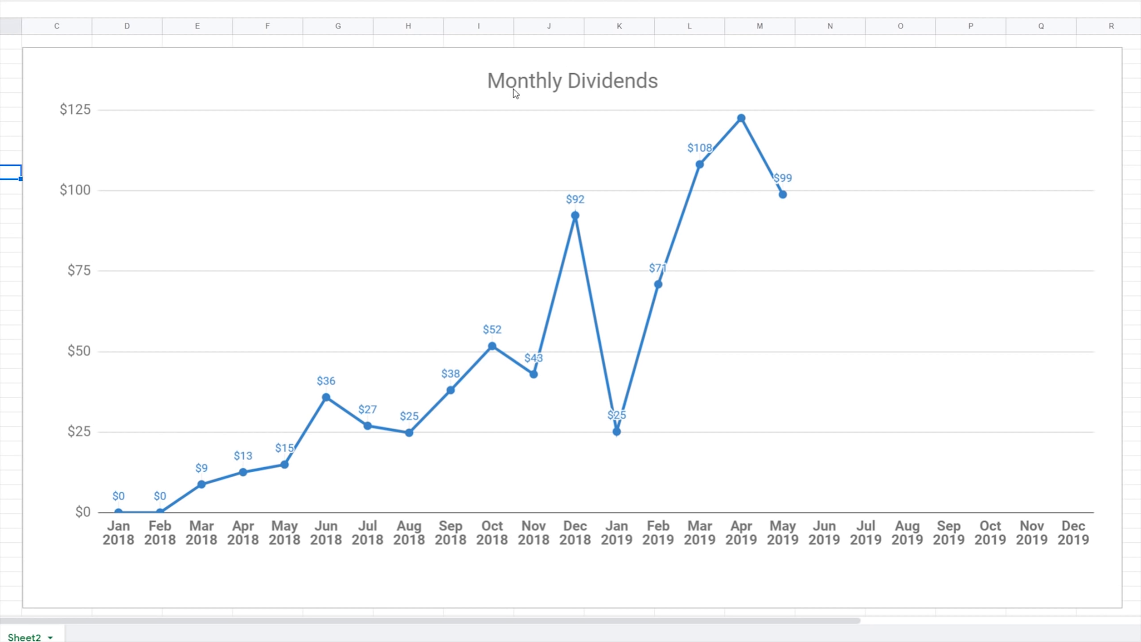
mouse_move(124, 510)
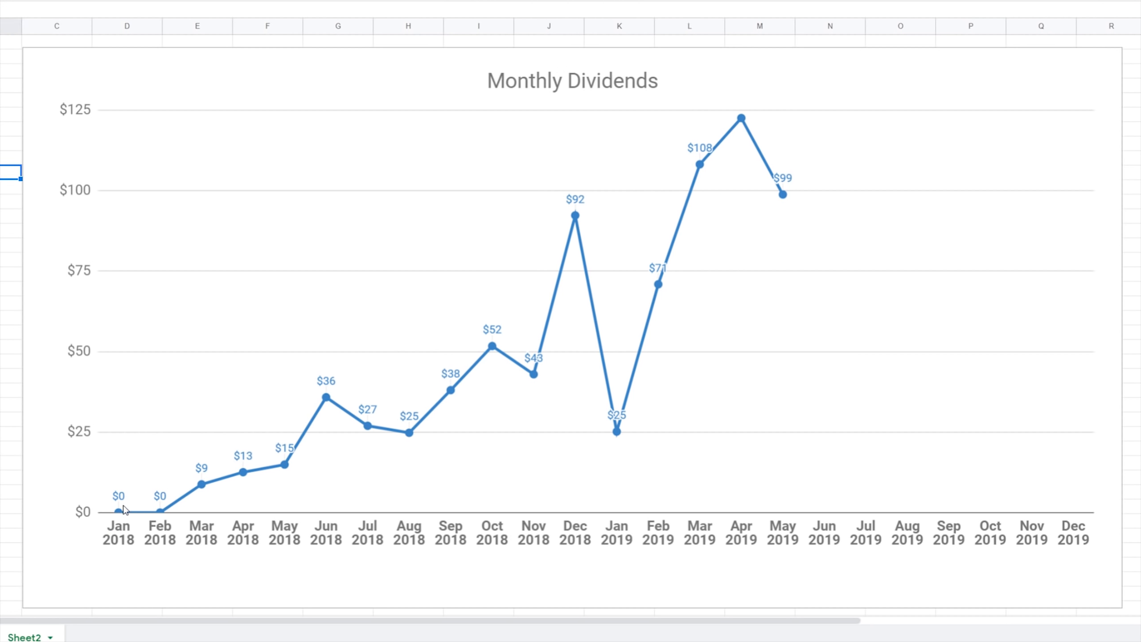
mouse_move(532, 360)
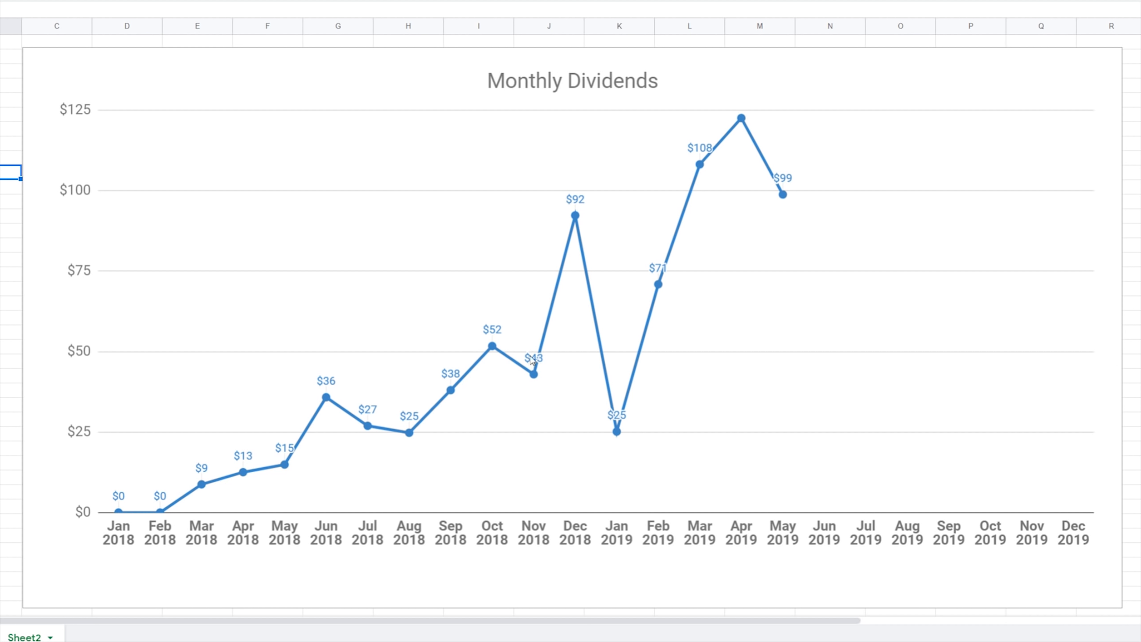
mouse_move(785, 173)
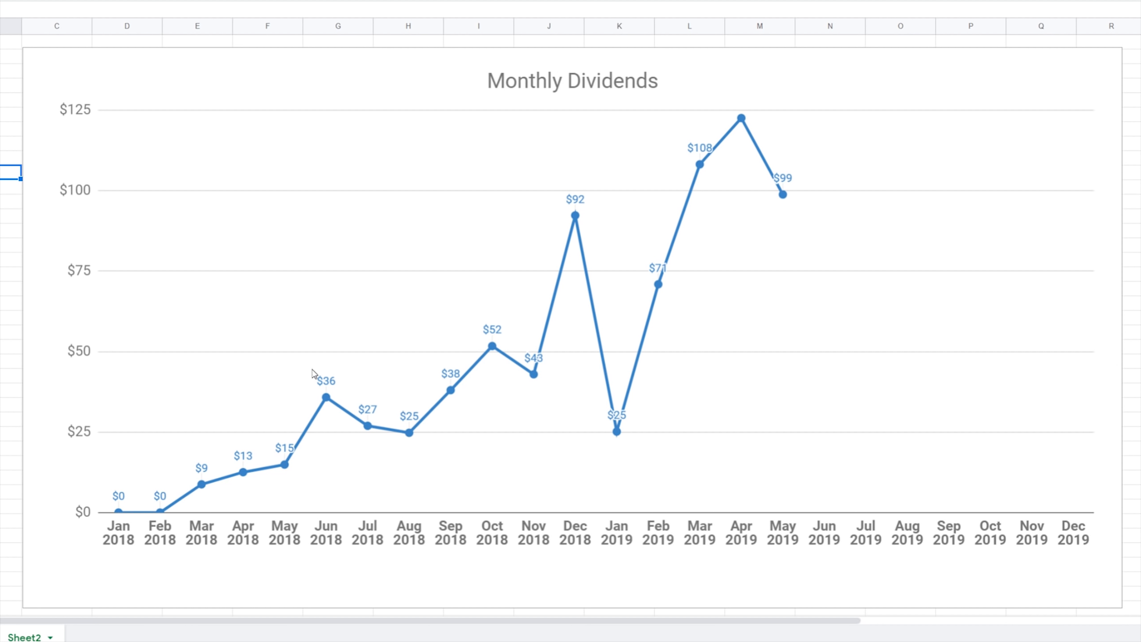
mouse_move(629, 439)
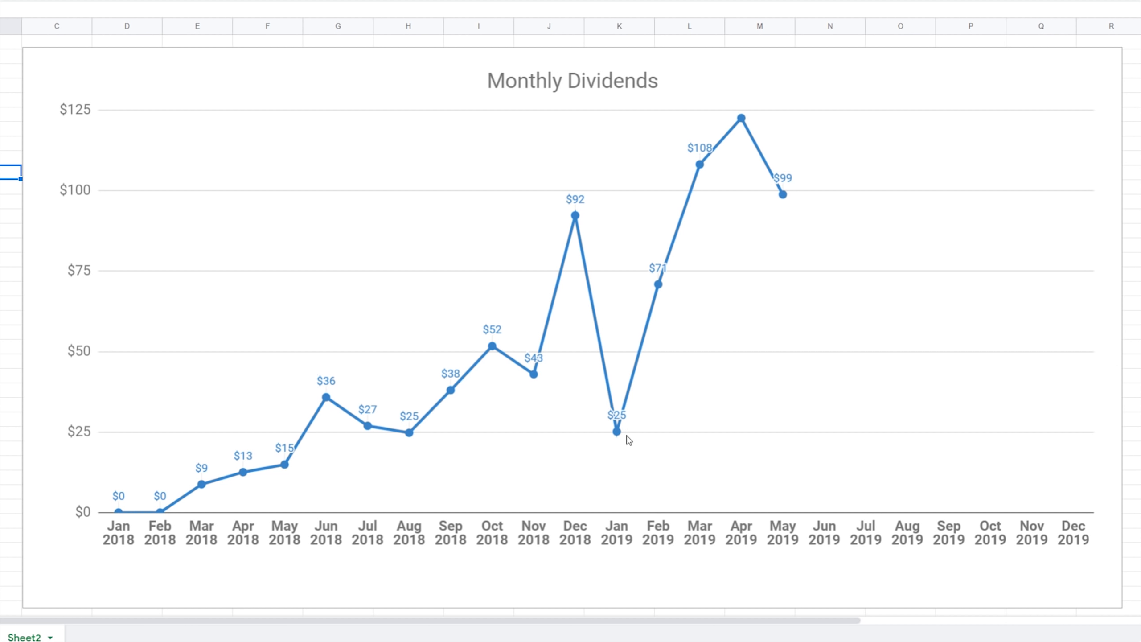
mouse_move(272, 475)
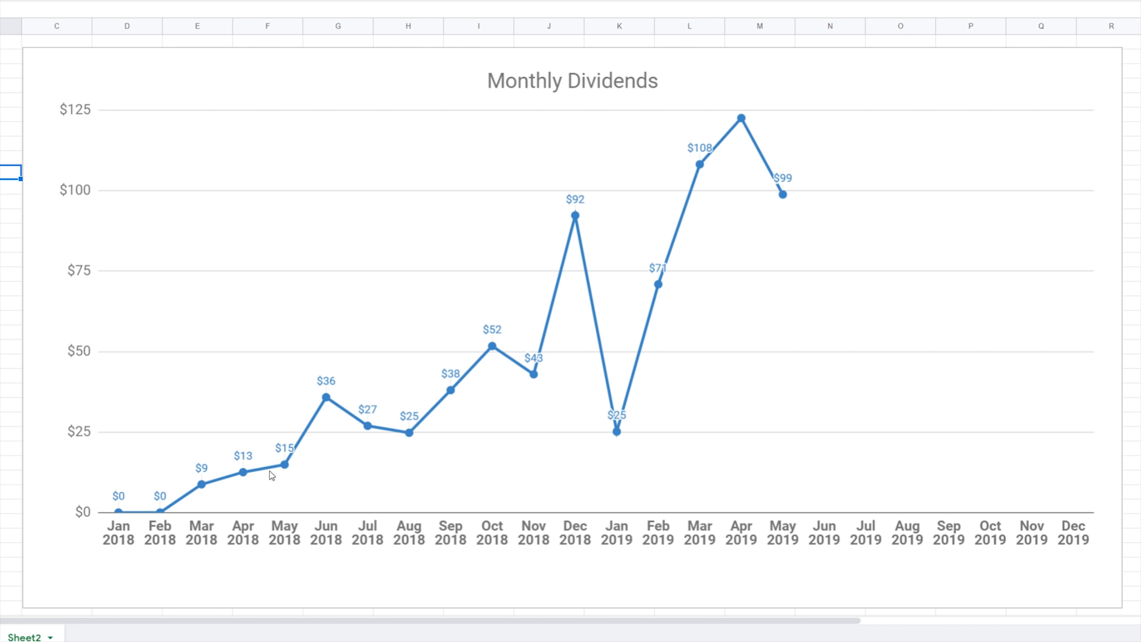
mouse_move(762, 185)
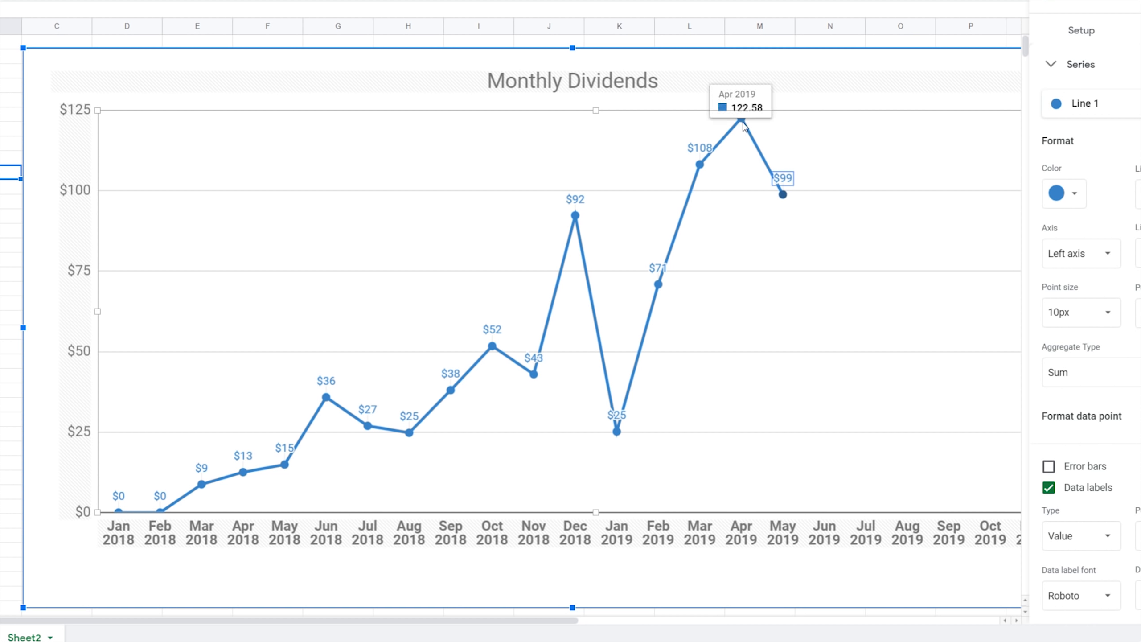
mouse_move(151, 260)
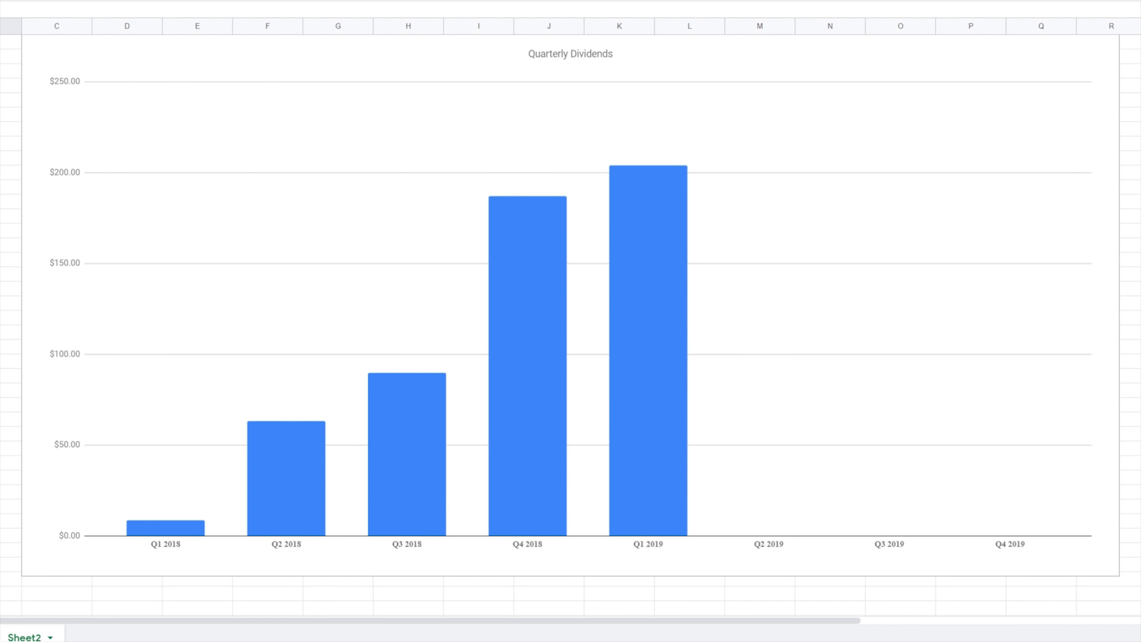
mouse_move(558, 296)
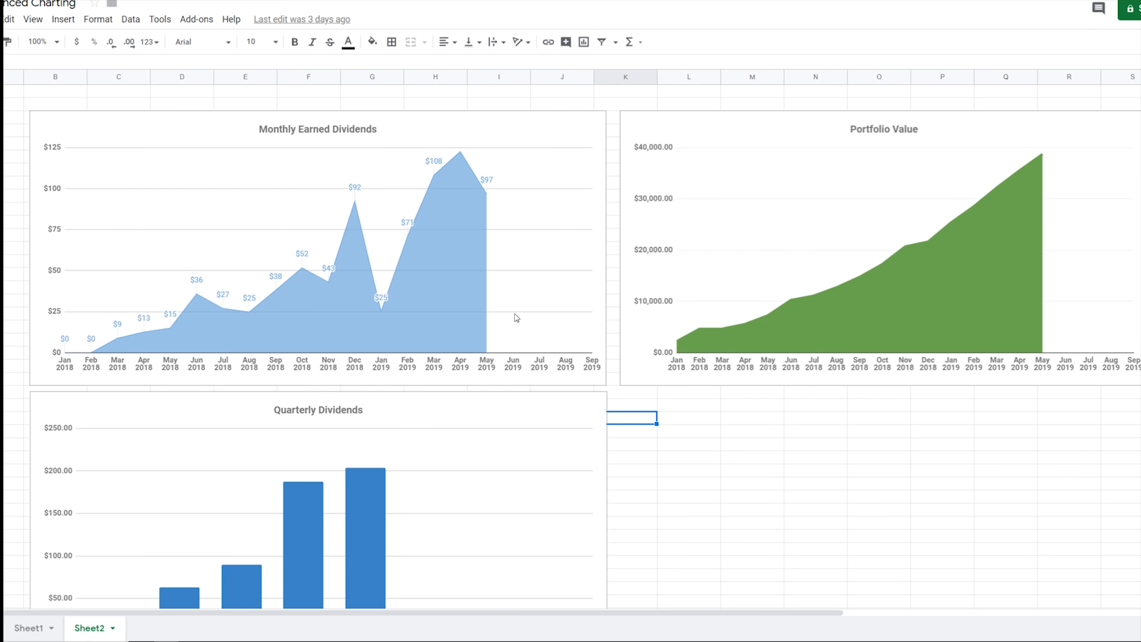
scroll("down", 3)
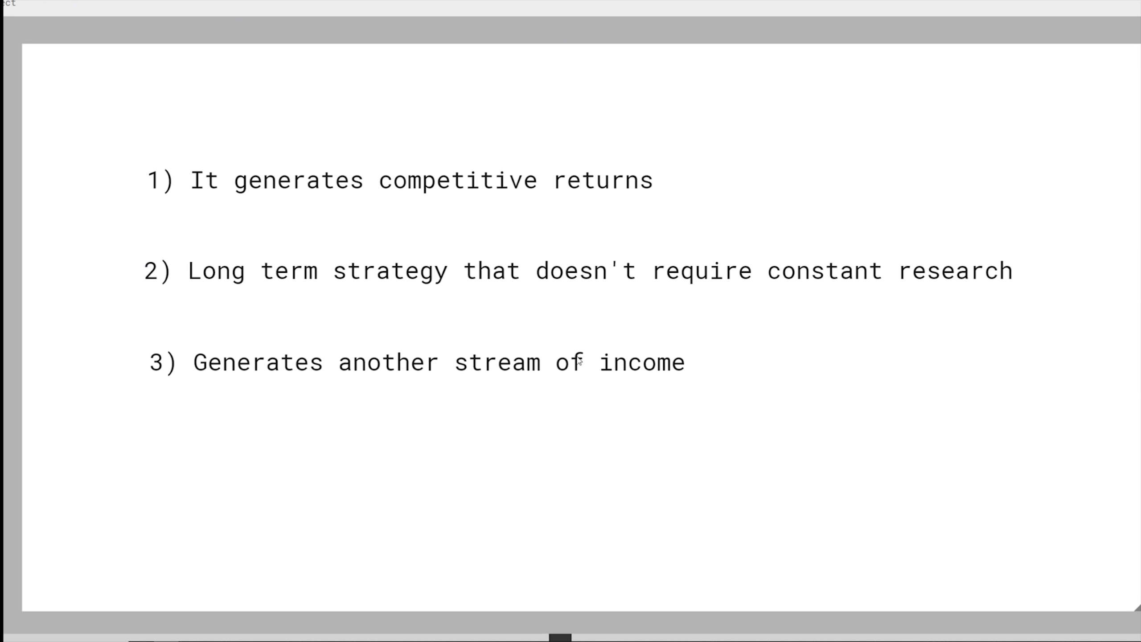
mouse_move(580, 373)
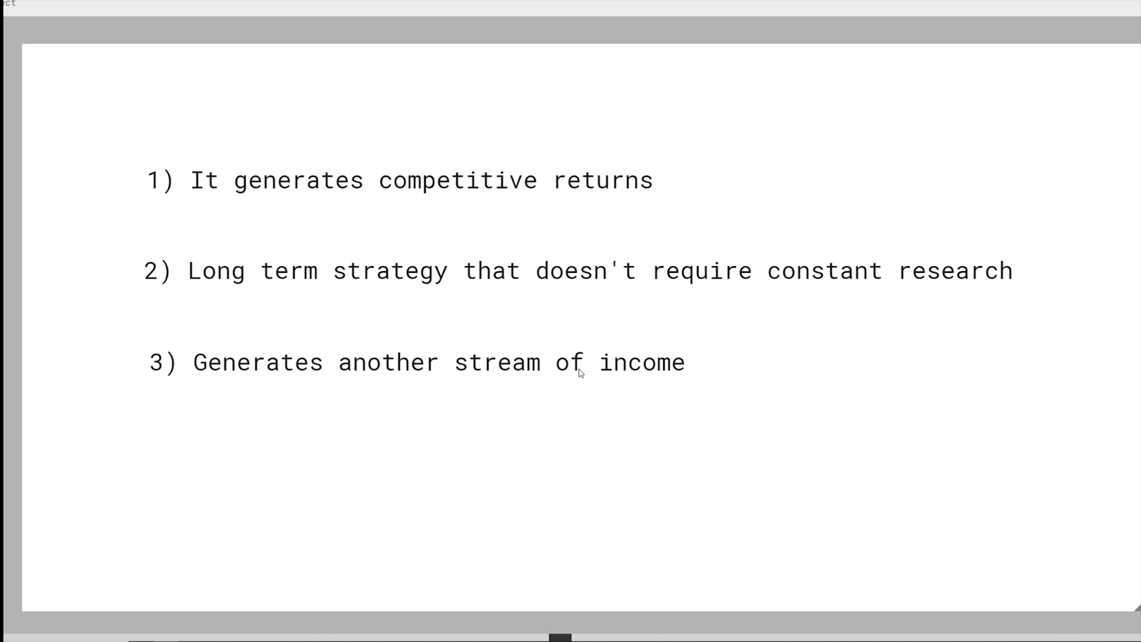
mouse_move(370, 482)
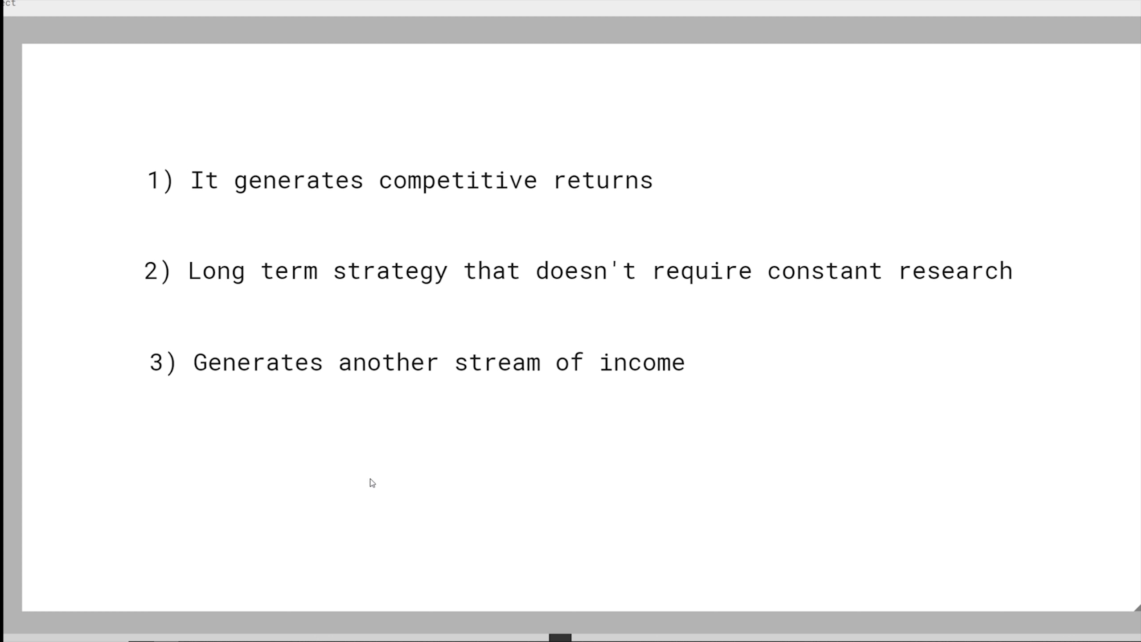
mouse_move(339, 480)
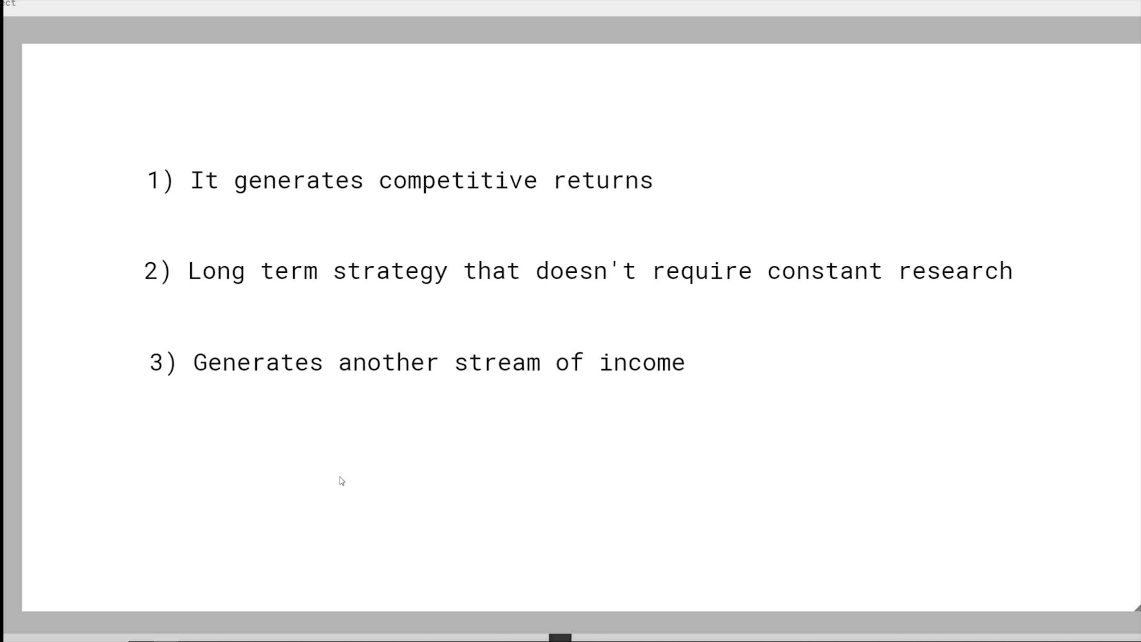
mouse_move(433, 354)
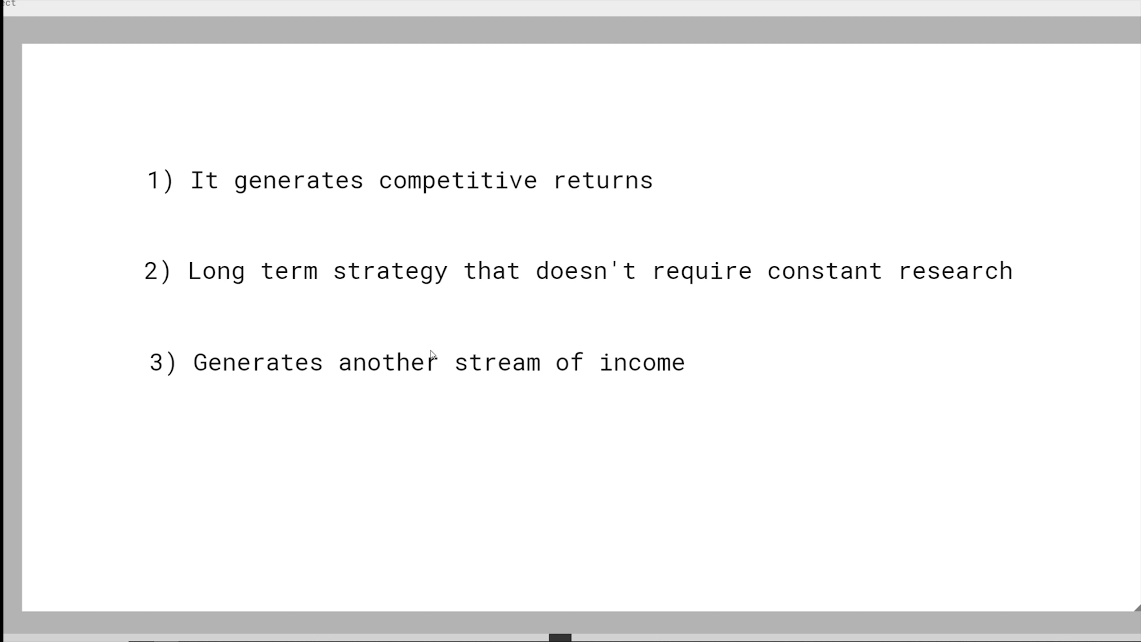
mouse_move(83, 264)
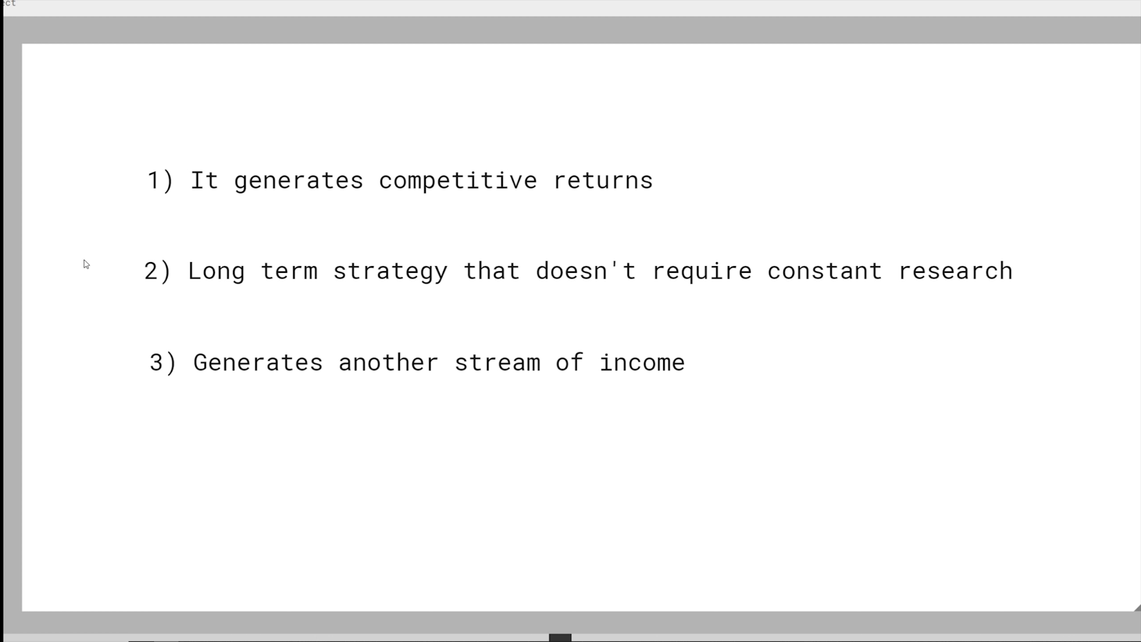
mouse_move(62, 262)
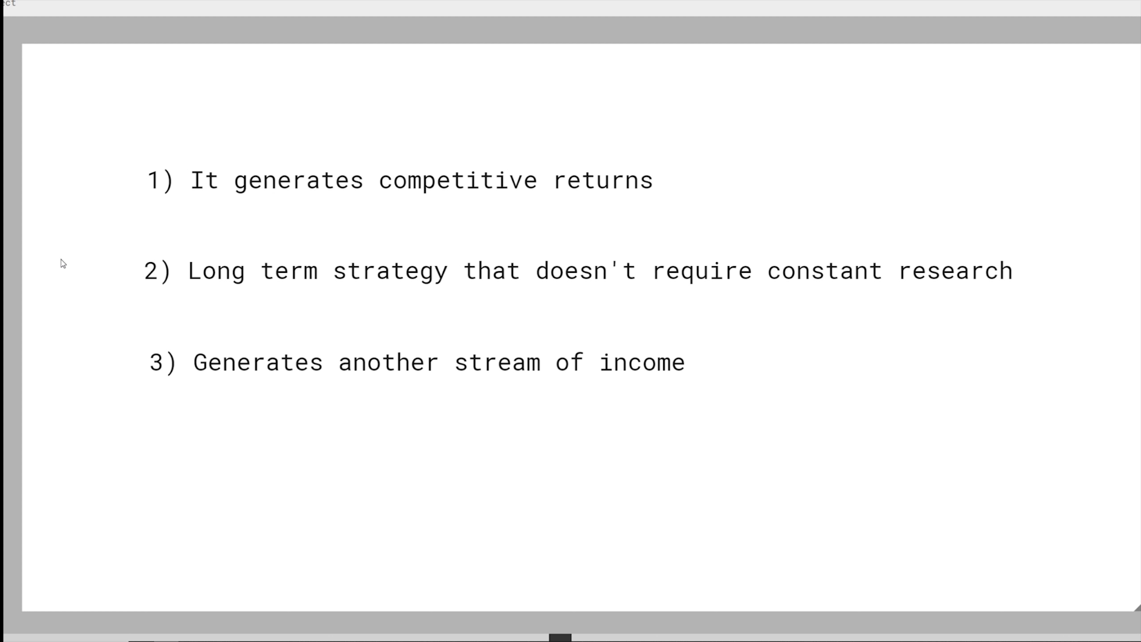
mouse_move(270, 232)
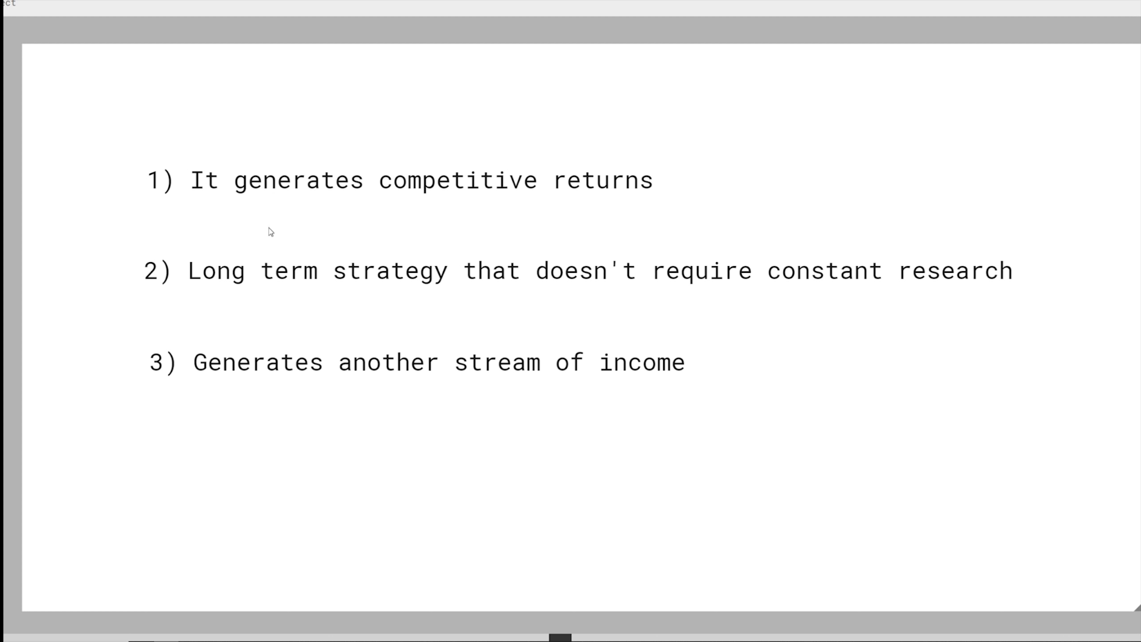
mouse_move(367, 191)
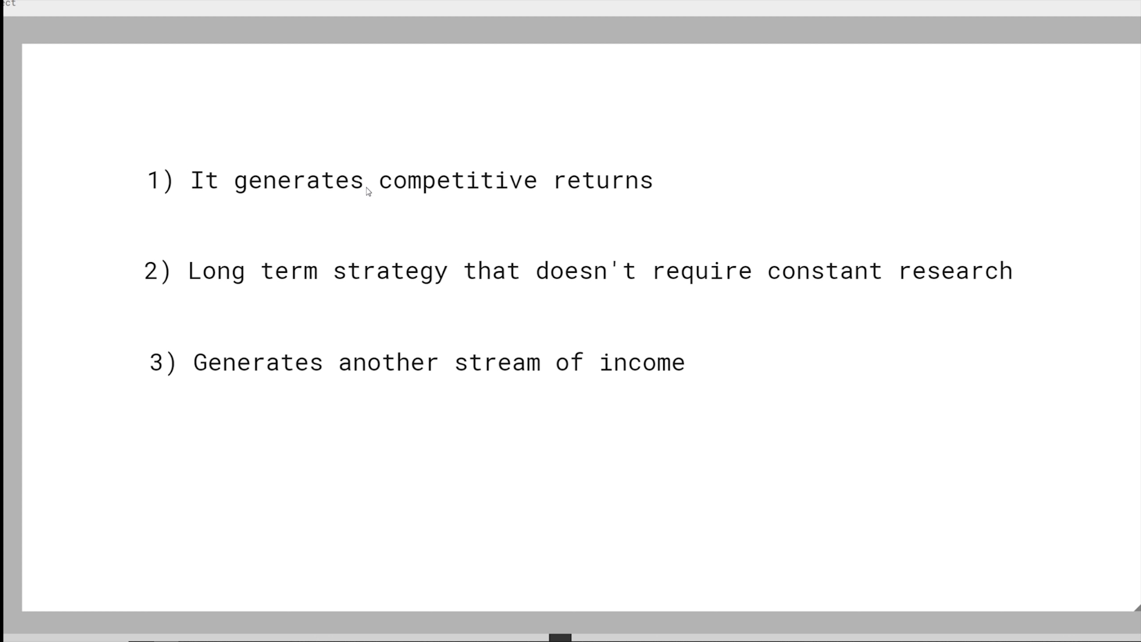
mouse_move(521, 352)
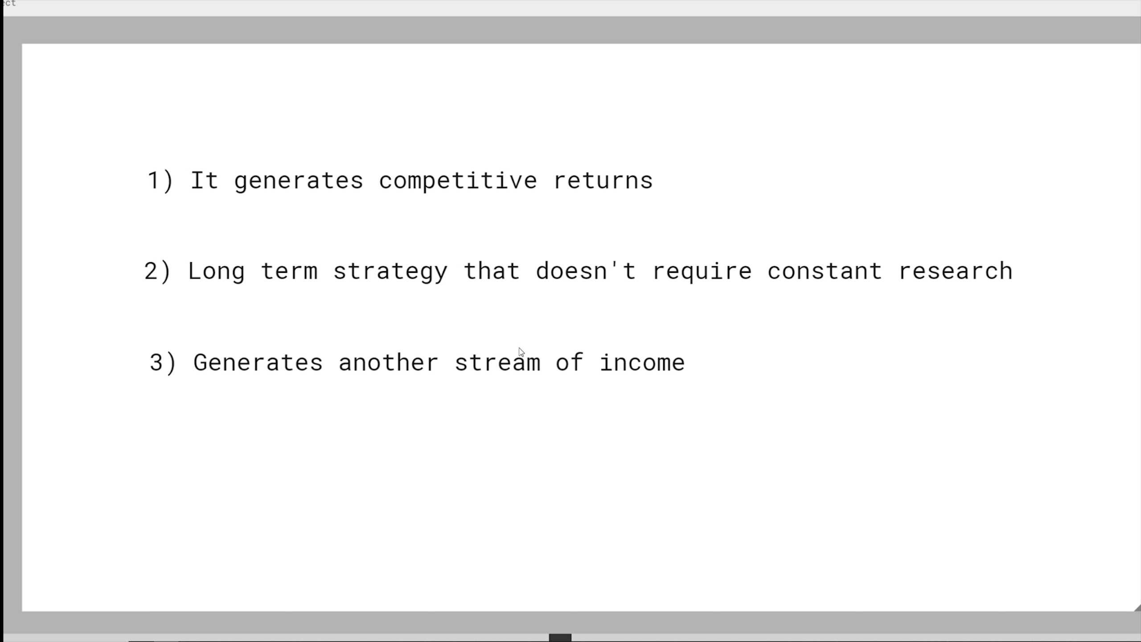
mouse_move(629, 316)
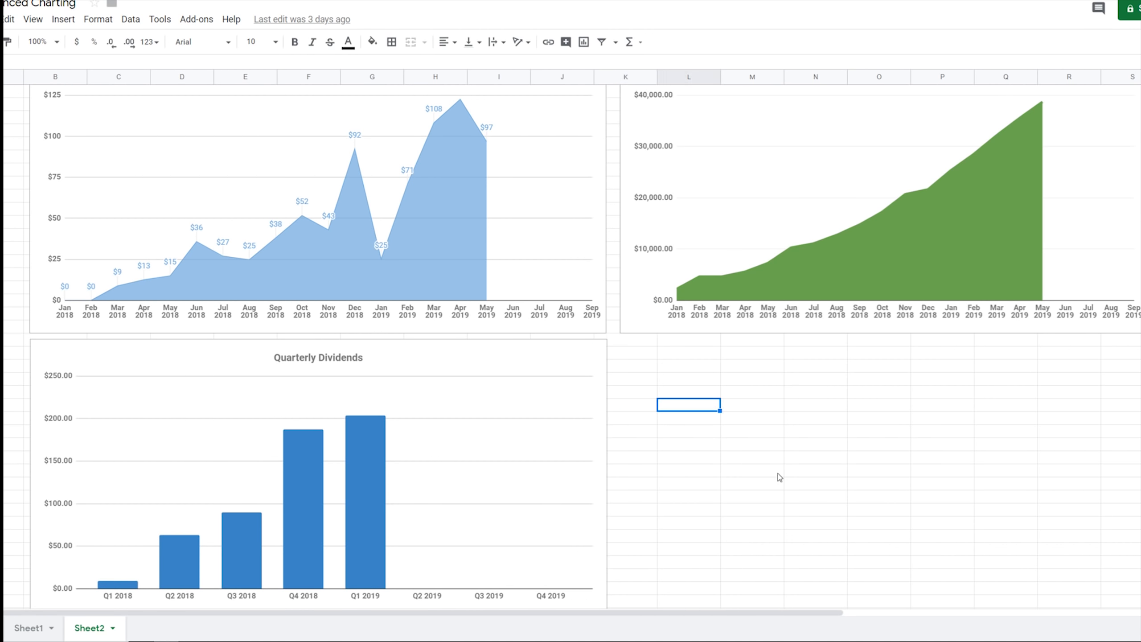
left_click(753, 575)
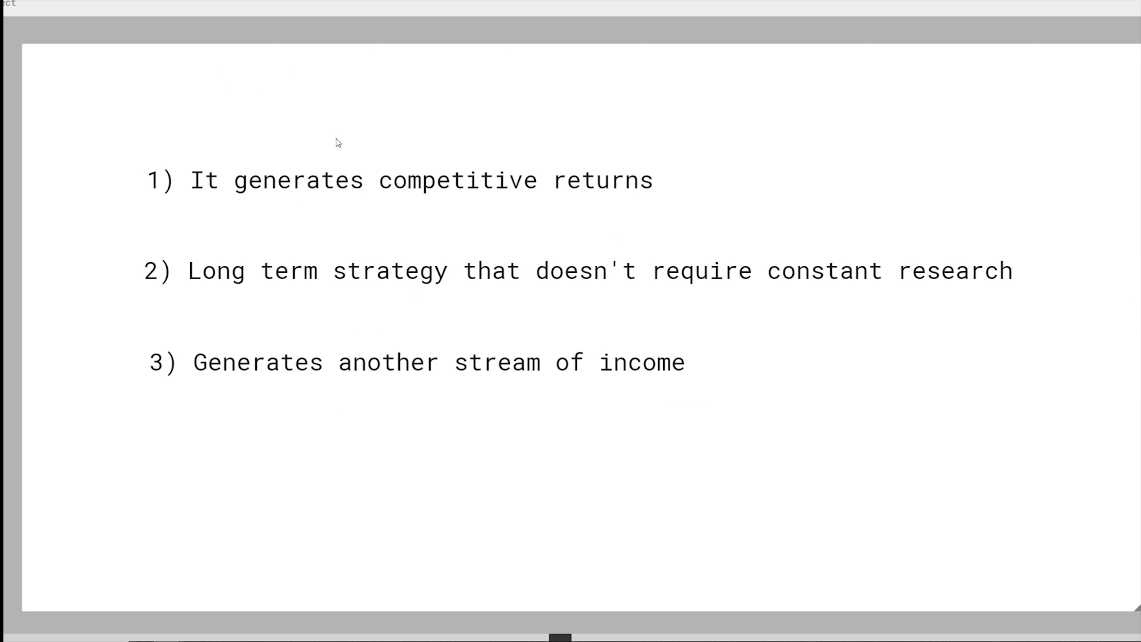
mouse_move(488, 303)
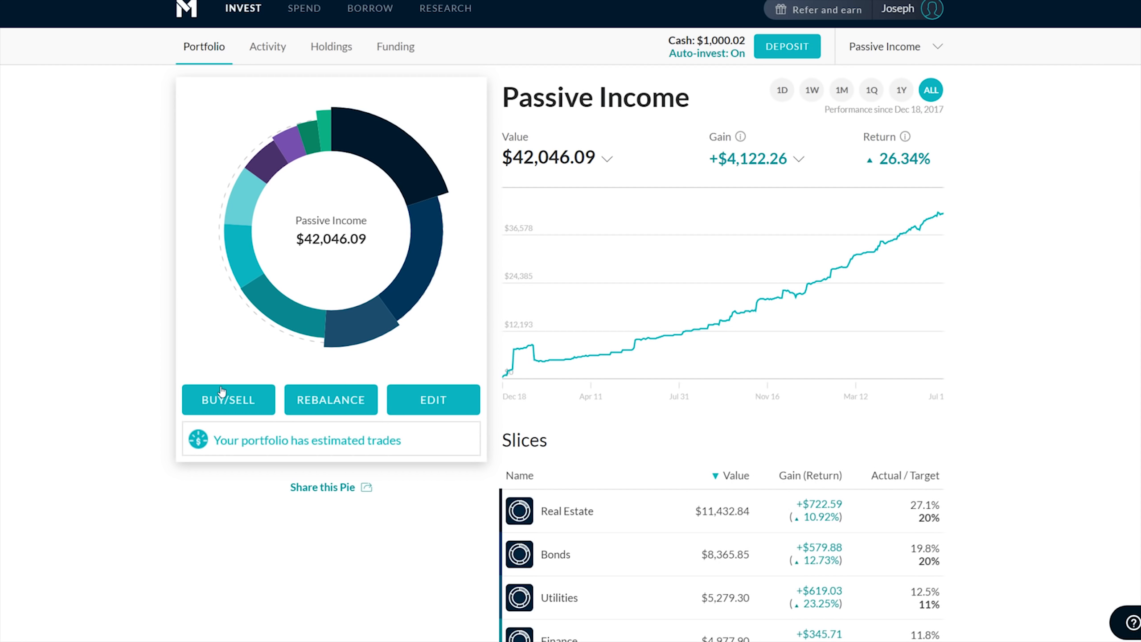
mouse_move(88, 283)
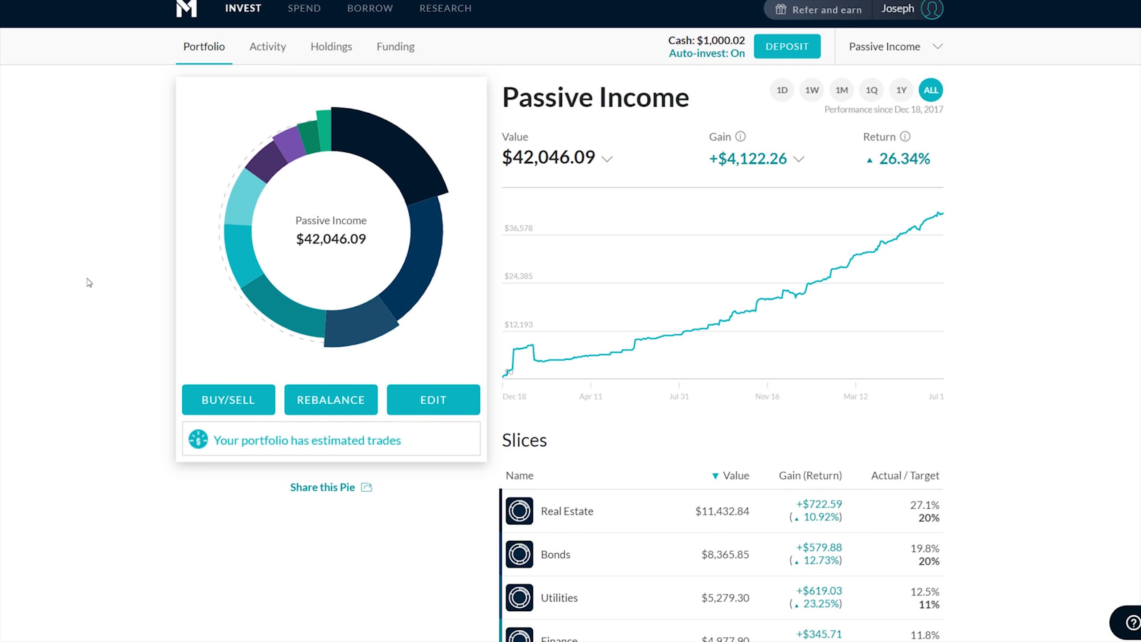
mouse_move(102, 281)
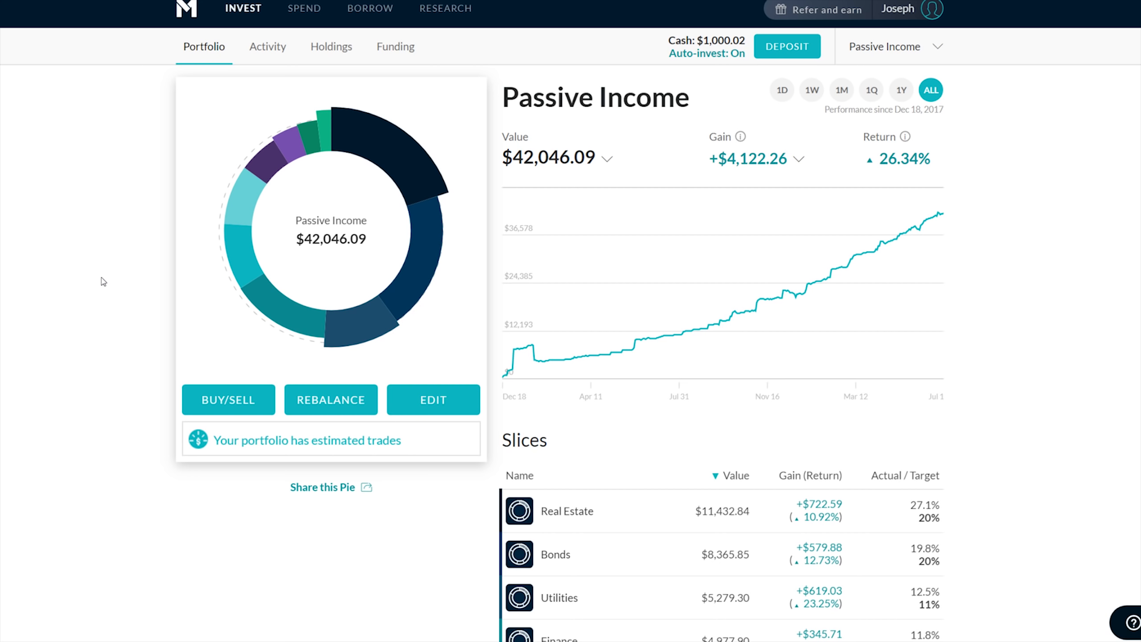
mouse_move(671, 336)
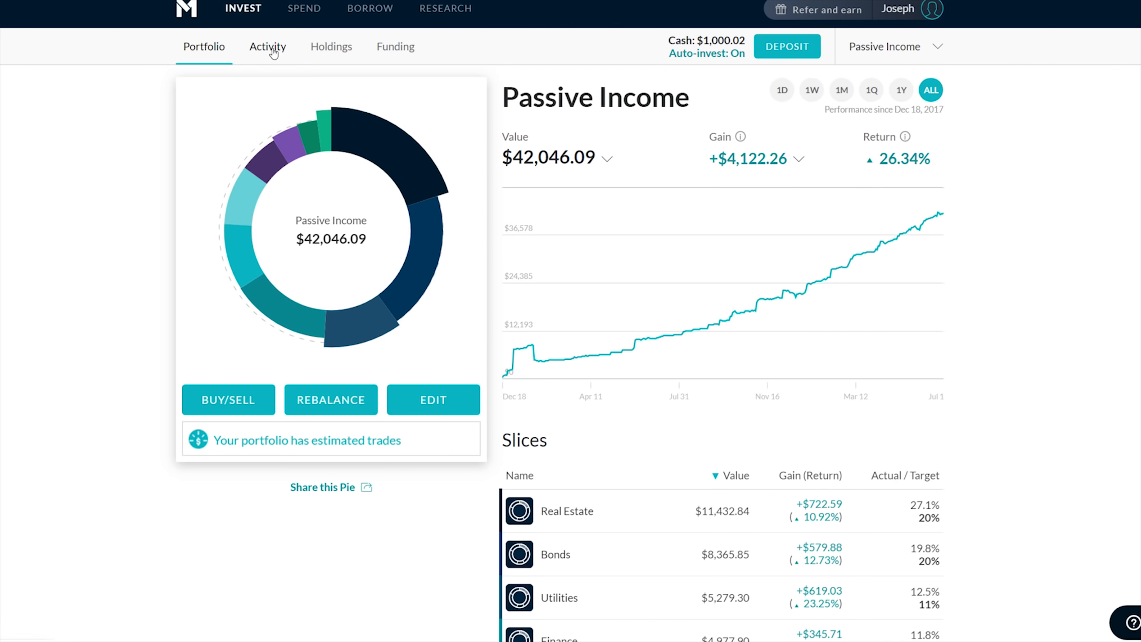
Open Activity and scroll the July 1 $1,000 deposit, buys and dividends
left_click(267, 47)
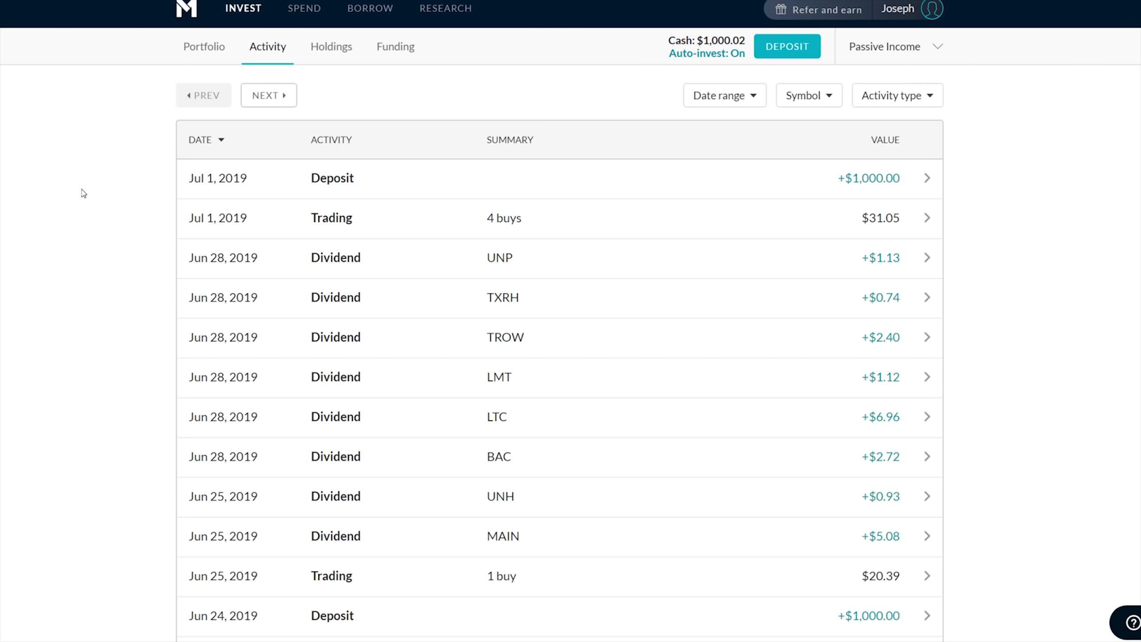
mouse_move(925, 363)
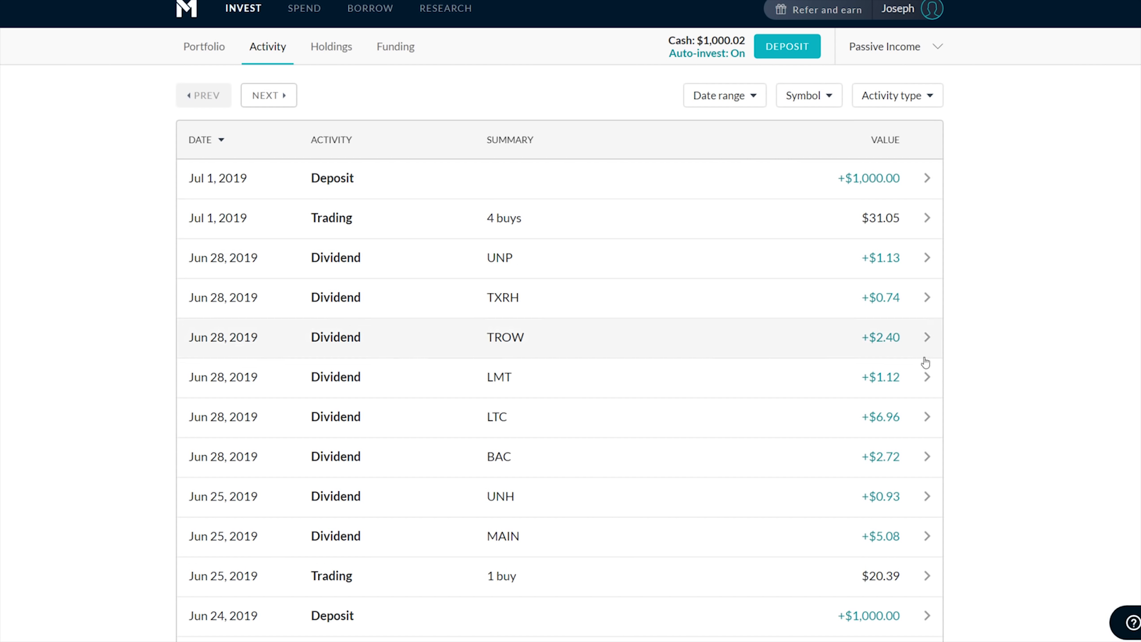
mouse_move(932, 317)
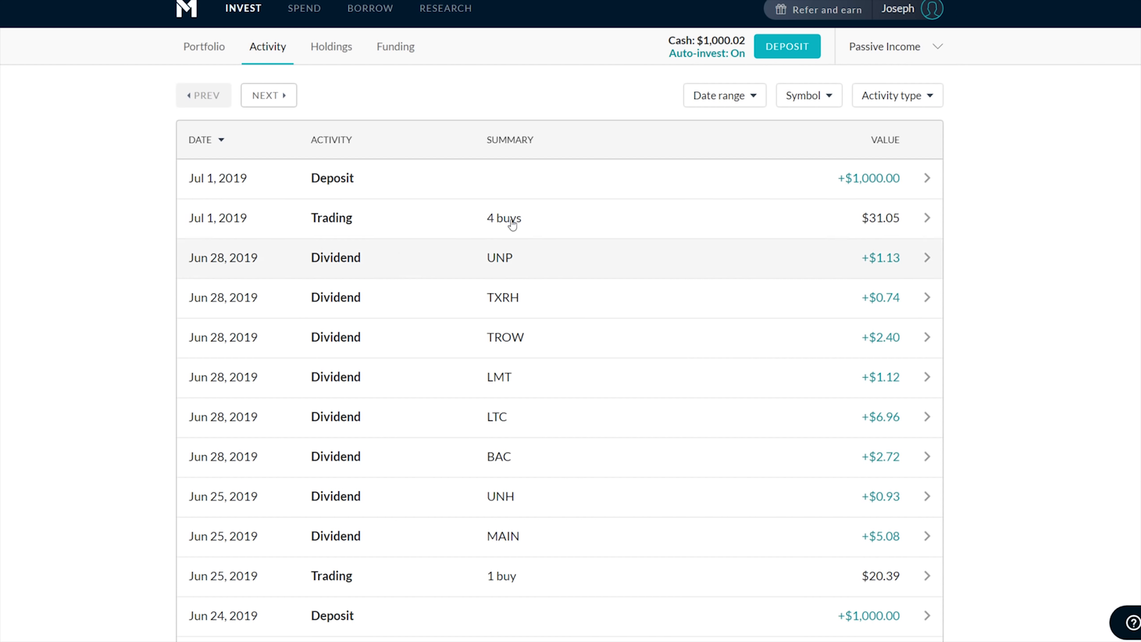
scroll("down", 3)
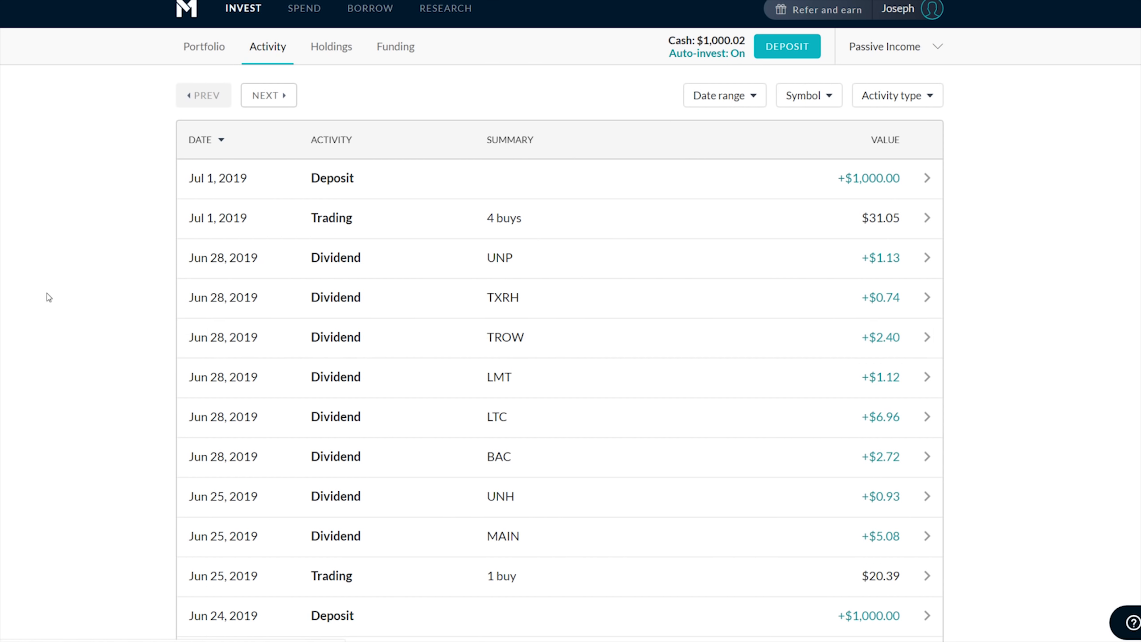
mouse_move(522, 504)
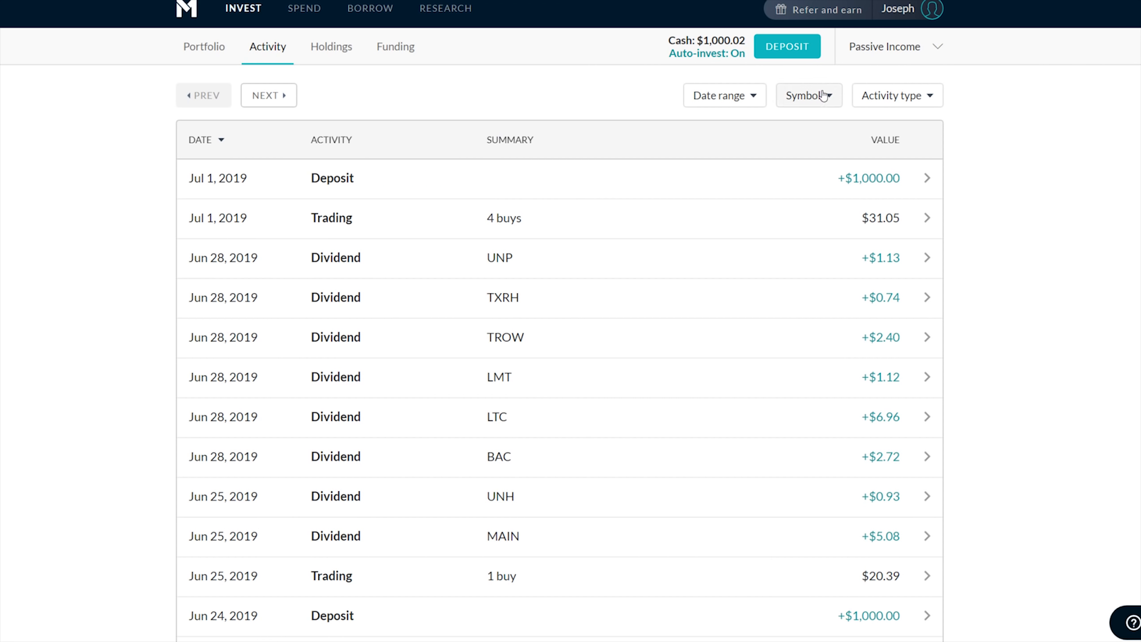
Filter the activity to Realty Income (O), showing its roughly $7.50–$7.71 monthly dividends
left_click(807, 95)
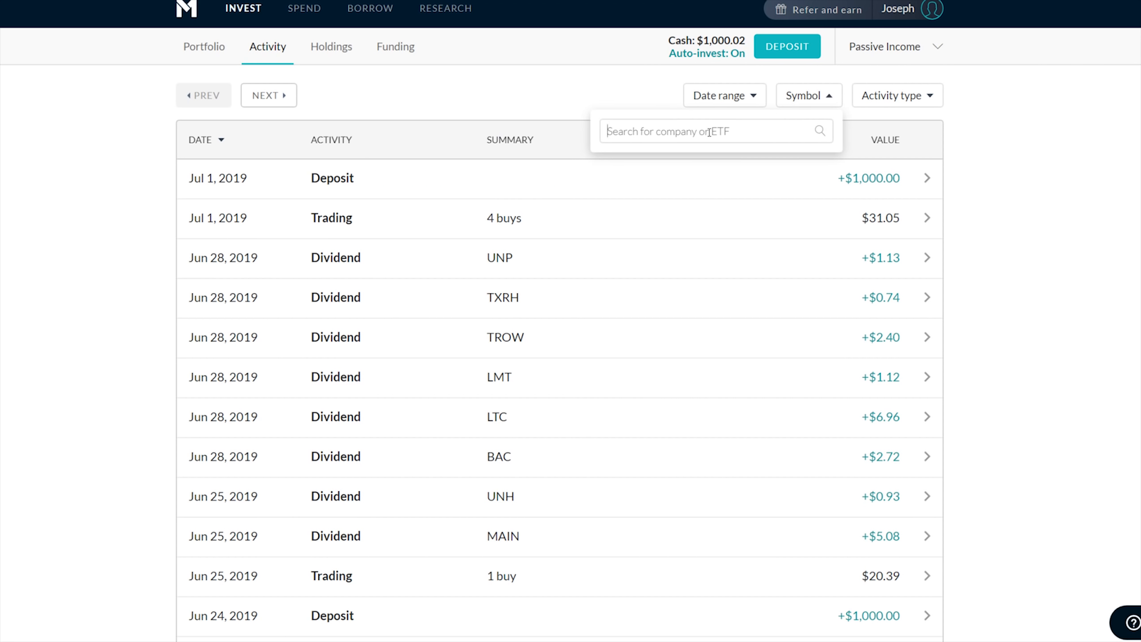
type("o")
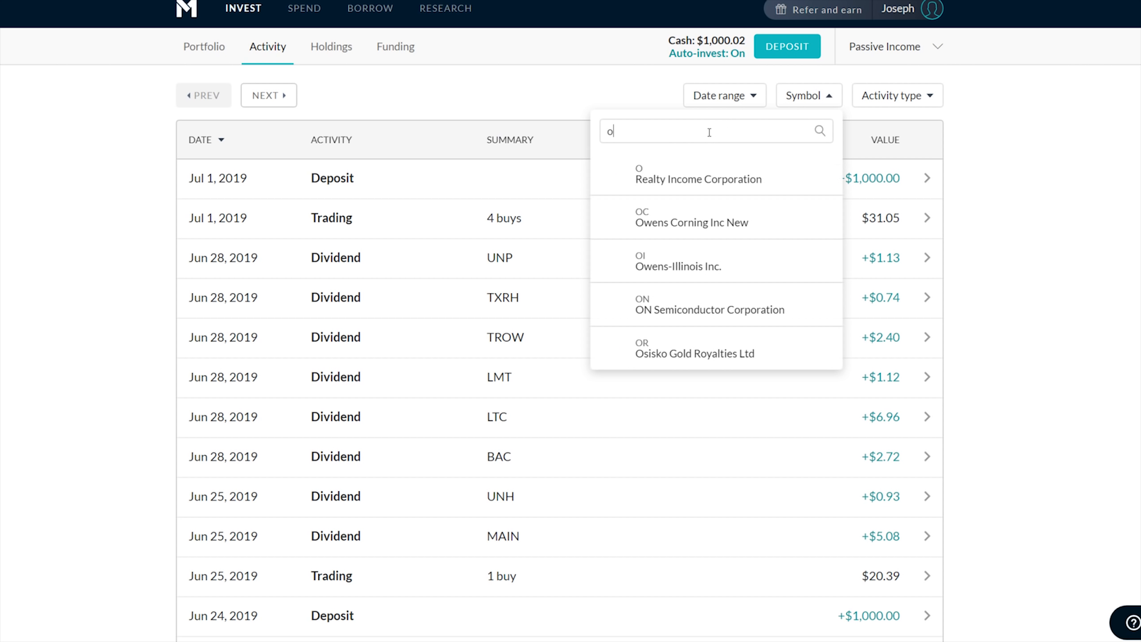
left_click(698, 174)
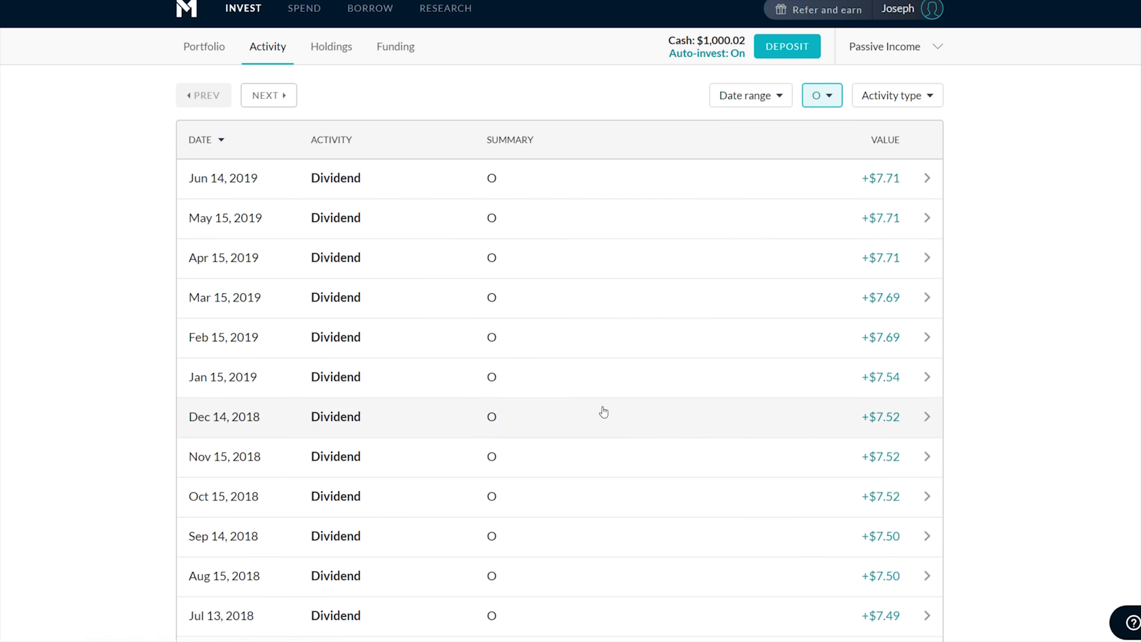
mouse_move(830, 102)
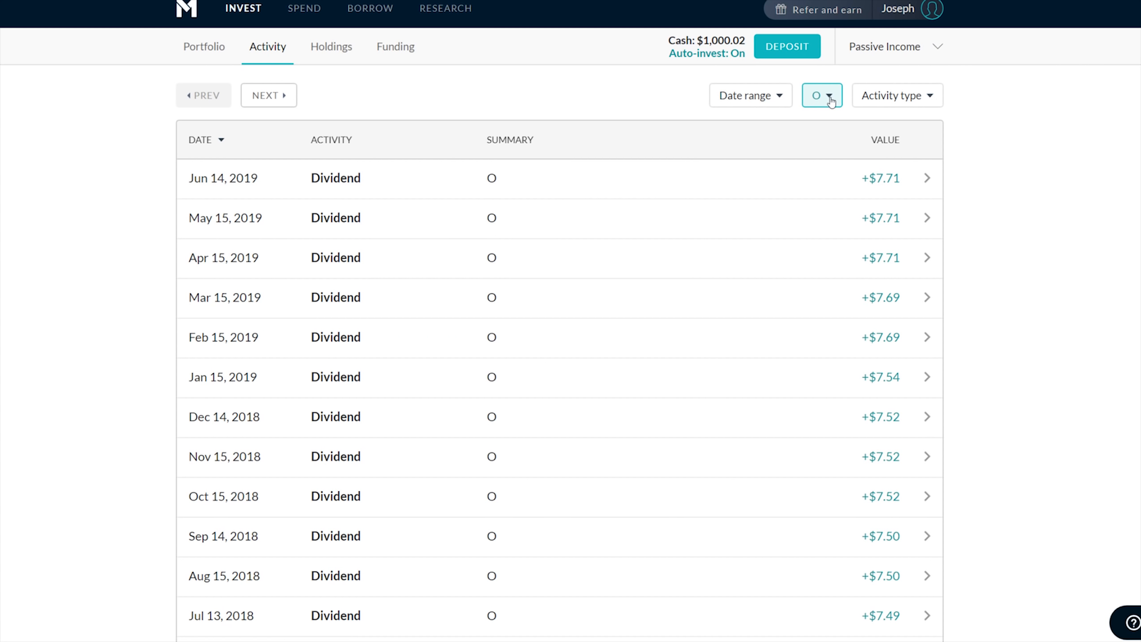
Clear the symbol filter and view the date range and activity type options
left_click(822, 95)
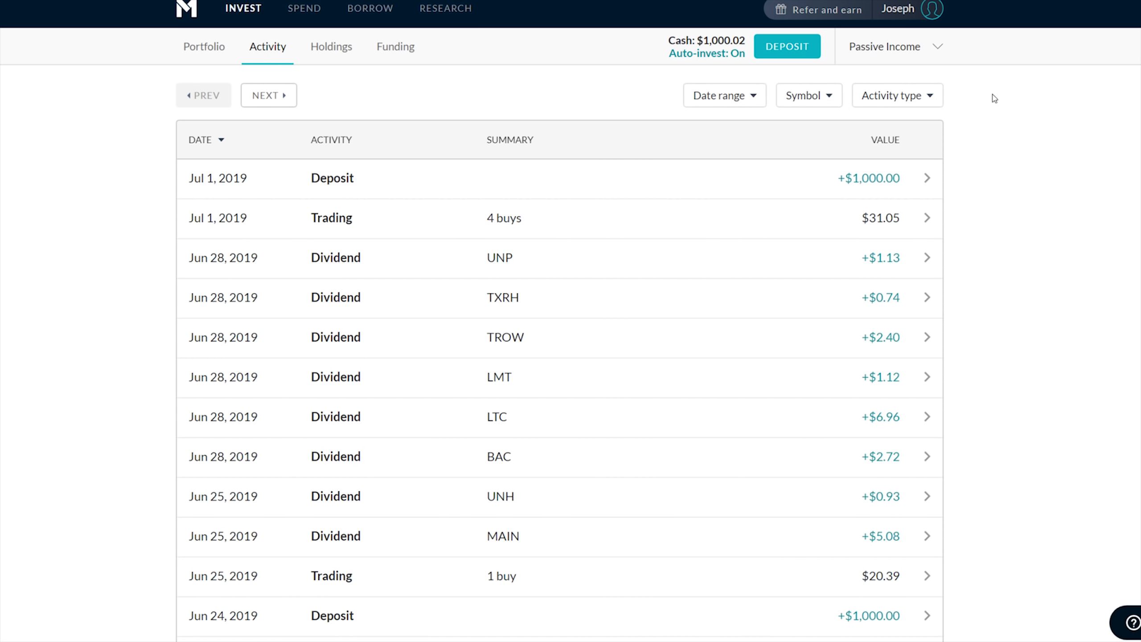
left_click(723, 95)
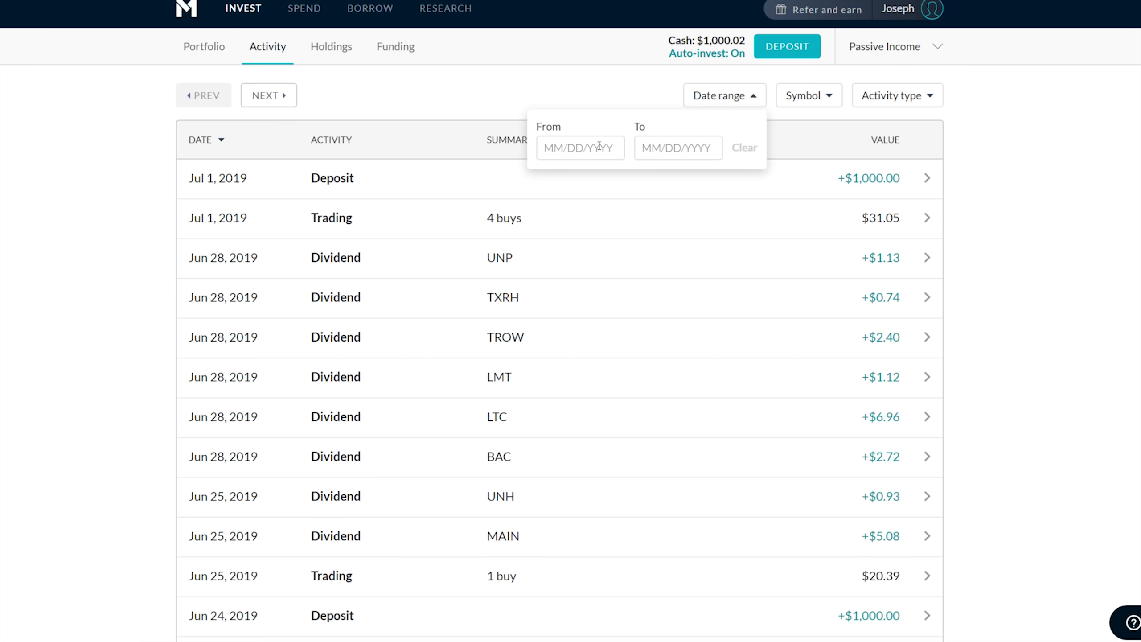
mouse_move(597, 92)
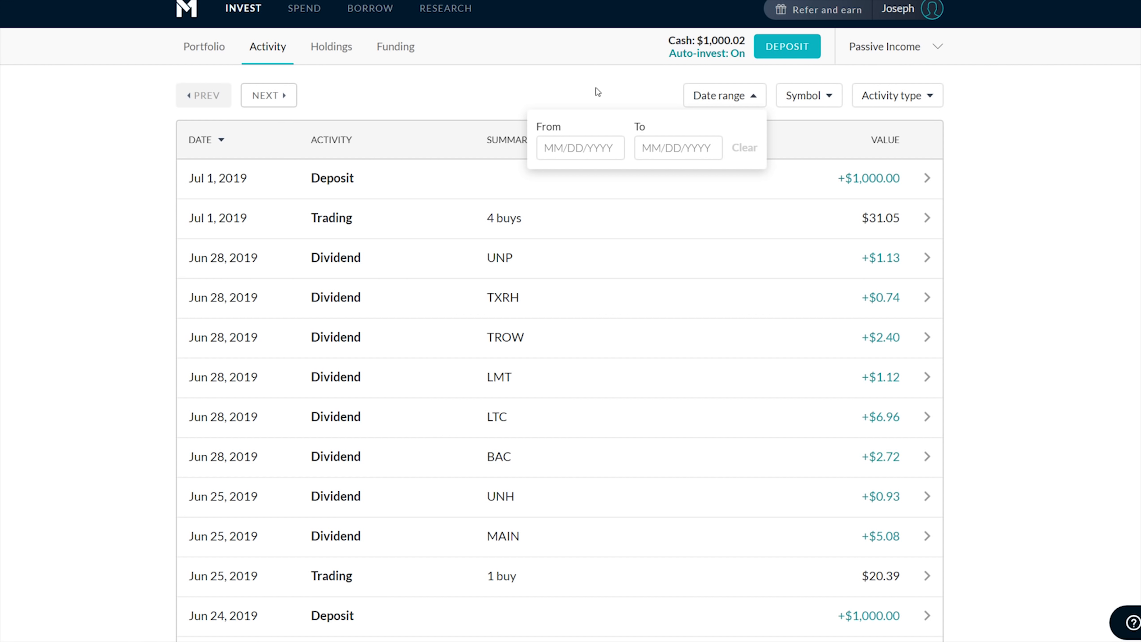
left_click(898, 95)
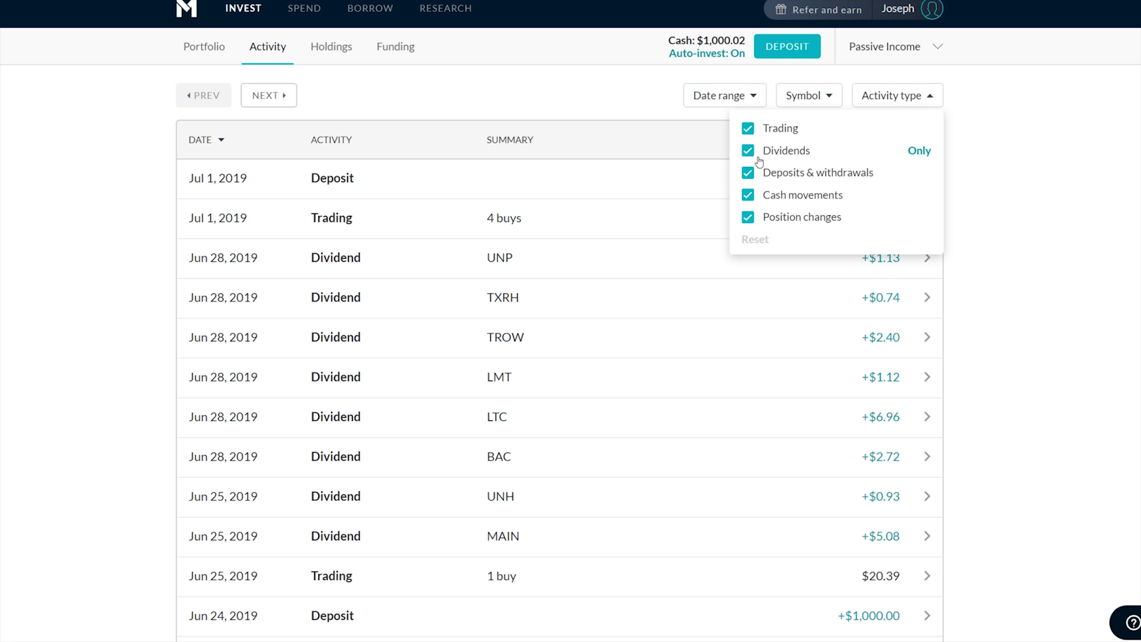
Filter the activity history to Dividends only
left_click(918, 151)
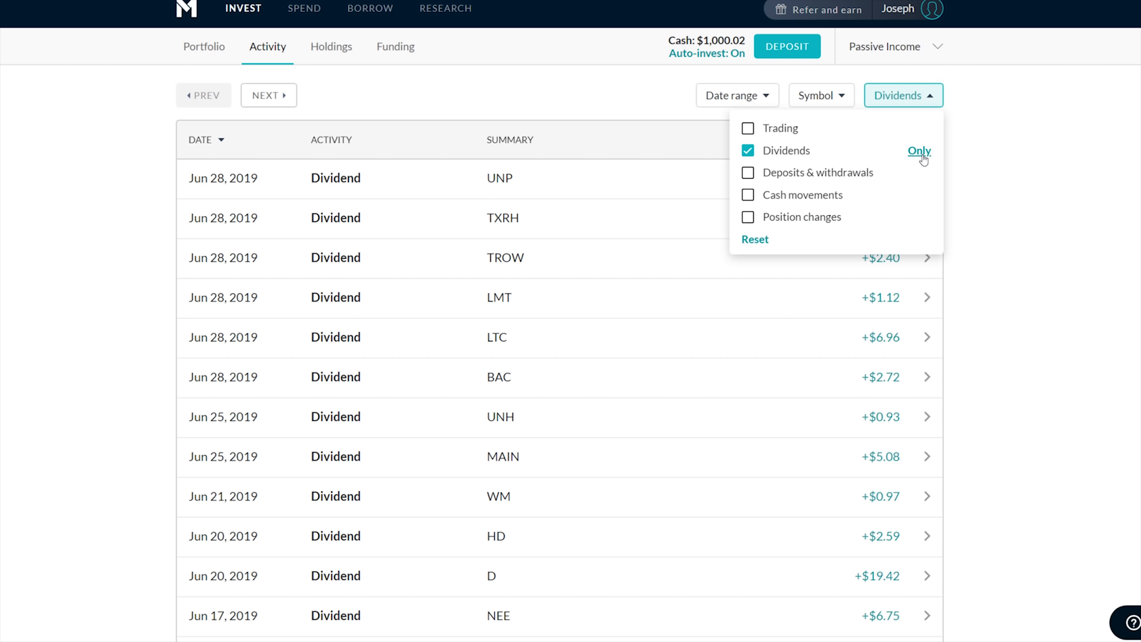
left_click(902, 95)
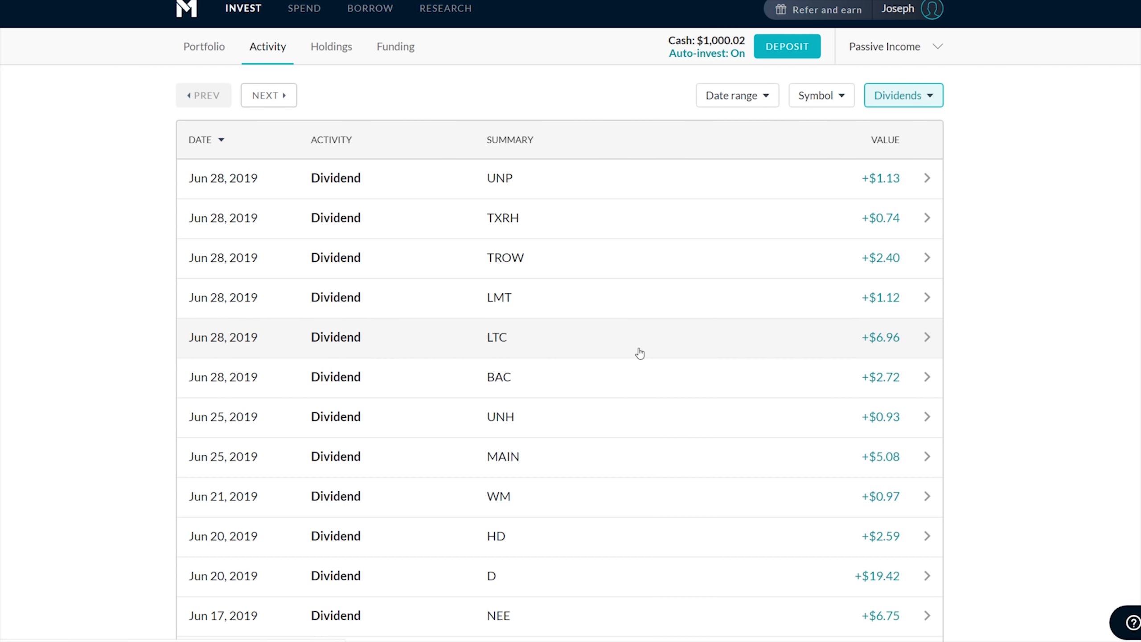
scroll("down", 3)
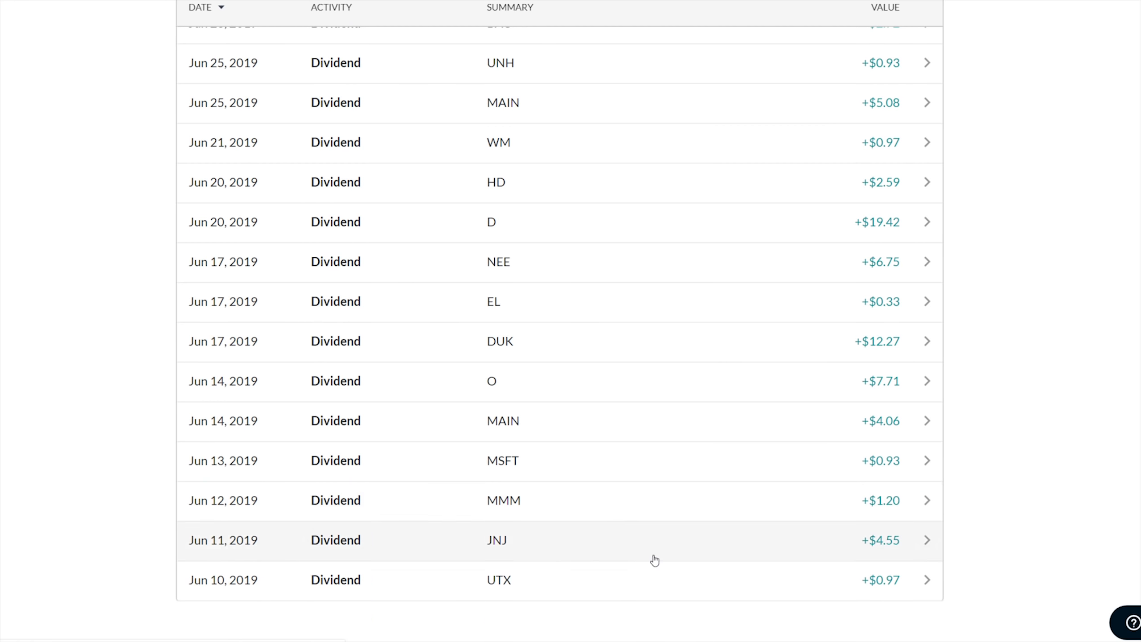
scroll("up", 3)
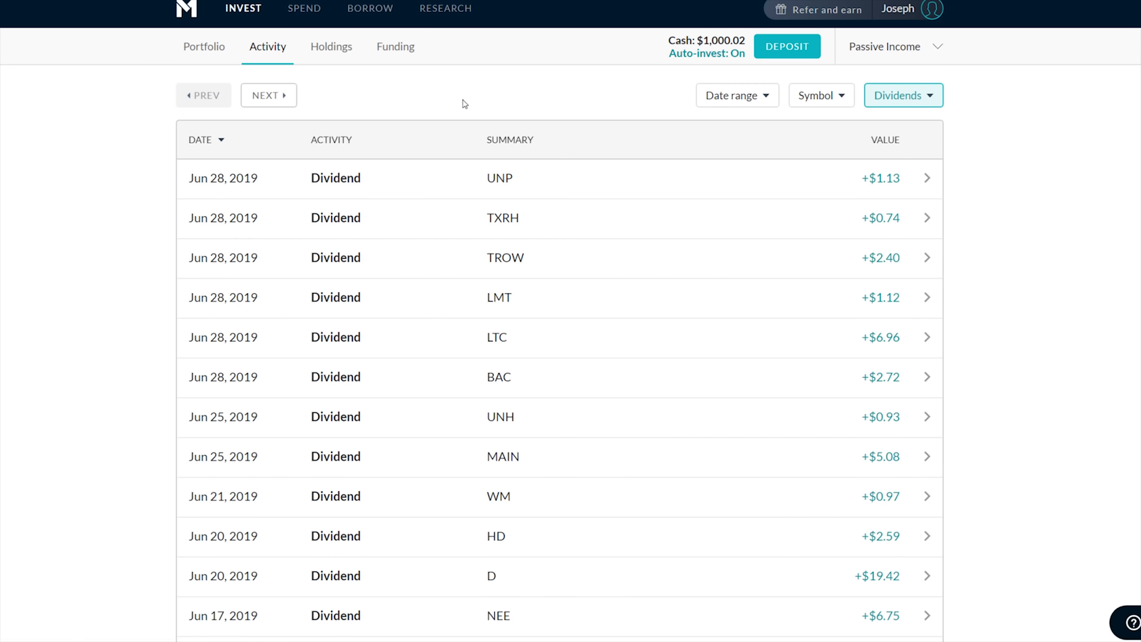
mouse_move(453, 162)
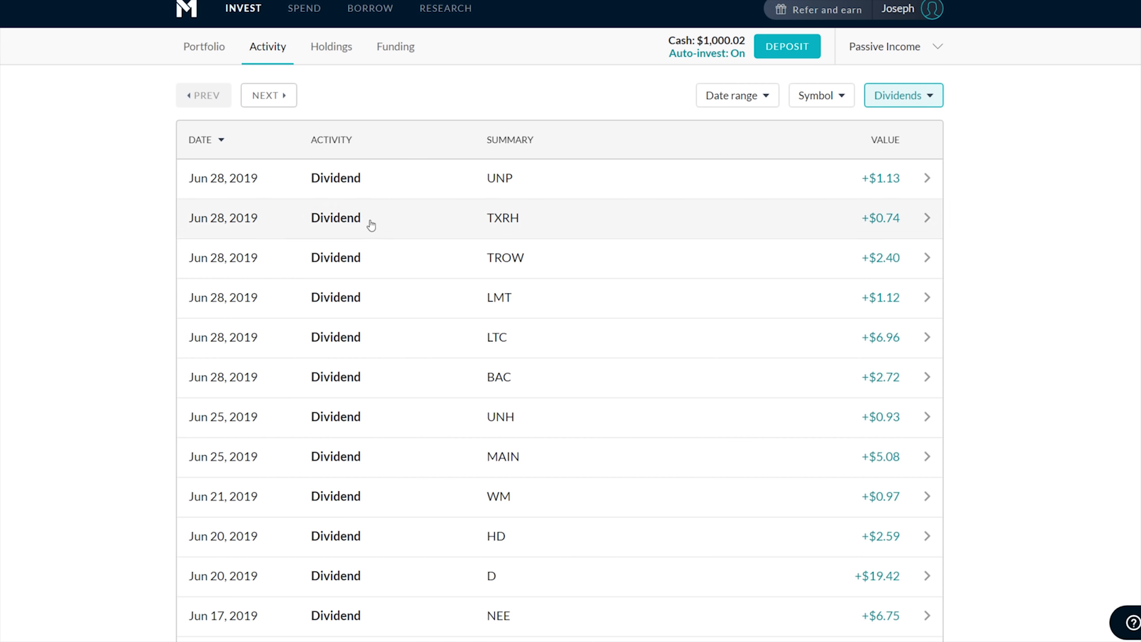
Page through earlier dividend entries, then return to the first page of dividends
scroll("down", 3)
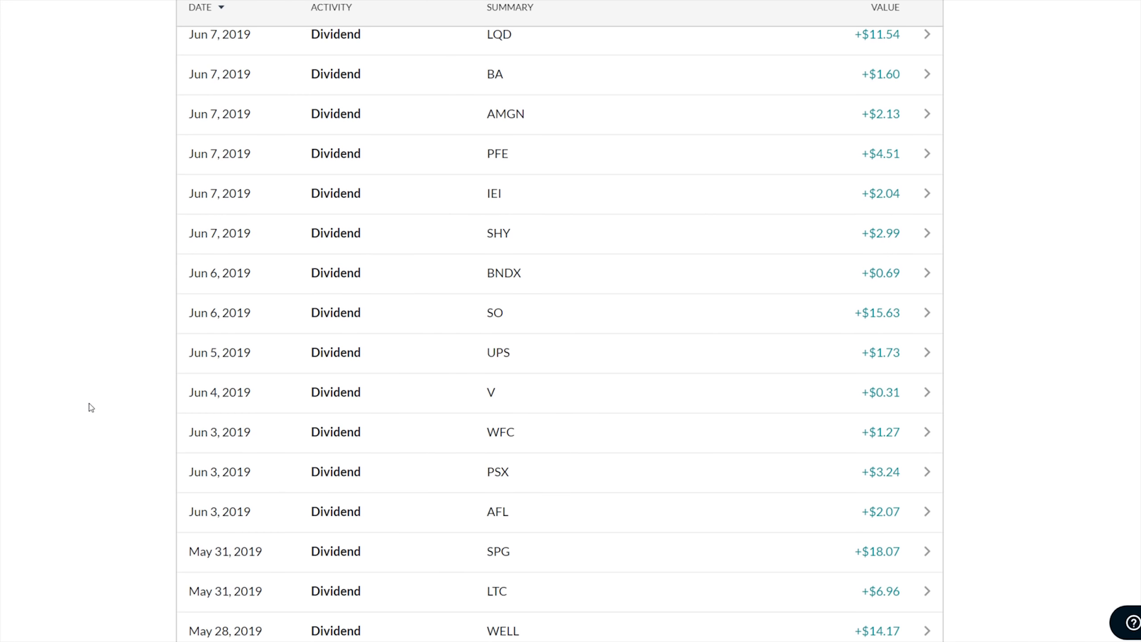
mouse_move(240, 511)
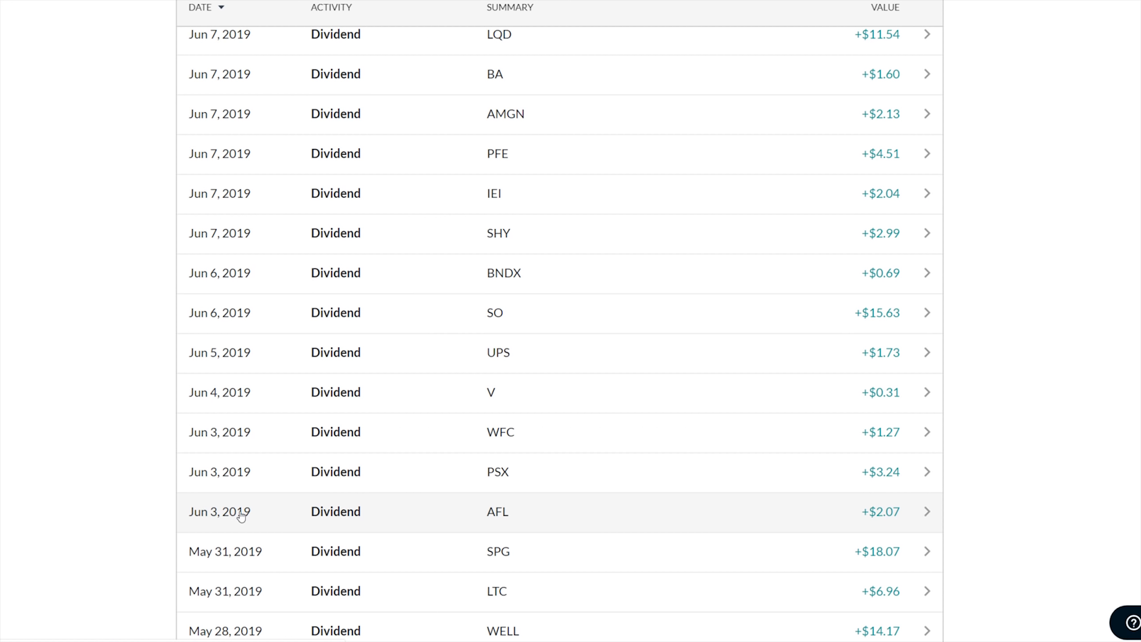
mouse_move(586, 526)
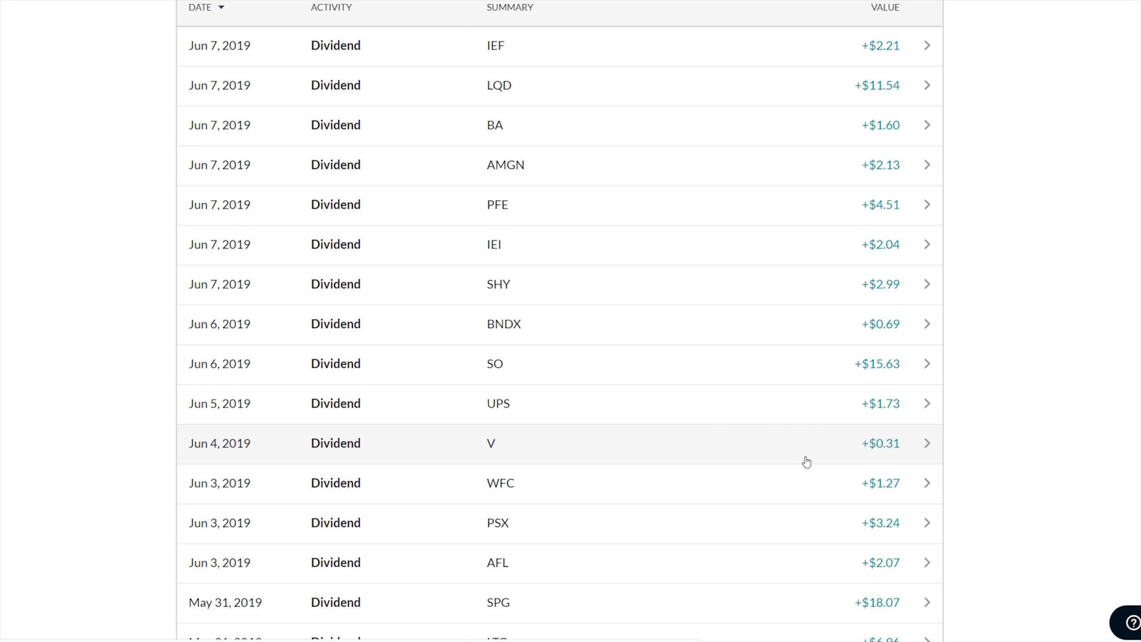
mouse_move(894, 415)
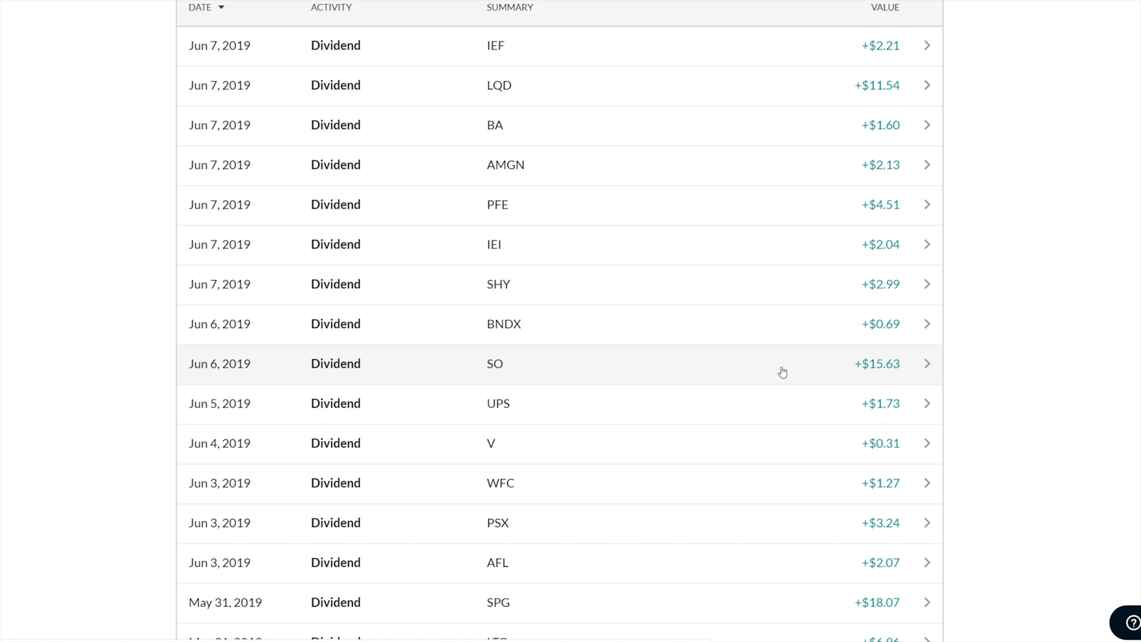
mouse_move(899, 374)
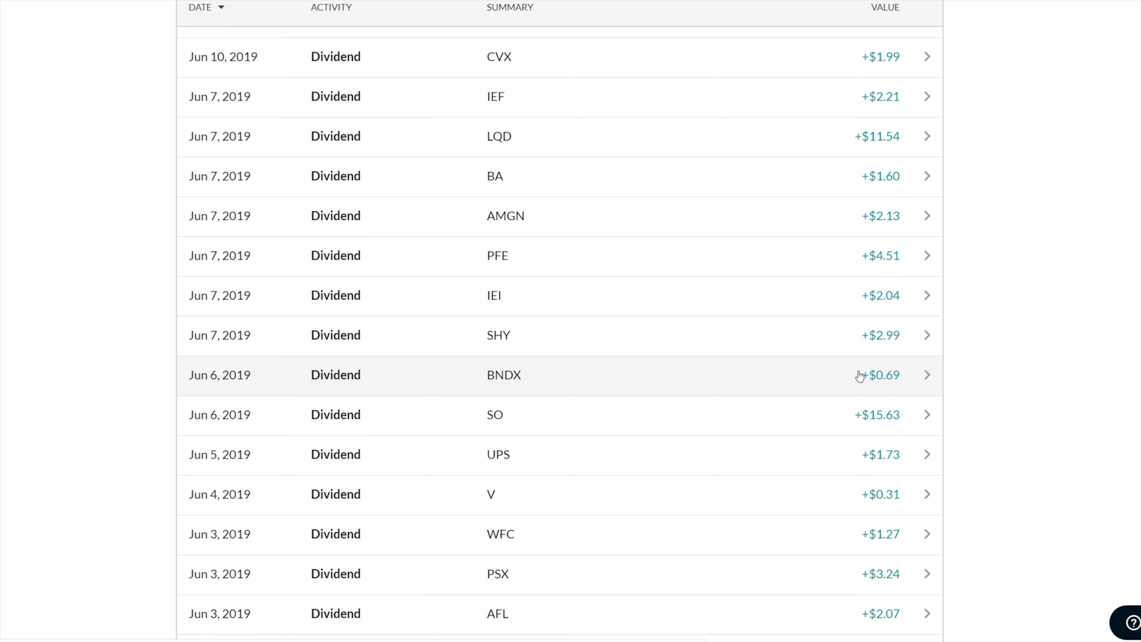
scroll("up", 3)
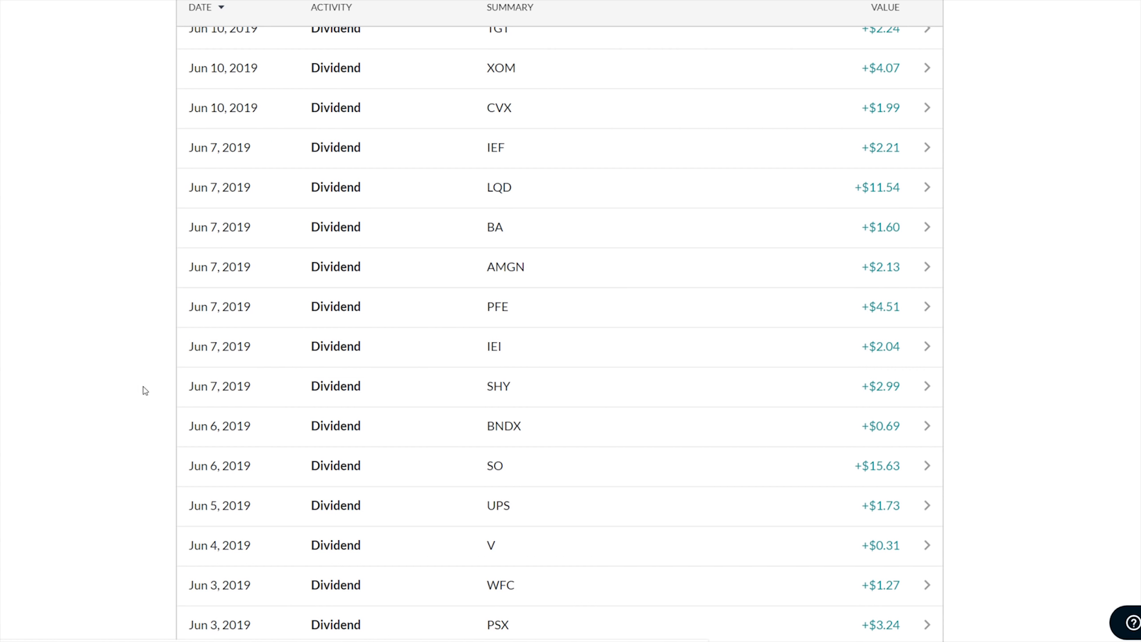
mouse_move(218, 227)
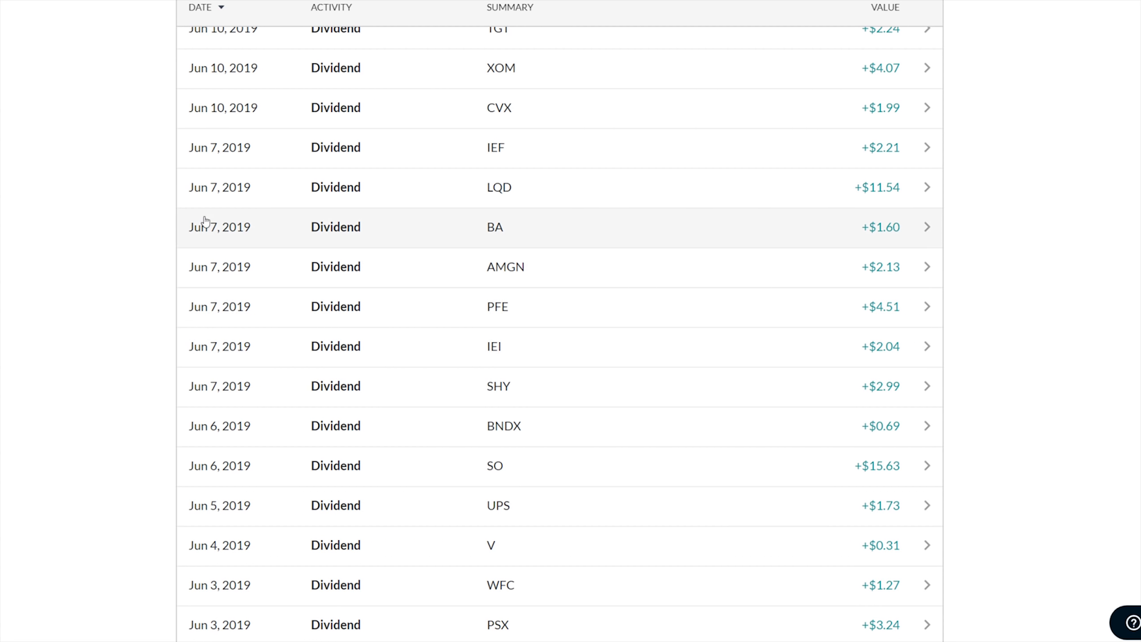
mouse_move(847, 161)
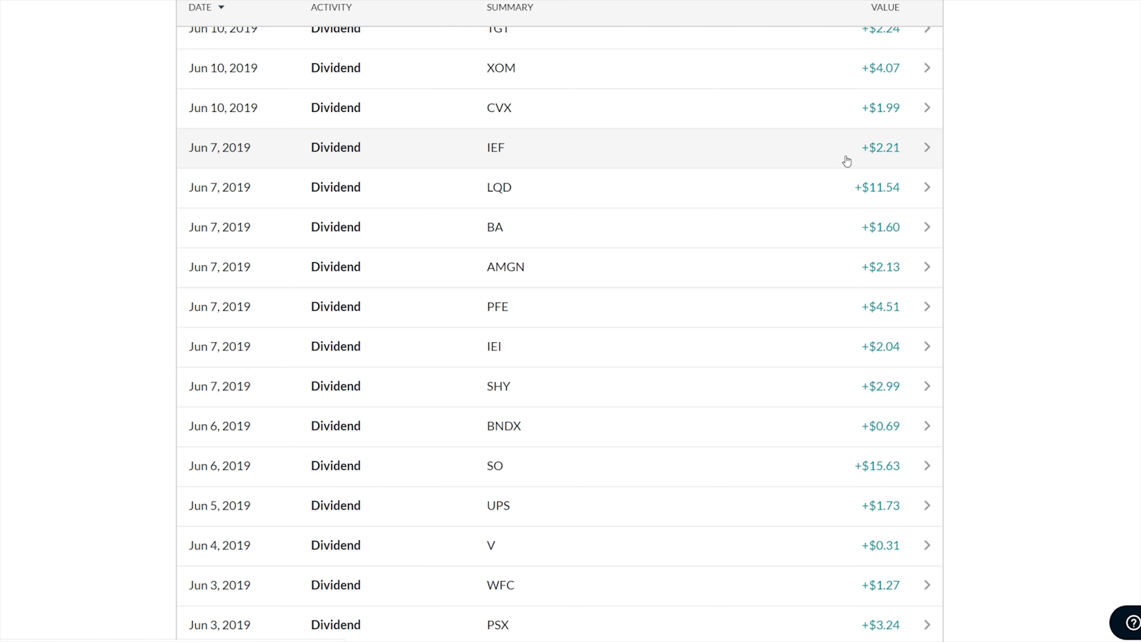
mouse_move(866, 306)
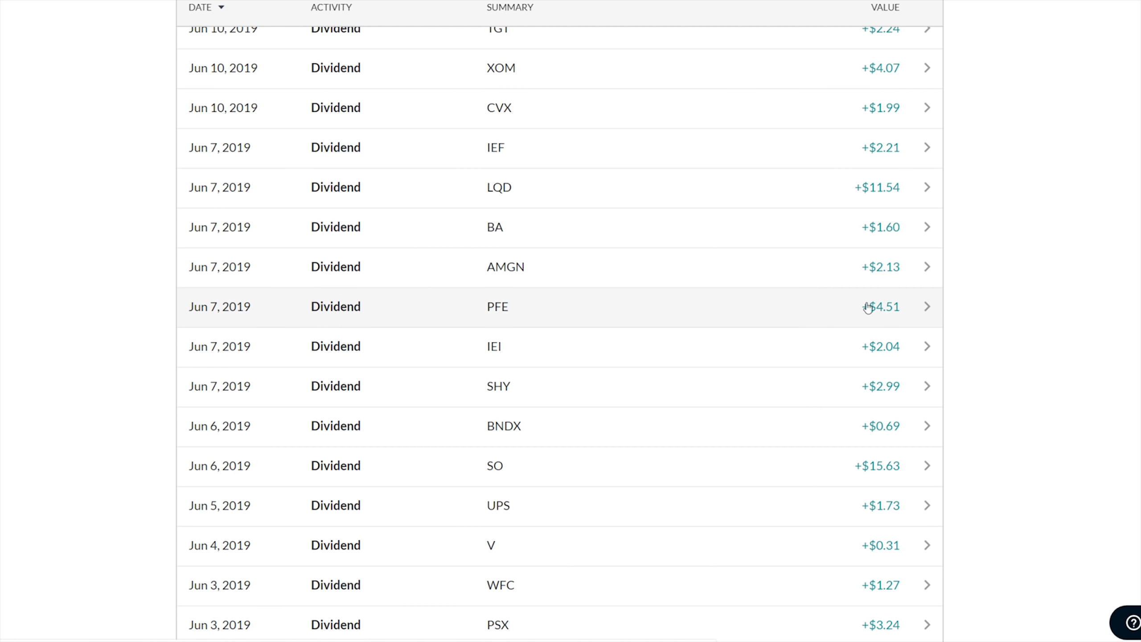
scroll("up", 3)
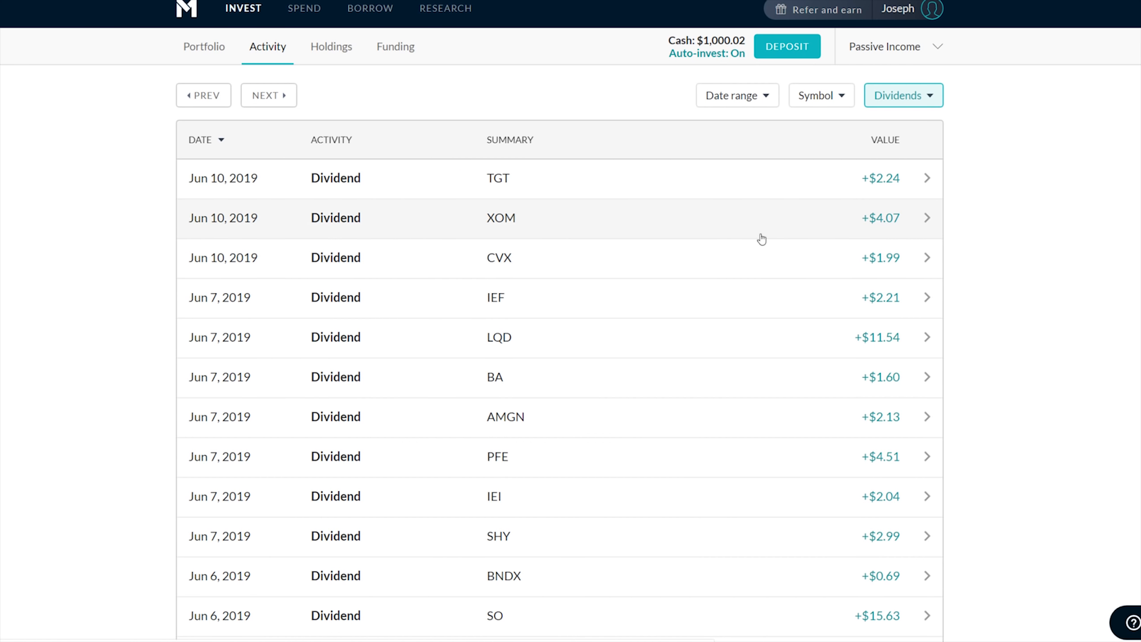
left_click(203, 95)
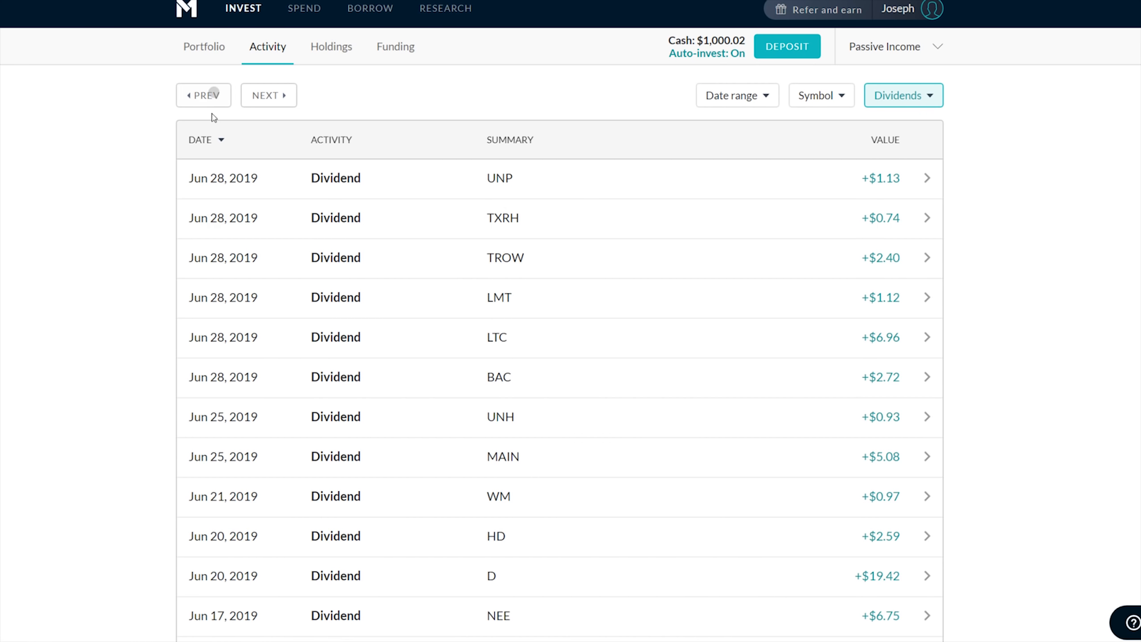
Scroll the dividend-only list down to mid-June 2019 payouts like DUK's $12.27 and O's $7.71
scroll("down", 3)
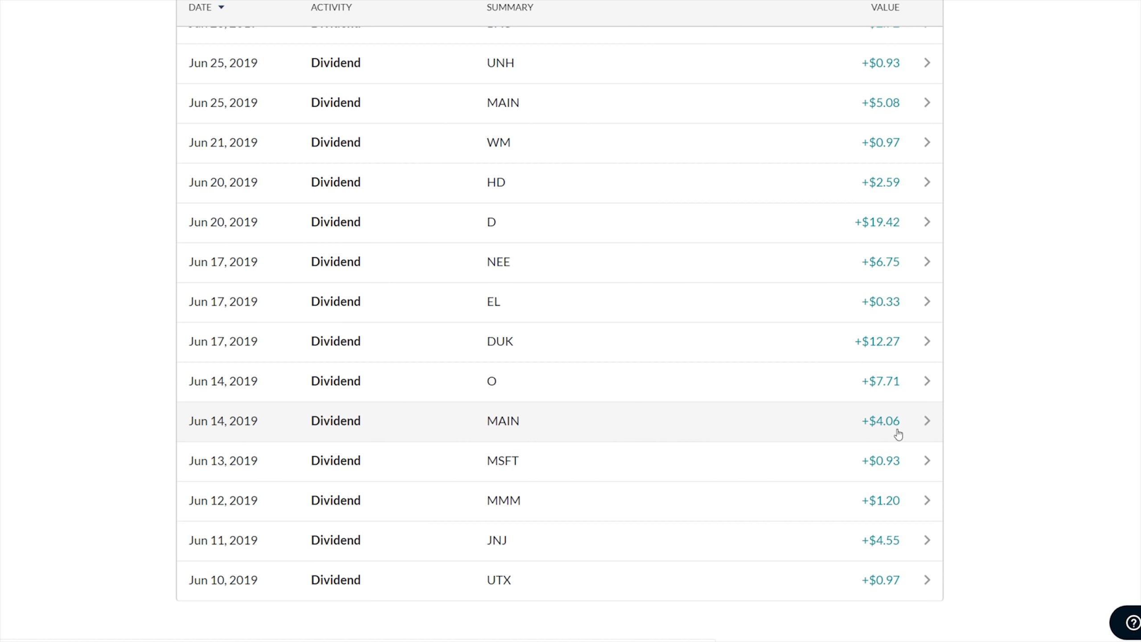
mouse_move(808, 372)
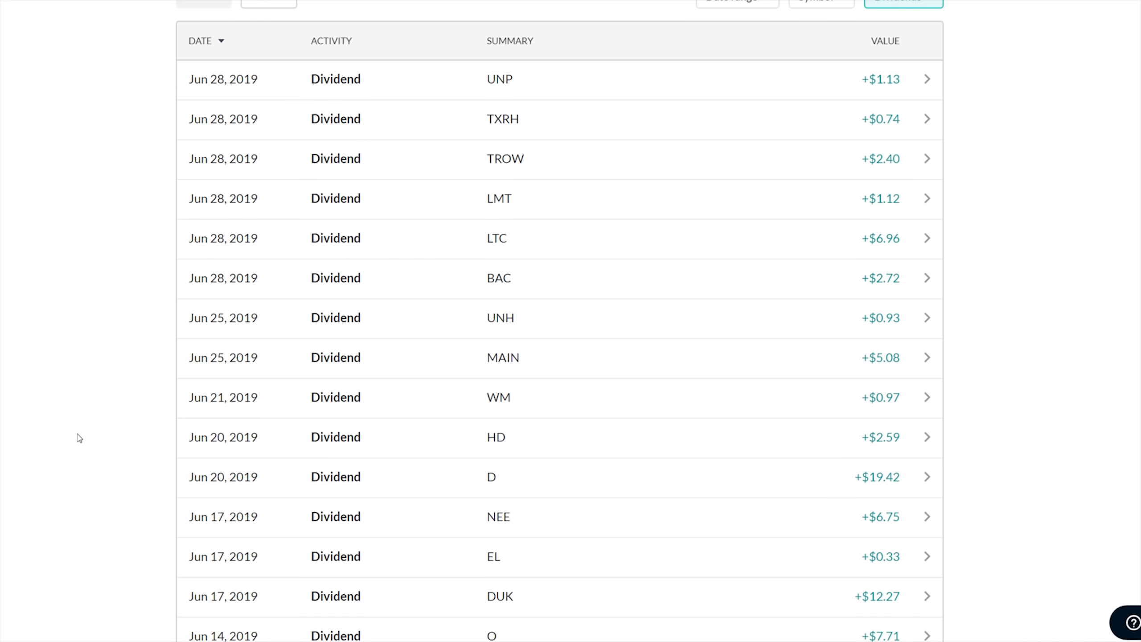
mouse_move(80, 442)
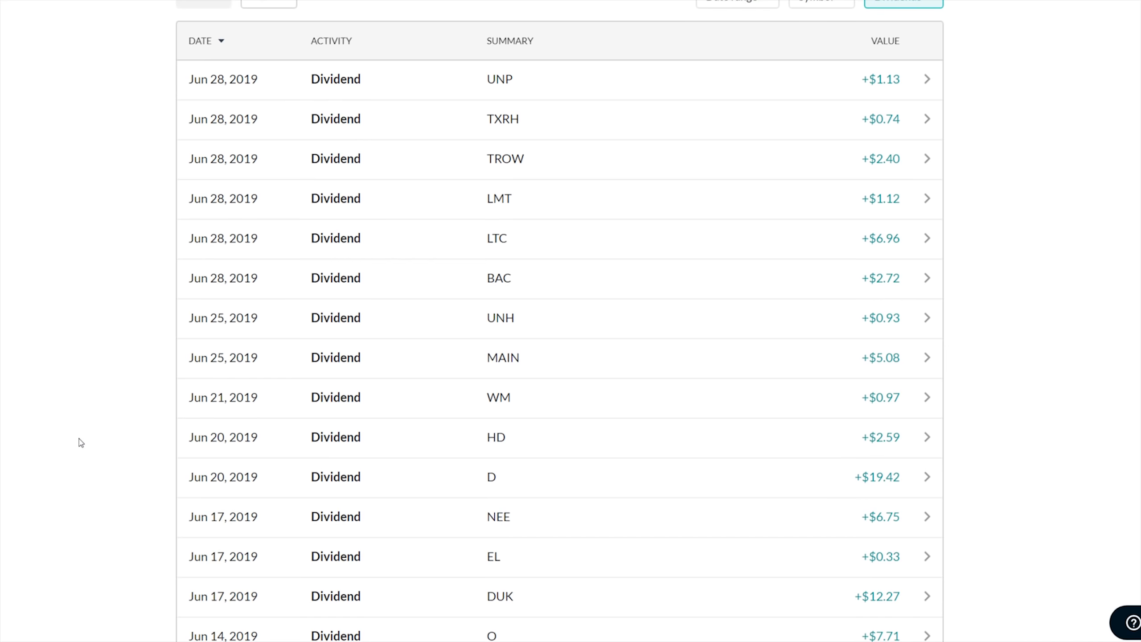
mouse_move(113, 430)
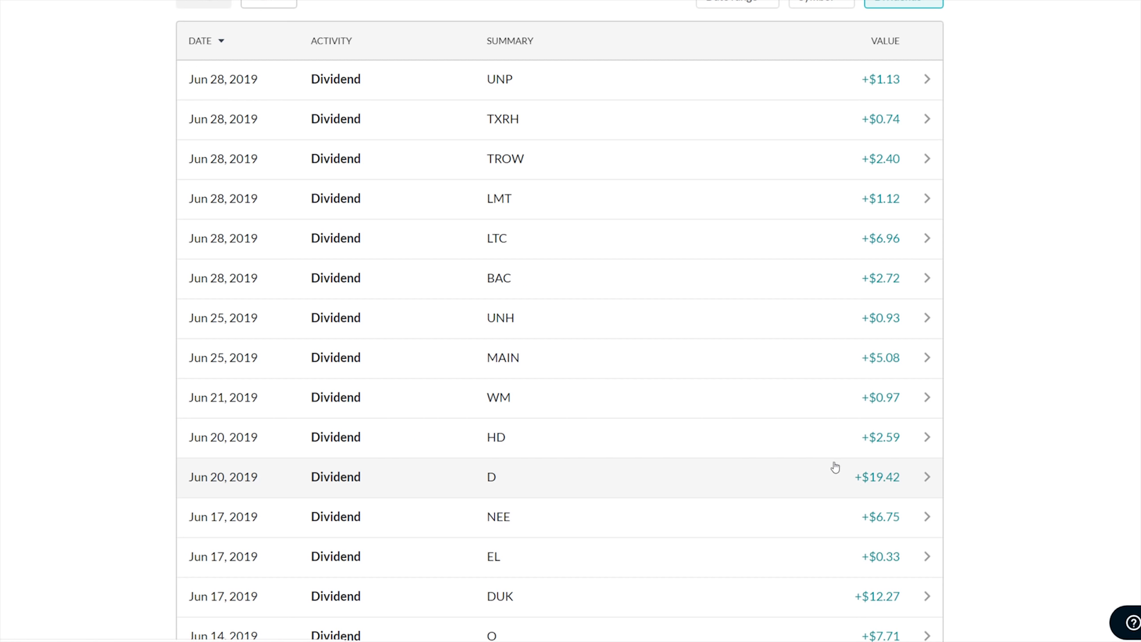
mouse_move(1105, 439)
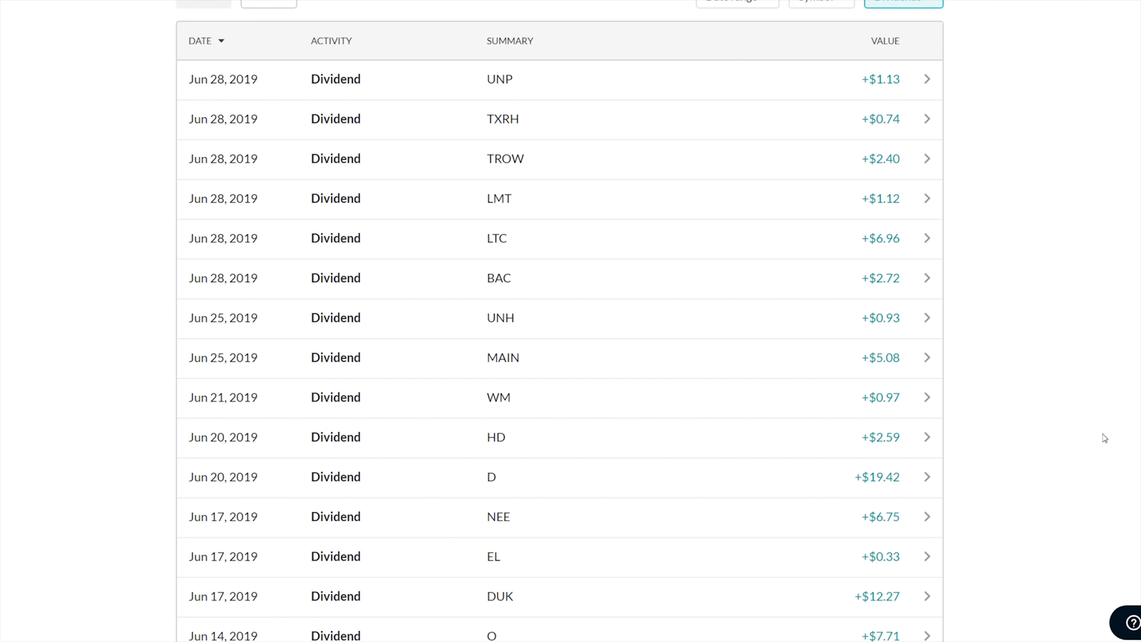
mouse_move(989, 249)
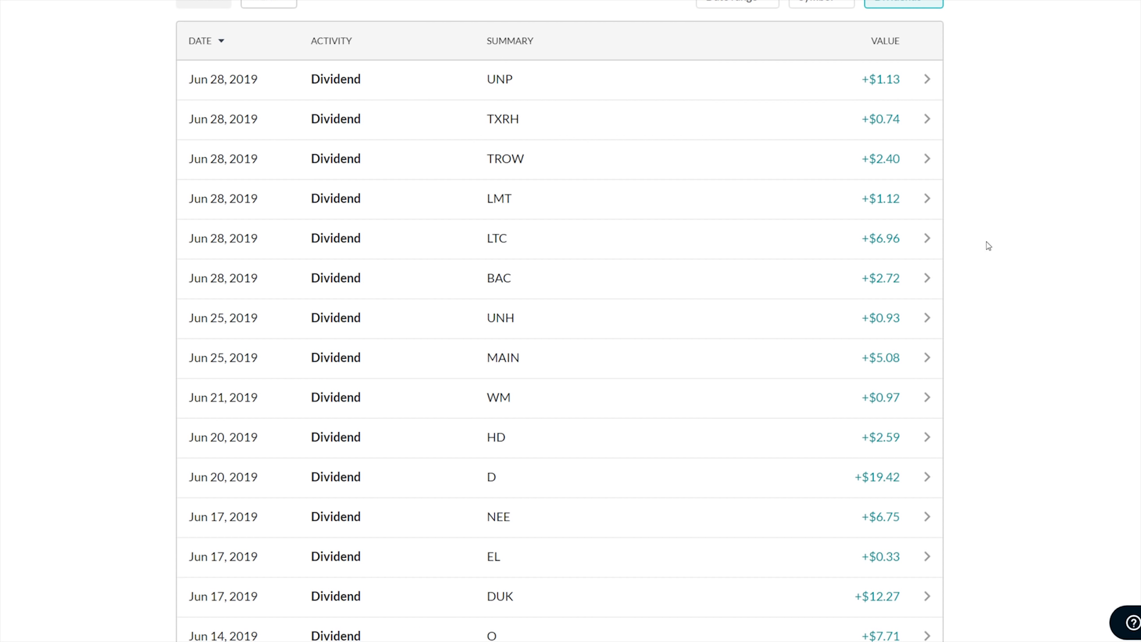
mouse_move(977, 252)
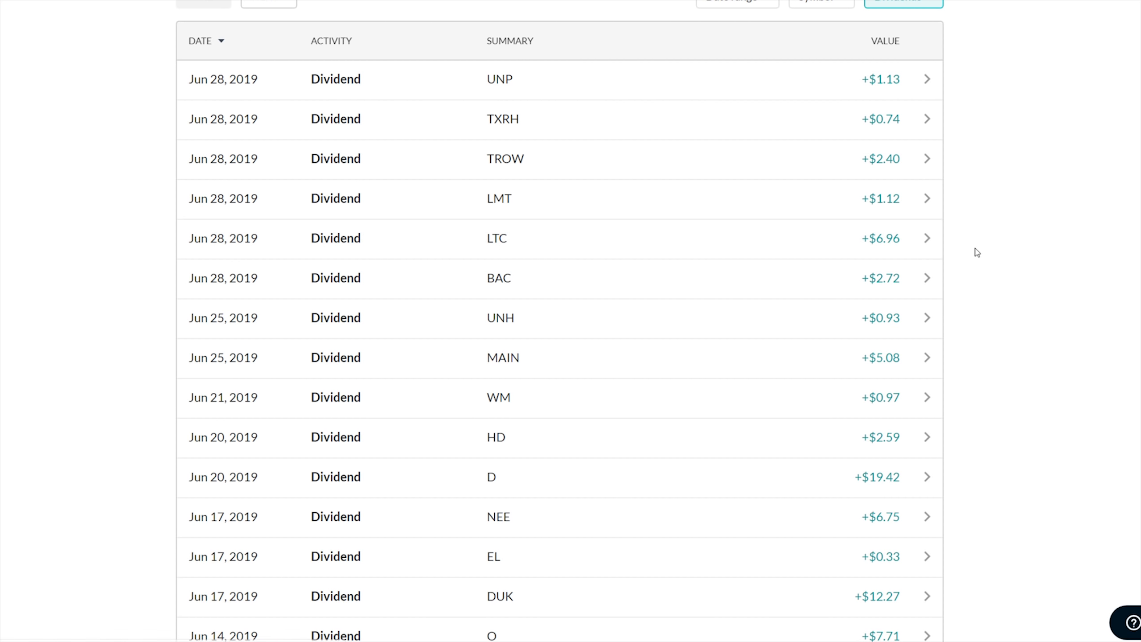
mouse_move(1002, 251)
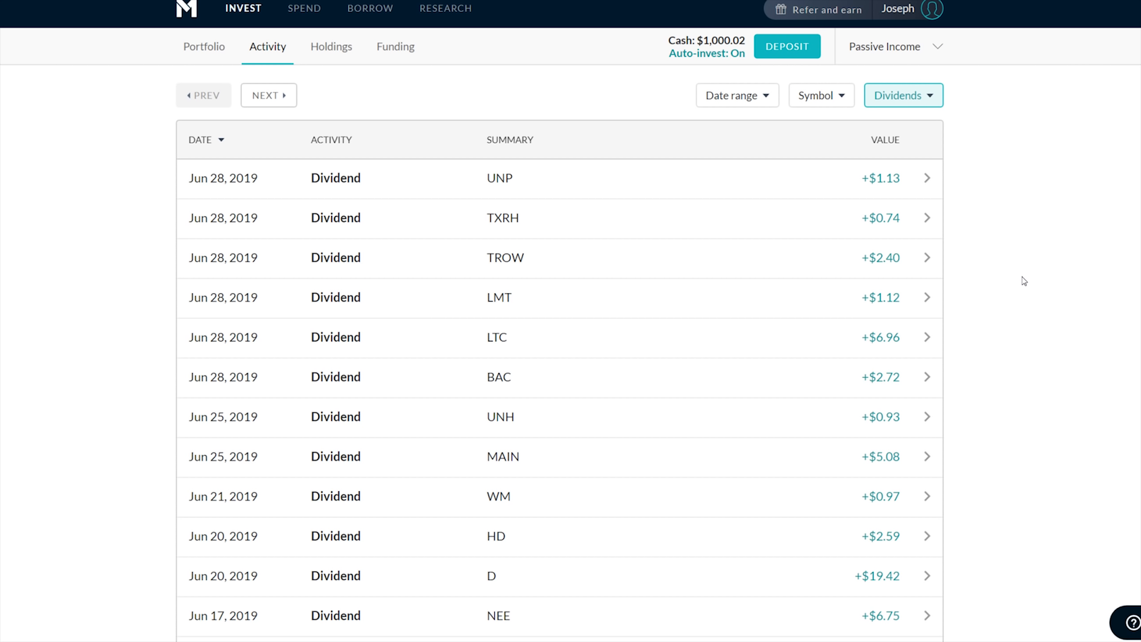
Remove the Dividends-only filter so deposits and trades reappear in the activity list
left_click(902, 95)
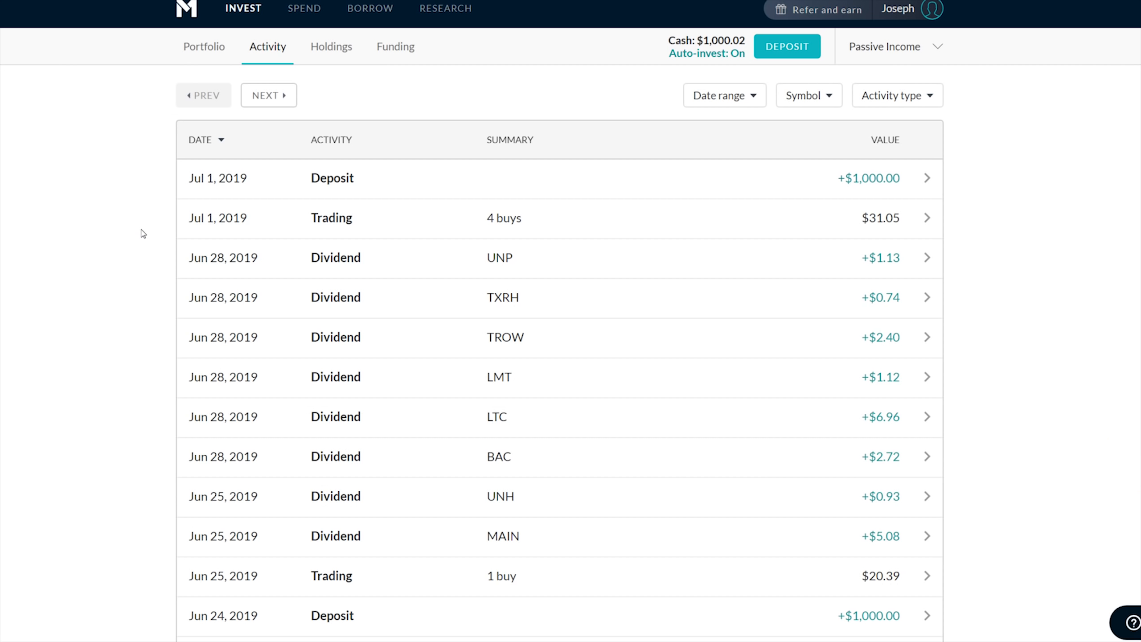
mouse_move(499, 235)
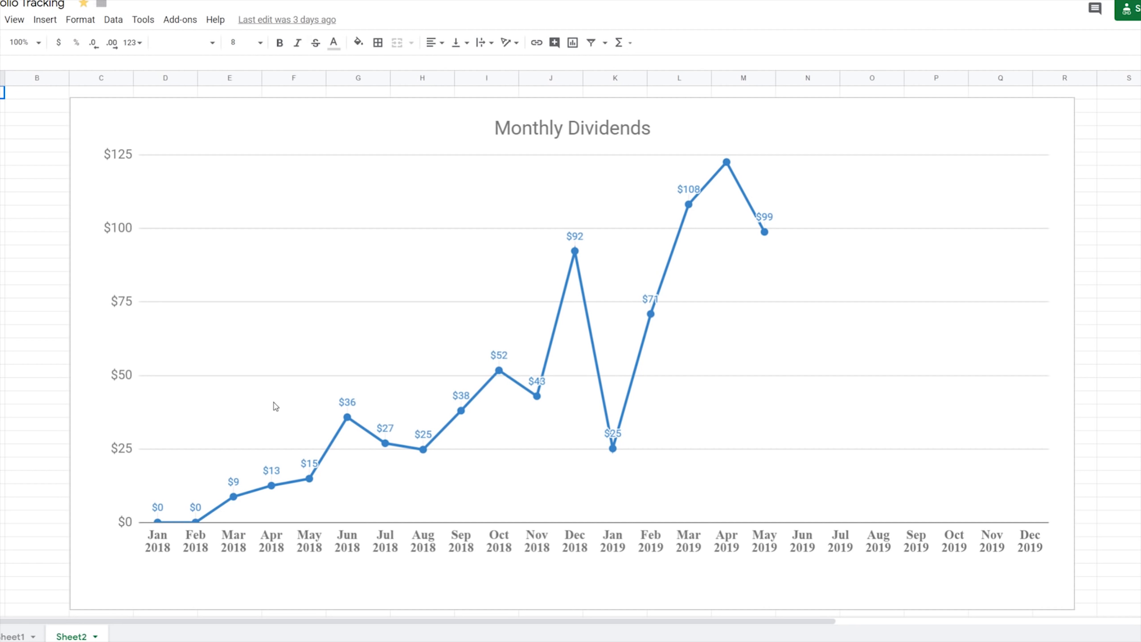
mouse_move(670, 269)
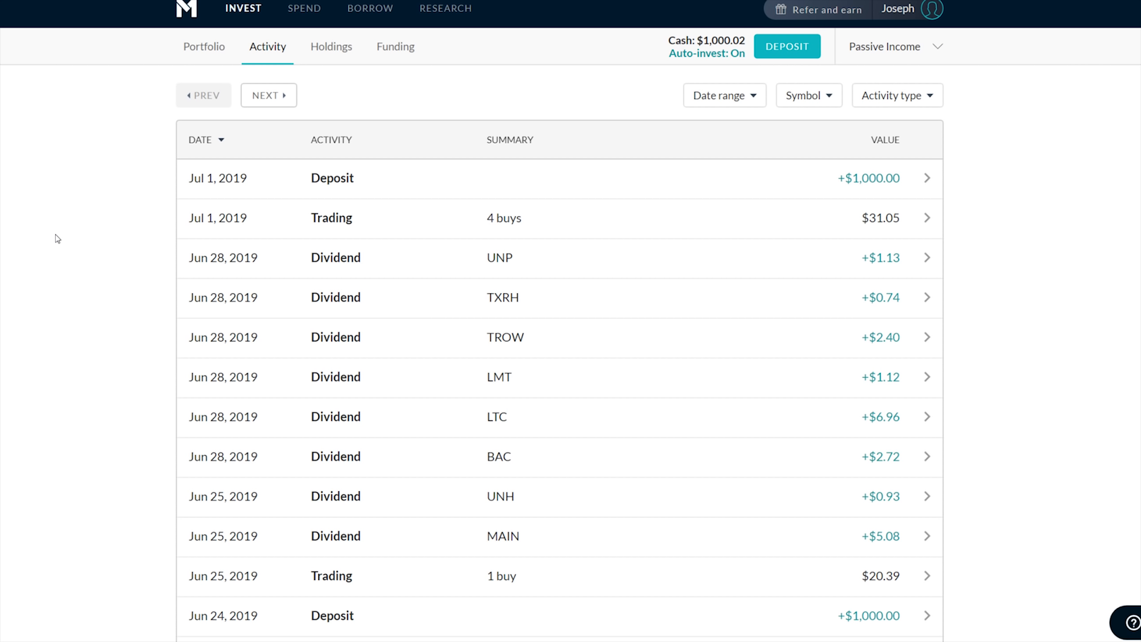
Scroll the activity list and check the Activity type choices without changing them
scroll("down", 3)
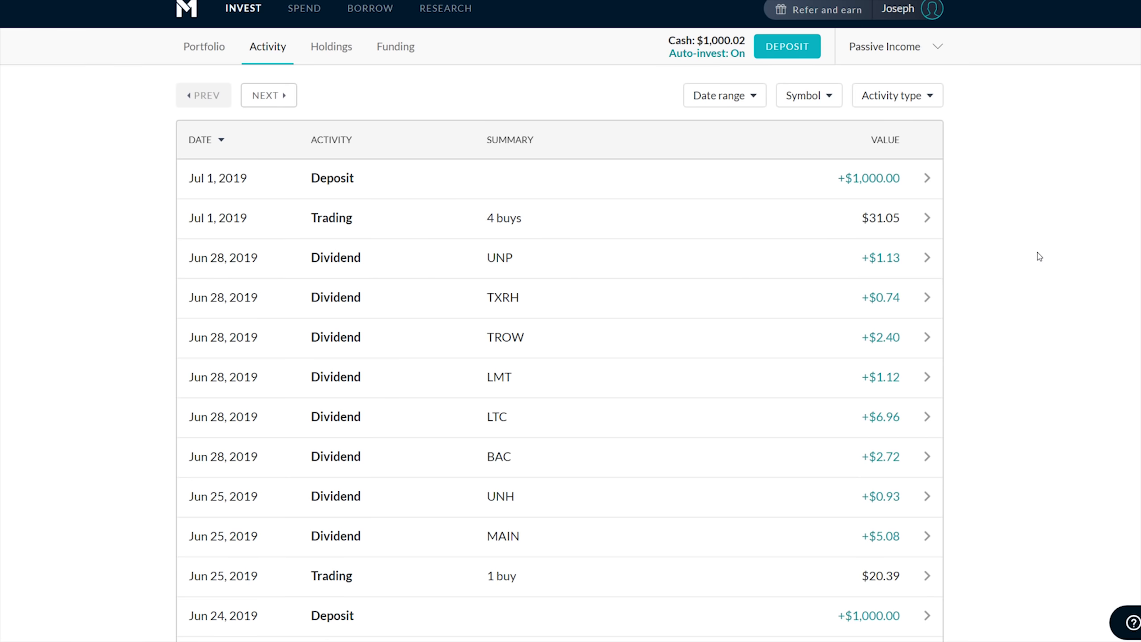
mouse_move(849, 153)
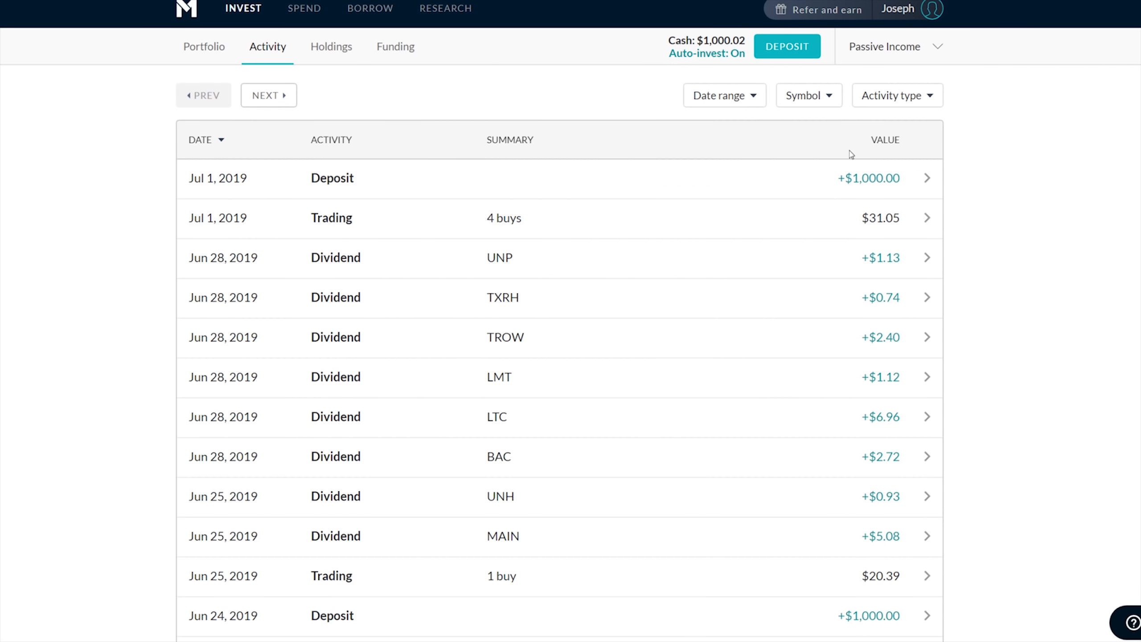
left_click(896, 96)
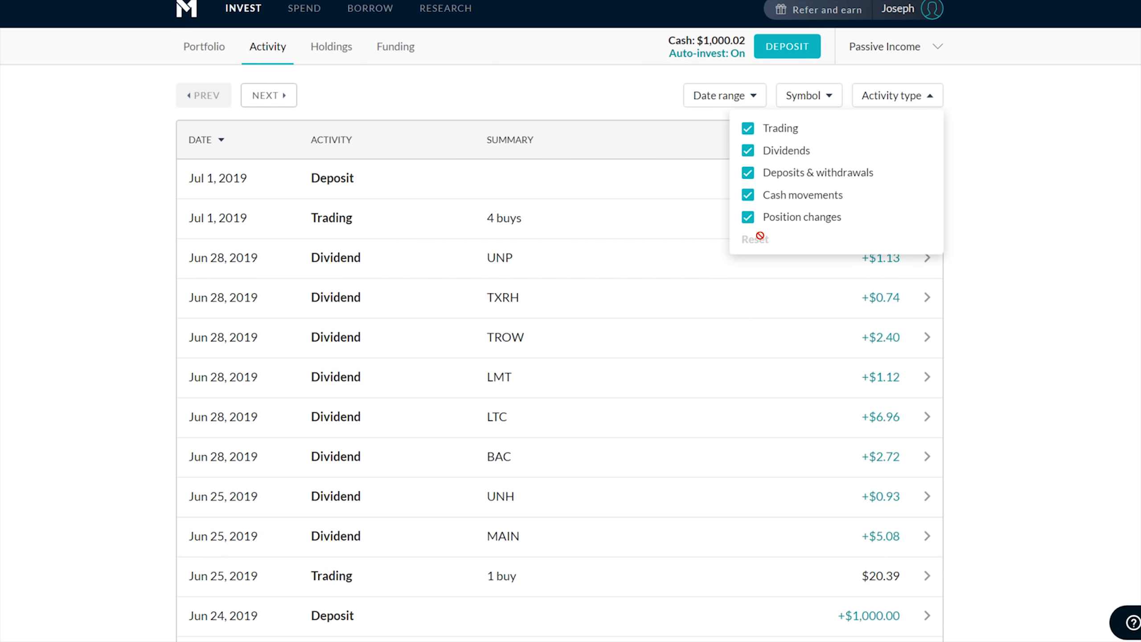
mouse_move(1054, 267)
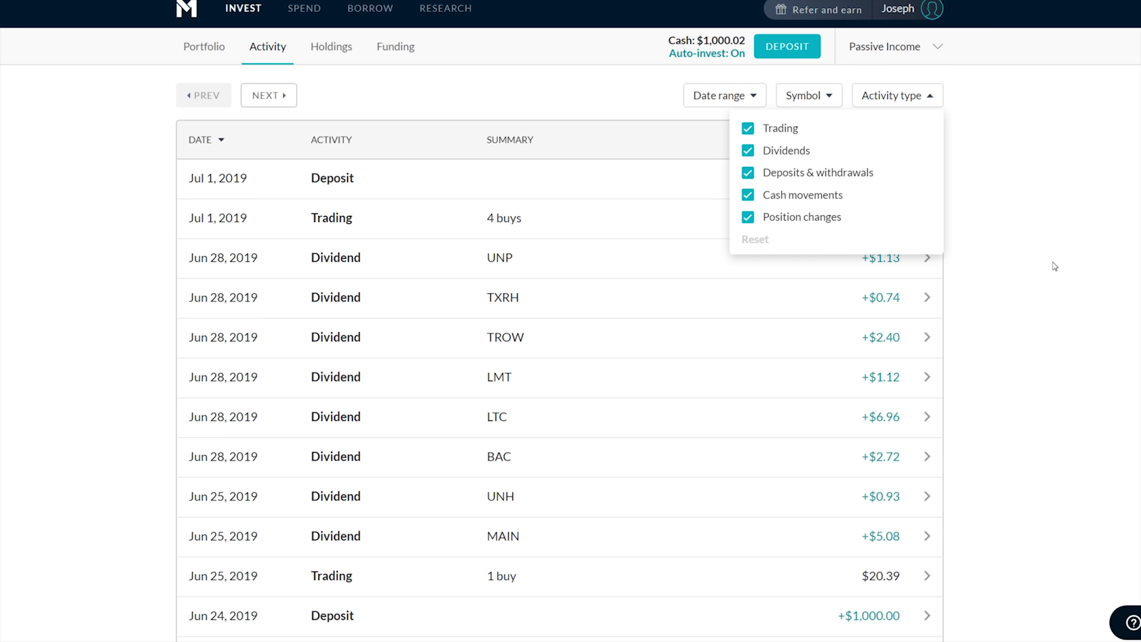
left_click(896, 96)
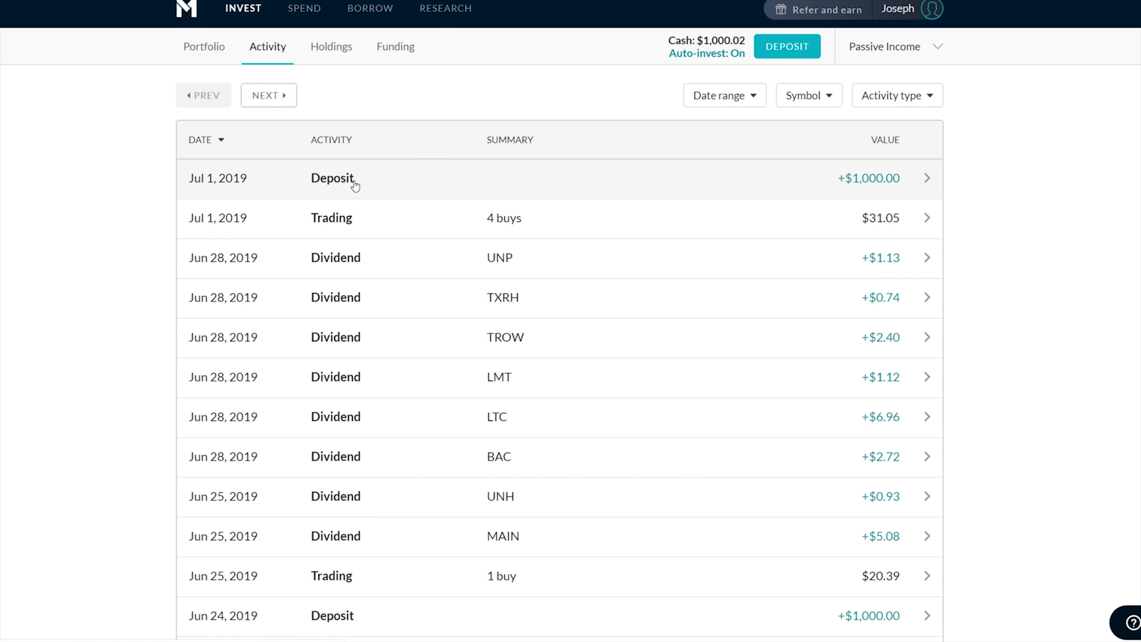
mouse_move(704, 61)
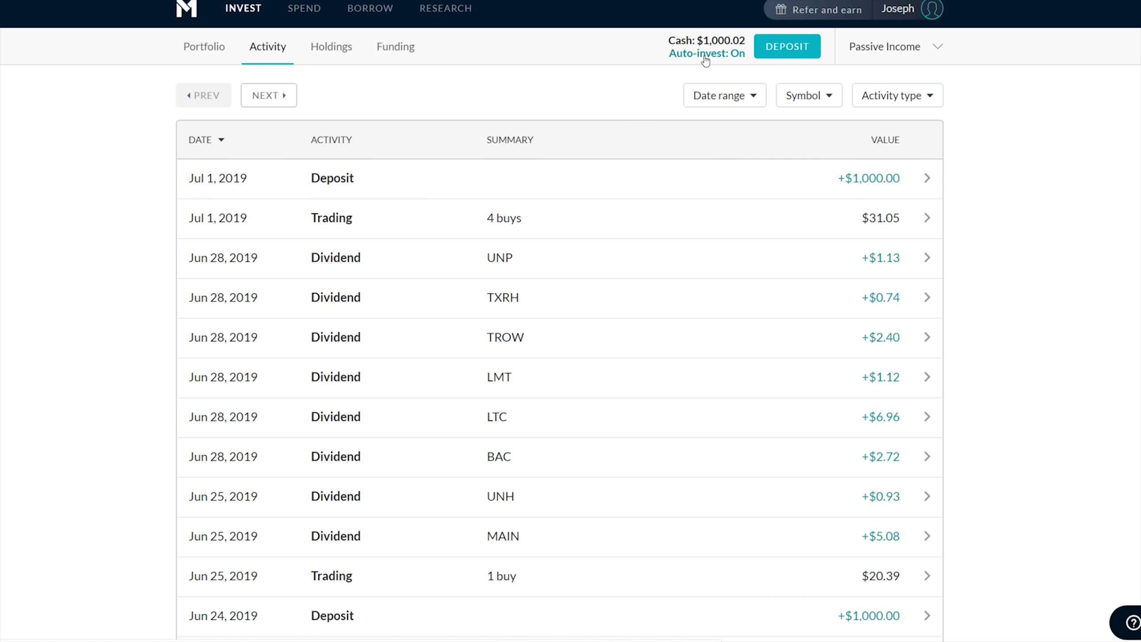
Narrow activity to dividends again, then return to the Passive Income portfolio overview
scroll("down", 3)
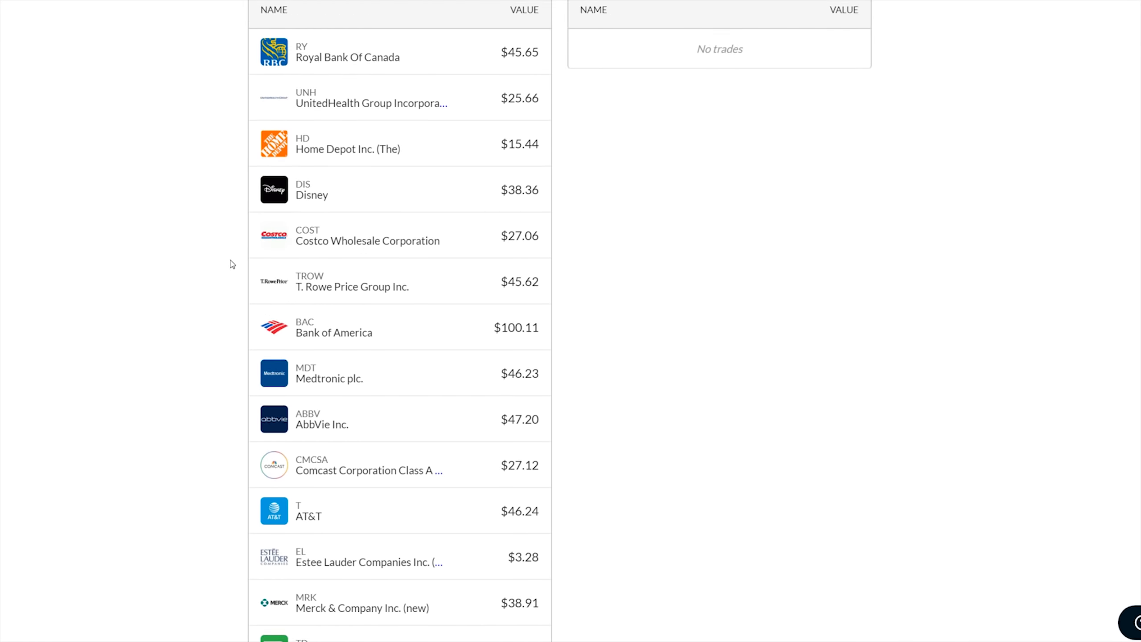
scroll("down", 3)
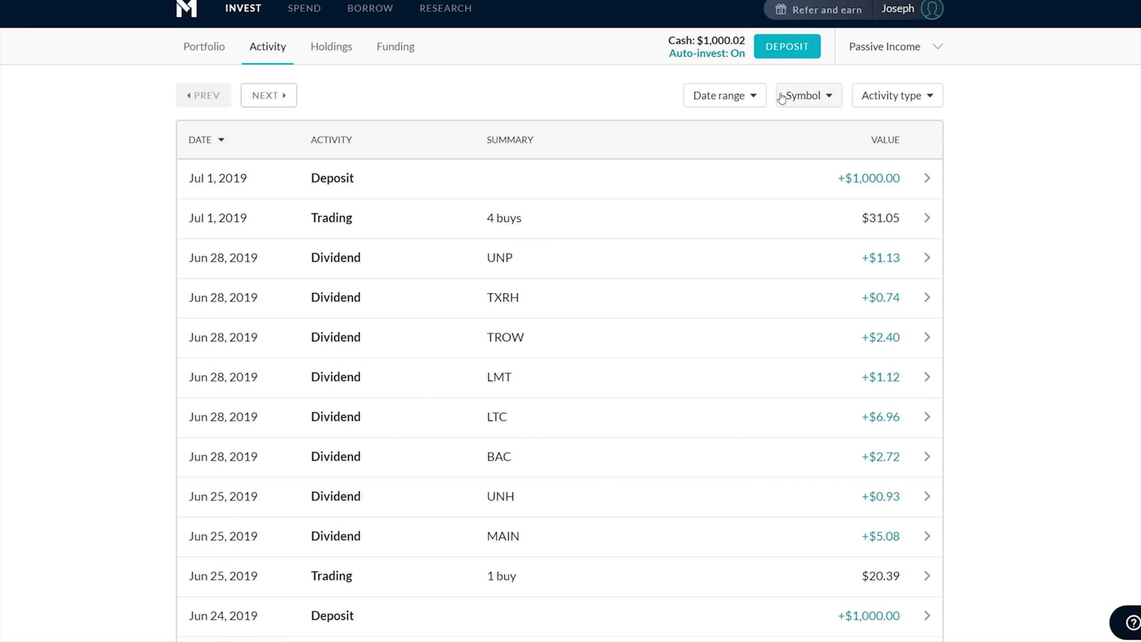
left_click(897, 95)
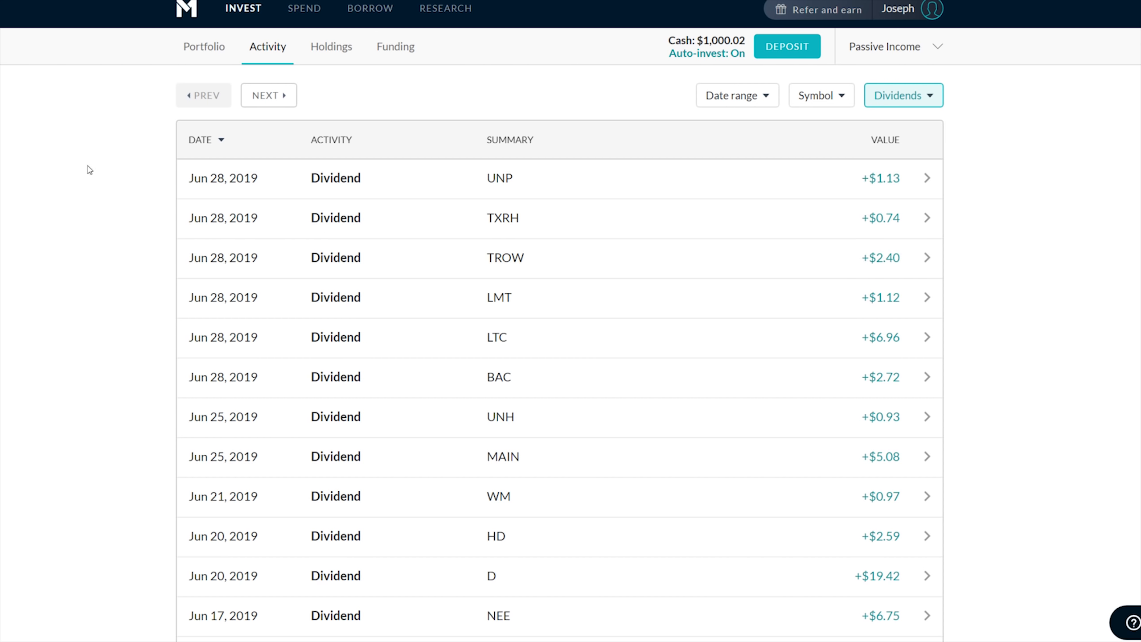
left_click(204, 46)
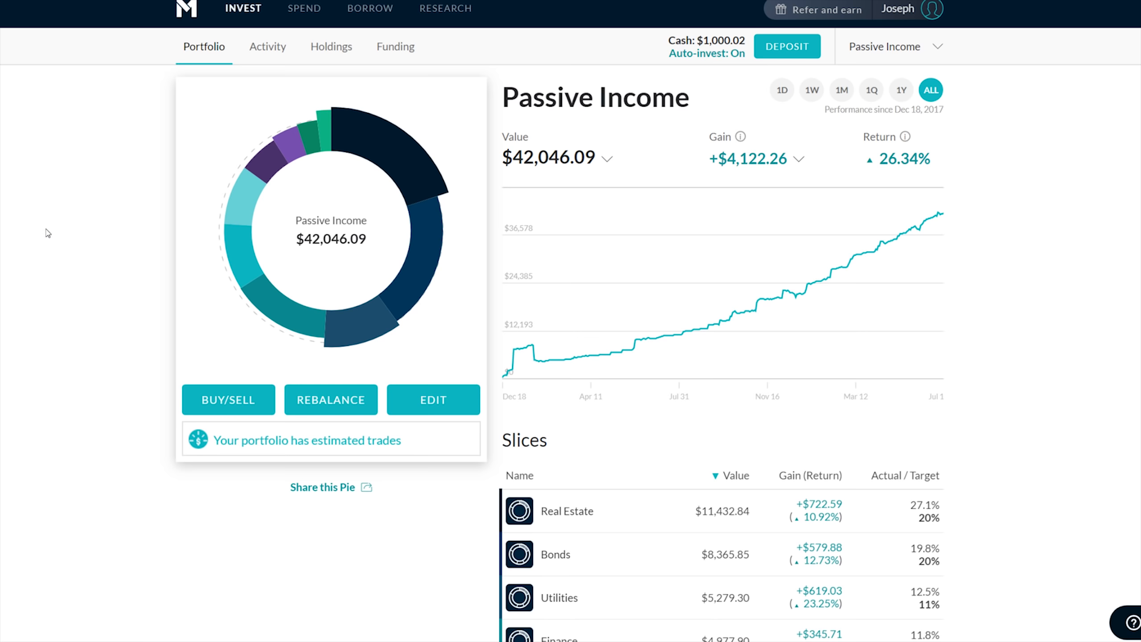
scroll("down", 3)
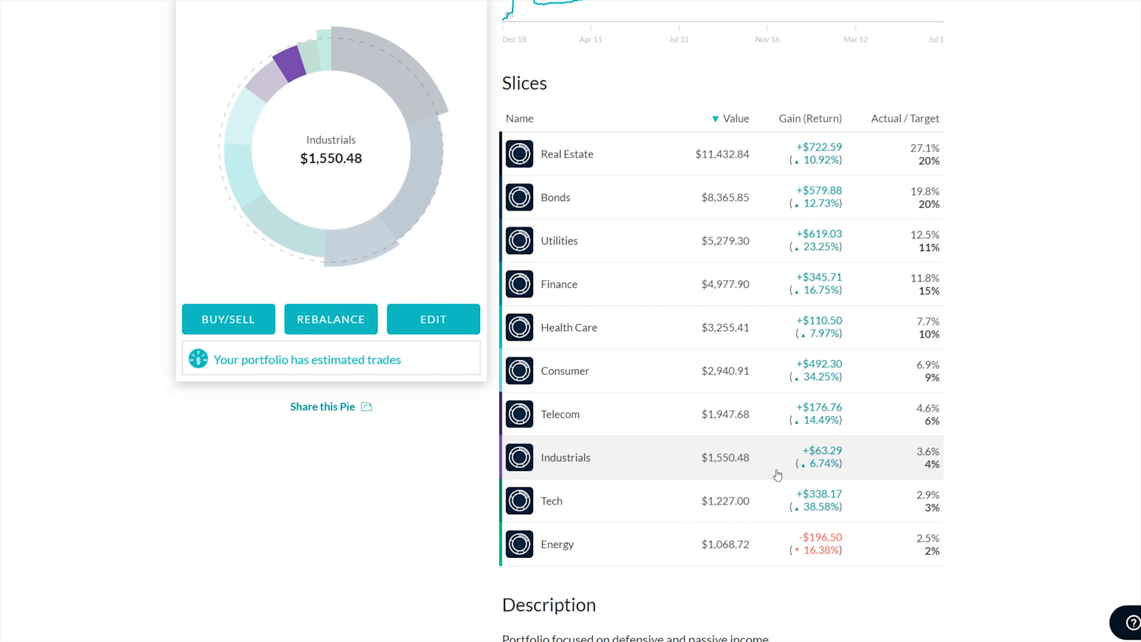
mouse_move(940, 453)
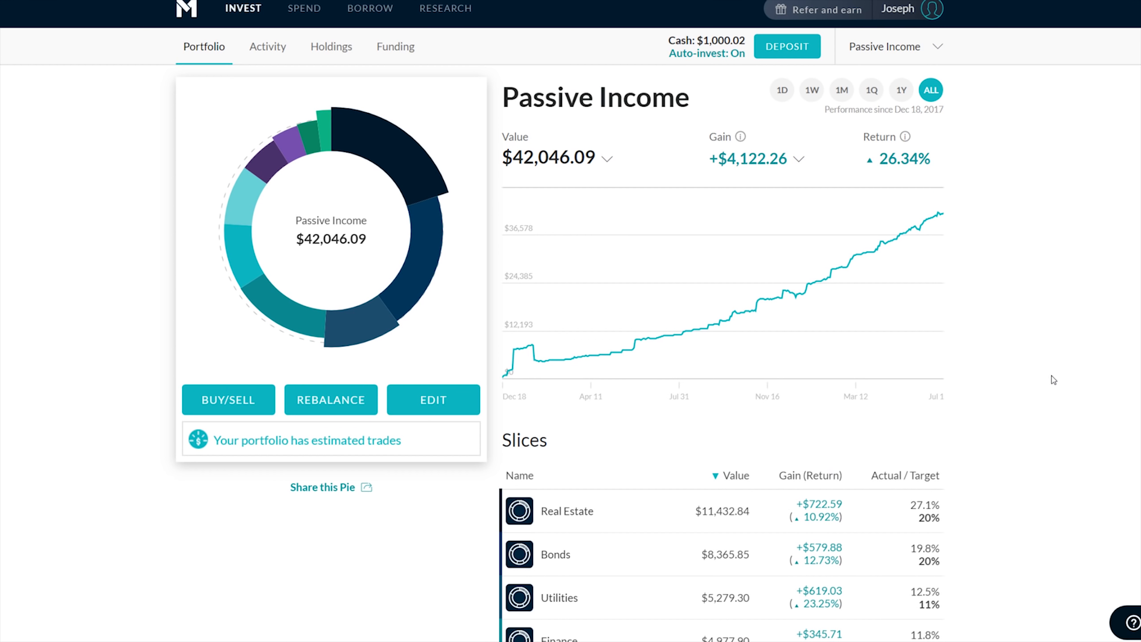
mouse_move(778, 405)
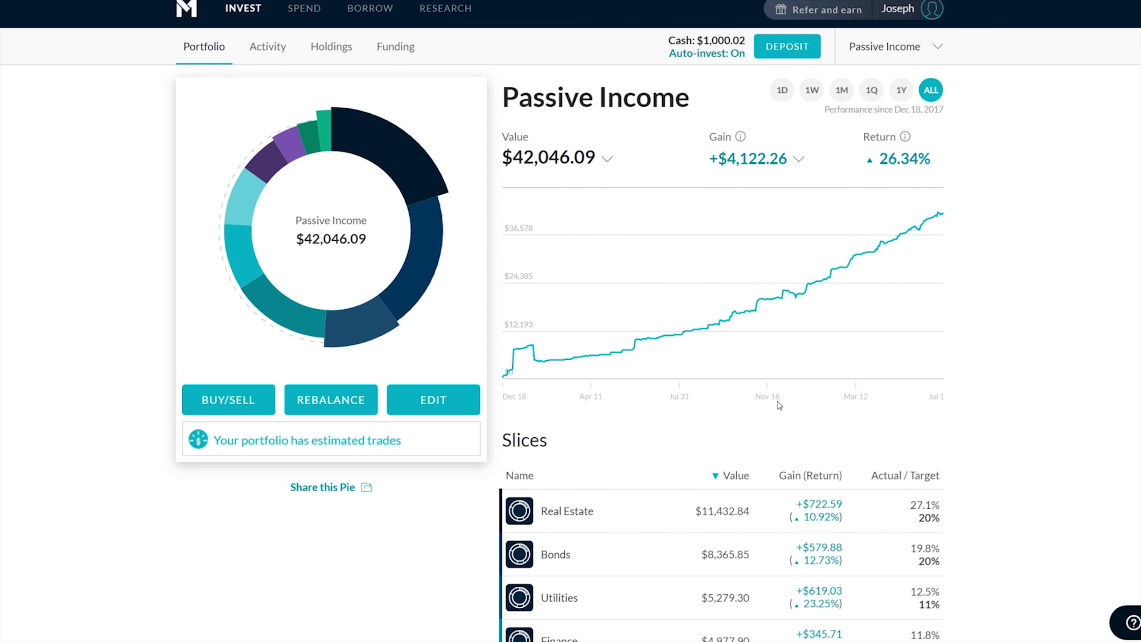
mouse_move(52, 329)
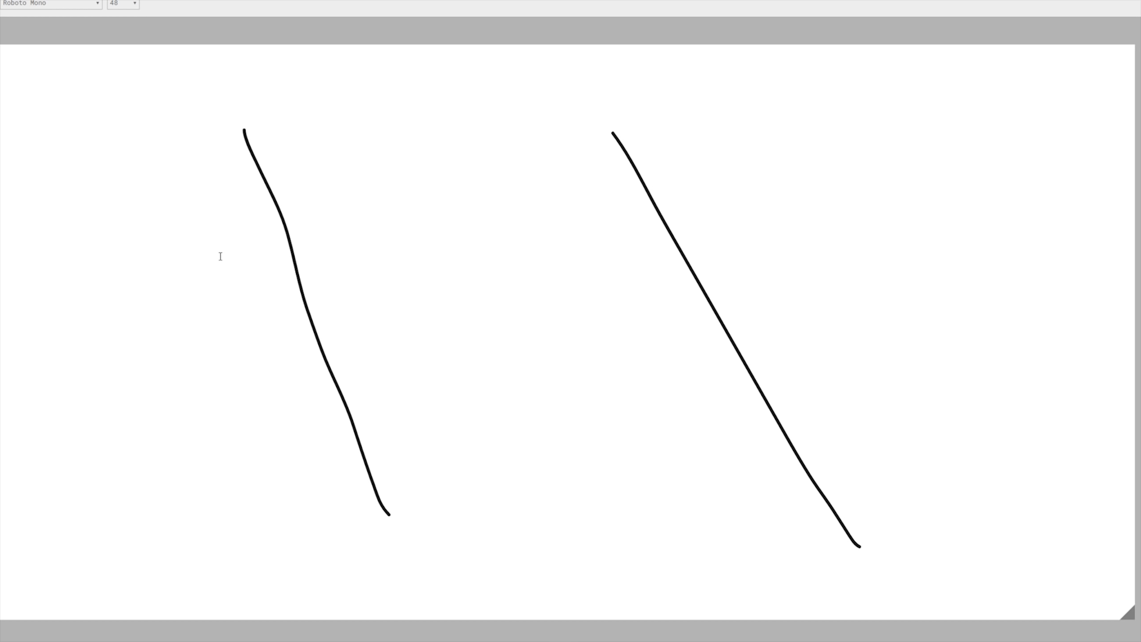
mouse_move(740, 168)
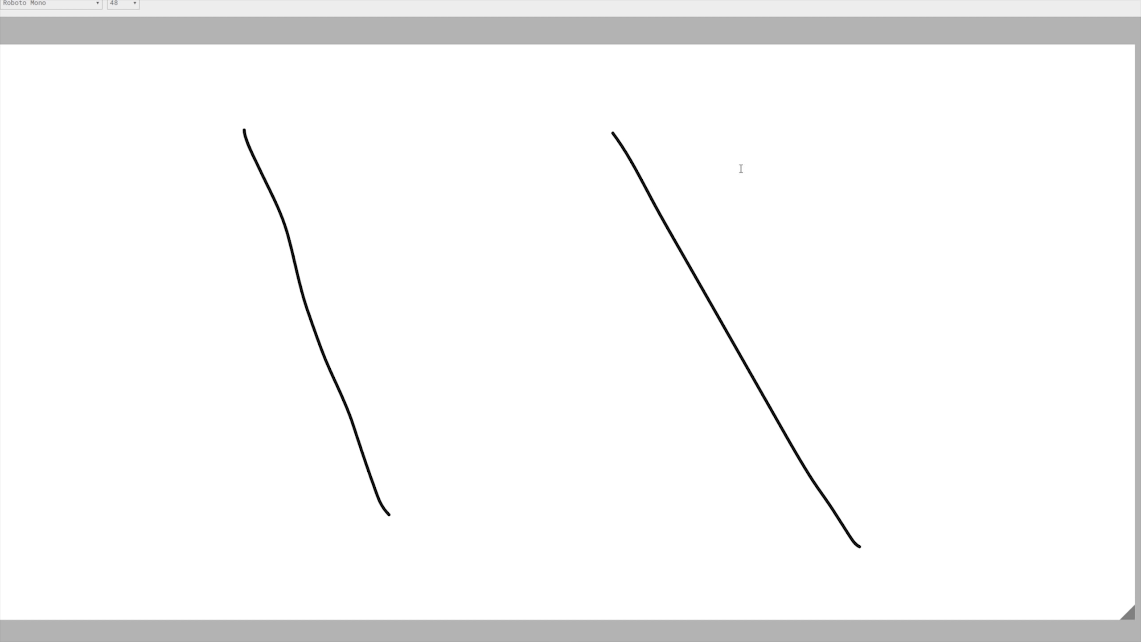
mouse_move(824, 217)
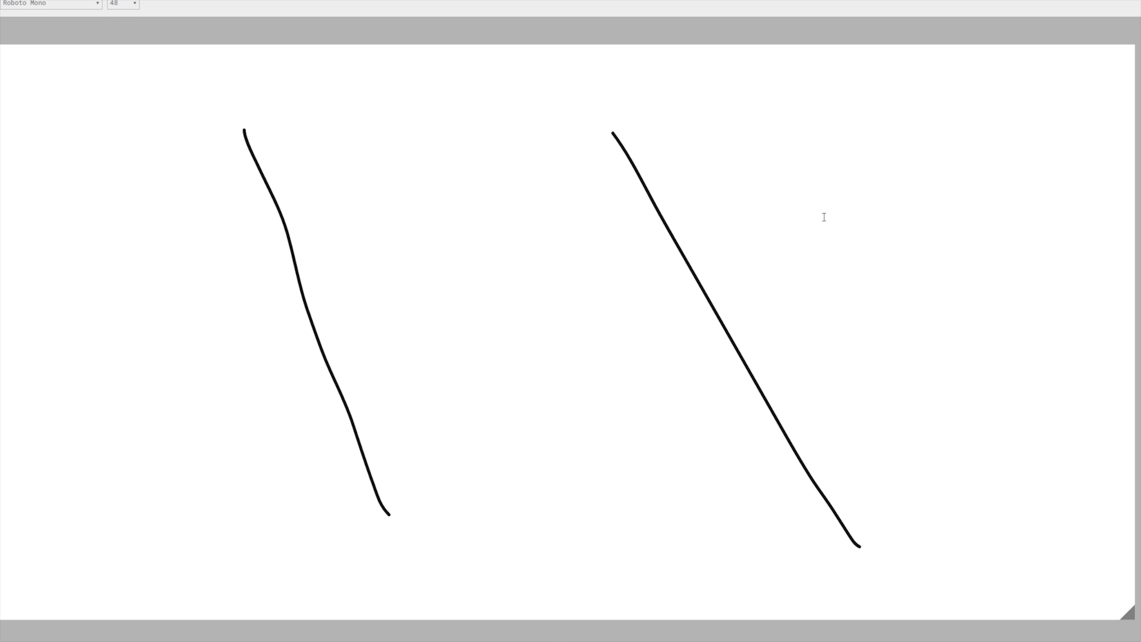
Label the right column 'Capital Gains', write '15%' beneath it, and reposition the heading
type("Capital Gains")
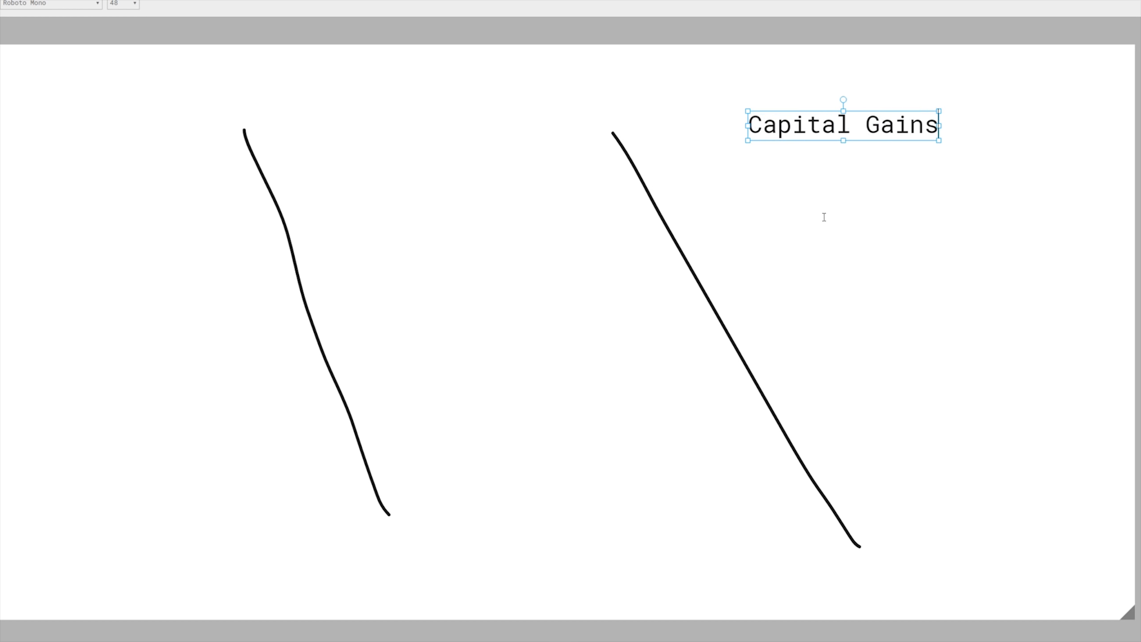
left_click(817, 316)
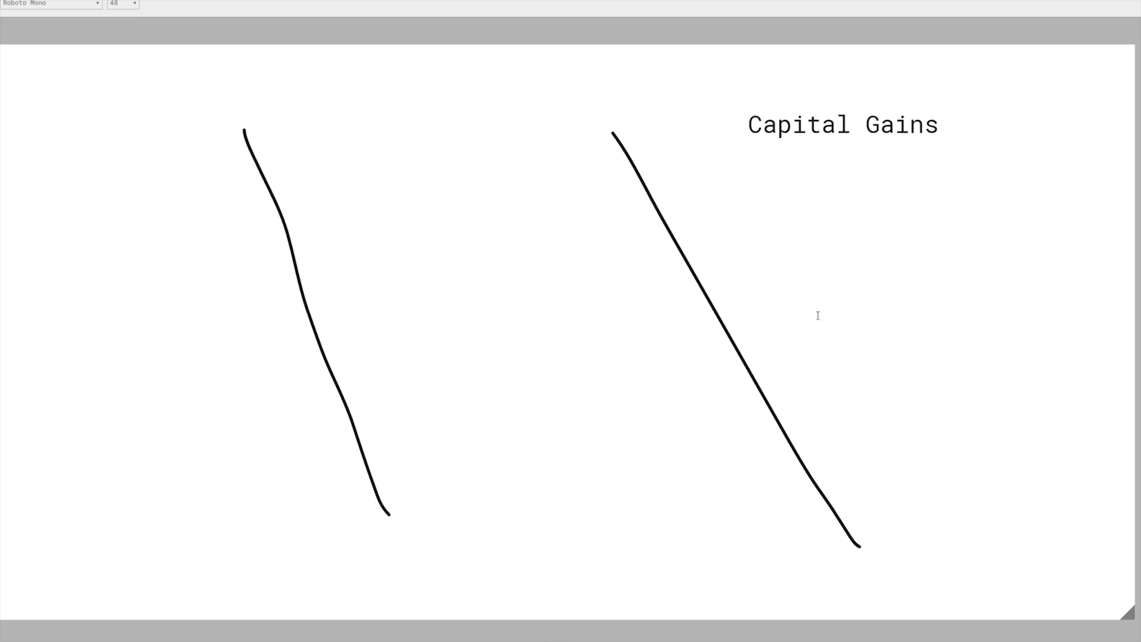
left_click(816, 210)
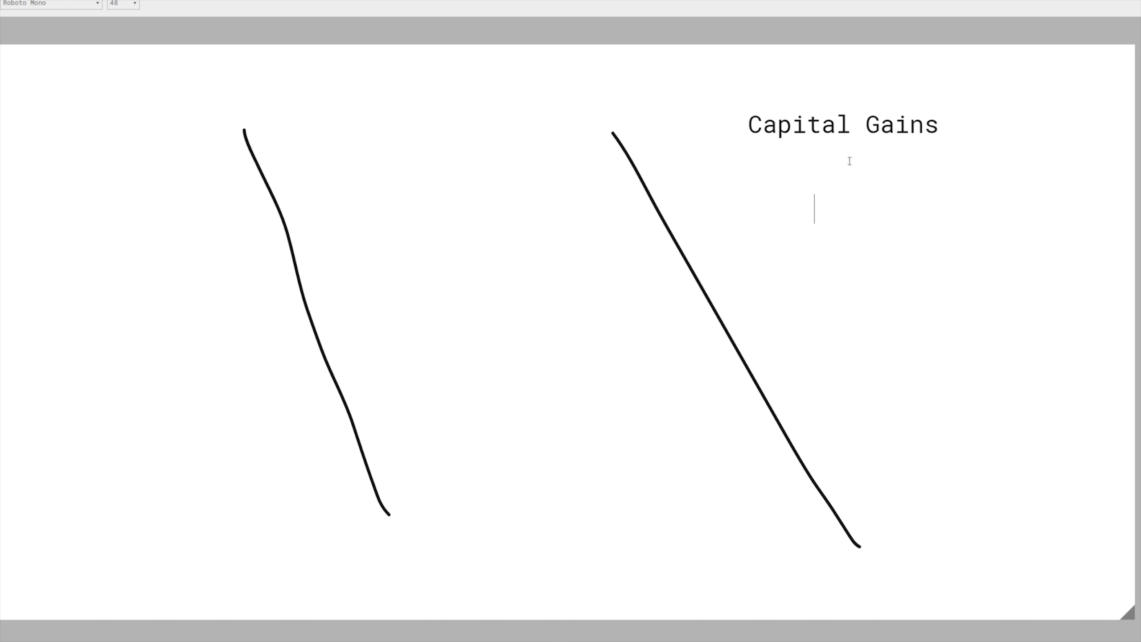
type("1")
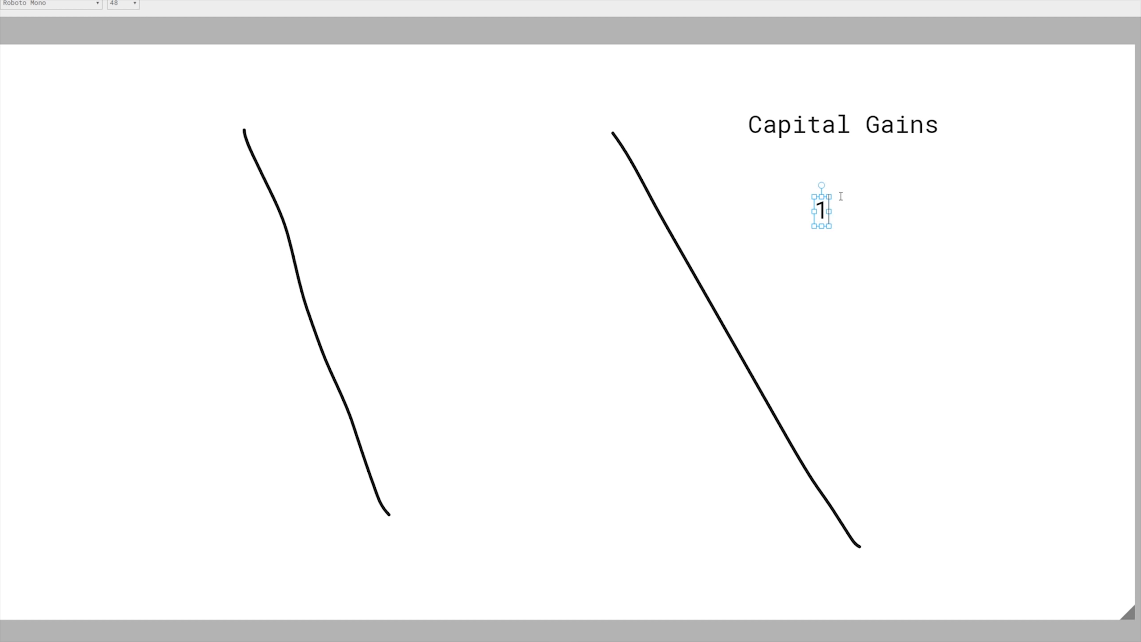
type("5%")
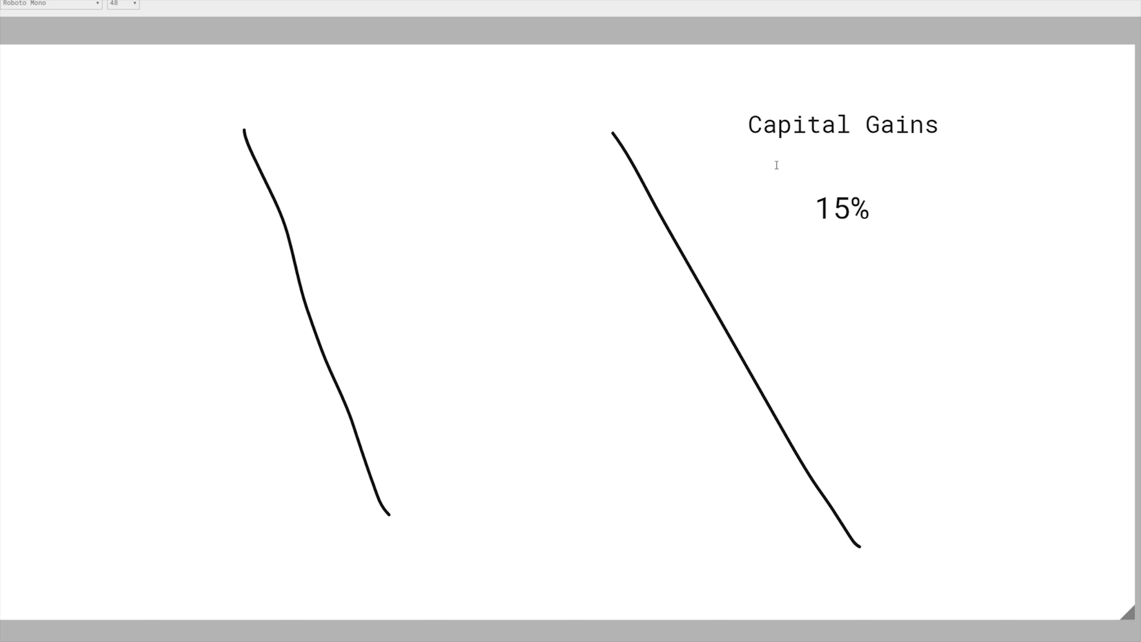
left_click(841, 125)
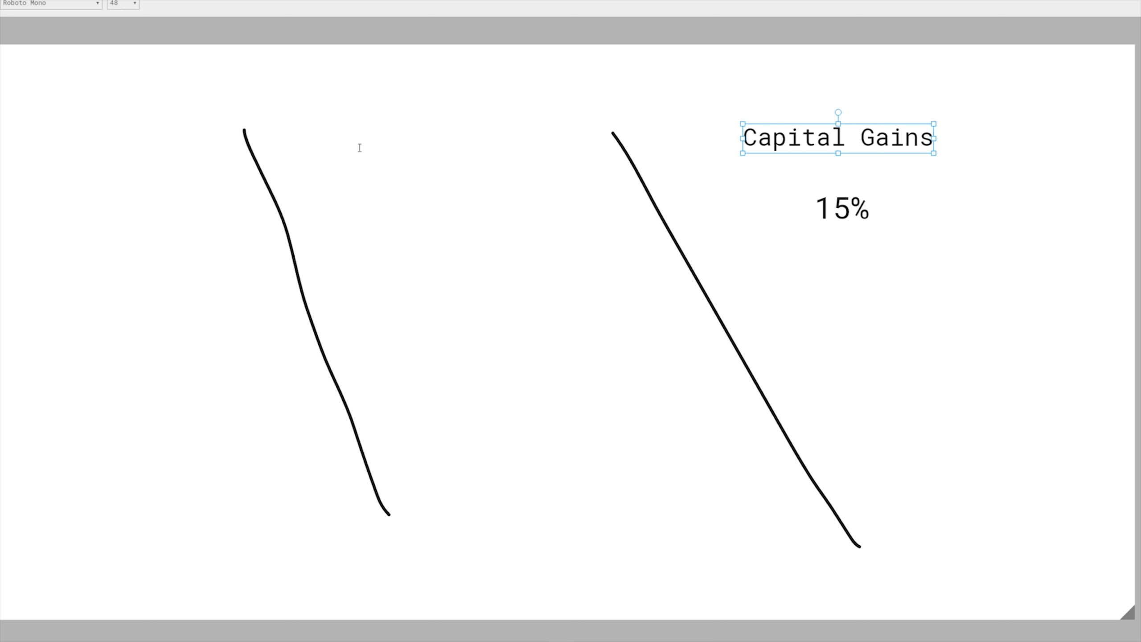
Write the heading 'Qualified Dividends' in the middle column
type("D")
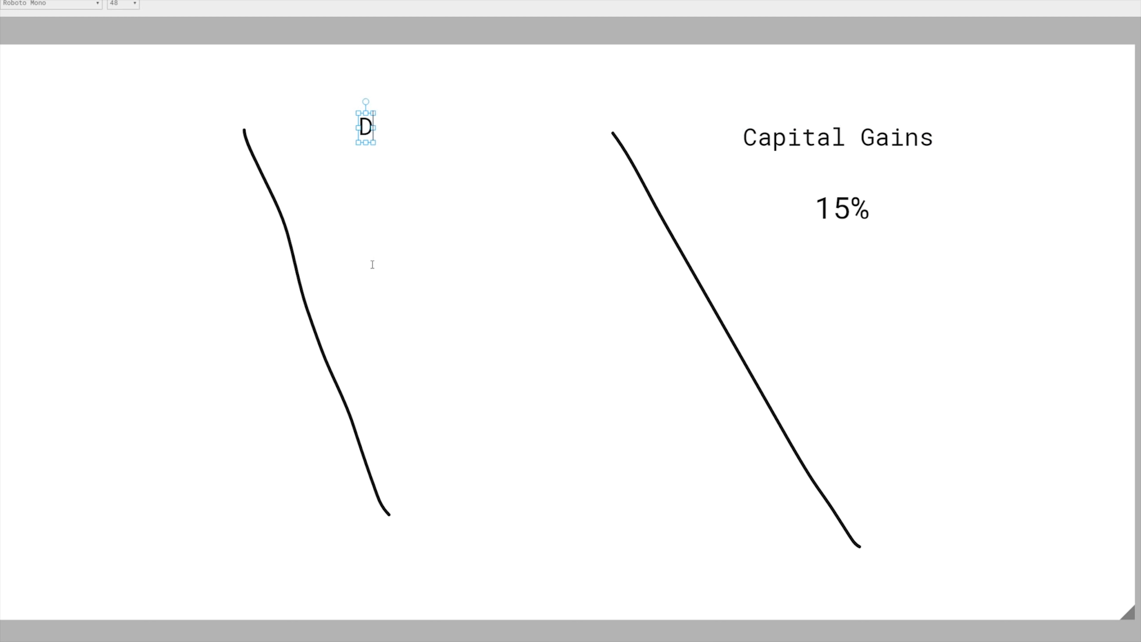
type("Qualified Dividends")
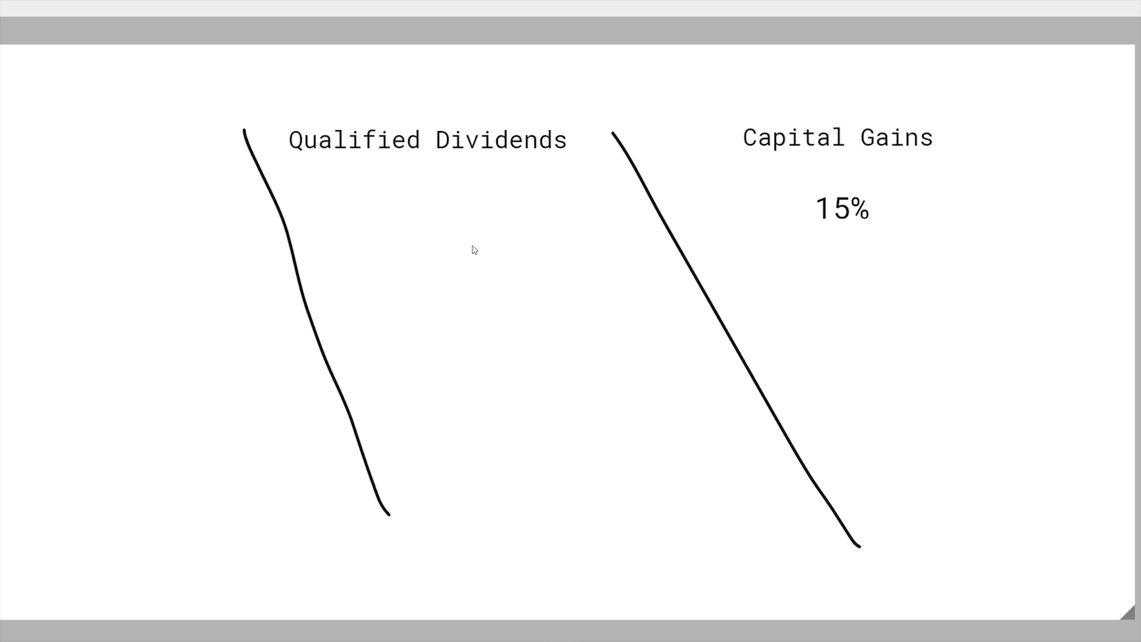
mouse_move(524, 193)
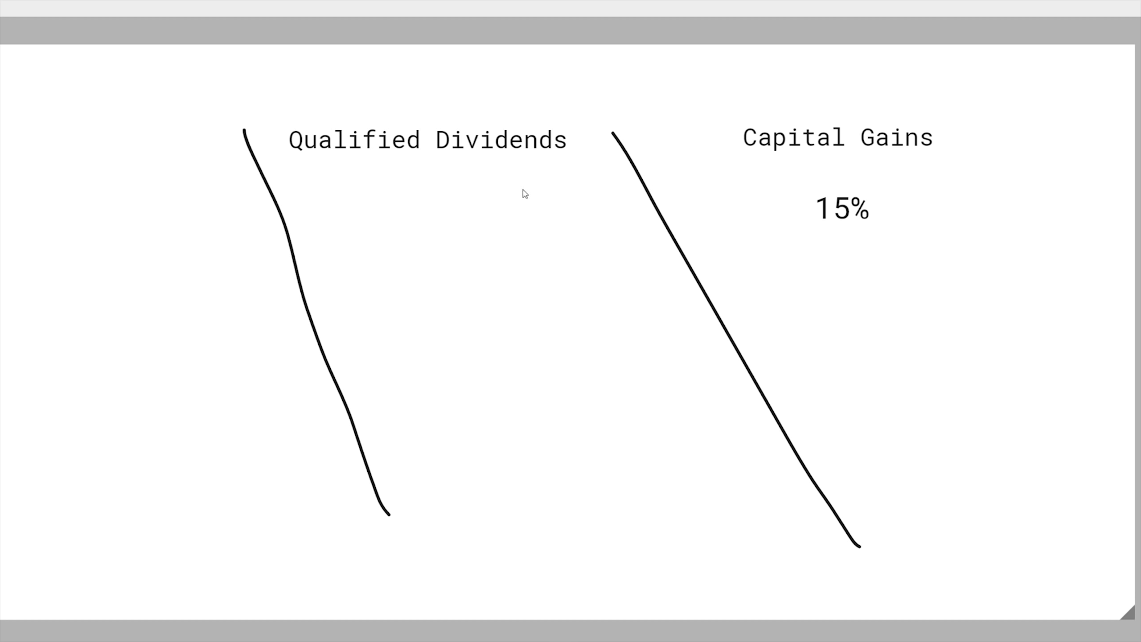
left_click(428, 139)
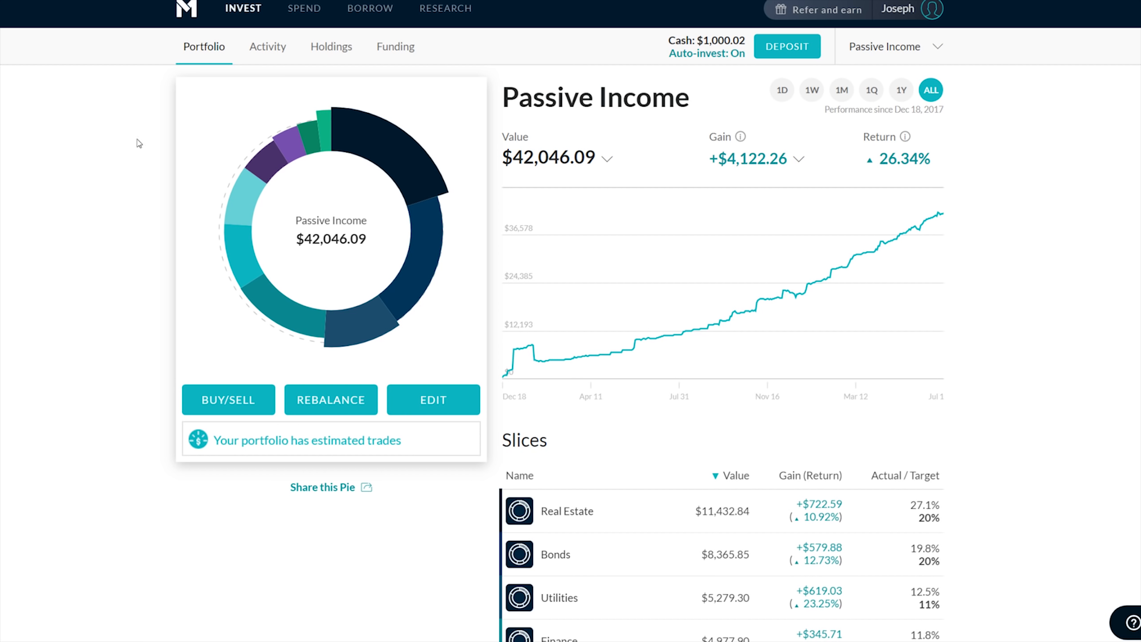
scroll("down", 3)
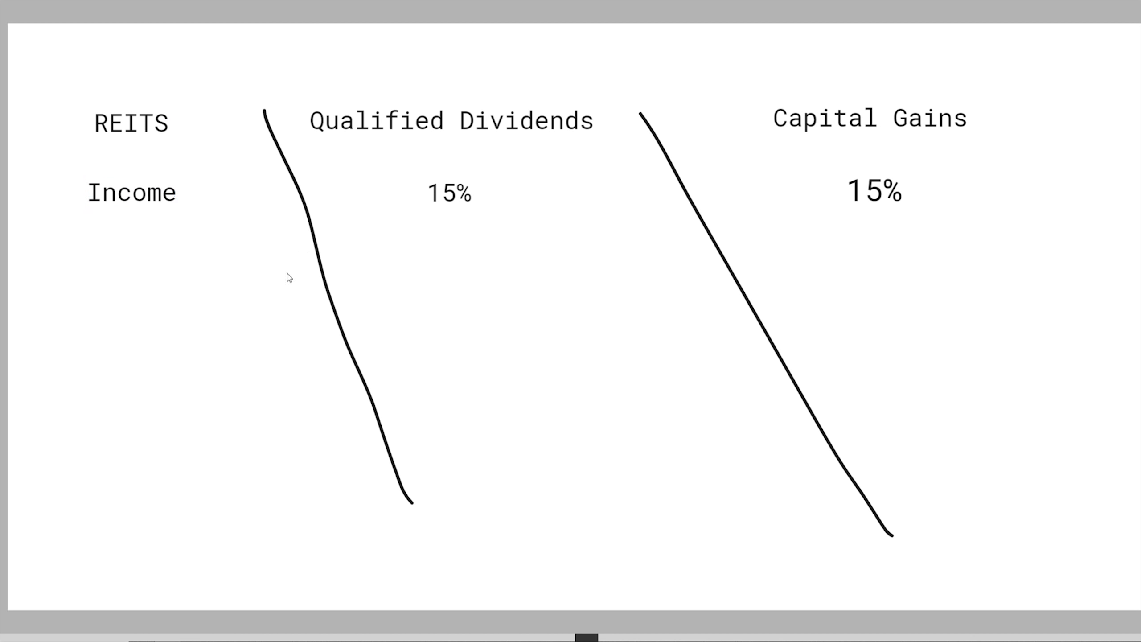
mouse_move(276, 337)
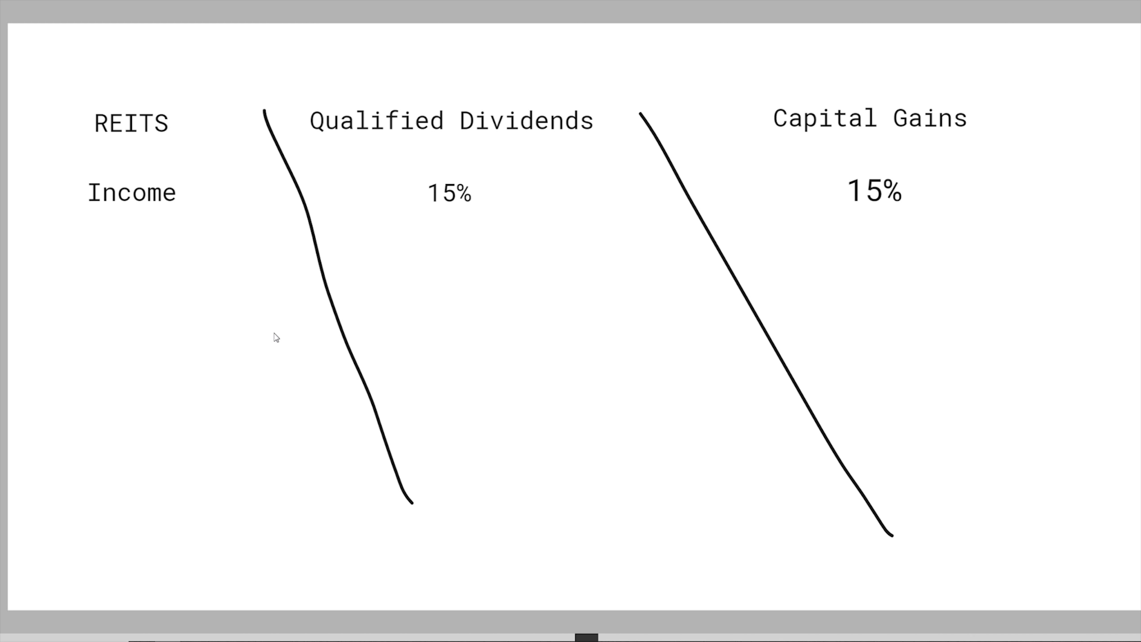
mouse_move(116, 190)
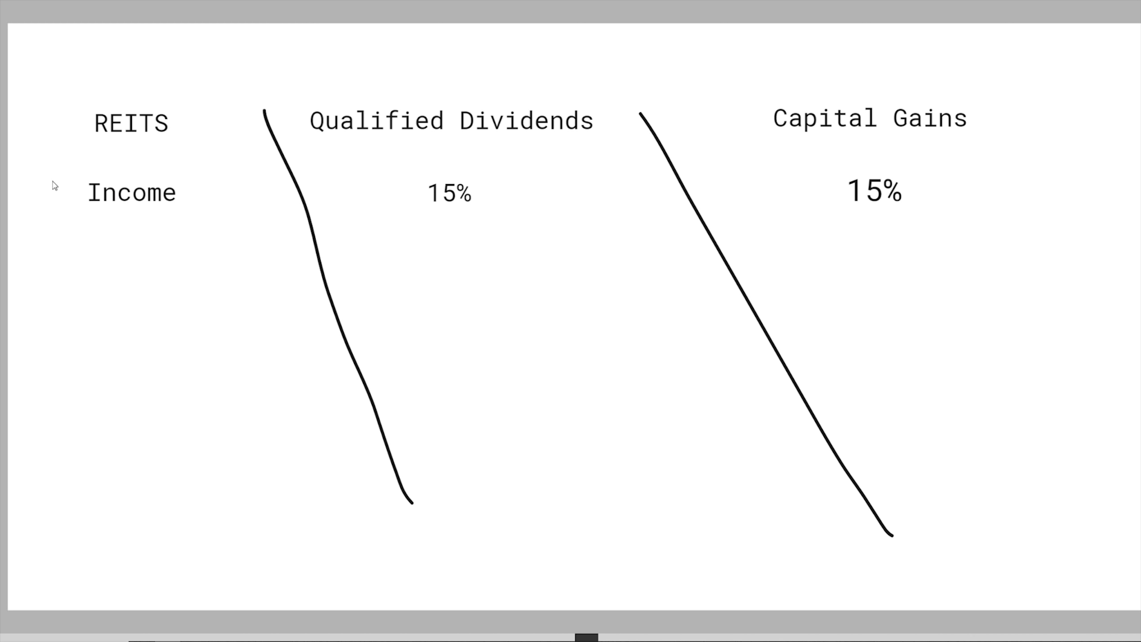
mouse_move(185, 134)
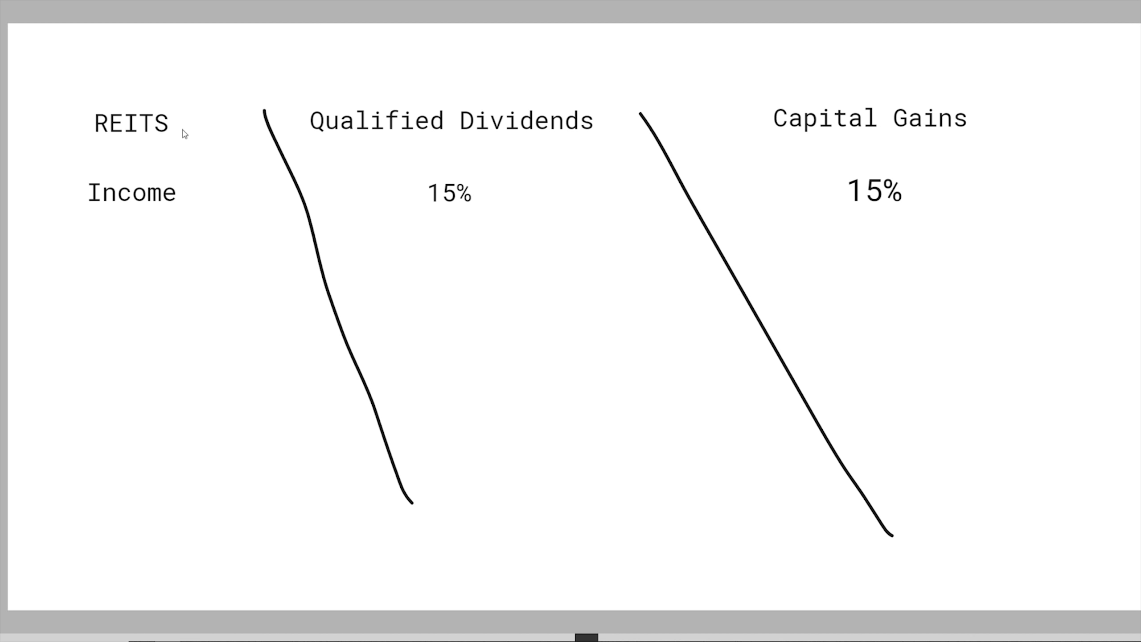
mouse_move(122, 172)
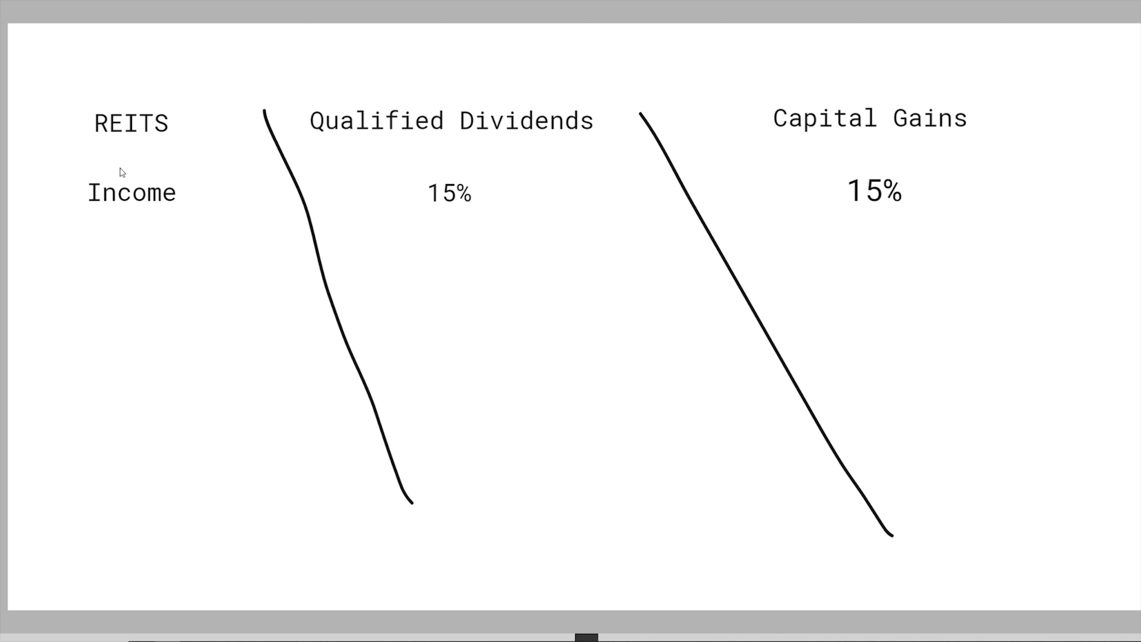
mouse_move(174, 211)
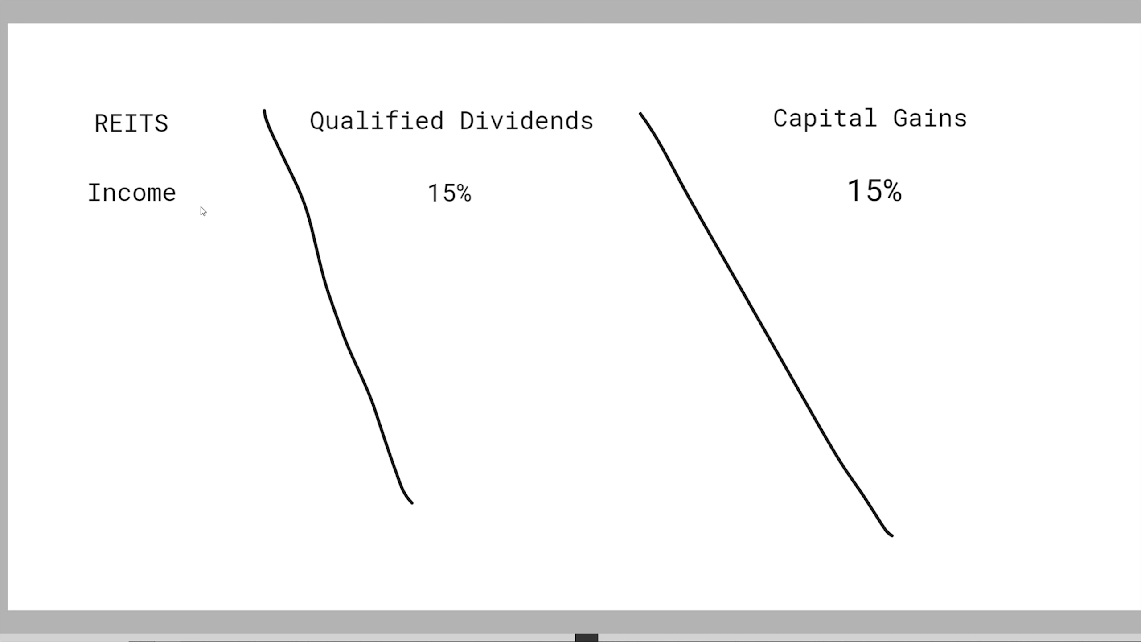
mouse_move(181, 220)
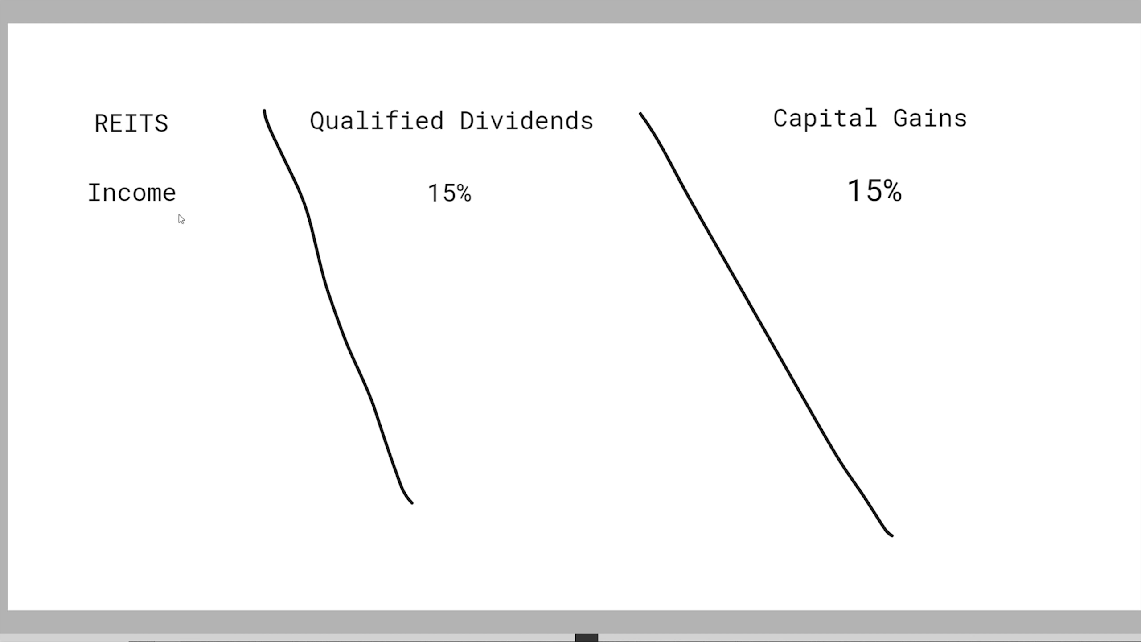
mouse_move(451, 228)
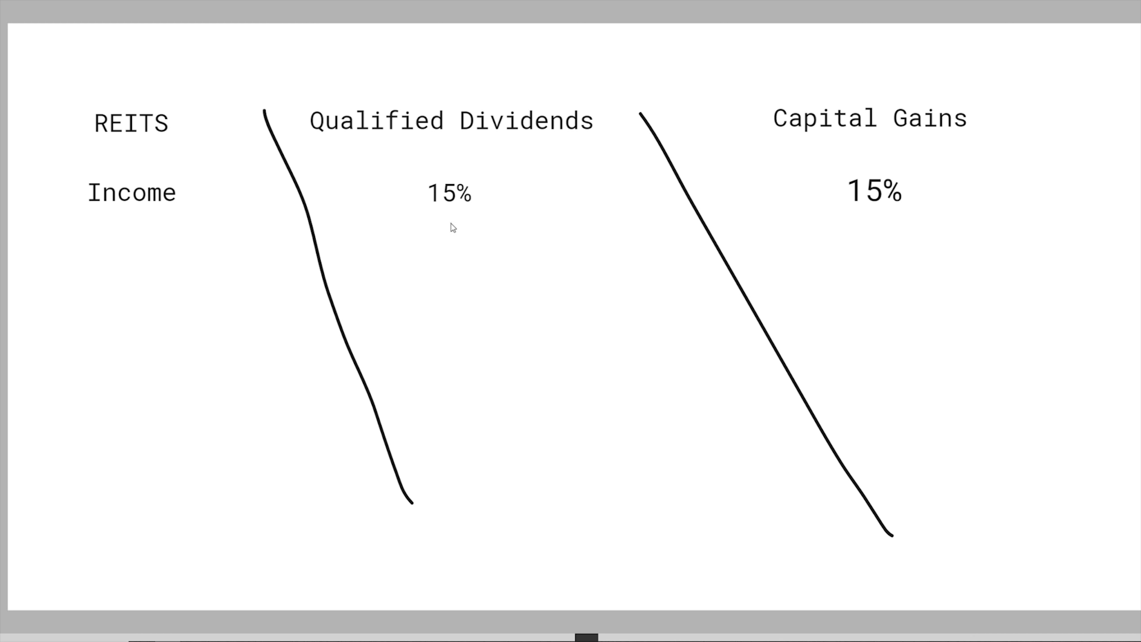
mouse_move(16, 233)
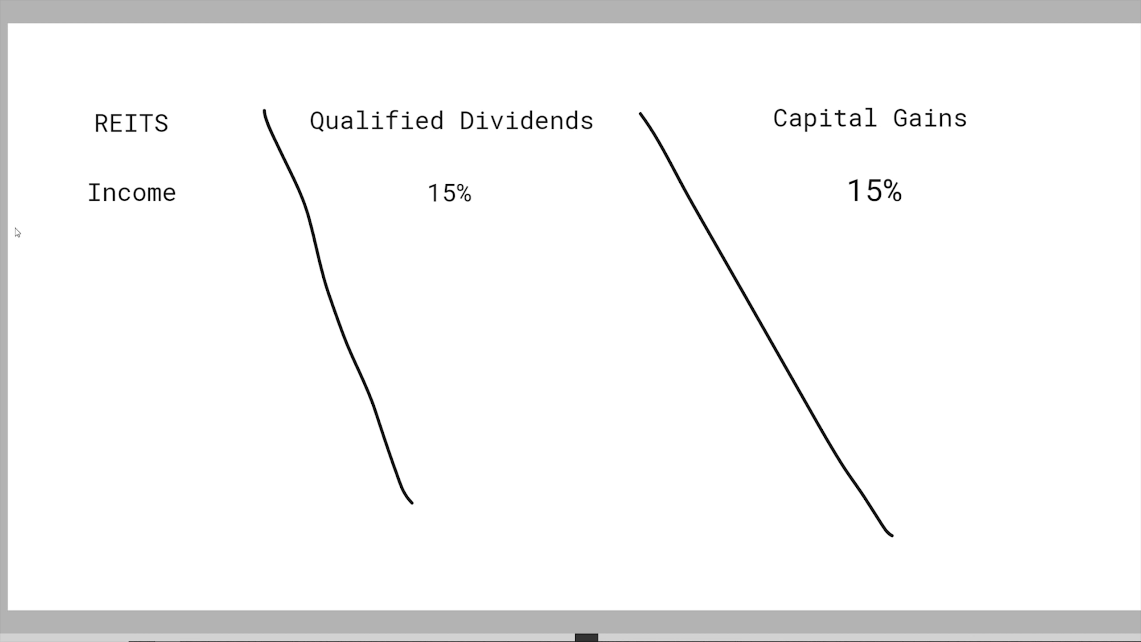
mouse_move(410, 256)
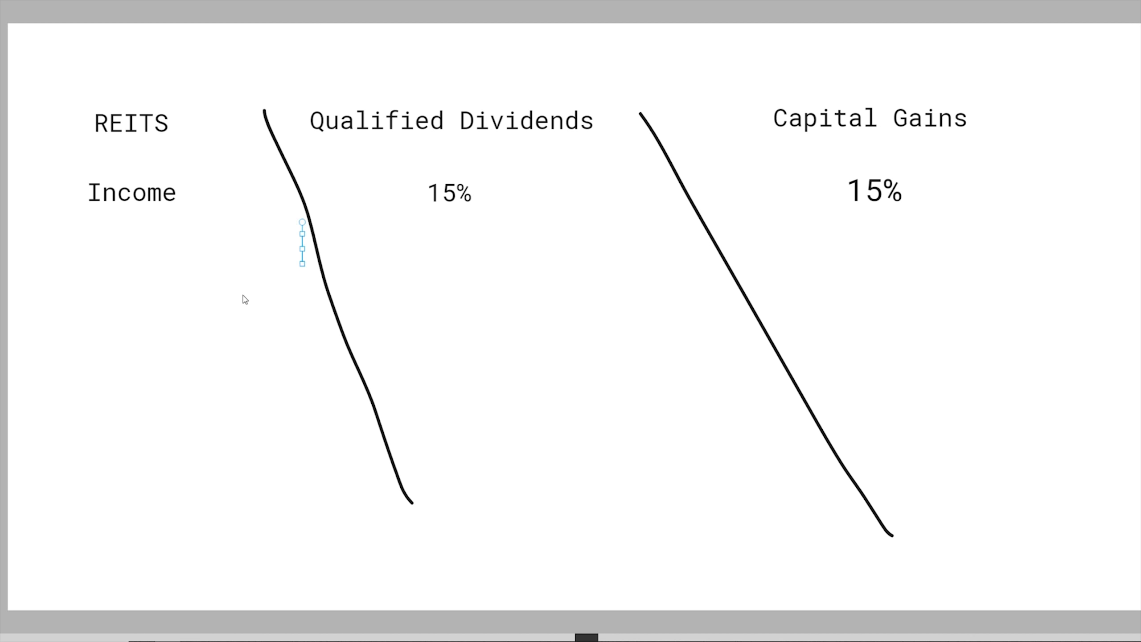
mouse_move(322, 134)
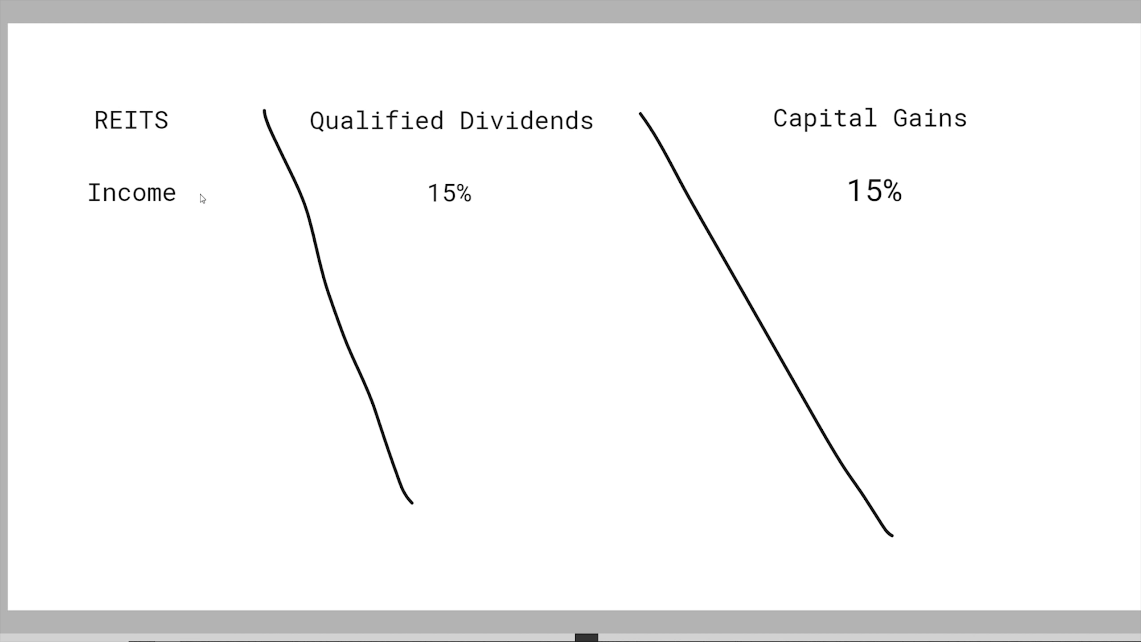
mouse_move(177, 100)
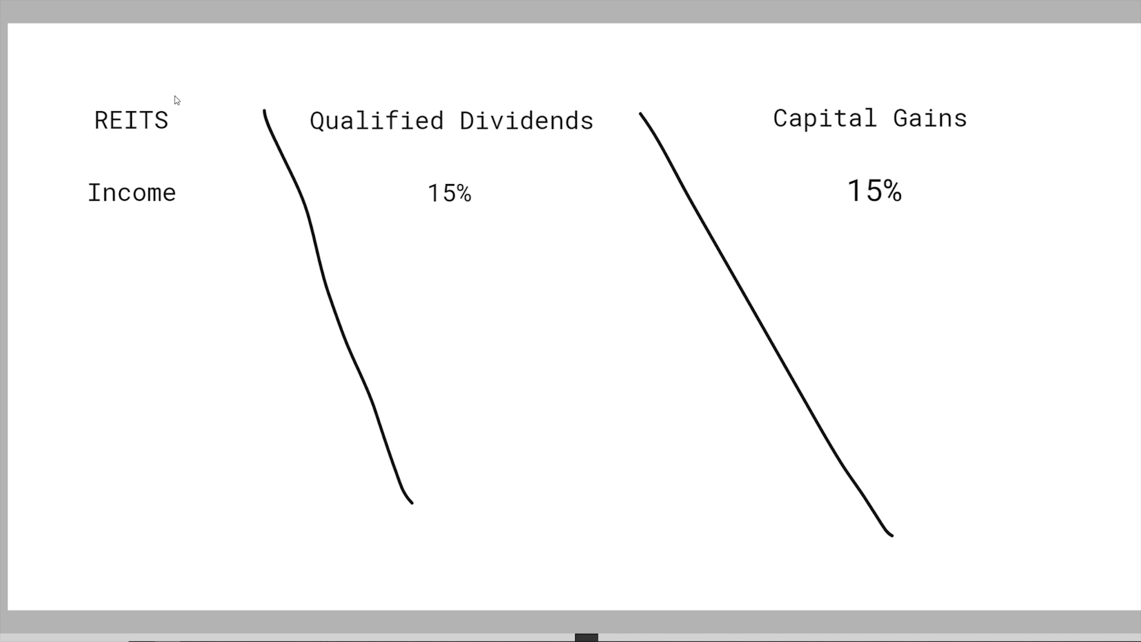
mouse_move(951, 101)
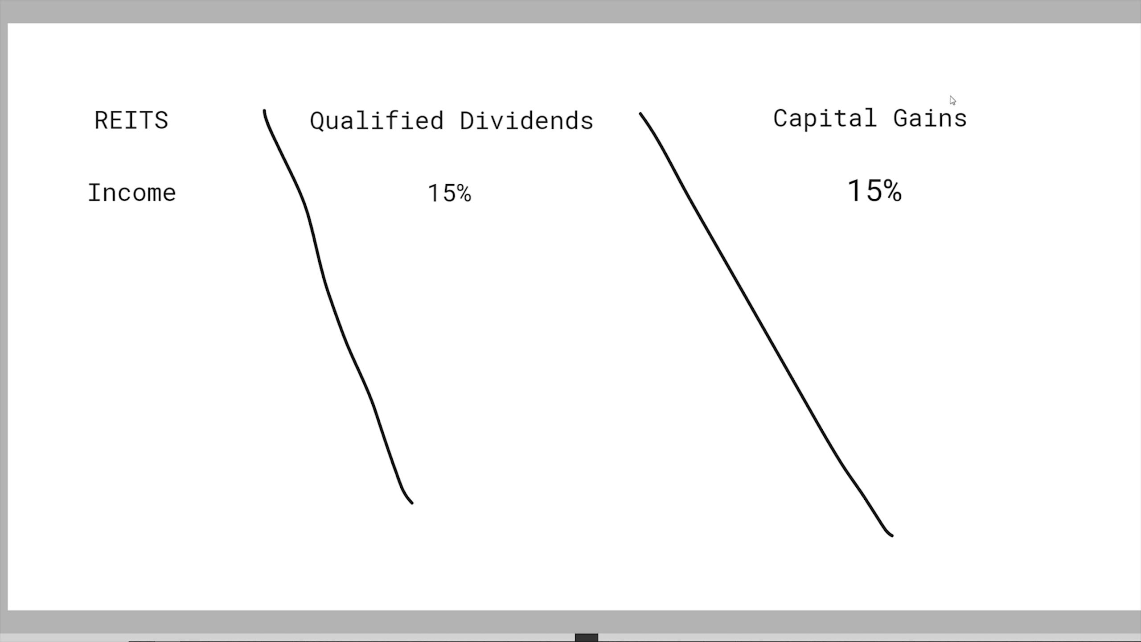
mouse_move(524, 155)
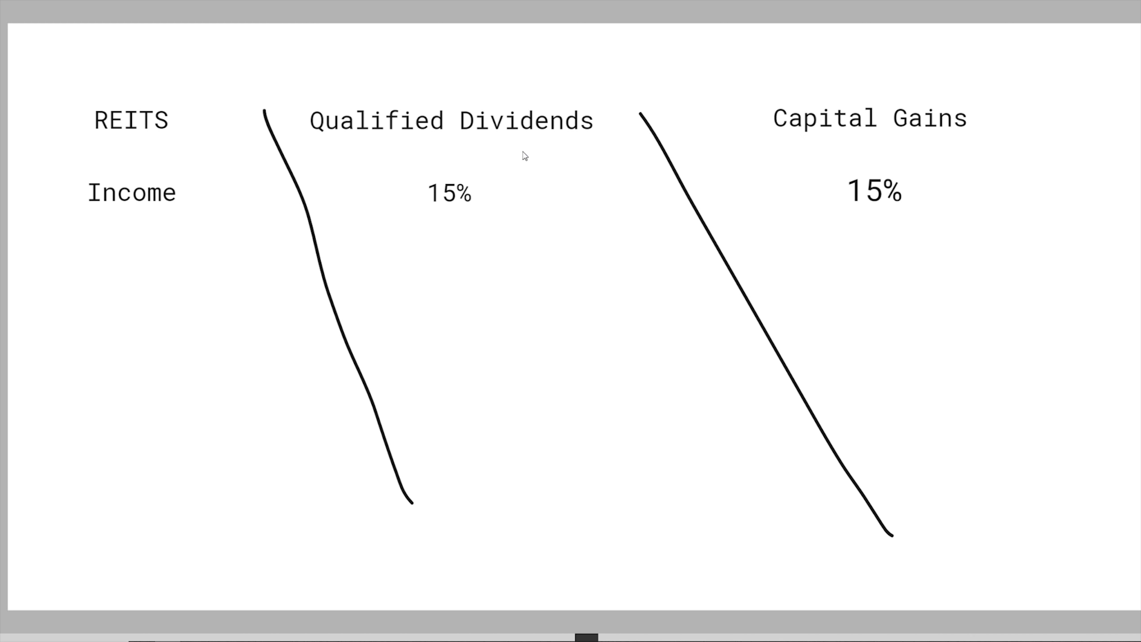
mouse_move(400, 156)
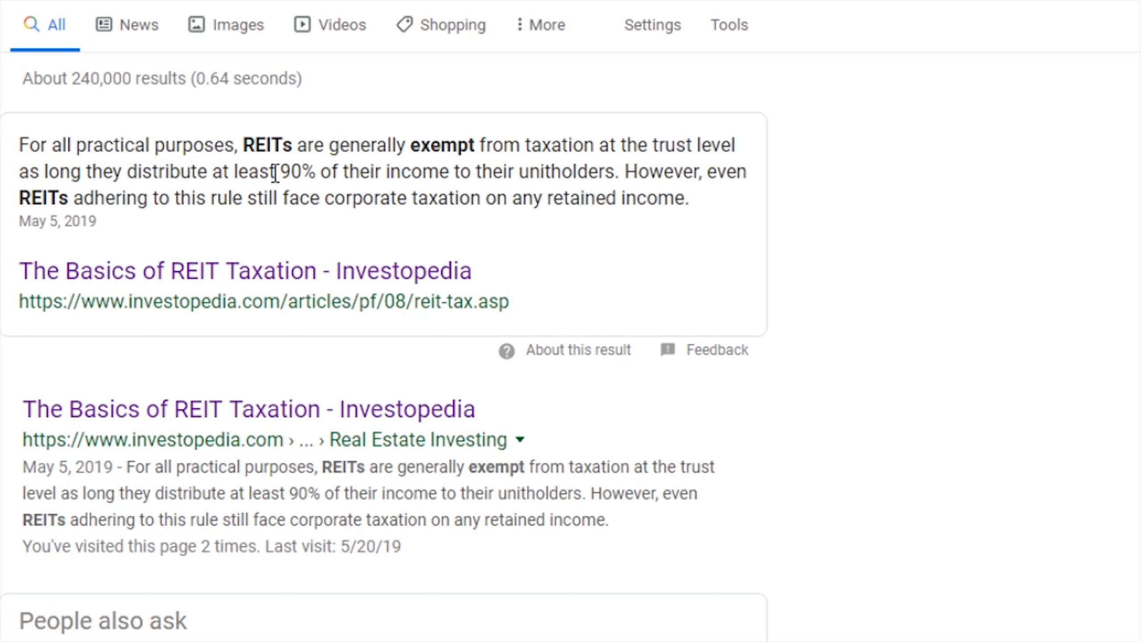
mouse_move(587, 179)
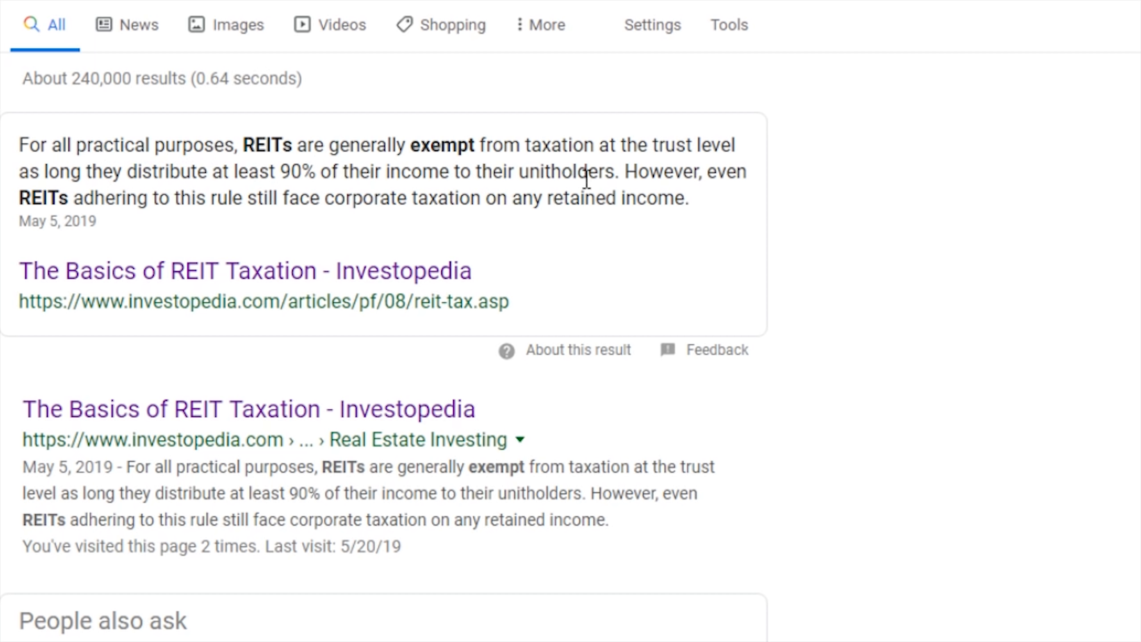
mouse_move(503, 227)
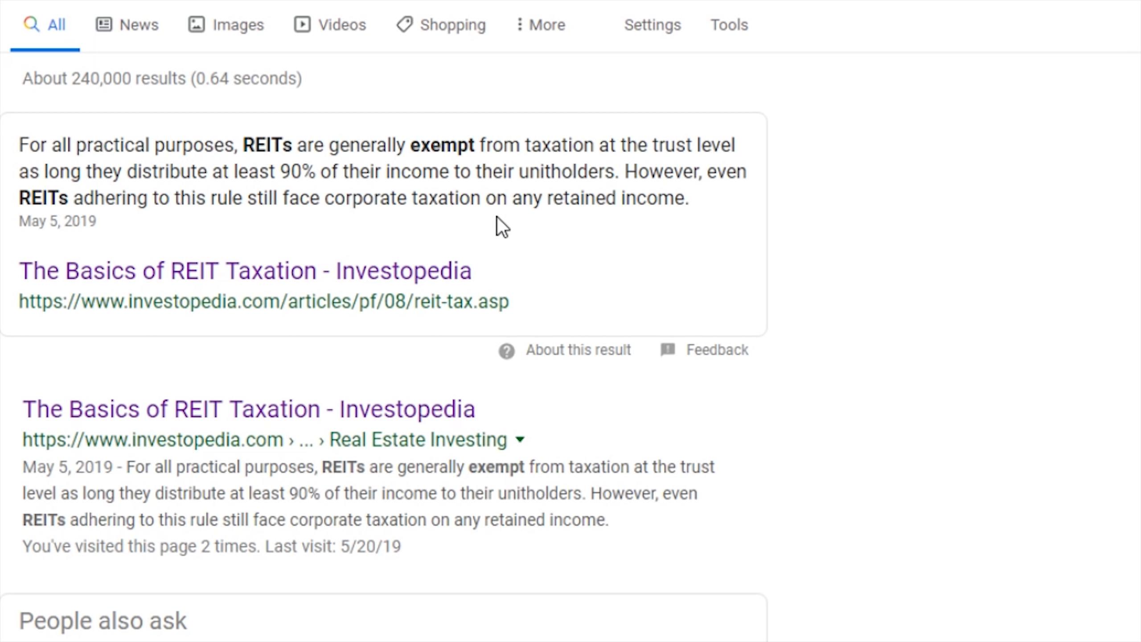
mouse_move(493, 229)
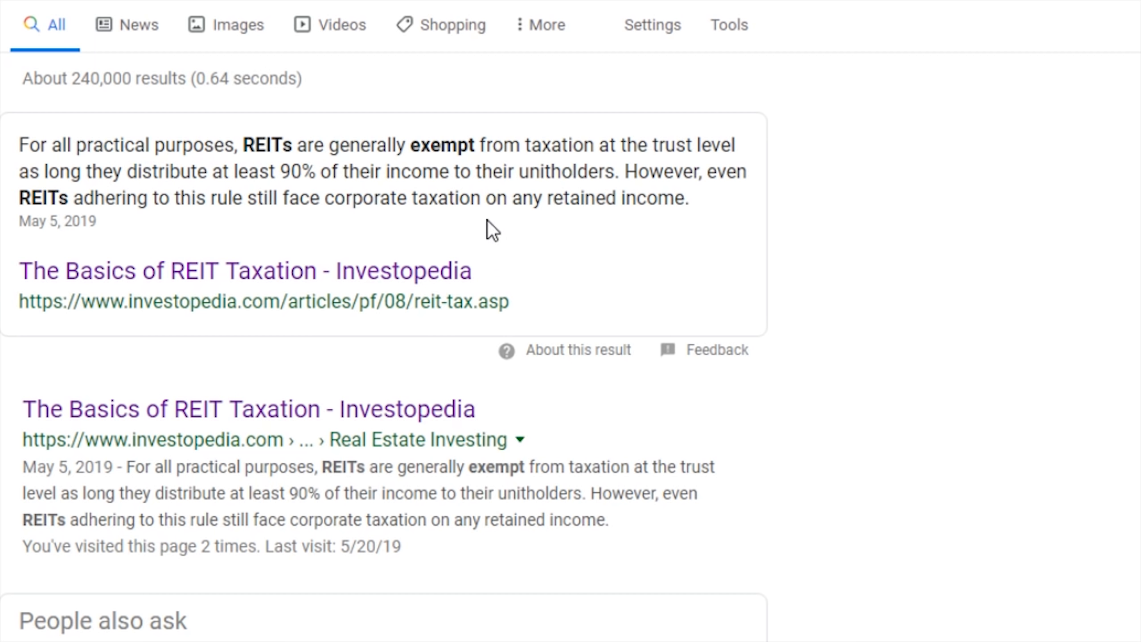
left_click_drag(483, 197, 688, 197)
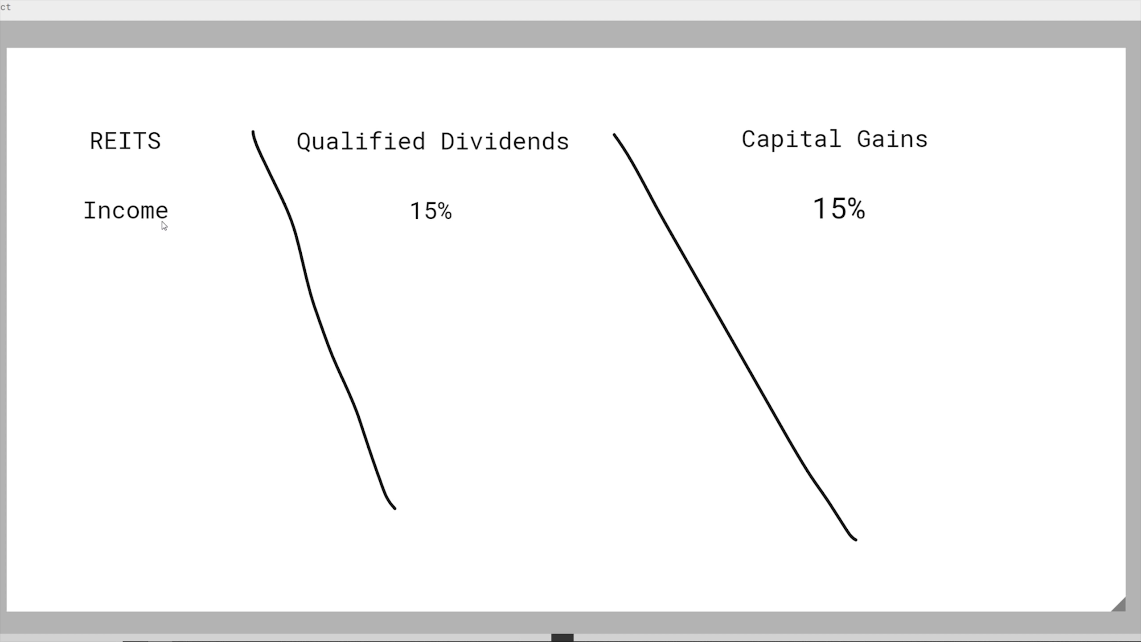
mouse_move(186, 179)
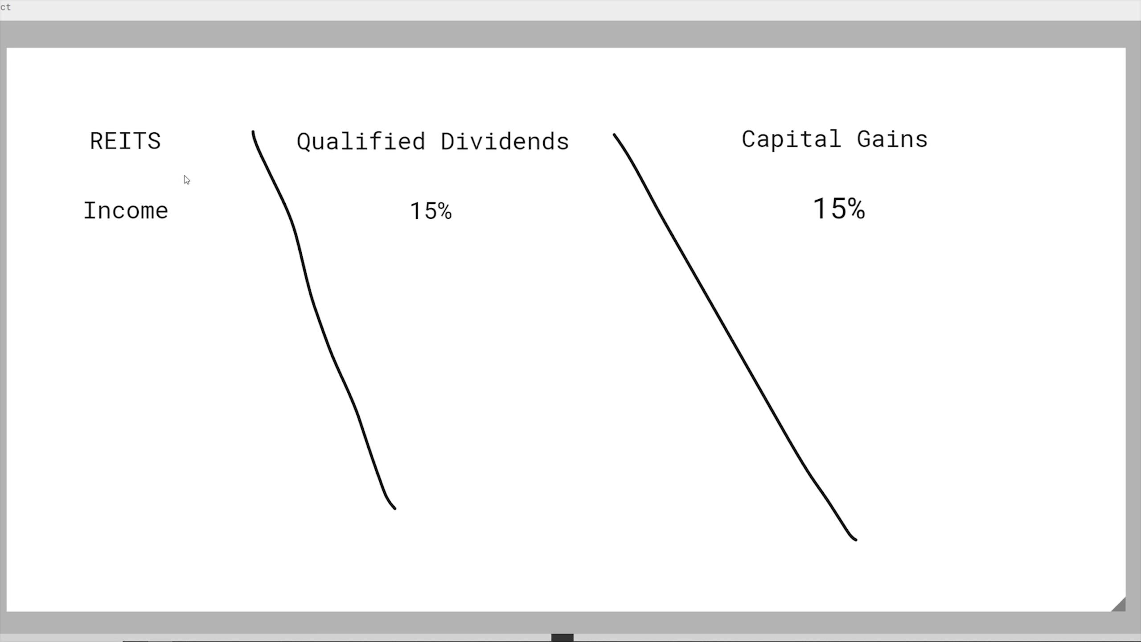
mouse_move(138, 211)
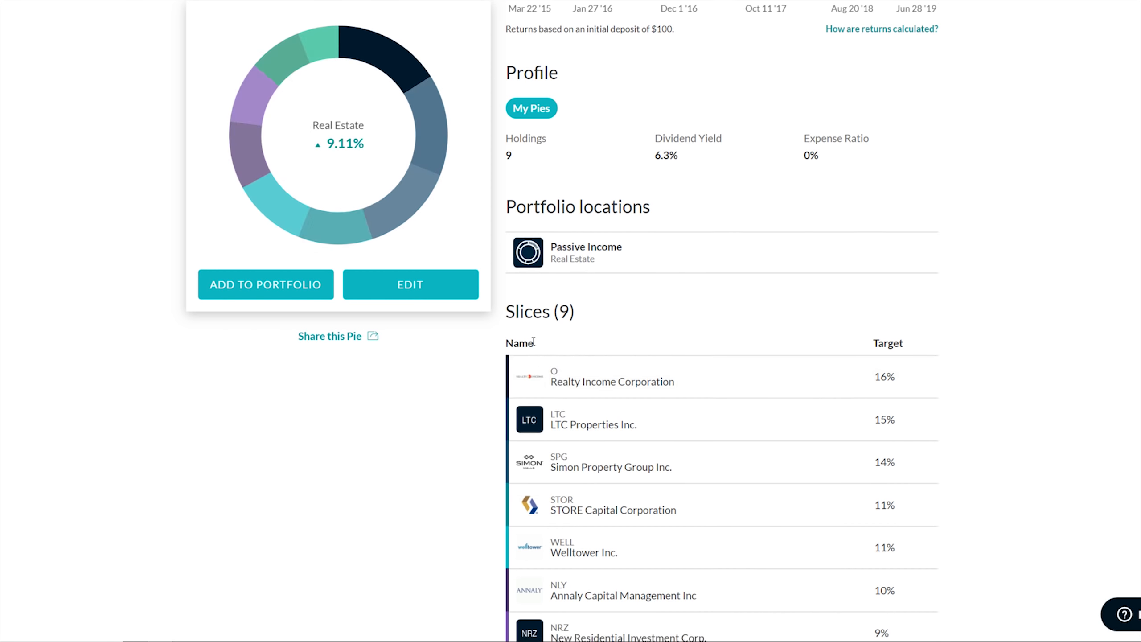
scroll("down", 3)
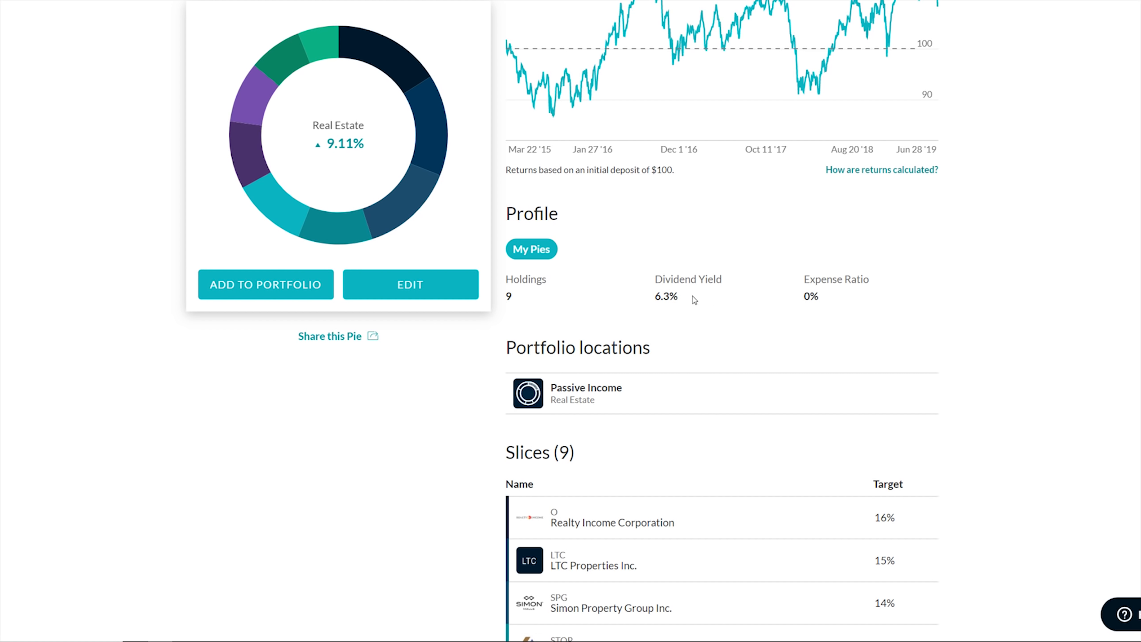
mouse_move(614, 301)
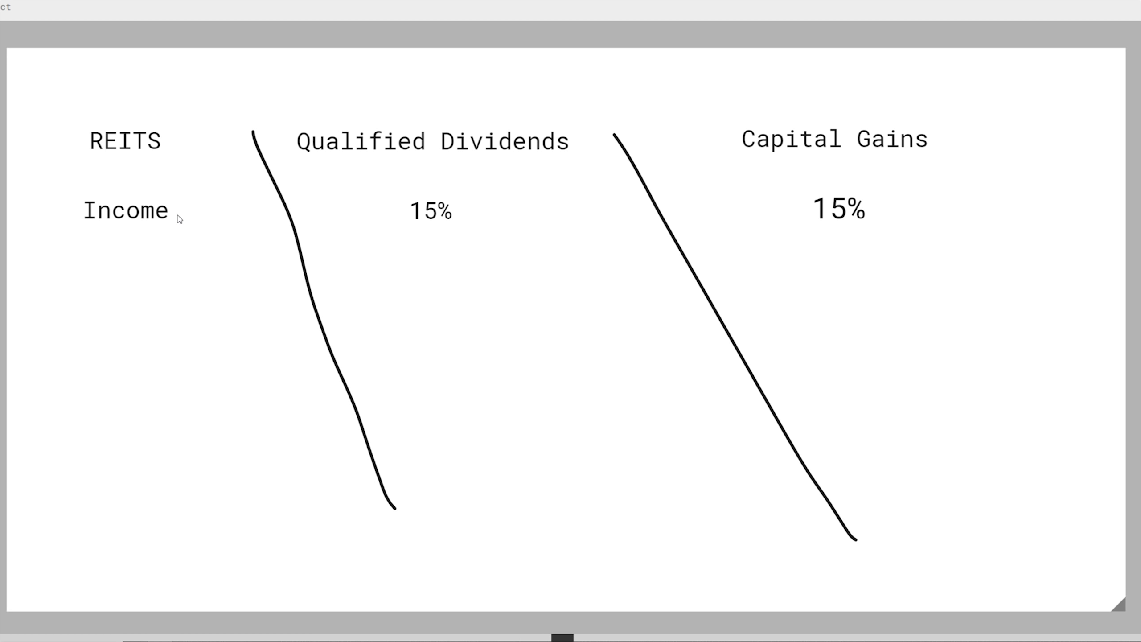
mouse_move(832, 171)
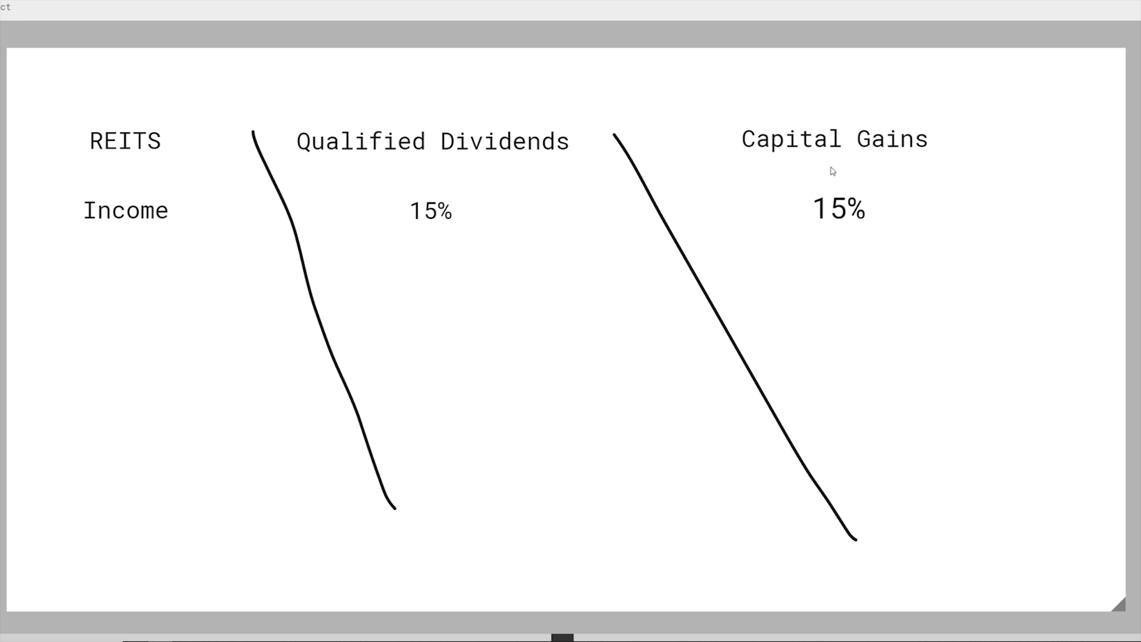
mouse_move(801, 199)
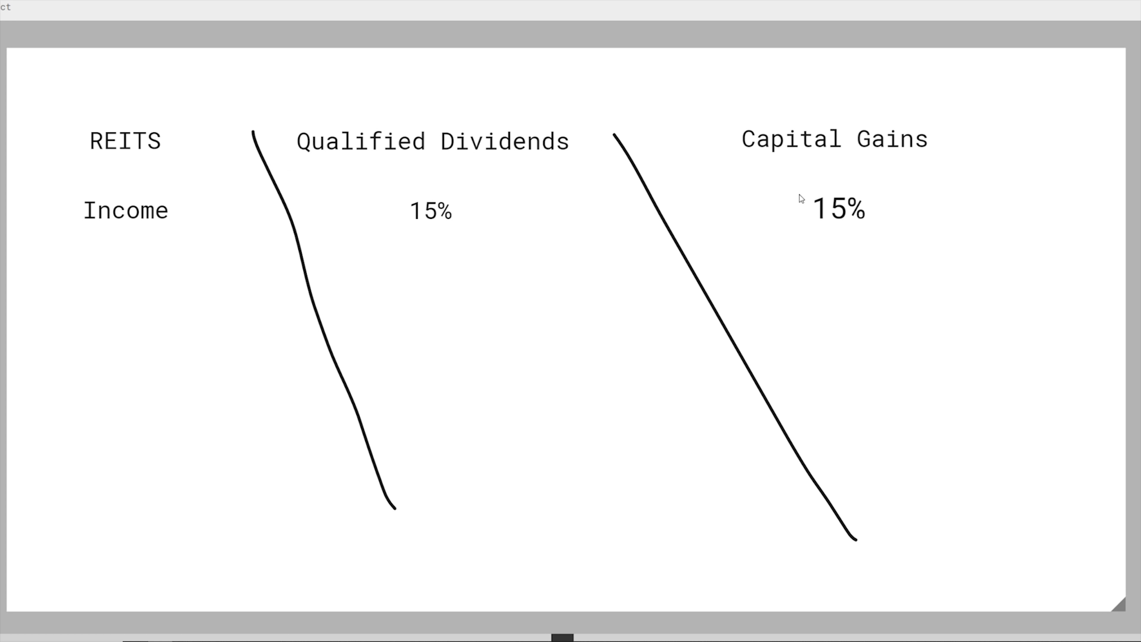
mouse_move(801, 206)
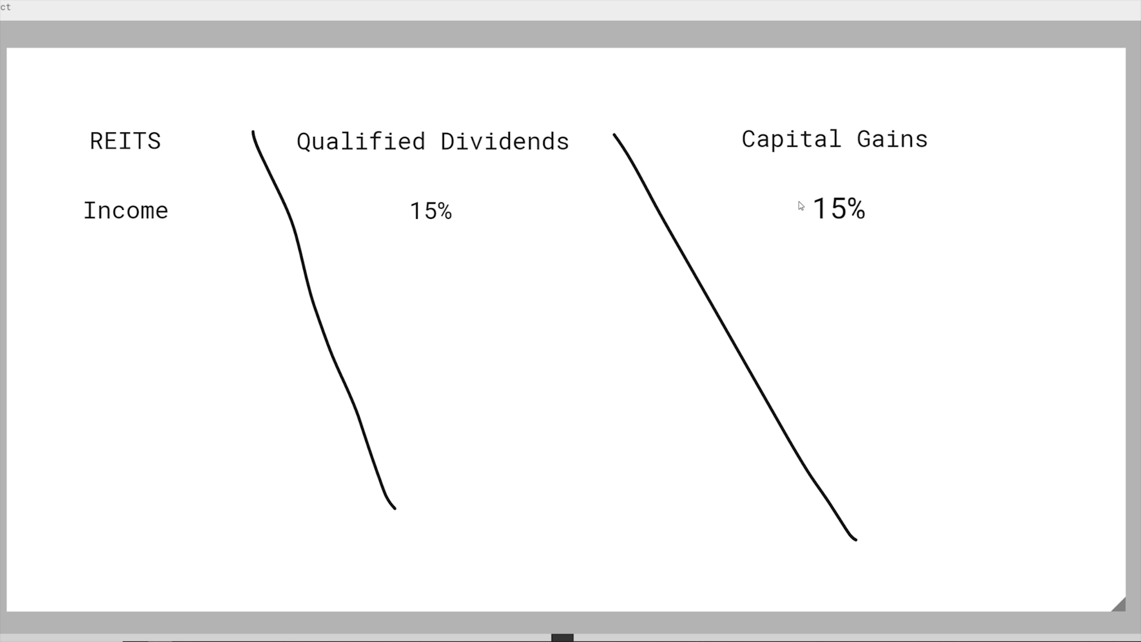
mouse_move(780, 190)
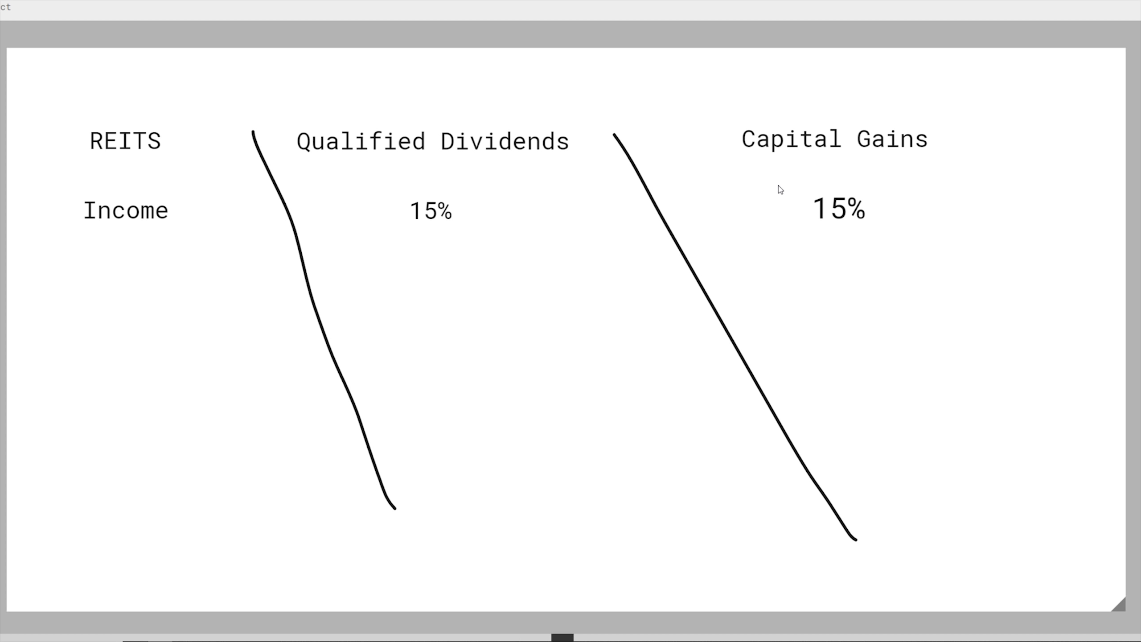
mouse_move(603, 240)
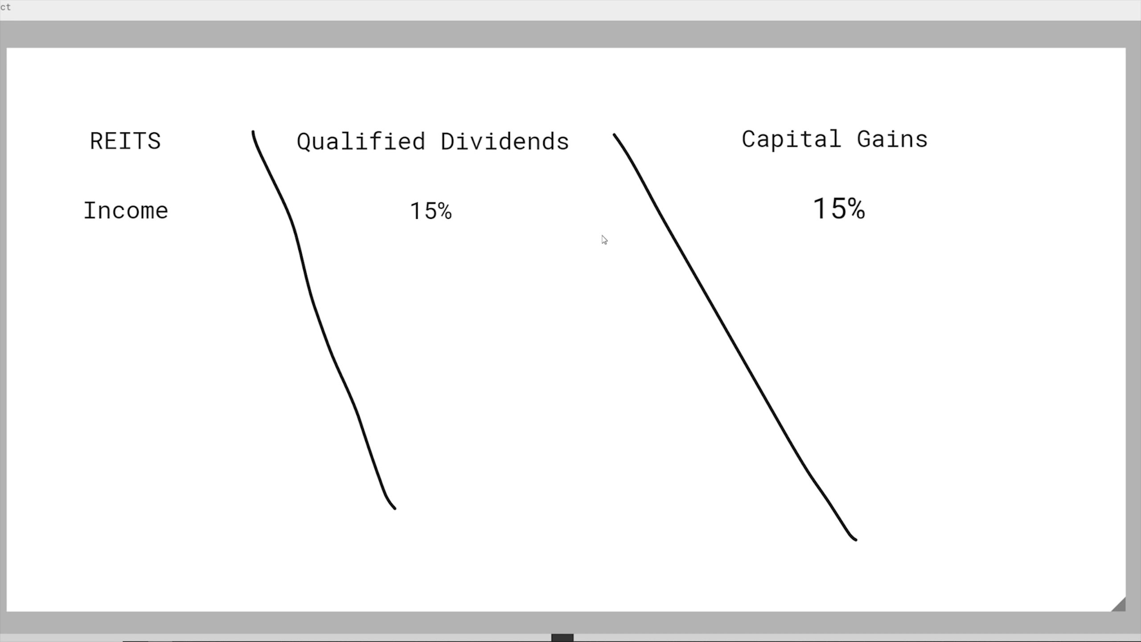
mouse_move(536, 224)
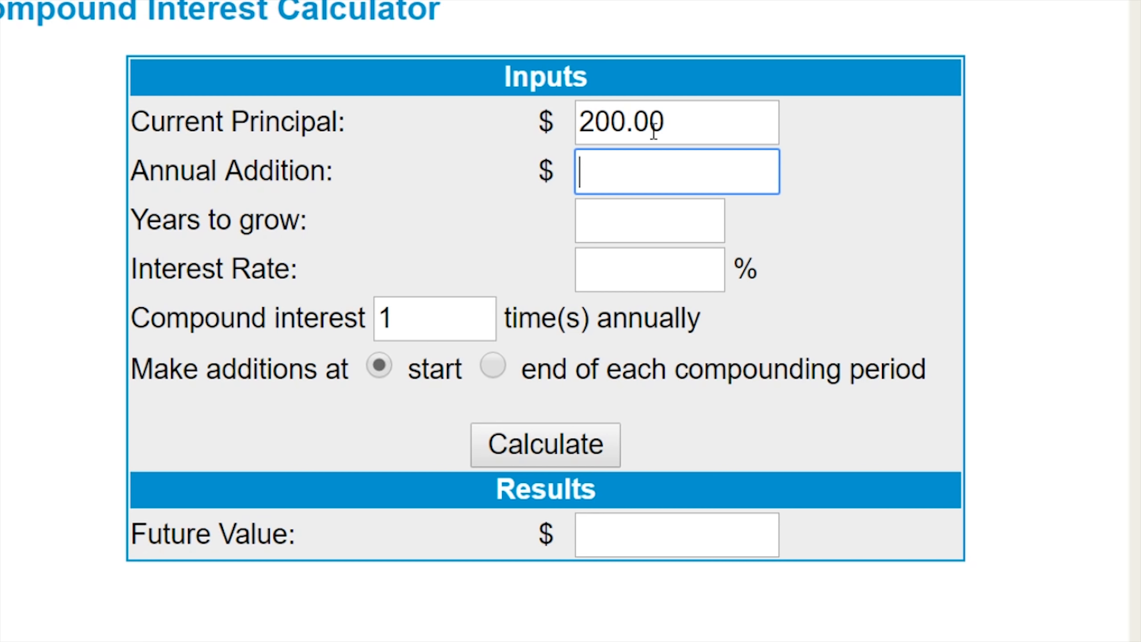
Enter $2,400 annual addition, 30 years and 3% interest, then calculate the $118,091.88 future value
type("2400")
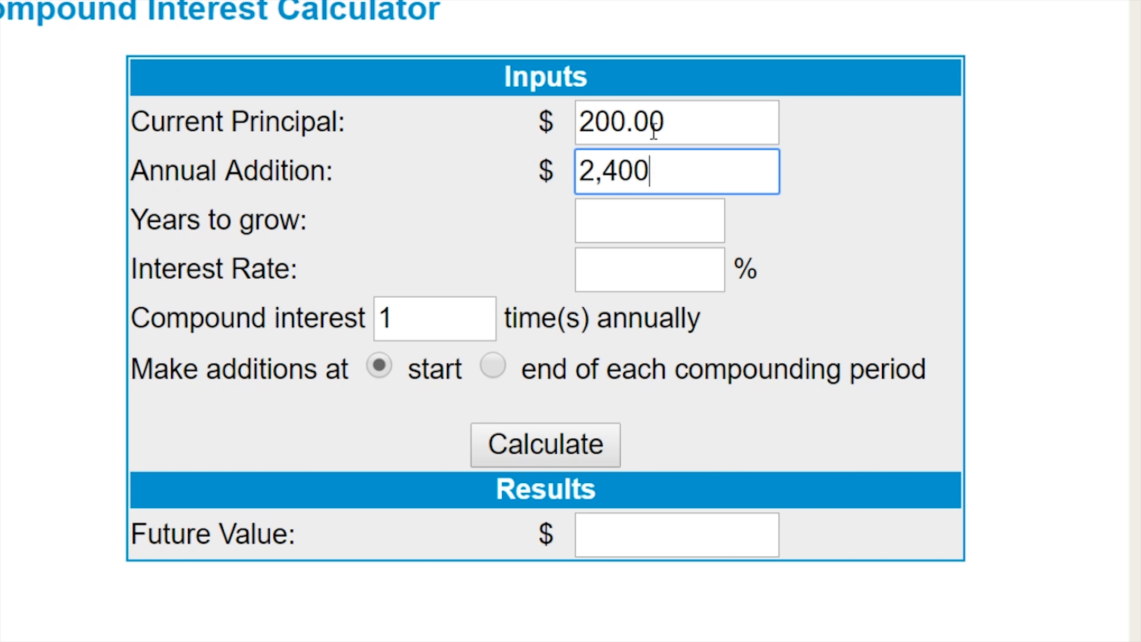
left_click(650, 220)
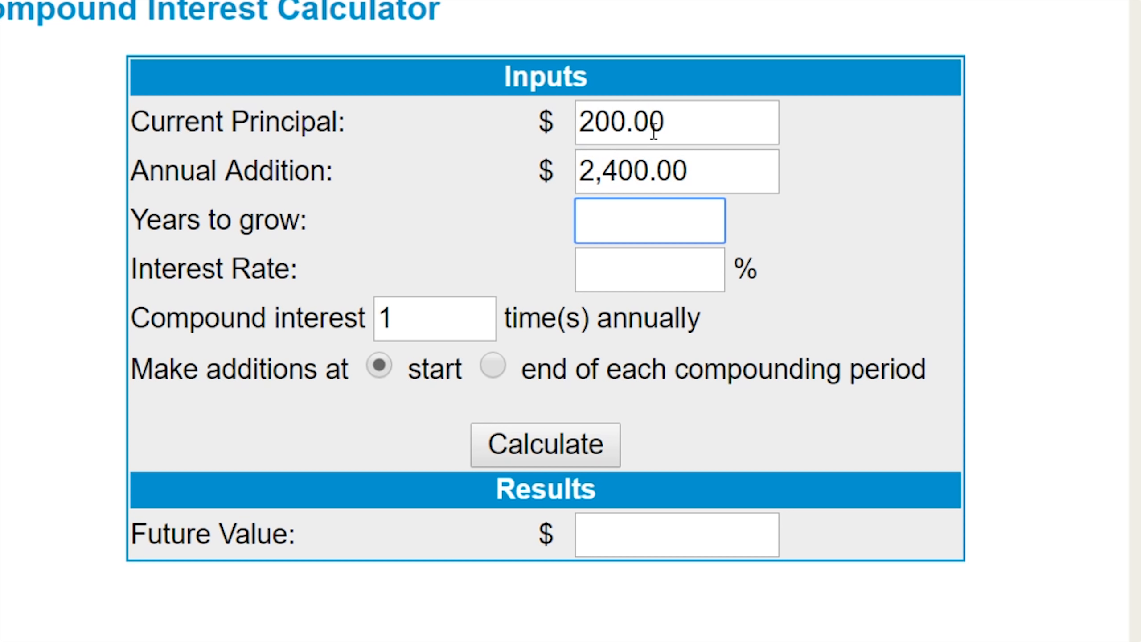
type("30")
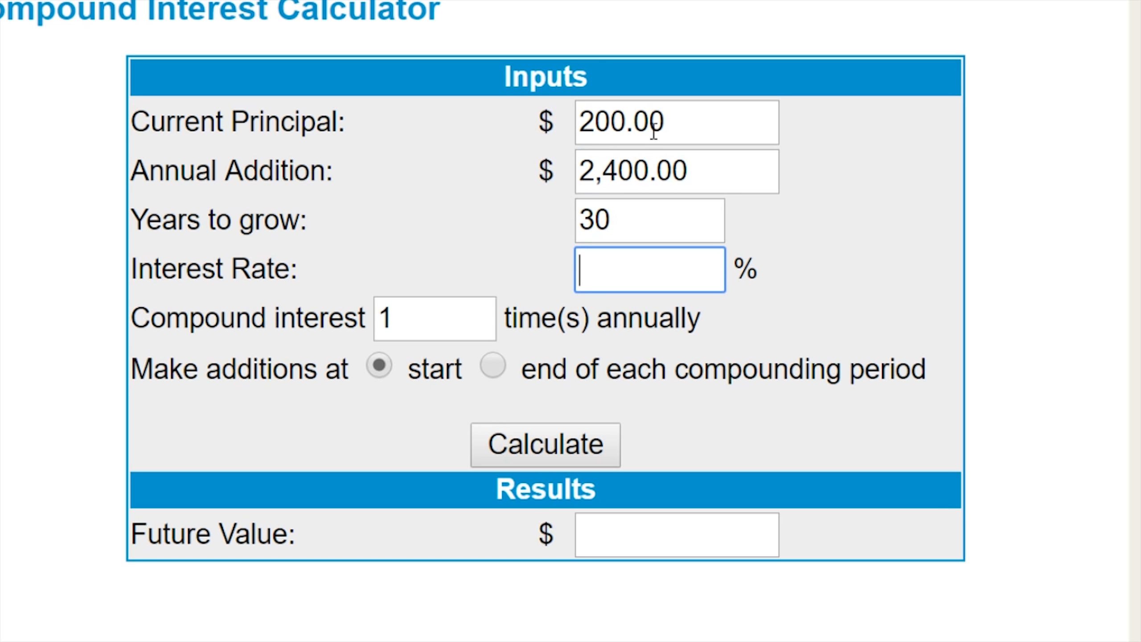
type("3")
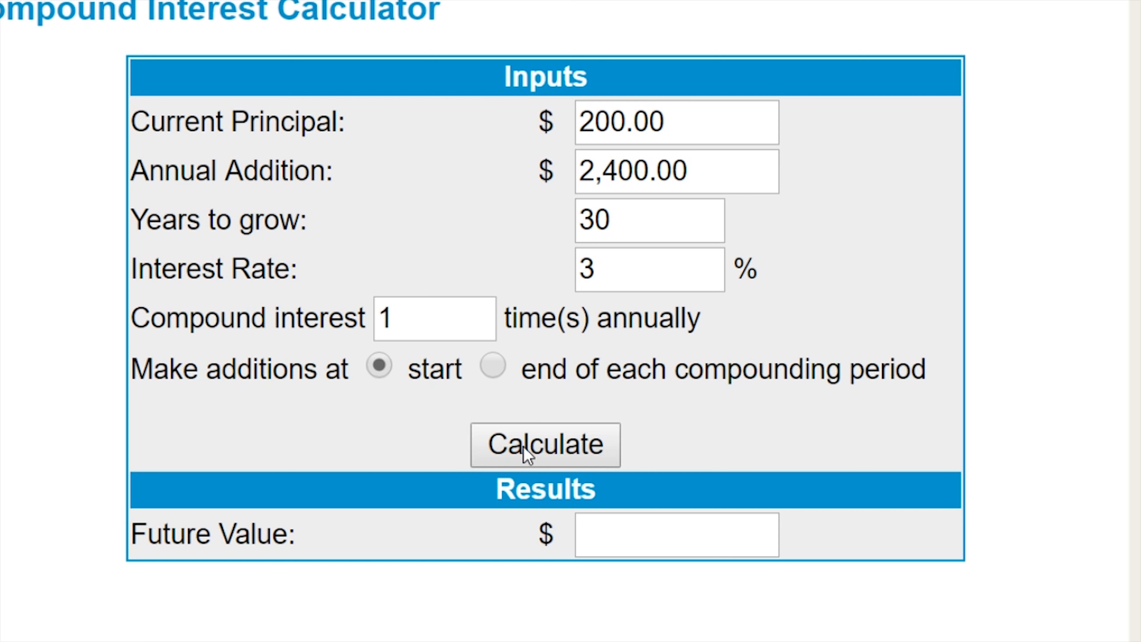
left_click(545, 444)
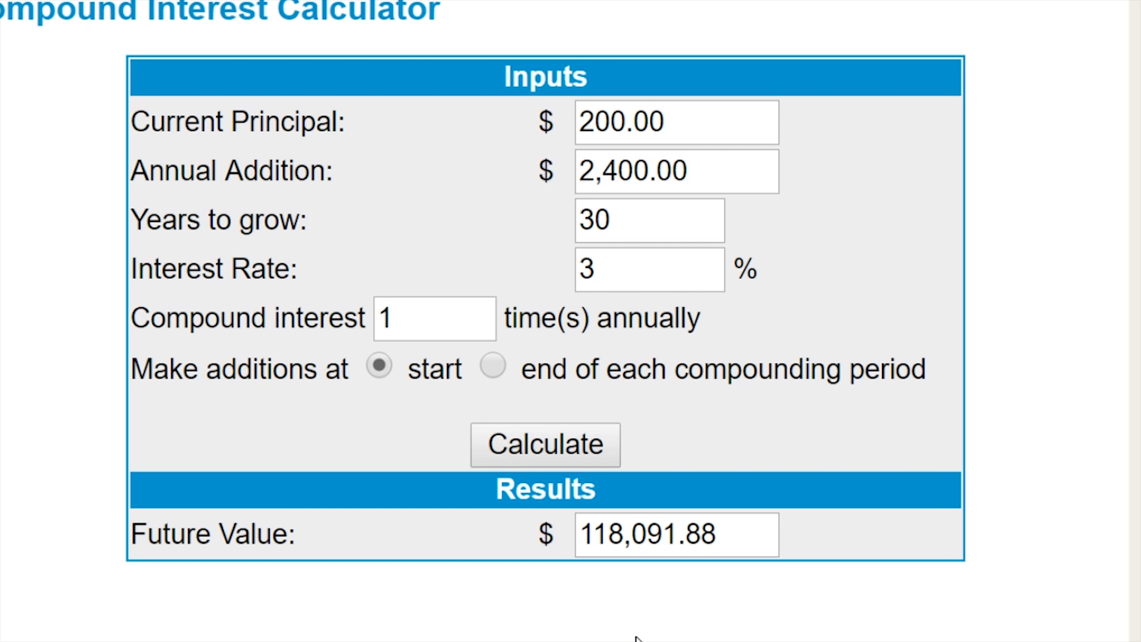
mouse_move(643, 626)
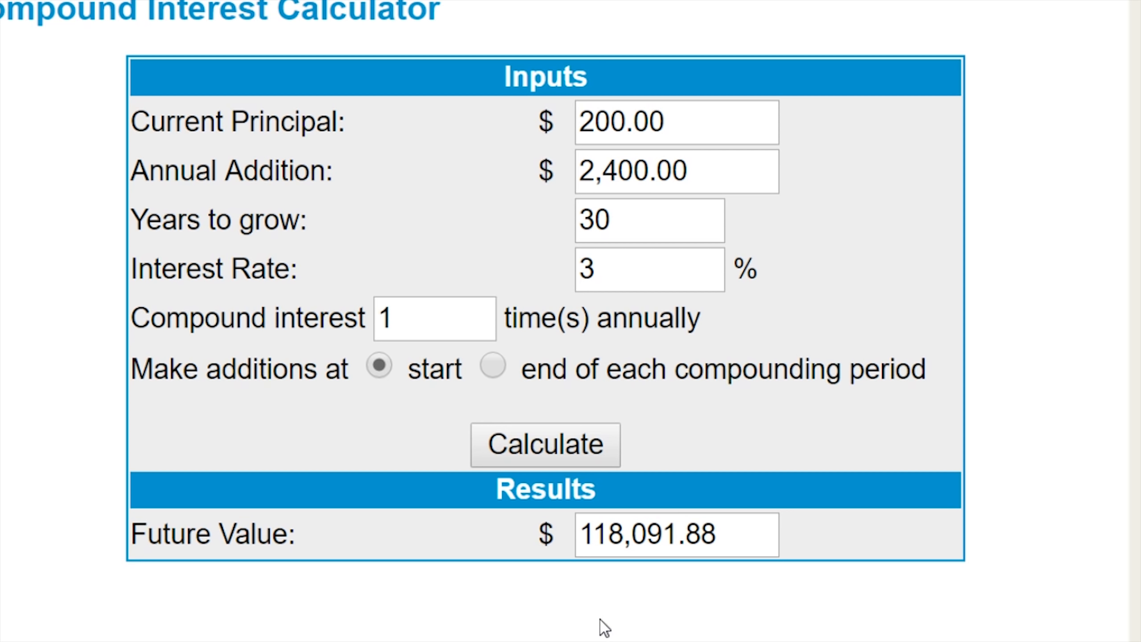
mouse_move(278, 525)
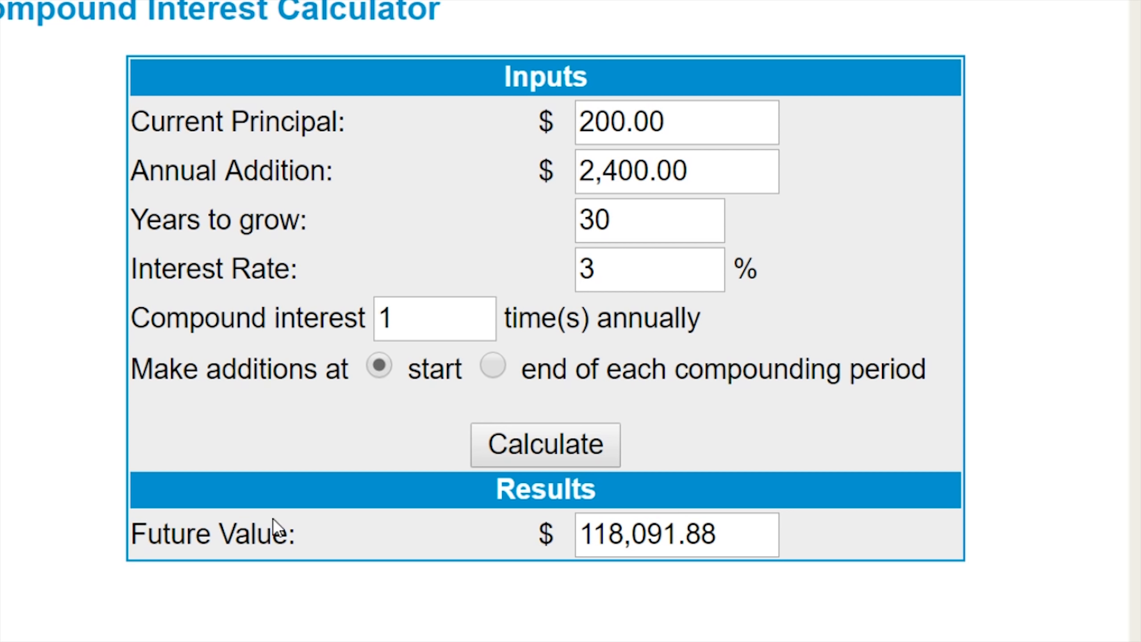
mouse_move(434, 584)
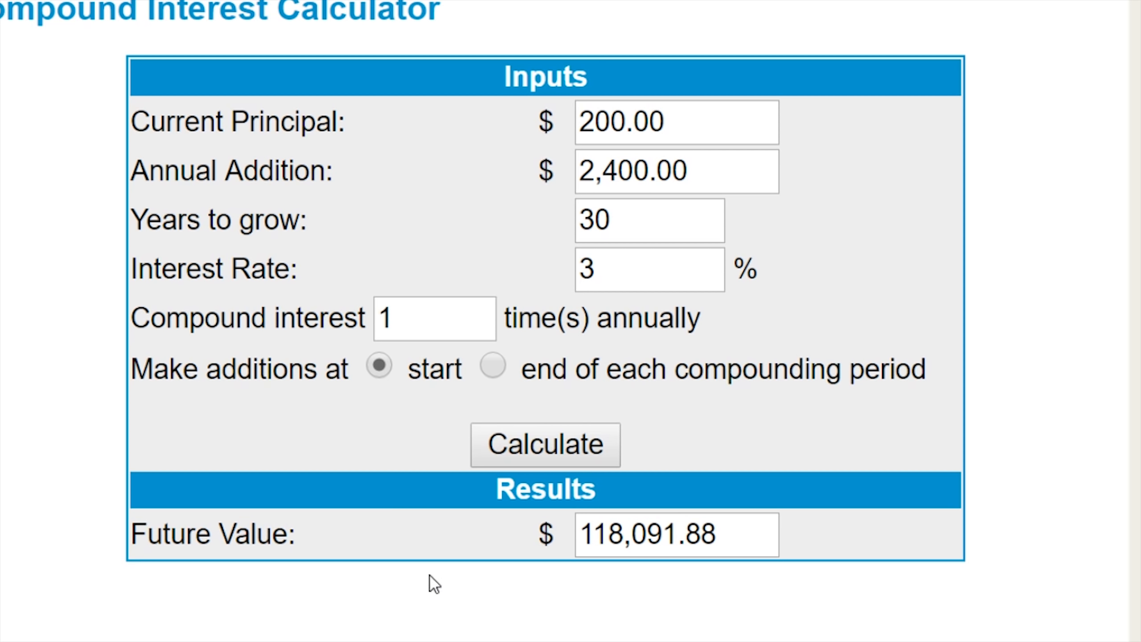
mouse_move(364, 479)
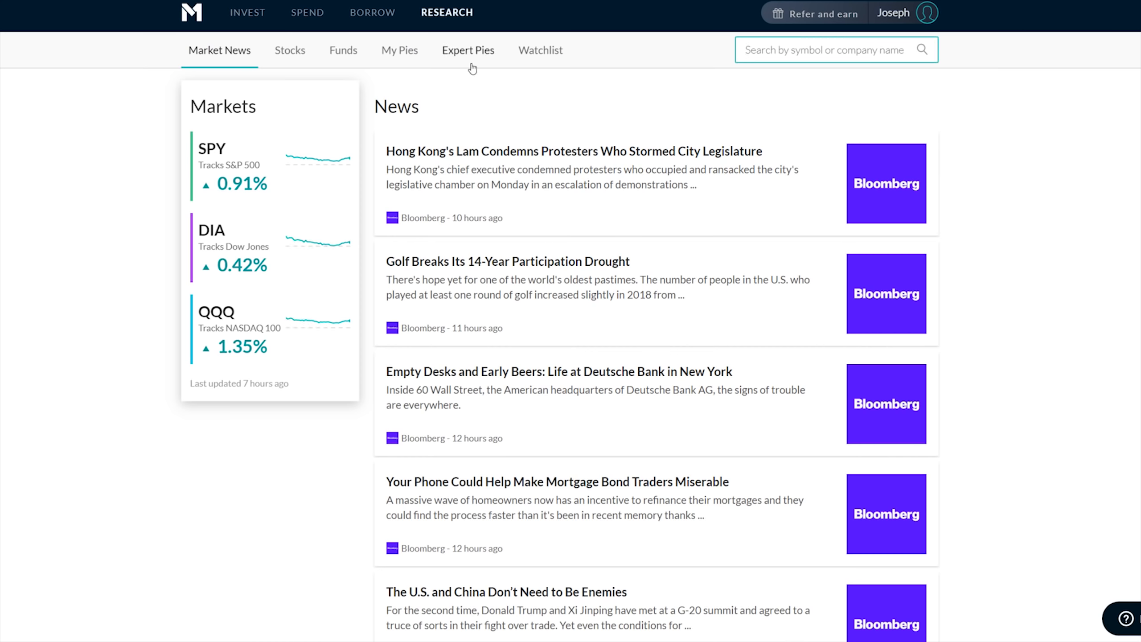
Browse Expert Pies, view Berkshire Hathaway's 24-slice pie, and reach the Plan for Retirement list
left_click(468, 50)
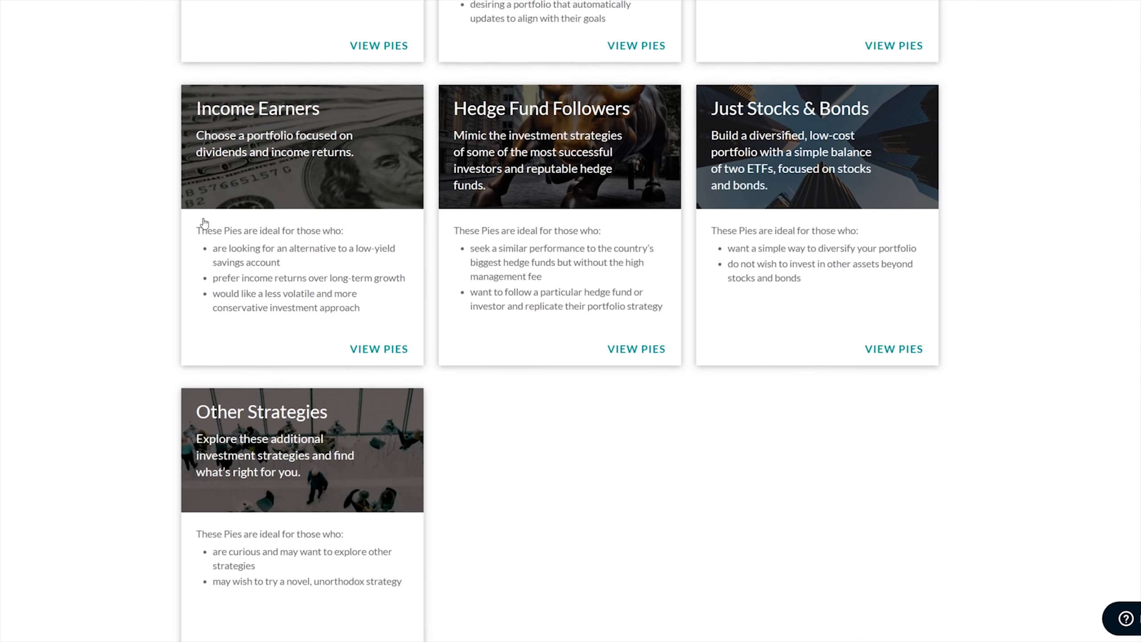
scroll("up", 3)
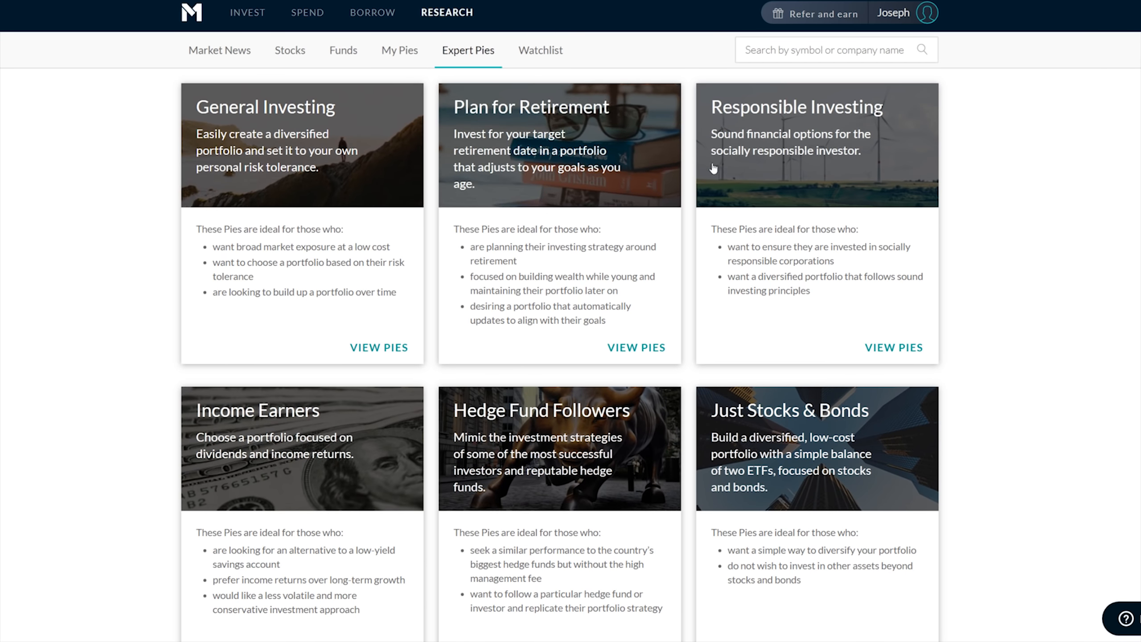
scroll("down", 3)
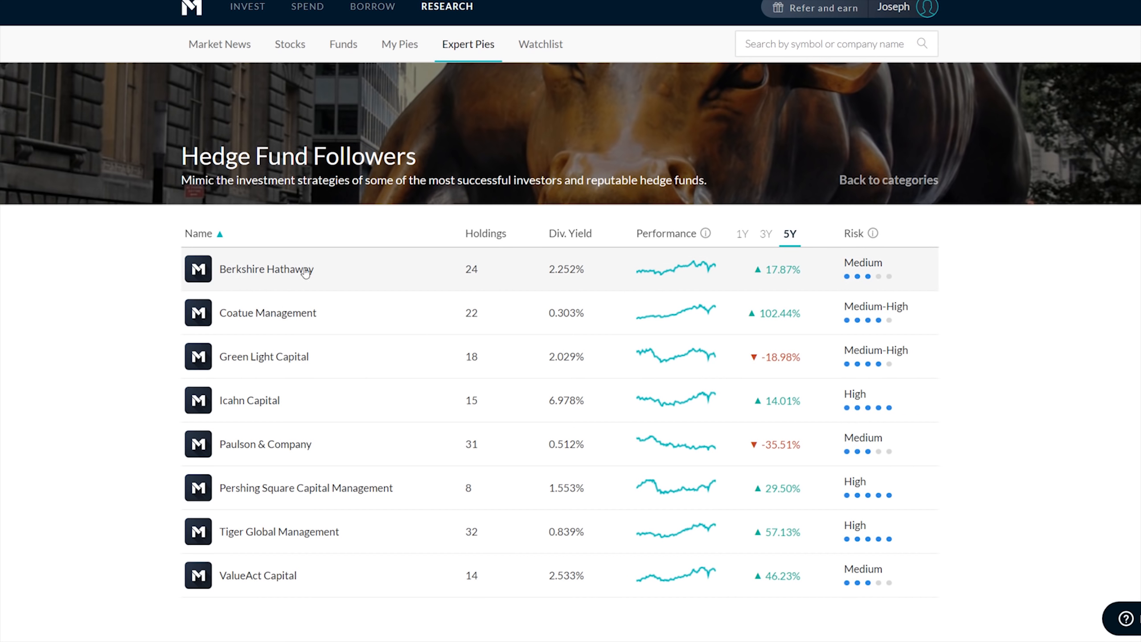
left_click(265, 268)
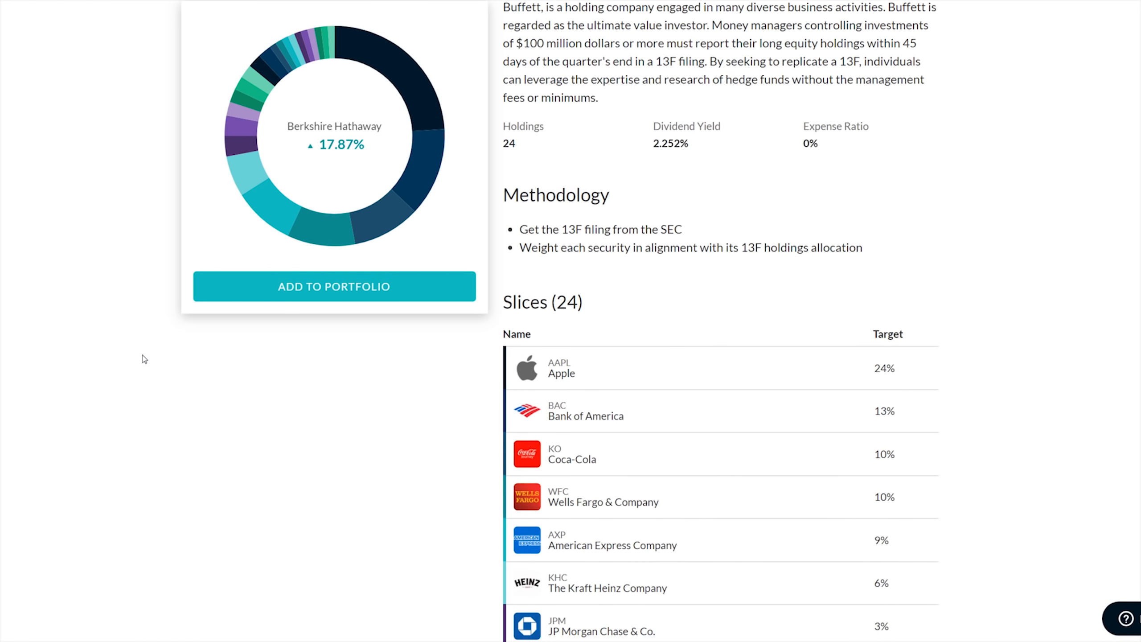
scroll("down", 3)
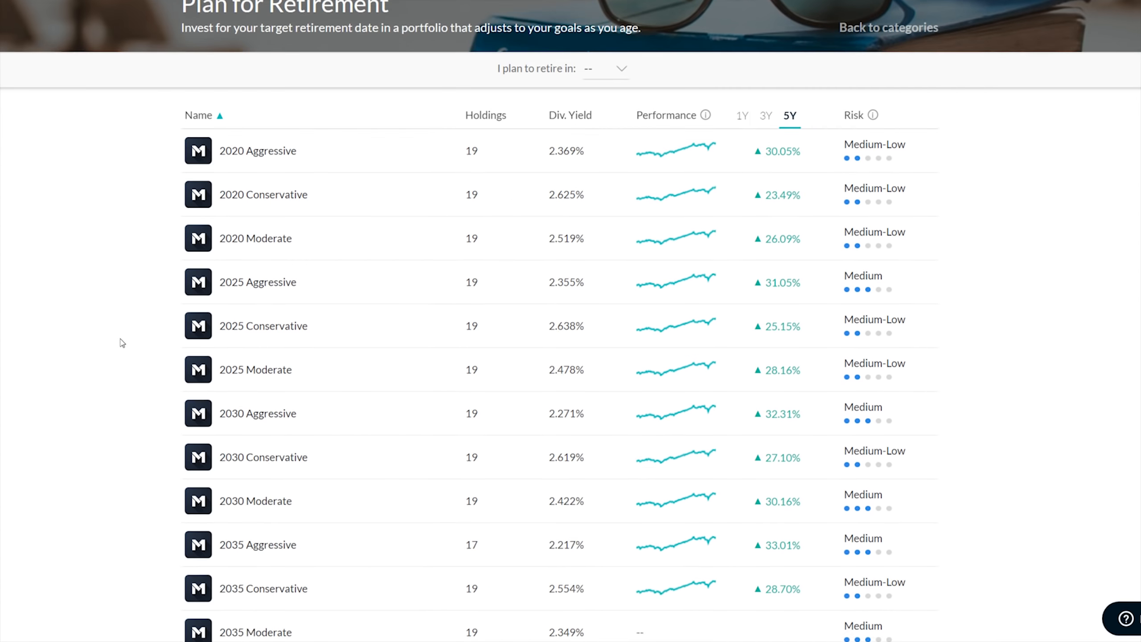
Open the 2050 Moderate pie to review its 31.51% return, 16 holdings and 0.08% expense ratio
scroll("down", 3)
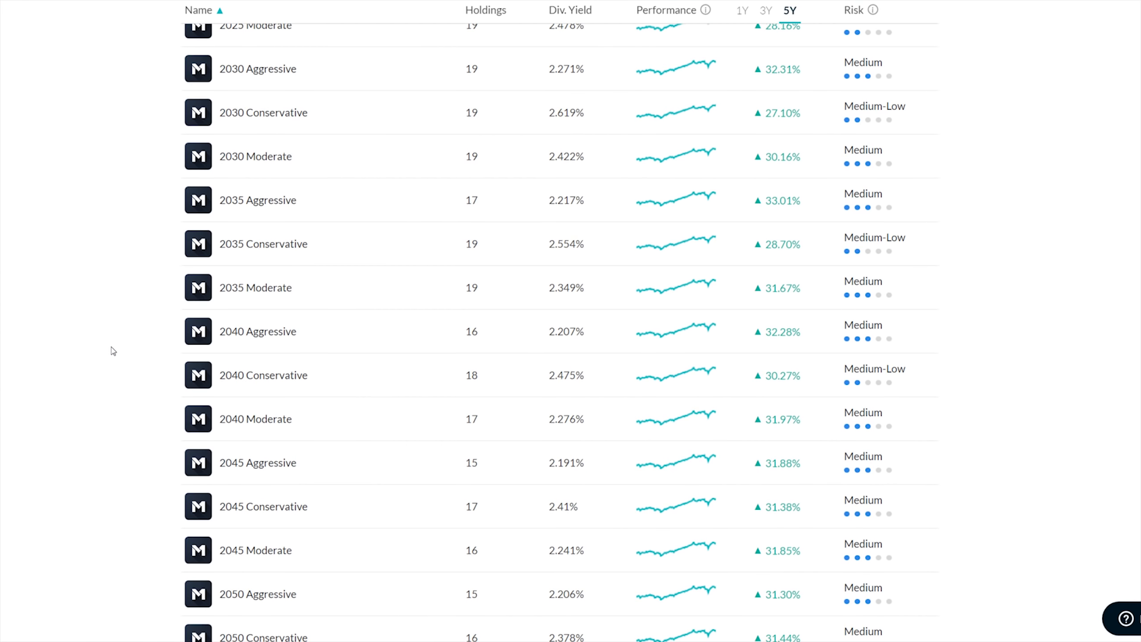
scroll("down", 3)
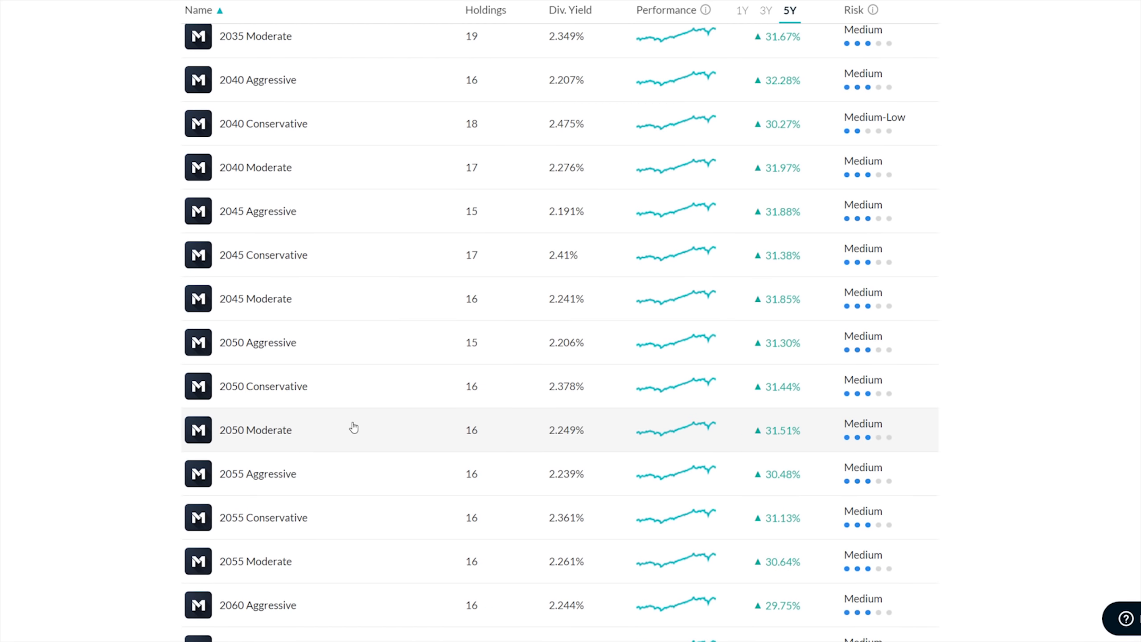
mouse_move(286, 465)
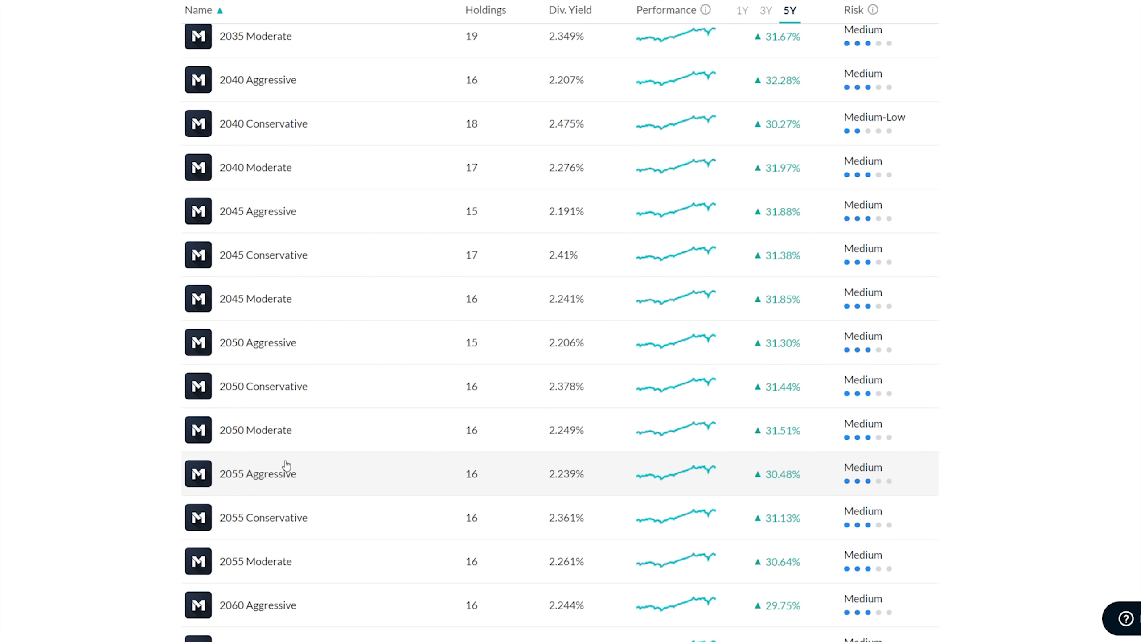
left_click(256, 430)
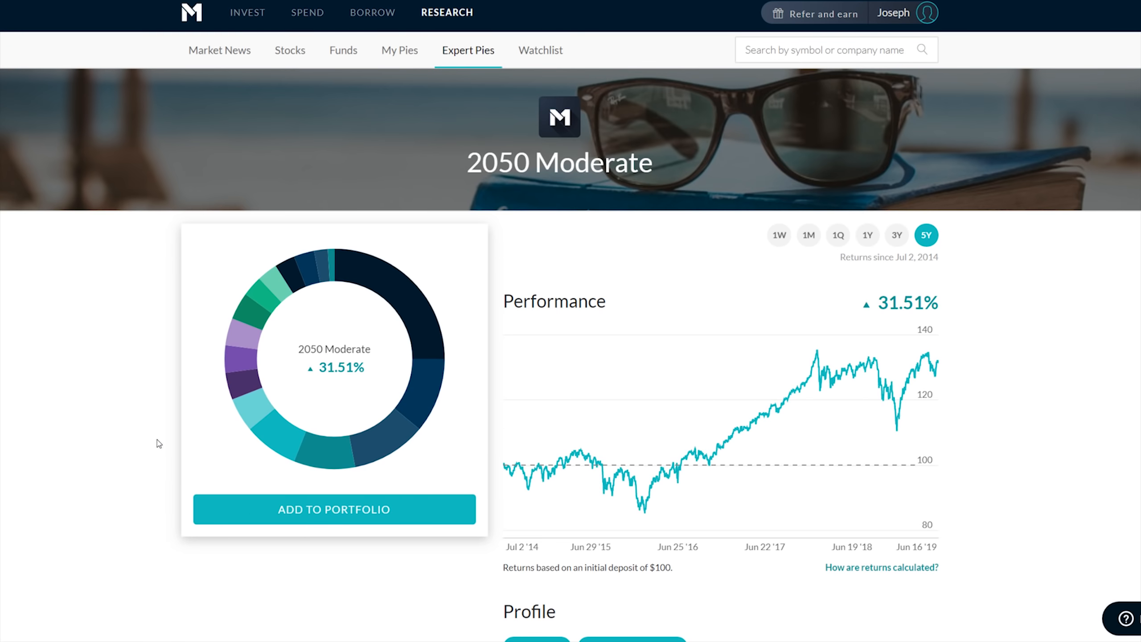
scroll("down", 3)
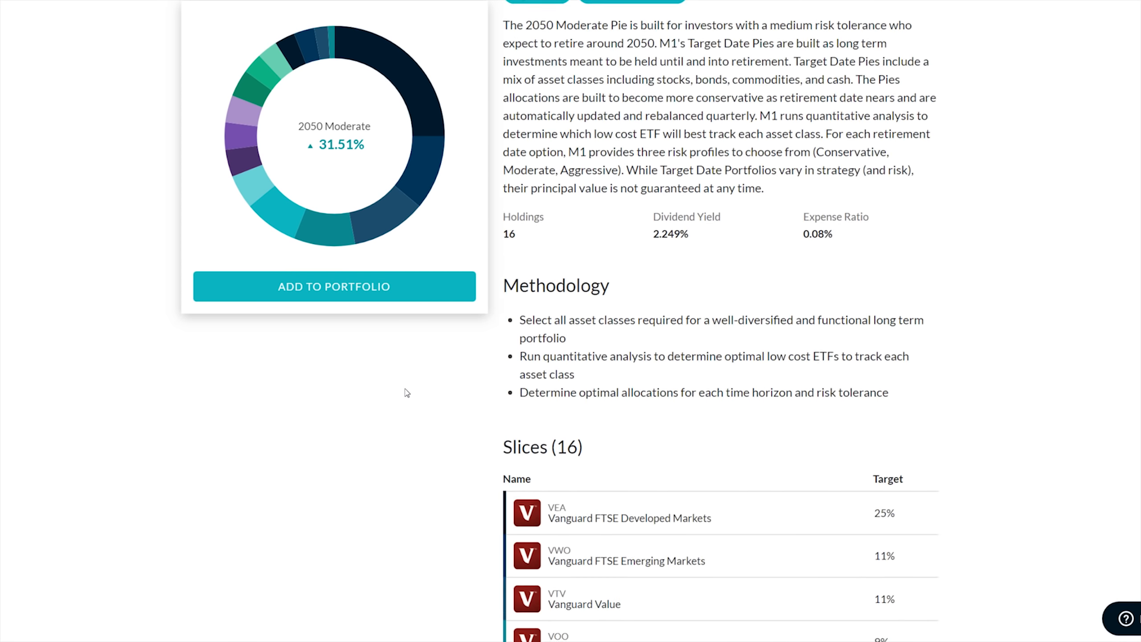
scroll("down", 3)
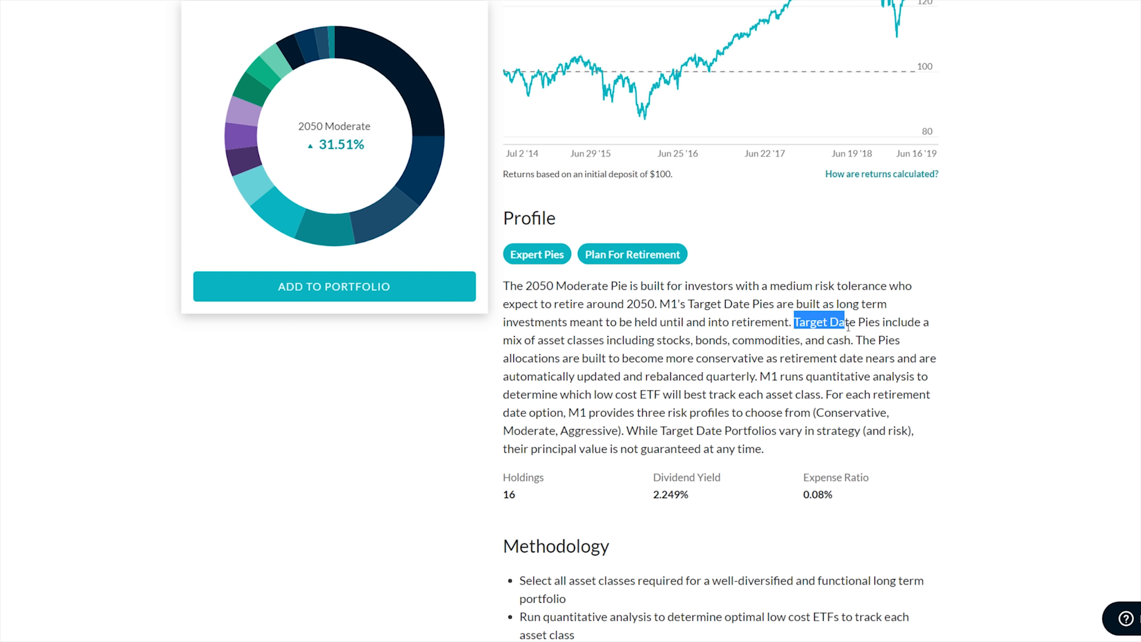
left_click_drag(844, 322, 899, 340)
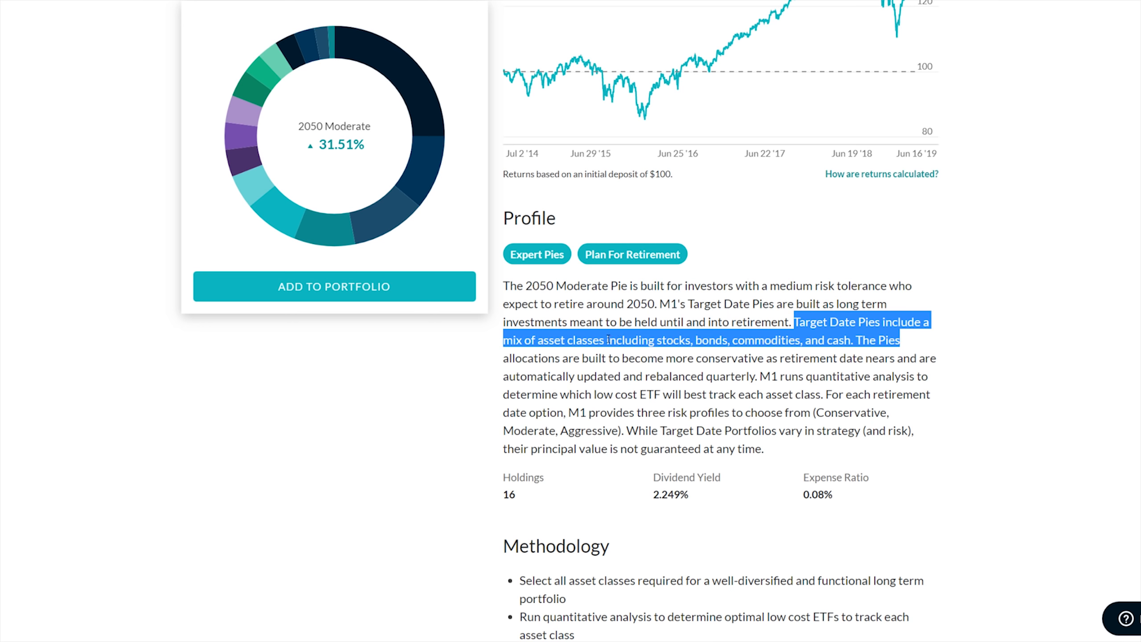
left_click(883, 356)
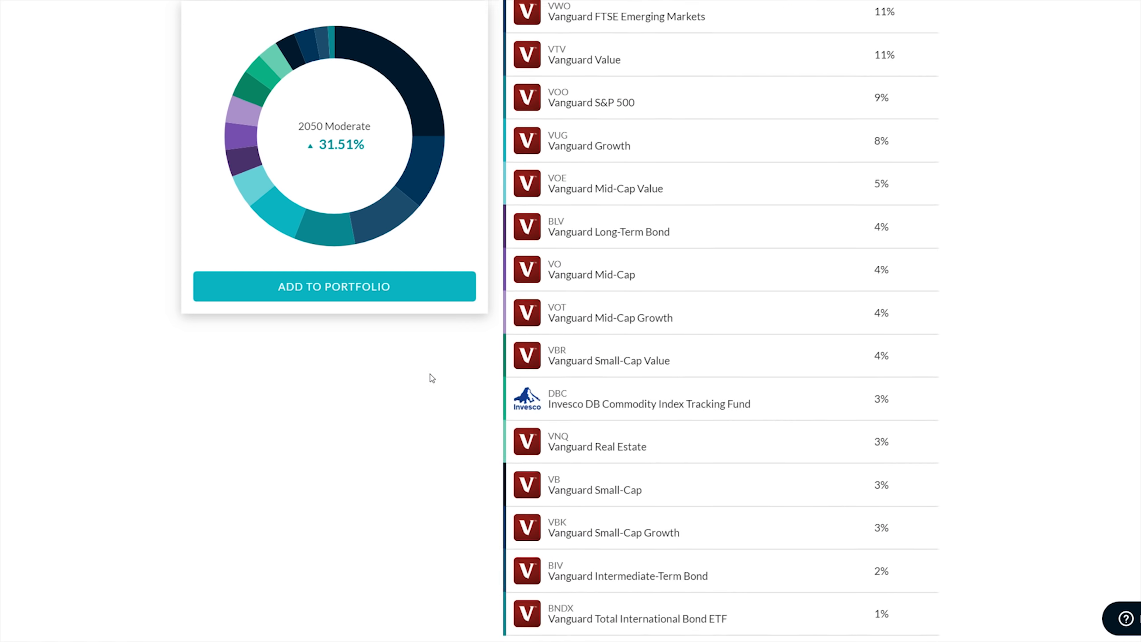
scroll("down", 3)
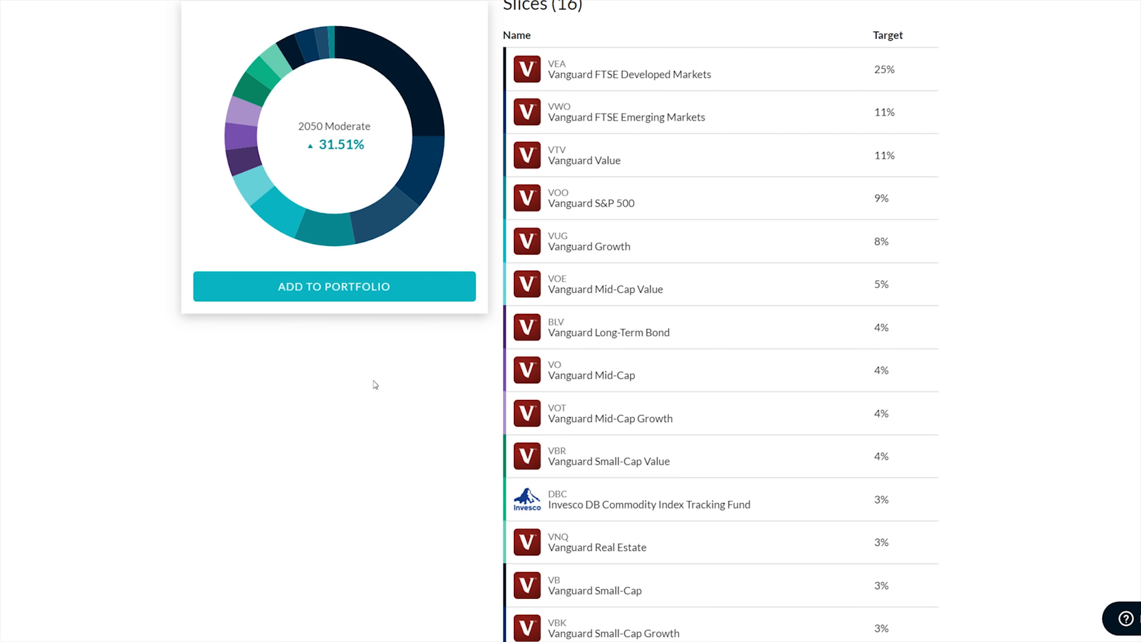
mouse_move(370, 429)
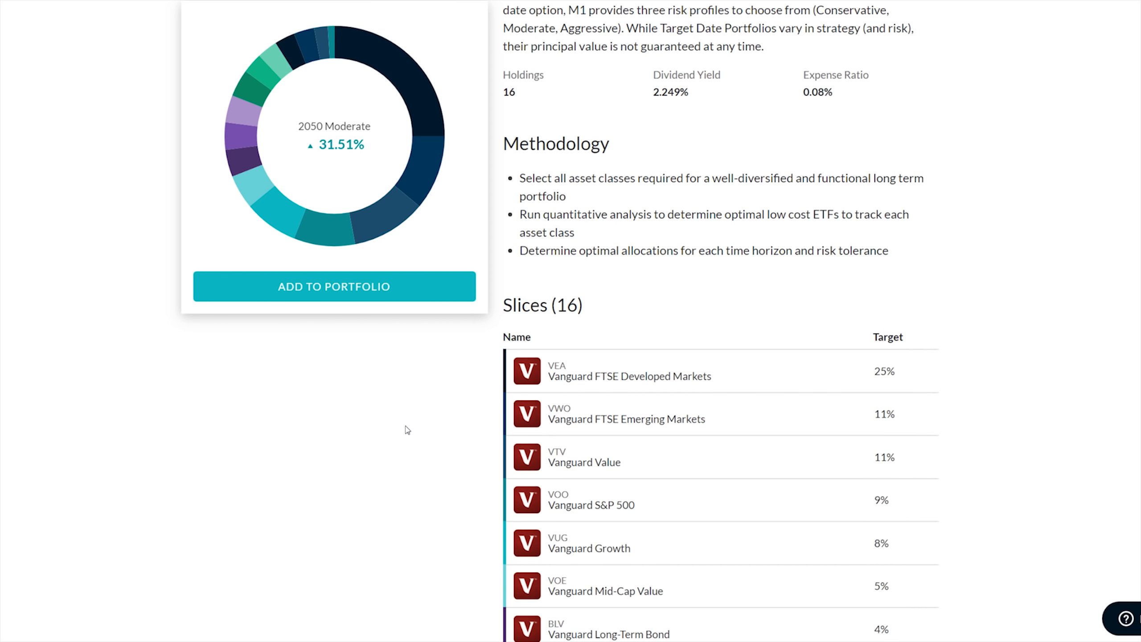
scroll("up", 3)
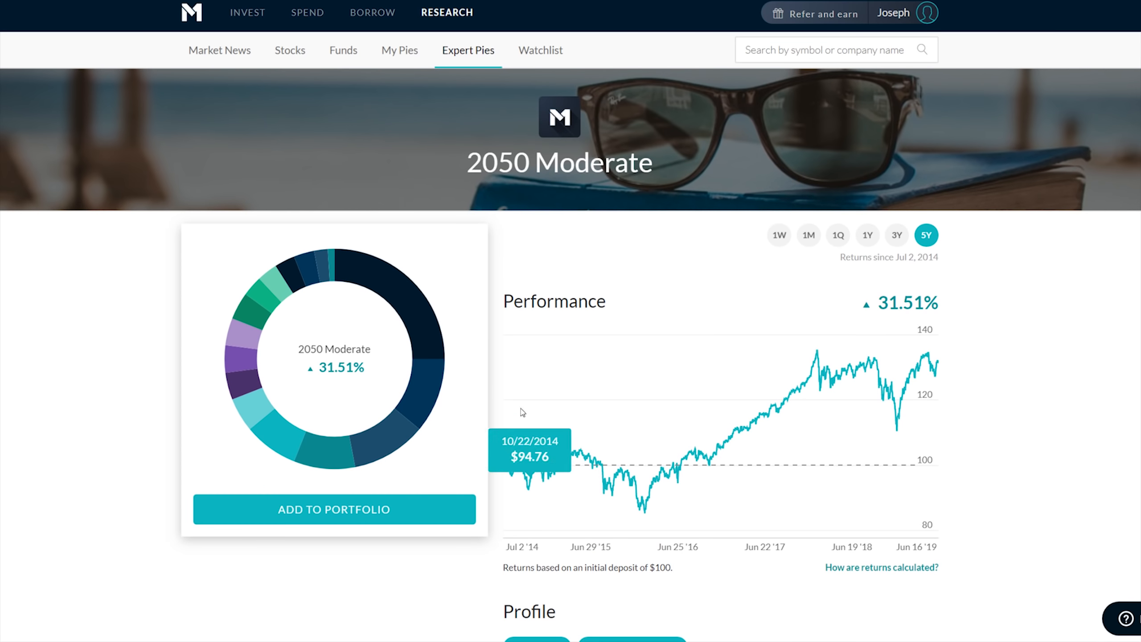
mouse_move(378, 508)
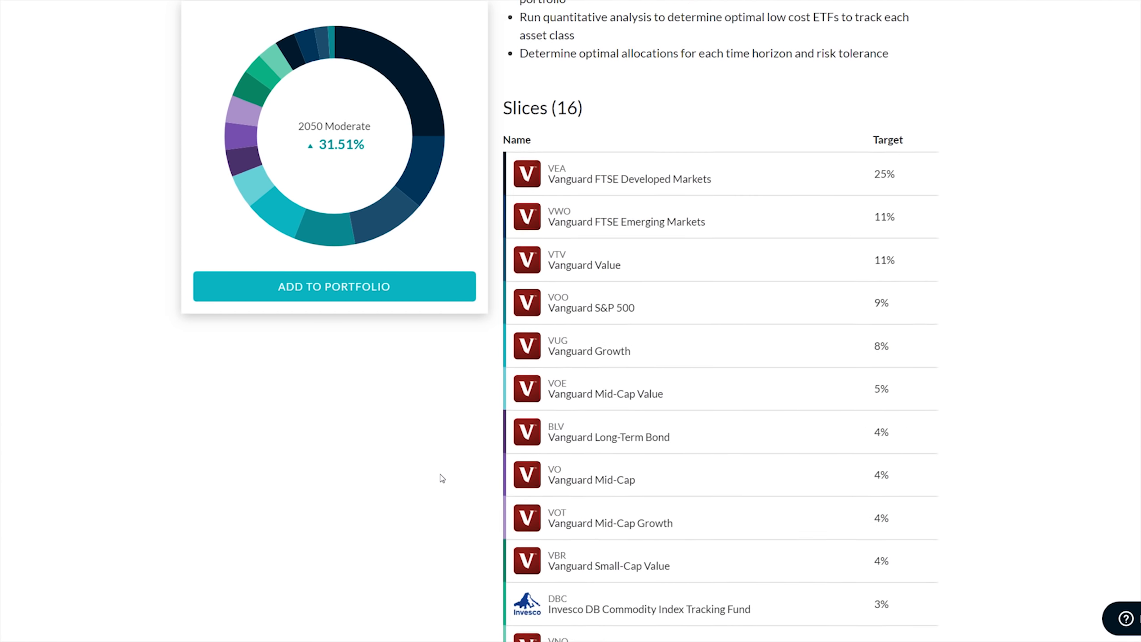
scroll("down", 3)
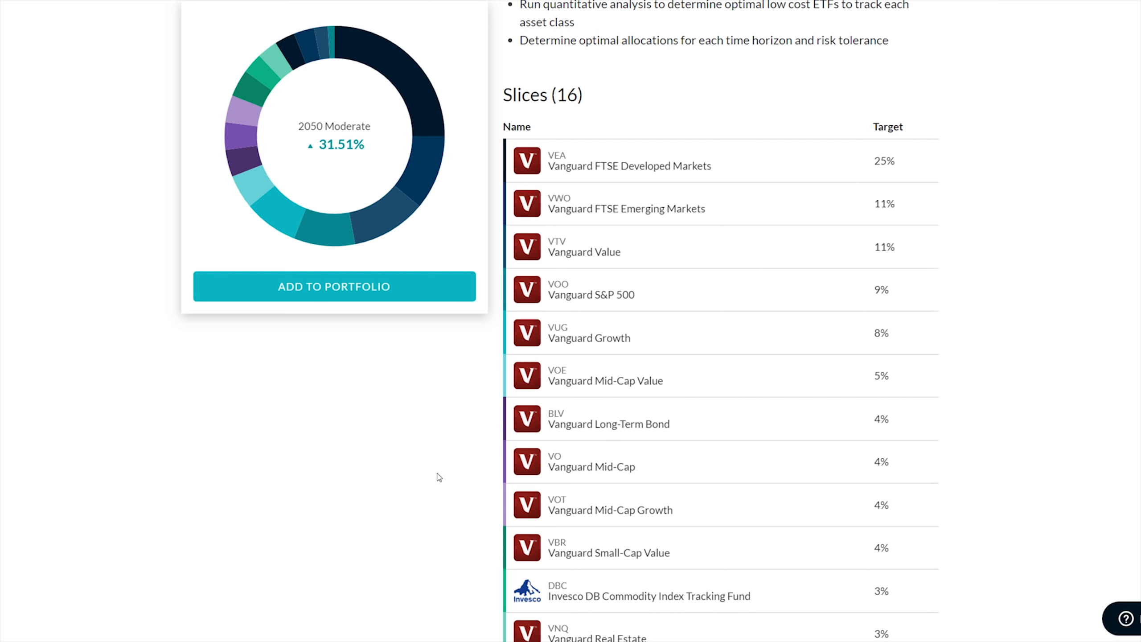
mouse_move(426, 472)
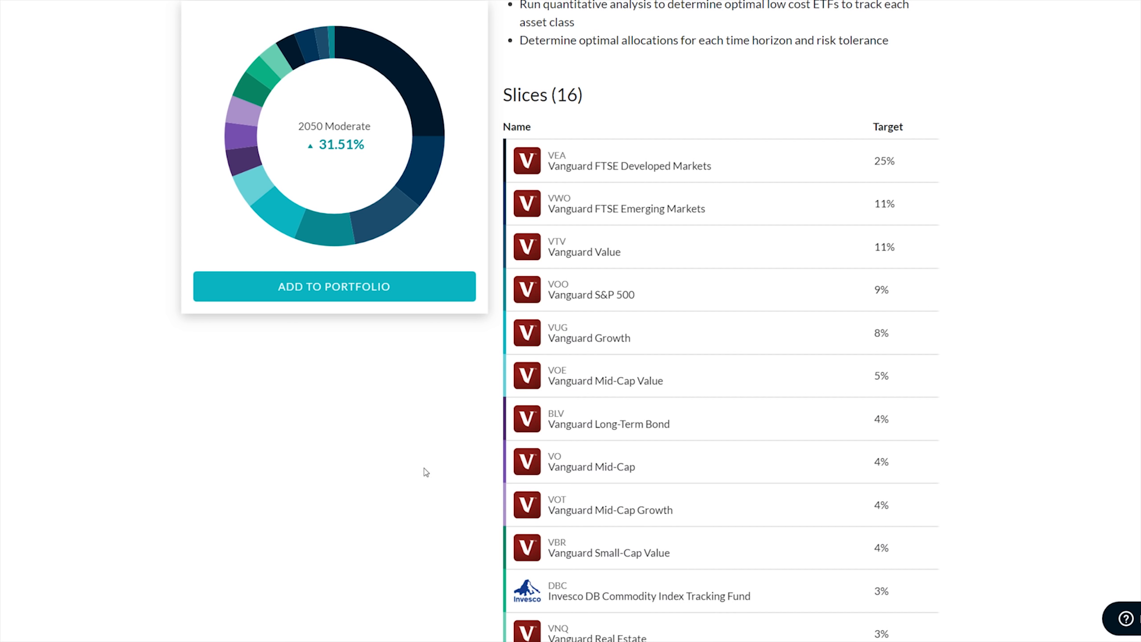
scroll("down", 3)
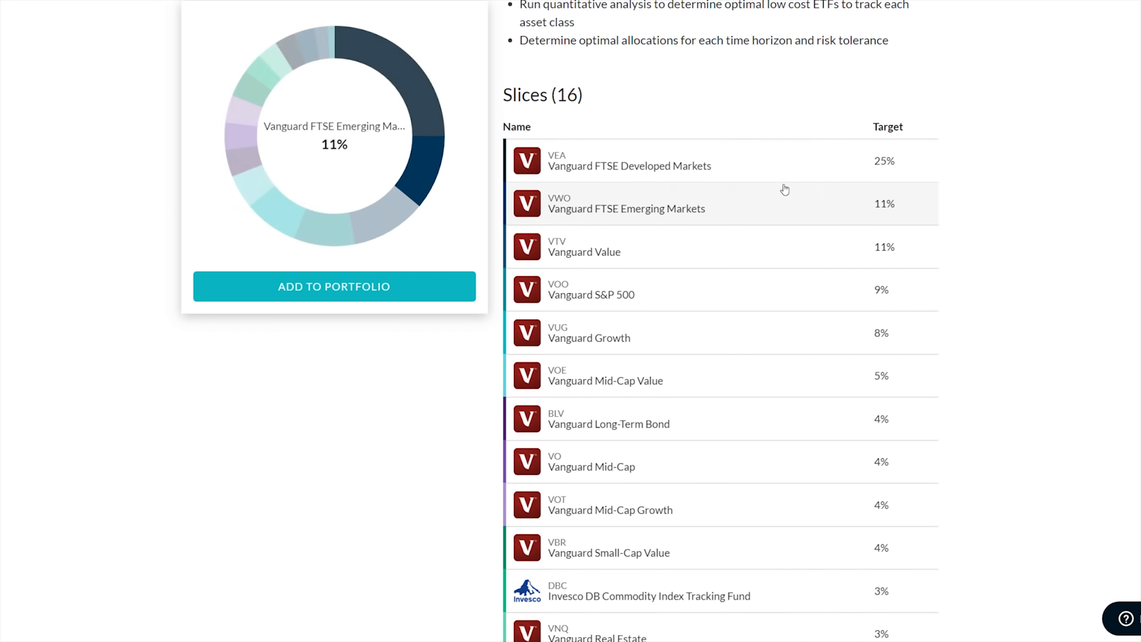
scroll("down", 3)
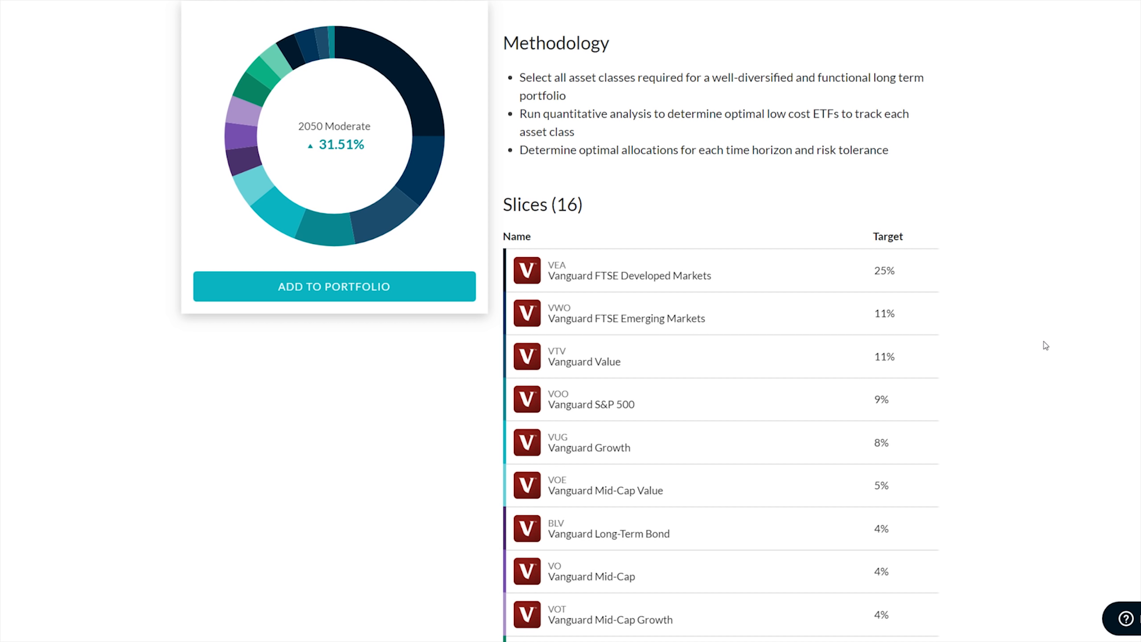
mouse_move(1045, 346)
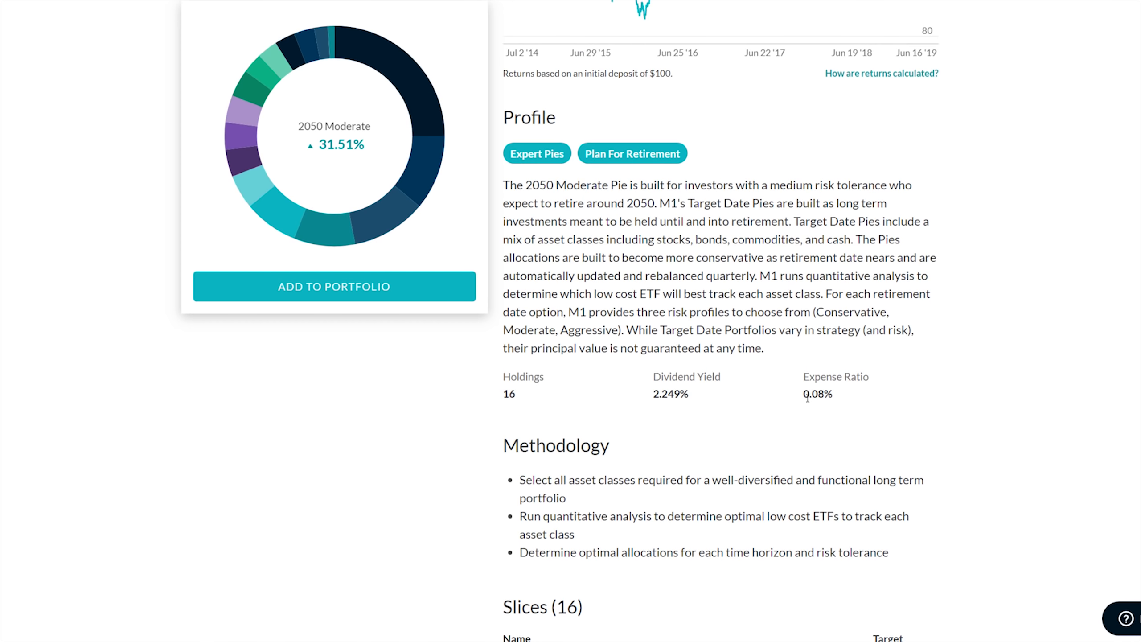
scroll("down", 3)
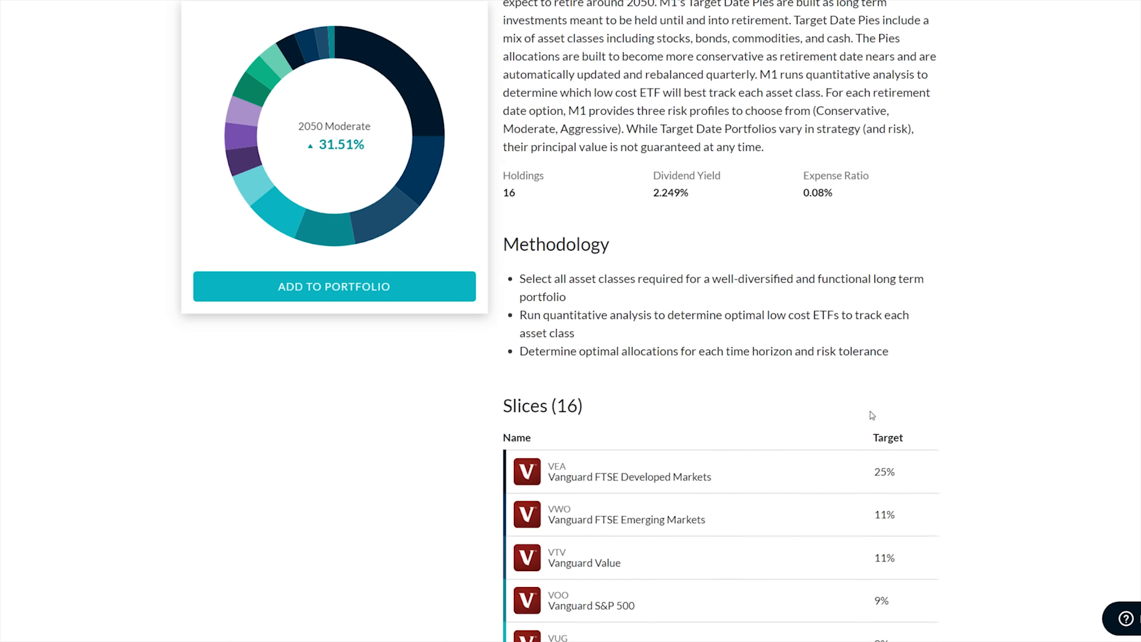
scroll("down", 3)
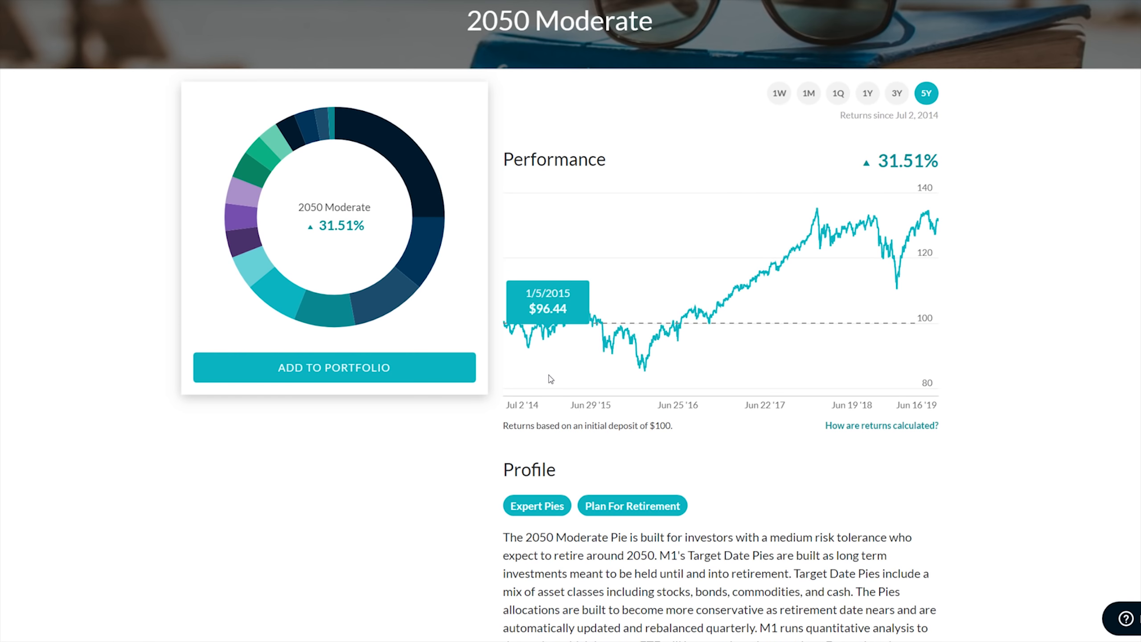
scroll("down", 3)
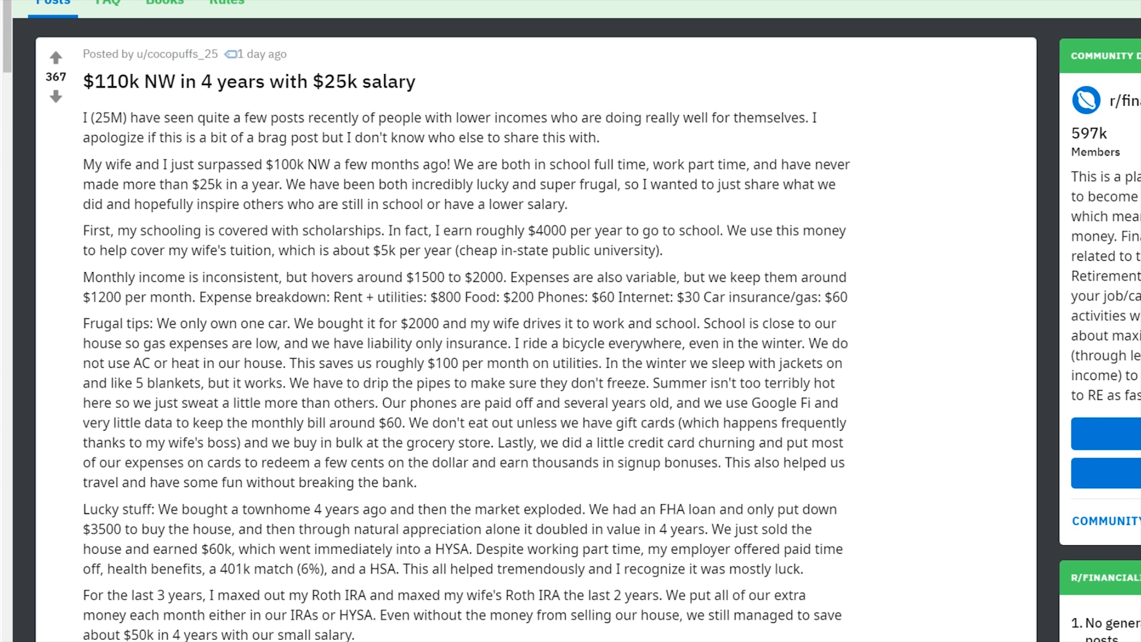
mouse_move(389, 104)
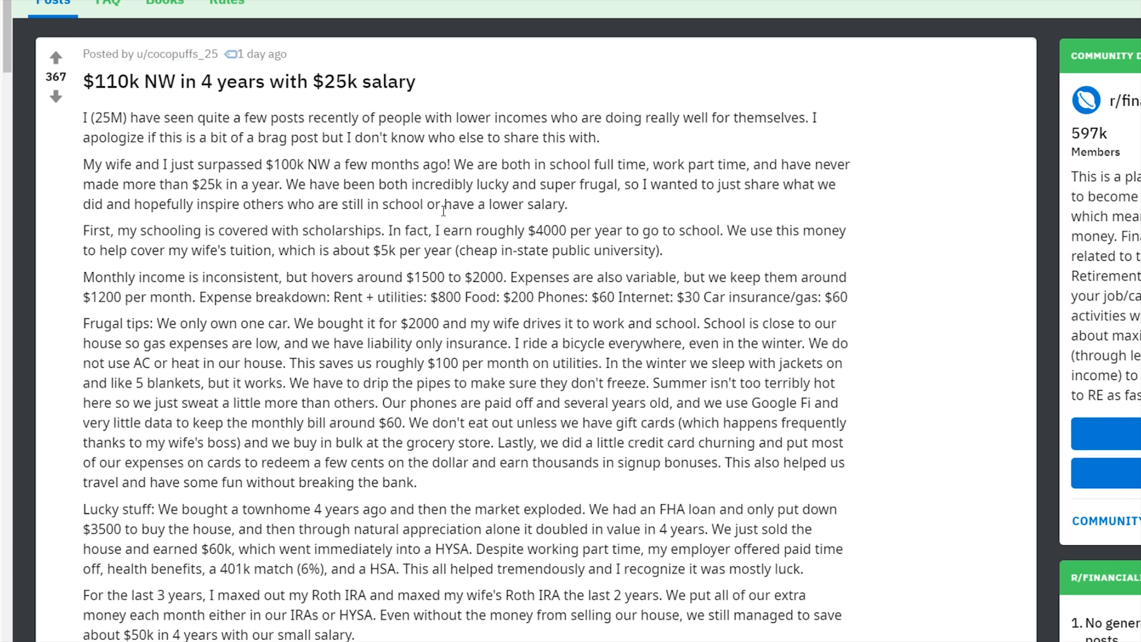
scroll("down", 3)
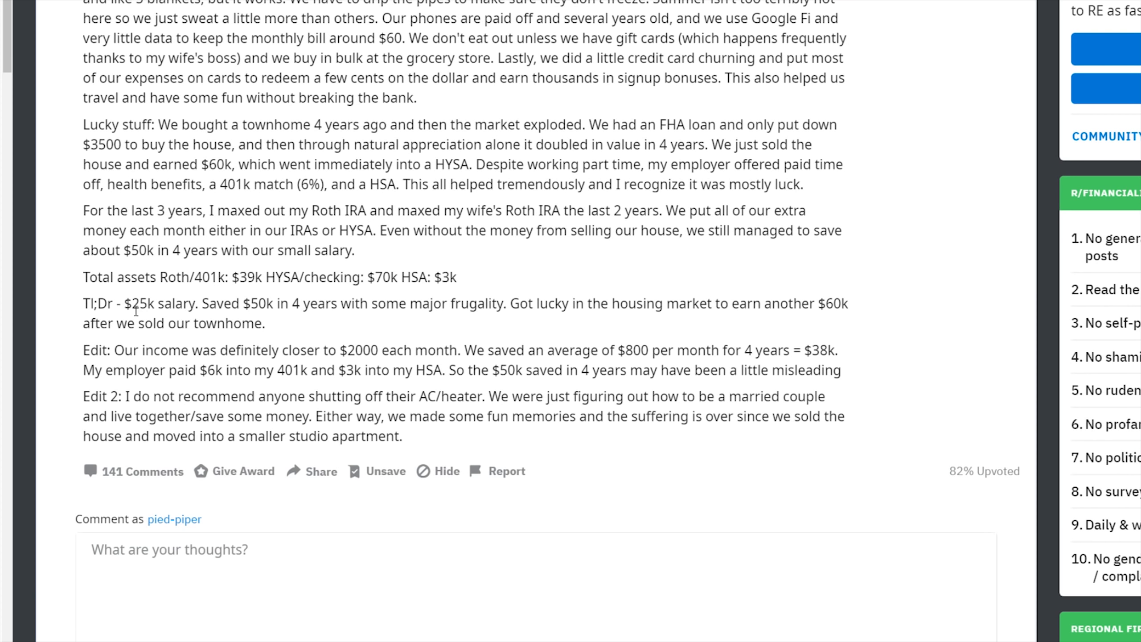
left_click_drag(131, 304, 262, 324)
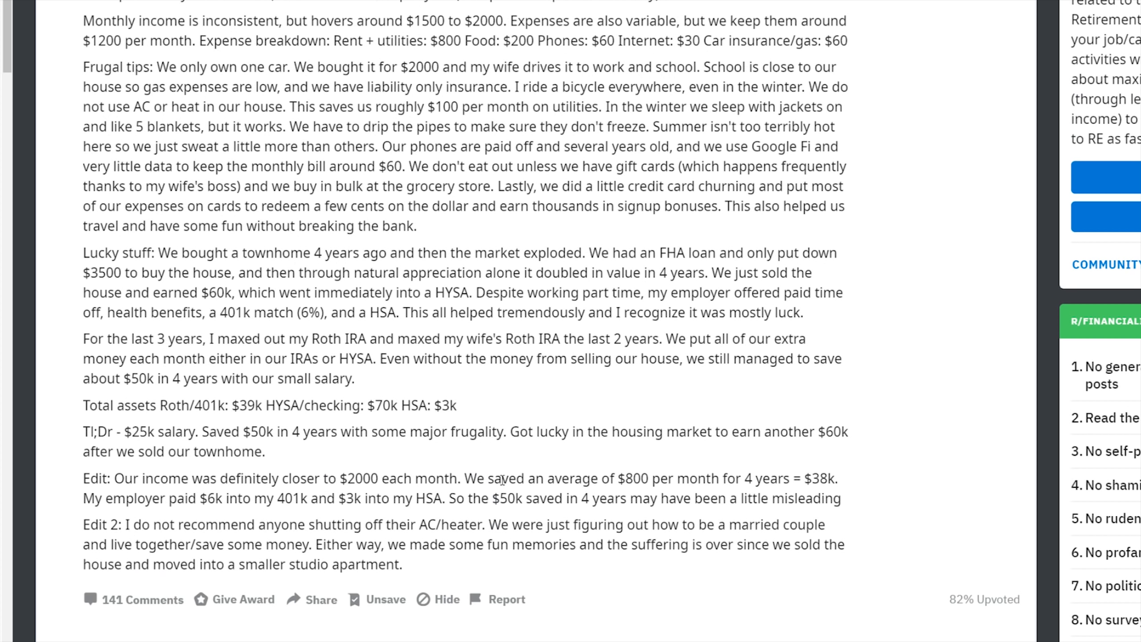
left_click_drag(503, 479, 822, 482)
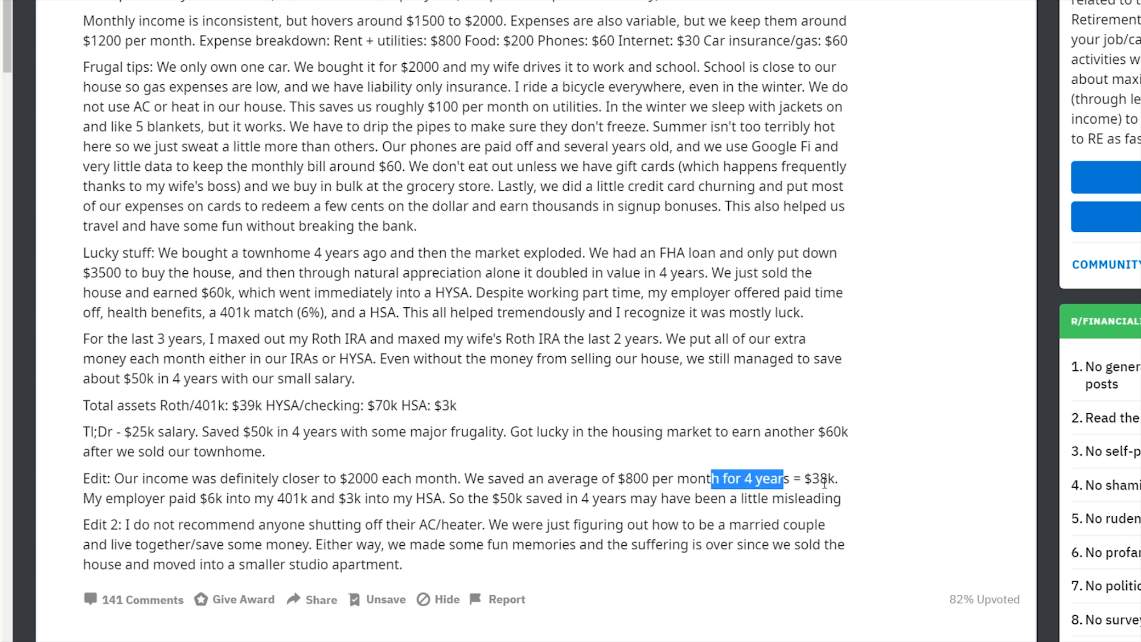
left_click(817, 479)
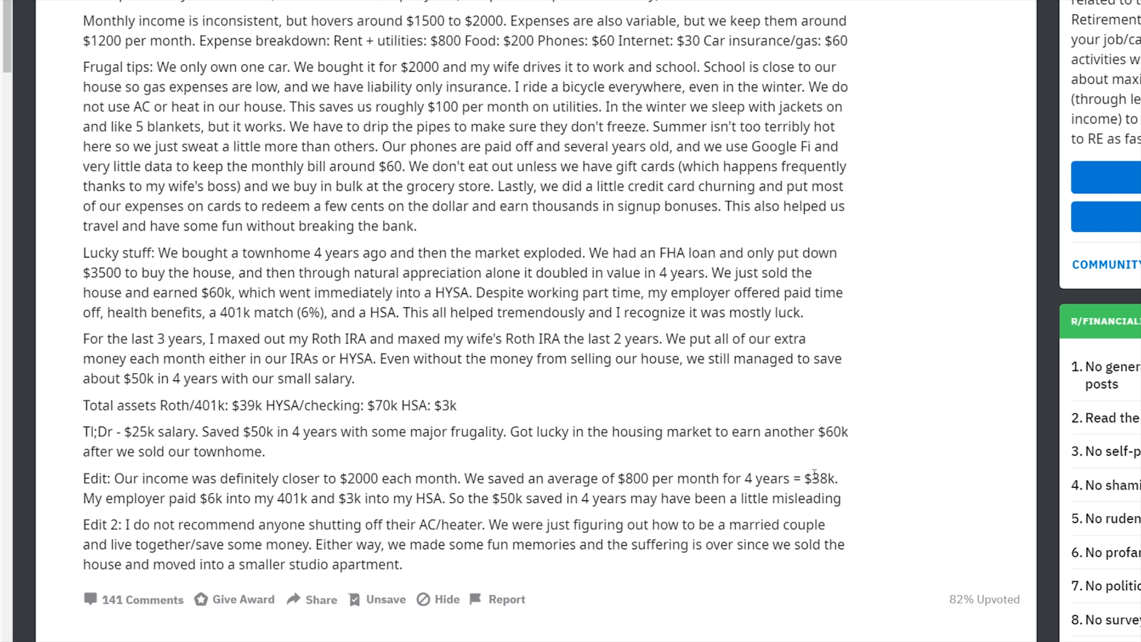
scroll("up", 3)
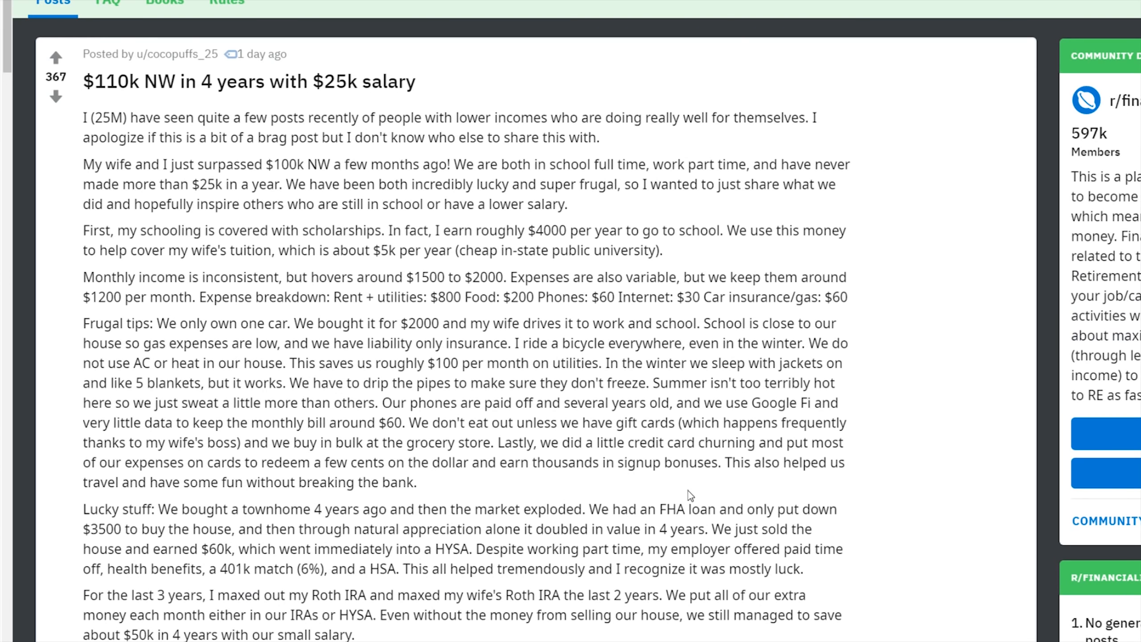
mouse_move(353, 169)
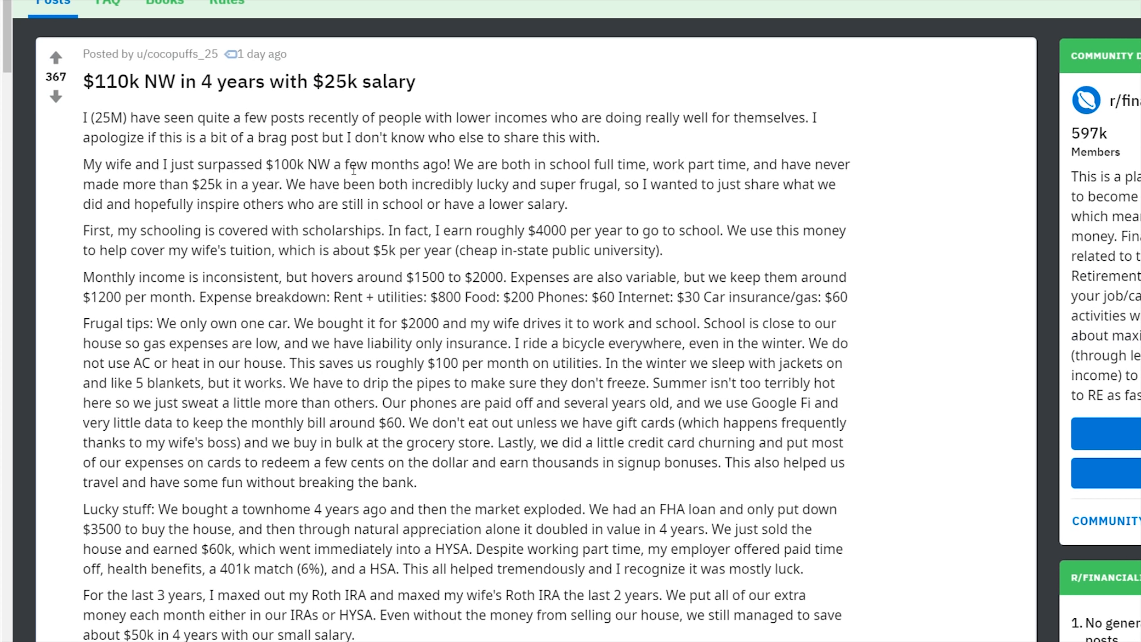
mouse_move(339, 179)
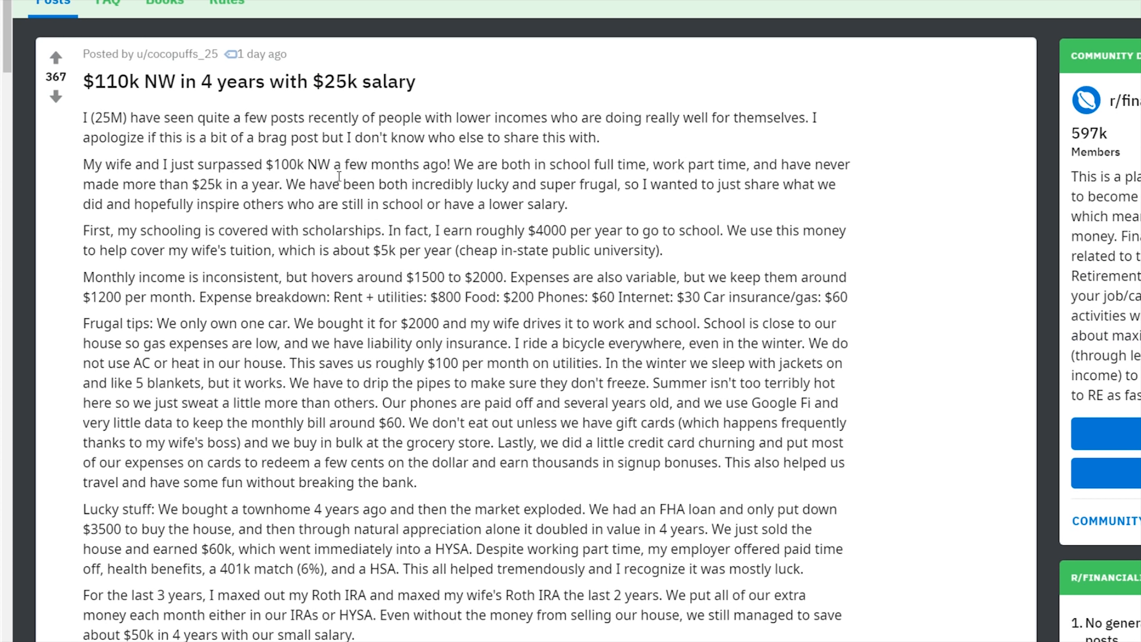
scroll("down", 3)
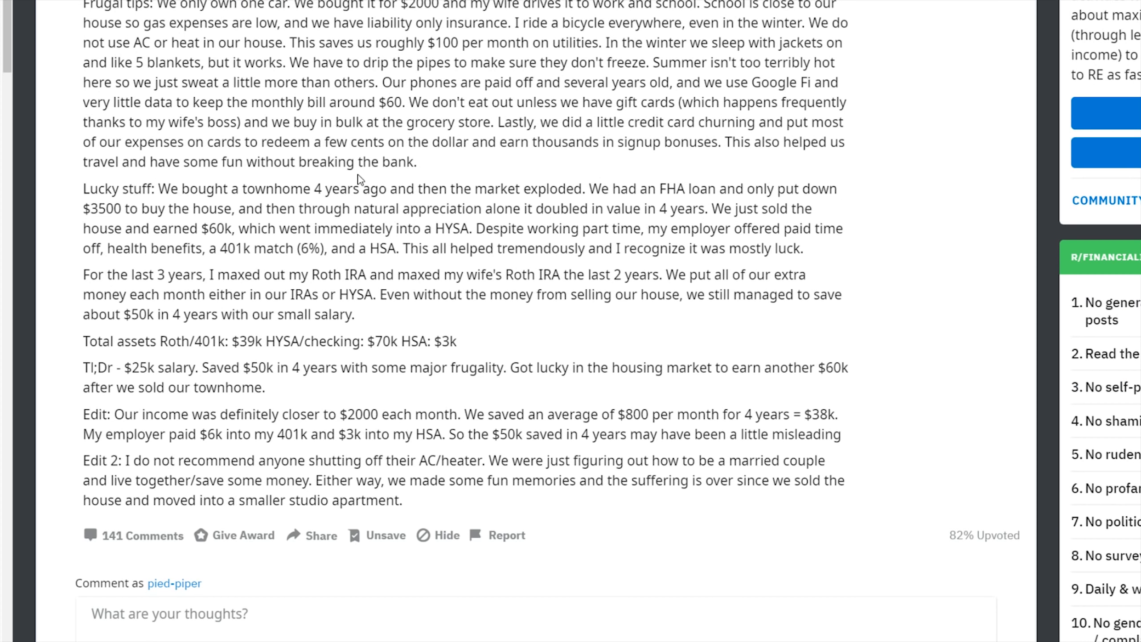
mouse_move(701, 432)
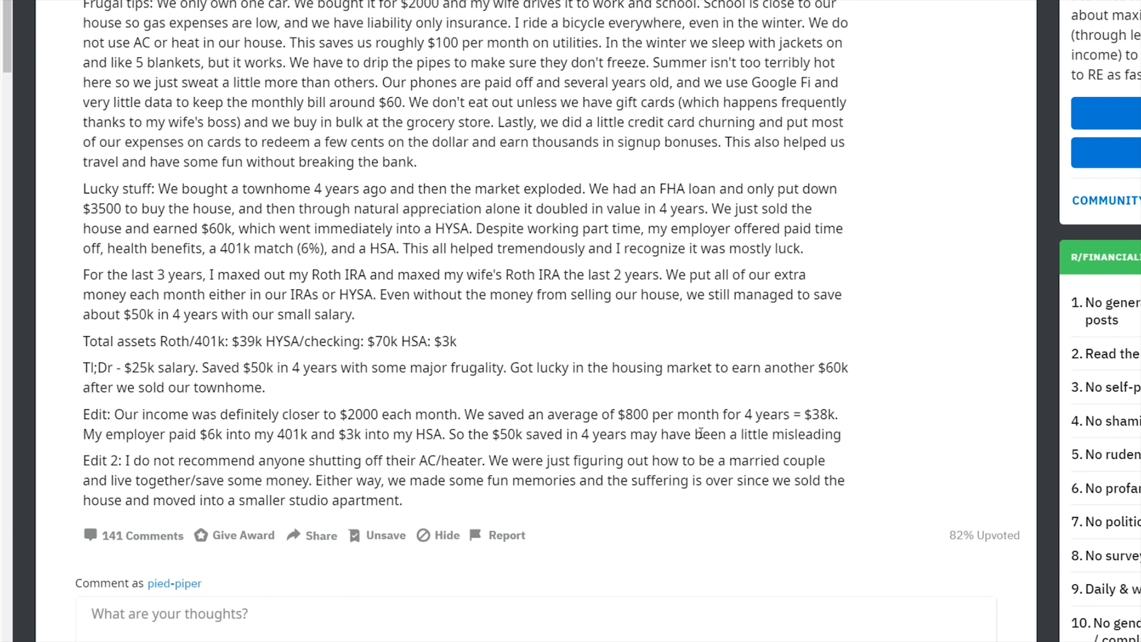
mouse_move(685, 442)
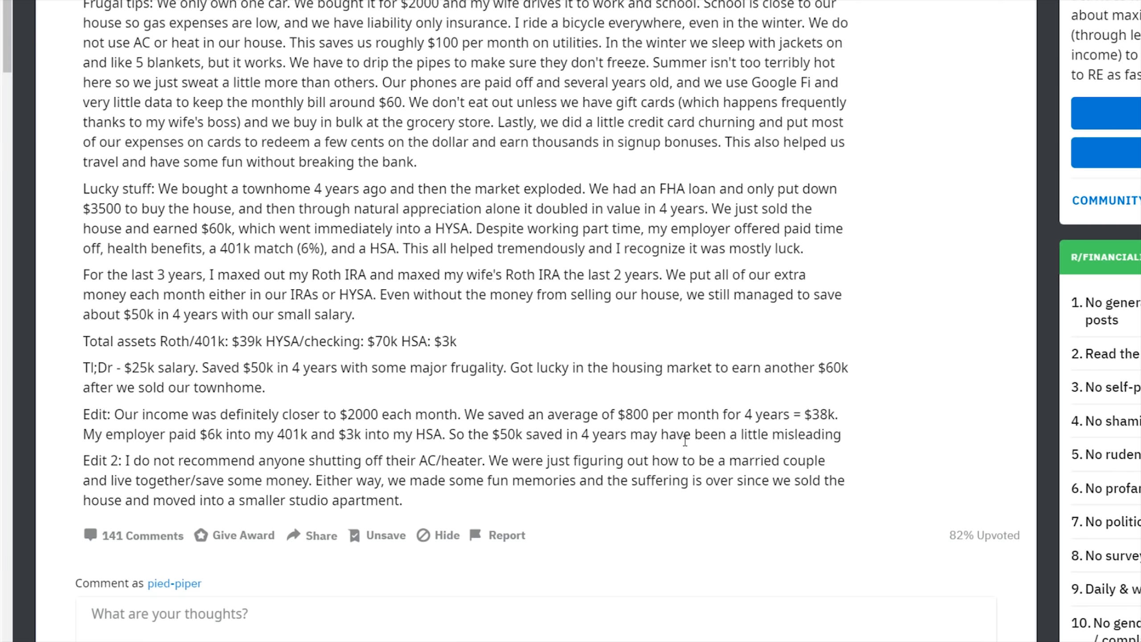
scroll("up", 3)
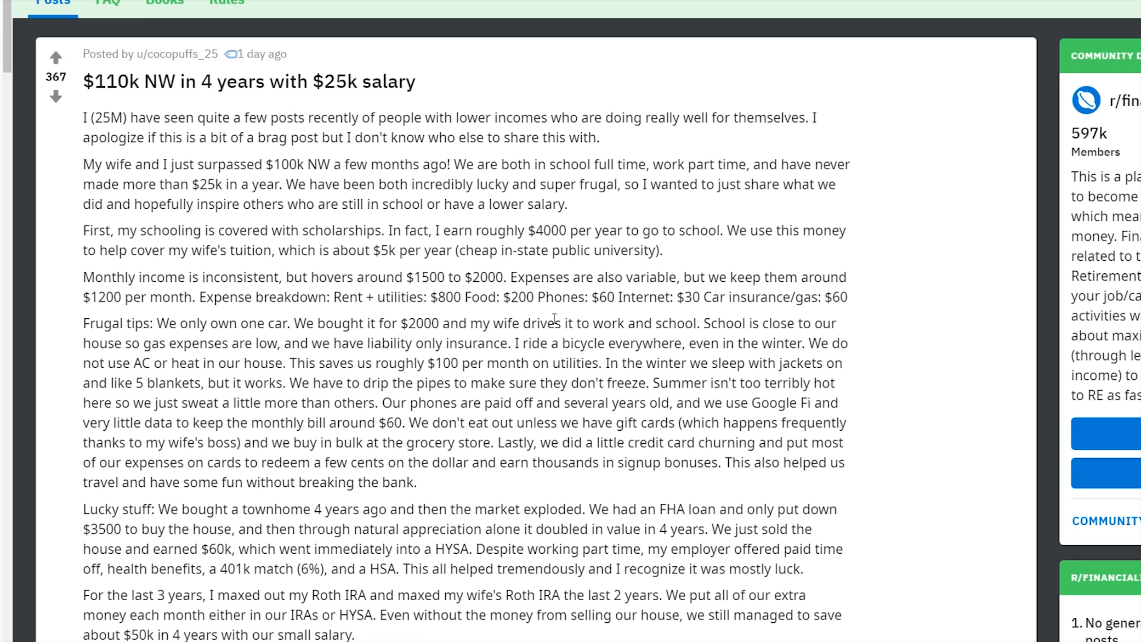
mouse_move(554, 318)
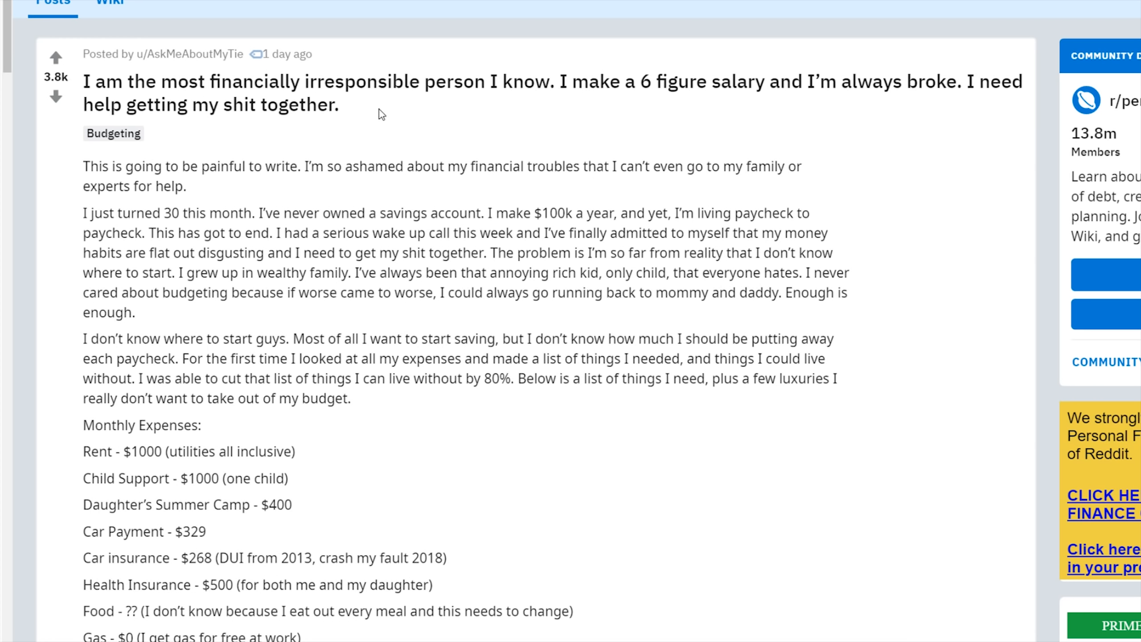
mouse_move(489, 122)
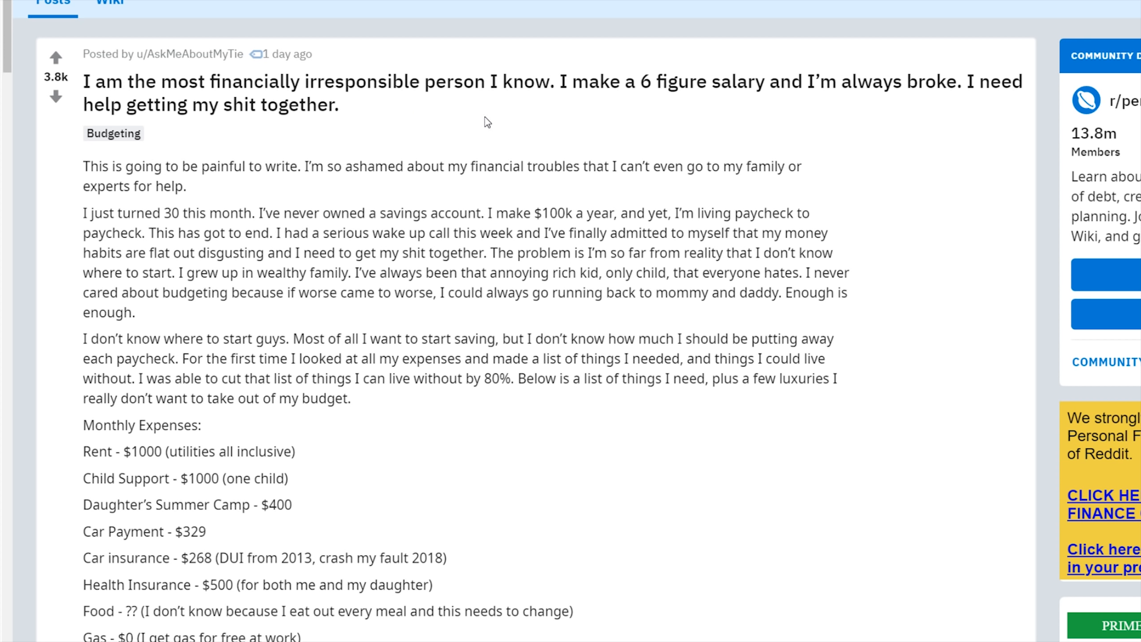
mouse_move(479, 121)
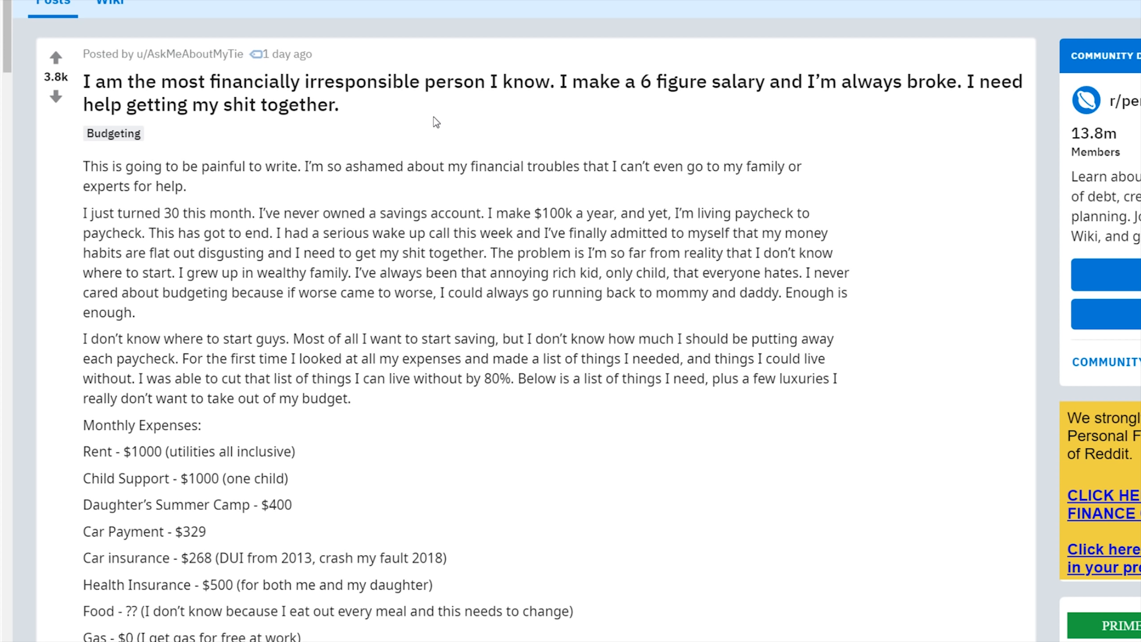
mouse_move(431, 135)
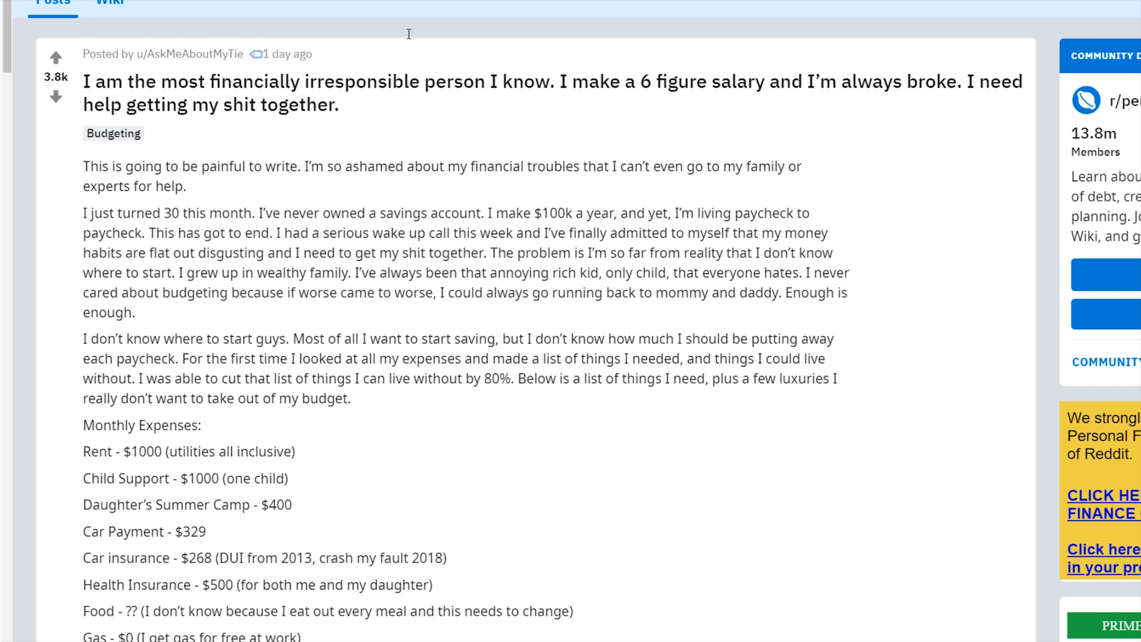
mouse_move(607, 111)
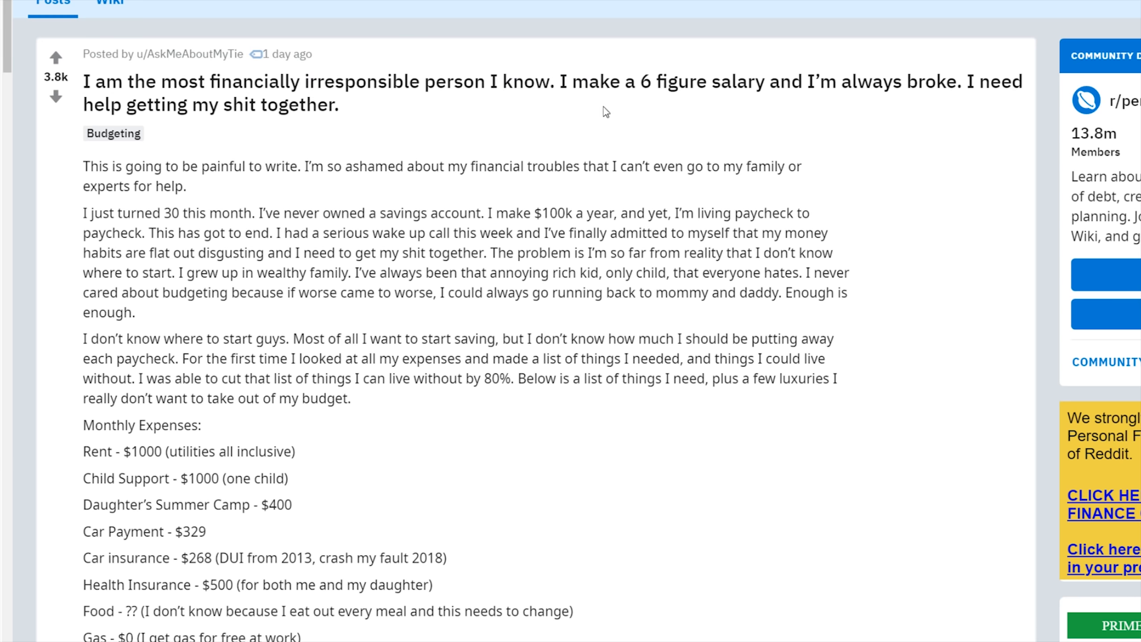
Highlight the six-figure salary part of the post title, then clear the highlight
left_click_drag(555, 82, 857, 81)
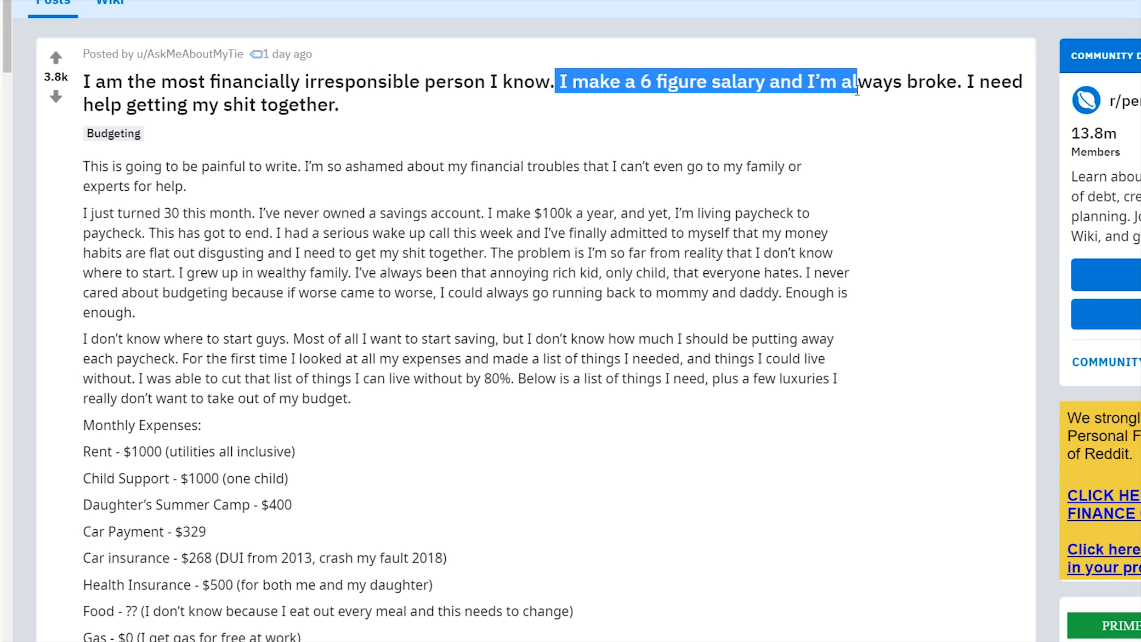
left_click(610, 147)
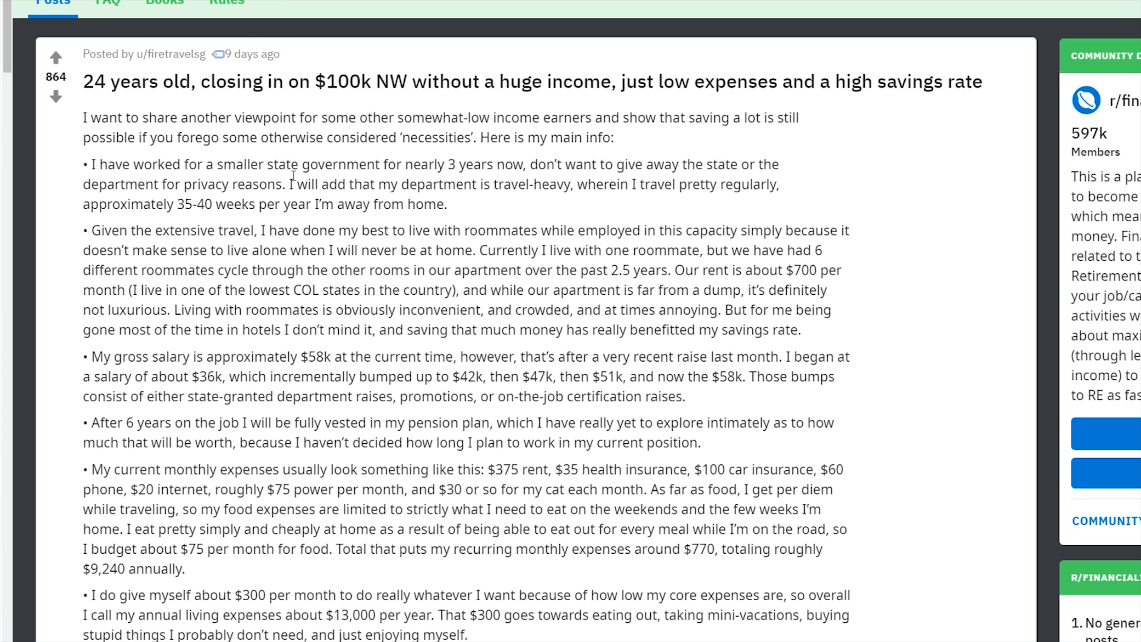
mouse_move(124, 115)
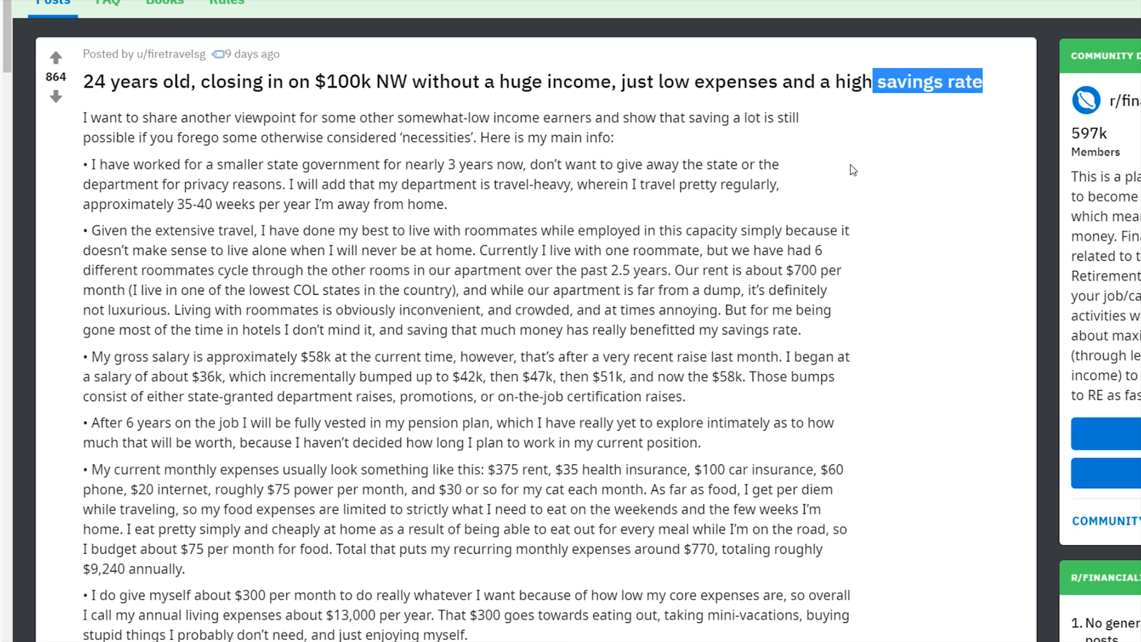
scroll("down", 3)
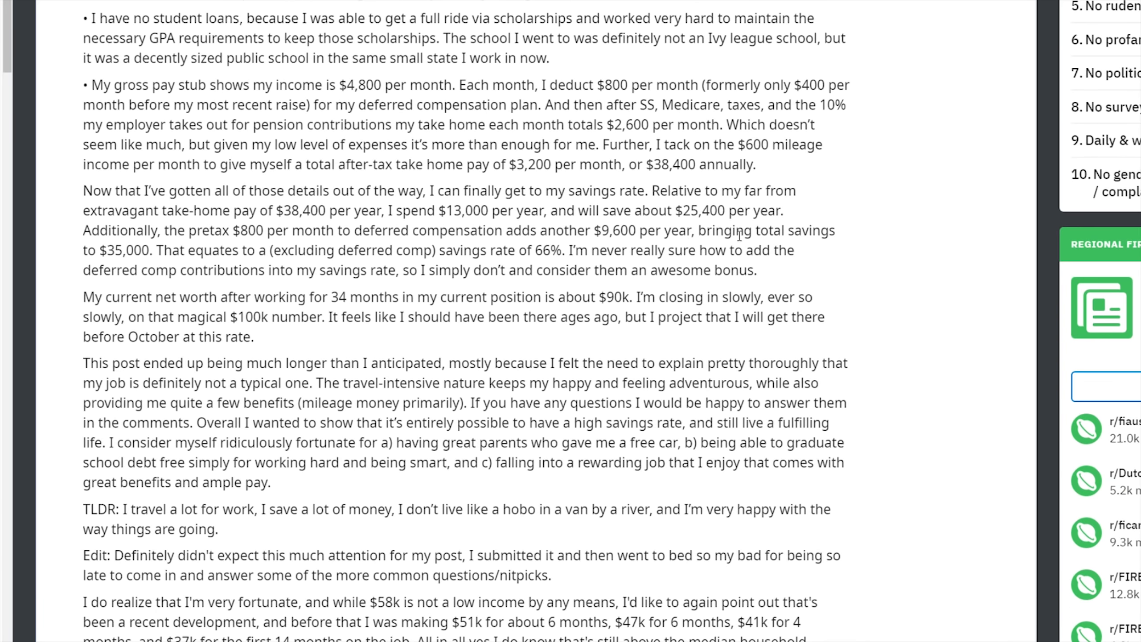
scroll("down", 3)
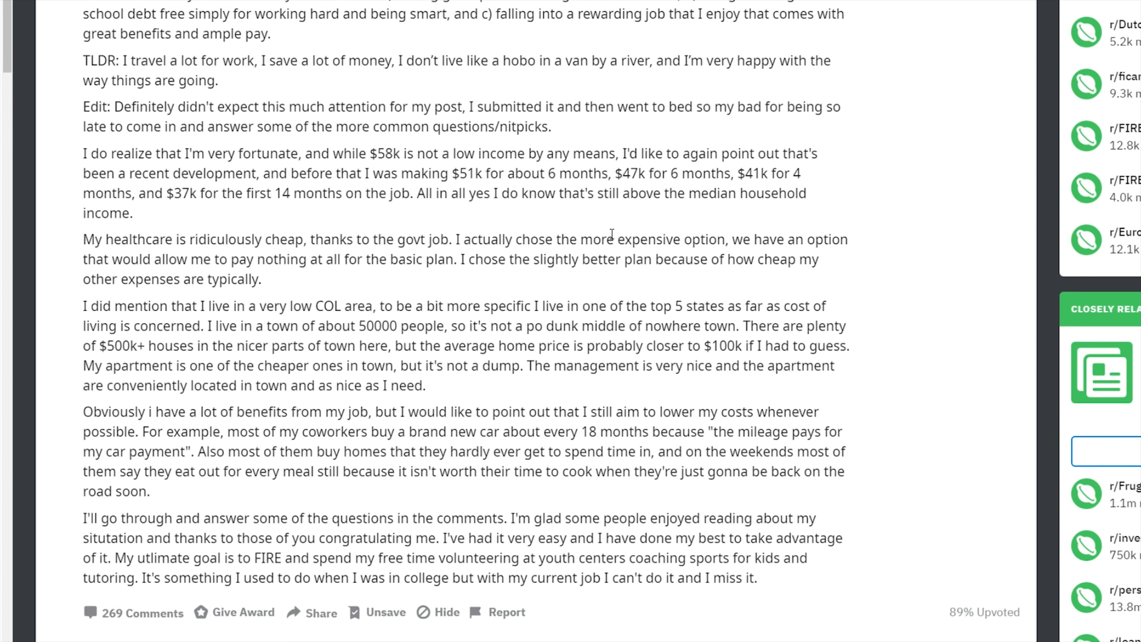
mouse_move(546, 262)
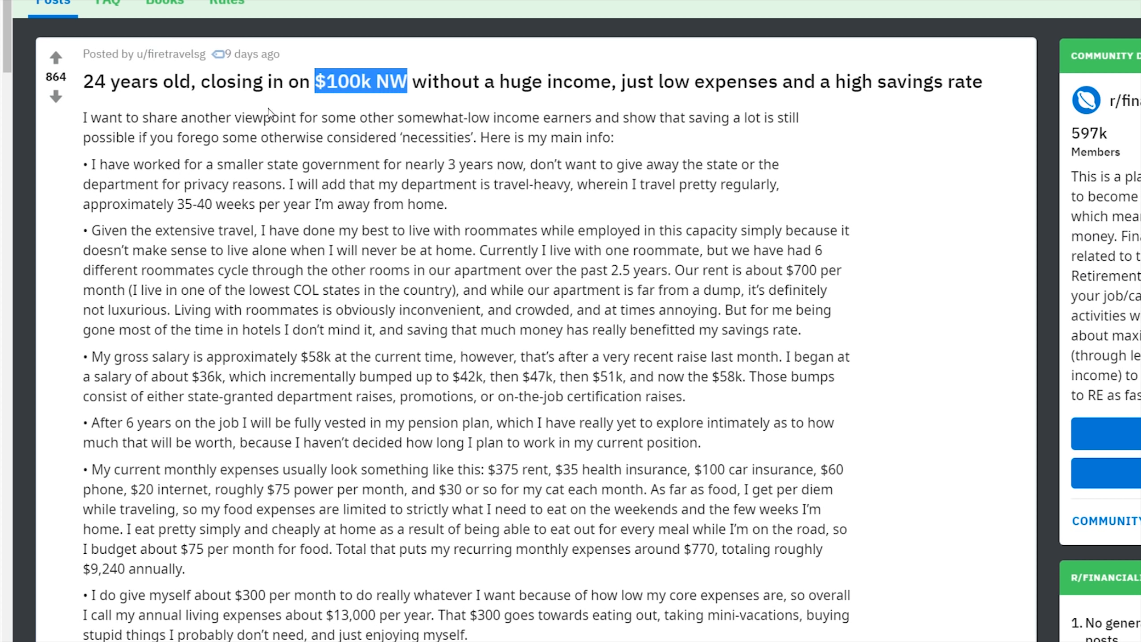
double_click(136, 82)
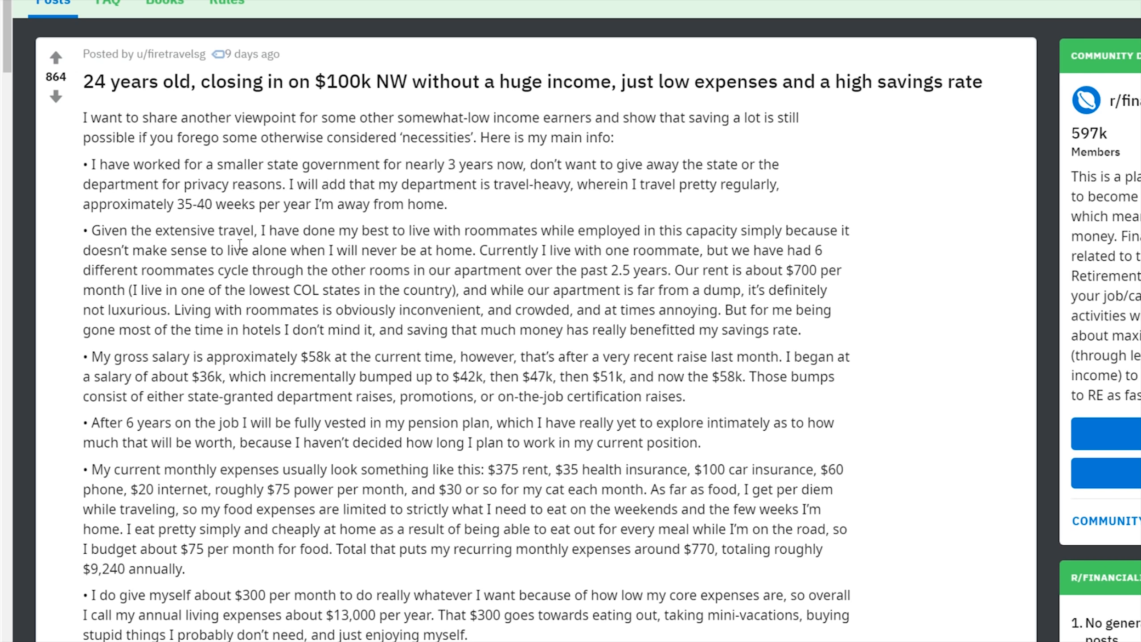
left_click_drag(675, 81, 958, 81)
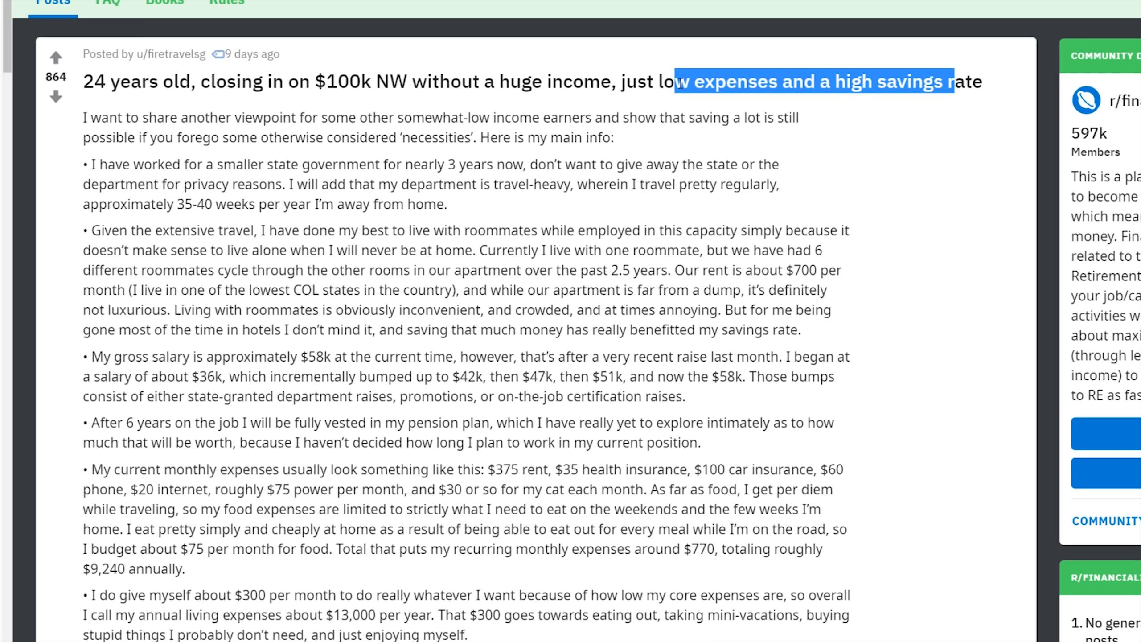
left_click(698, 164)
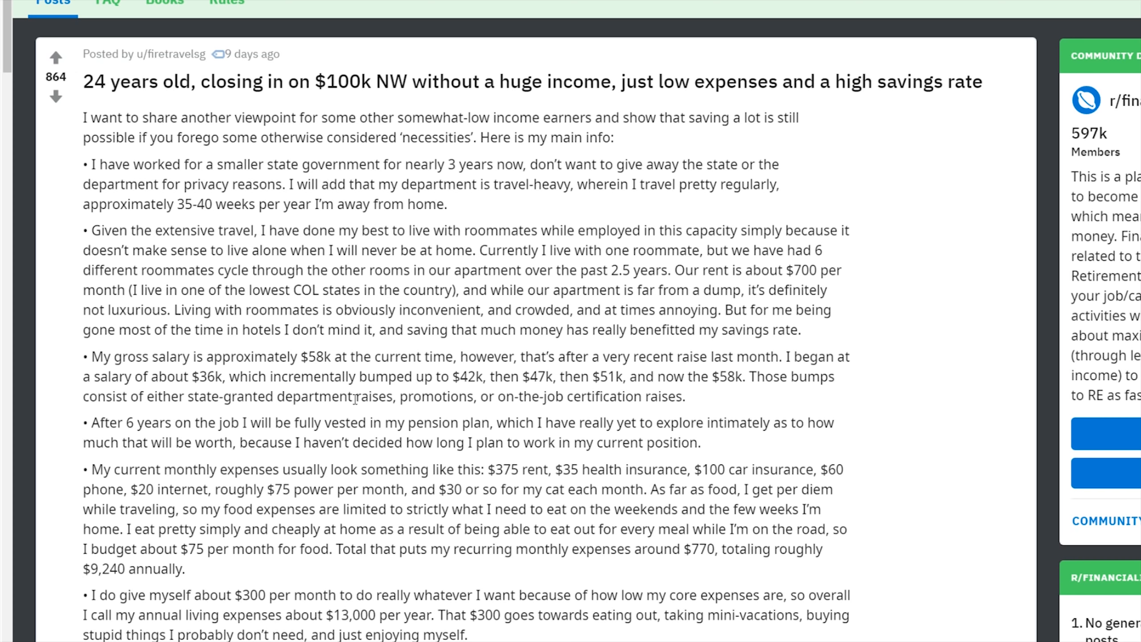
mouse_move(355, 399)
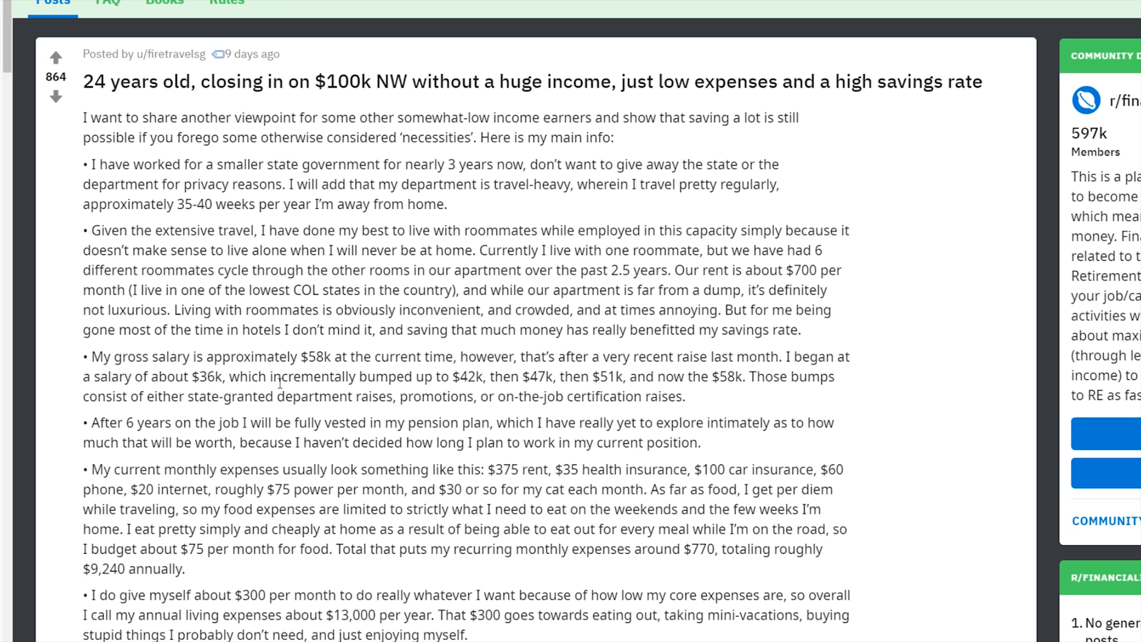